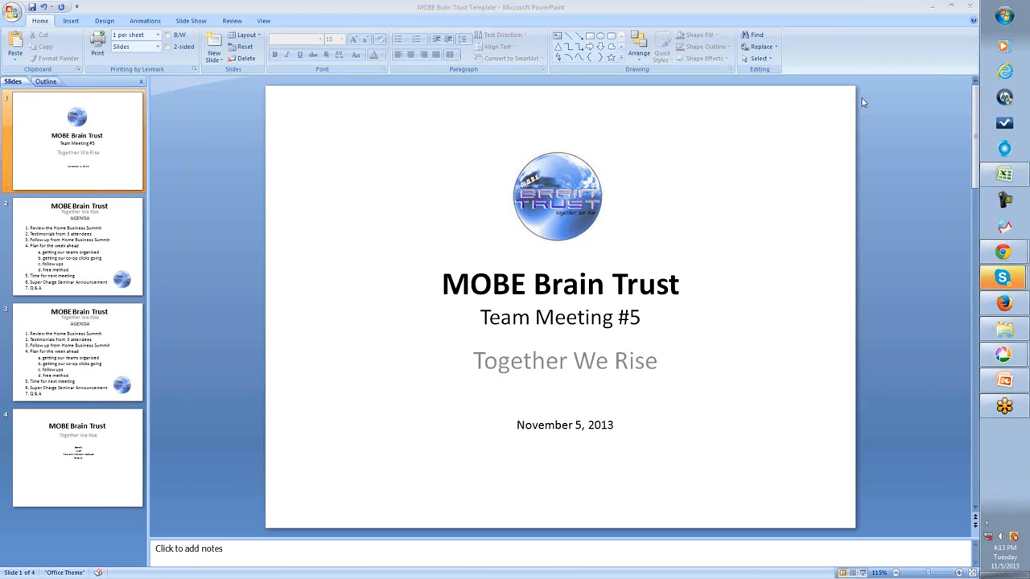
pyautogui.moveTo(826, 40)
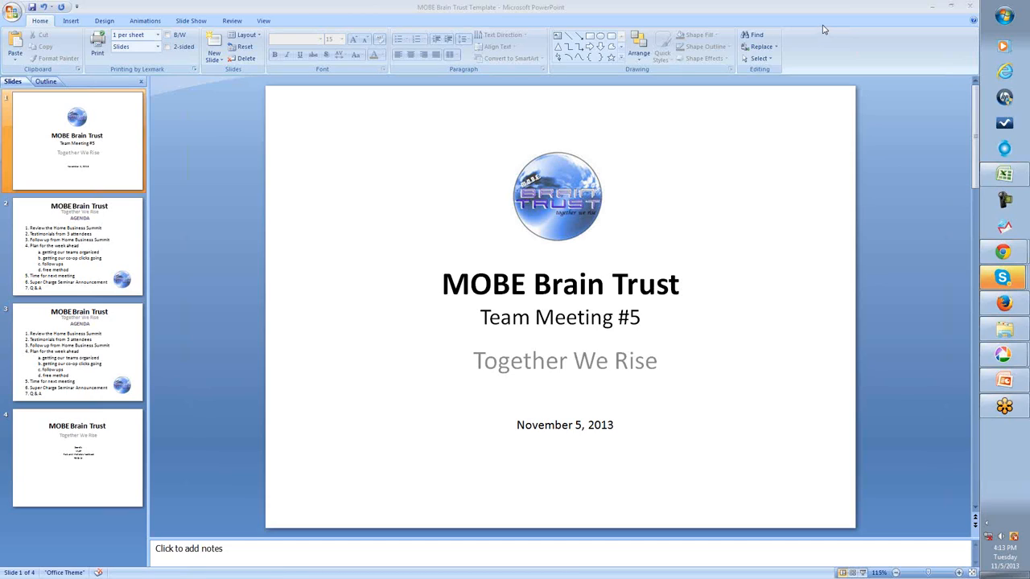
pyautogui.moveTo(827, 29)
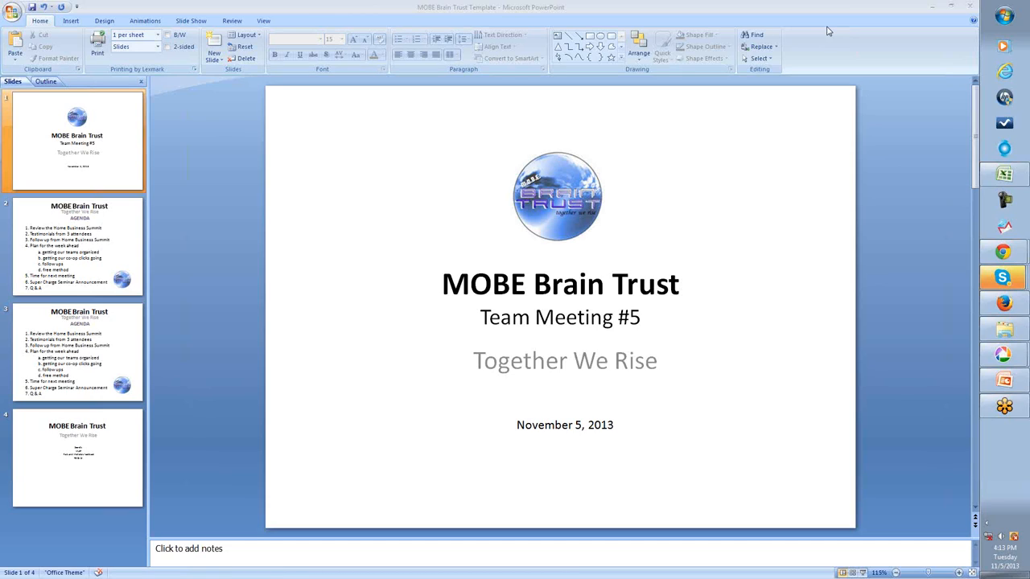
pyautogui.moveTo(624, 341)
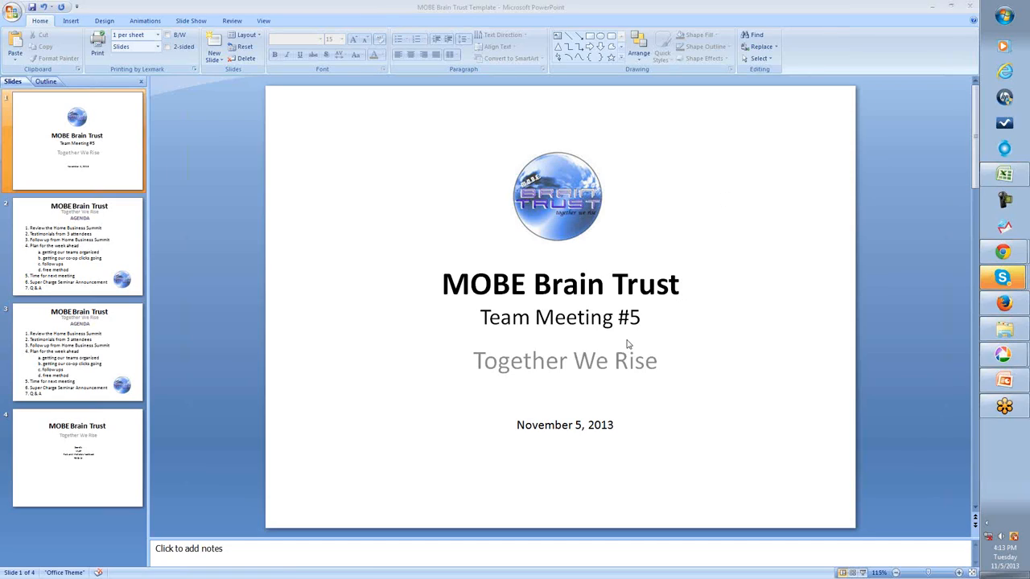
pyautogui.moveTo(644, 338)
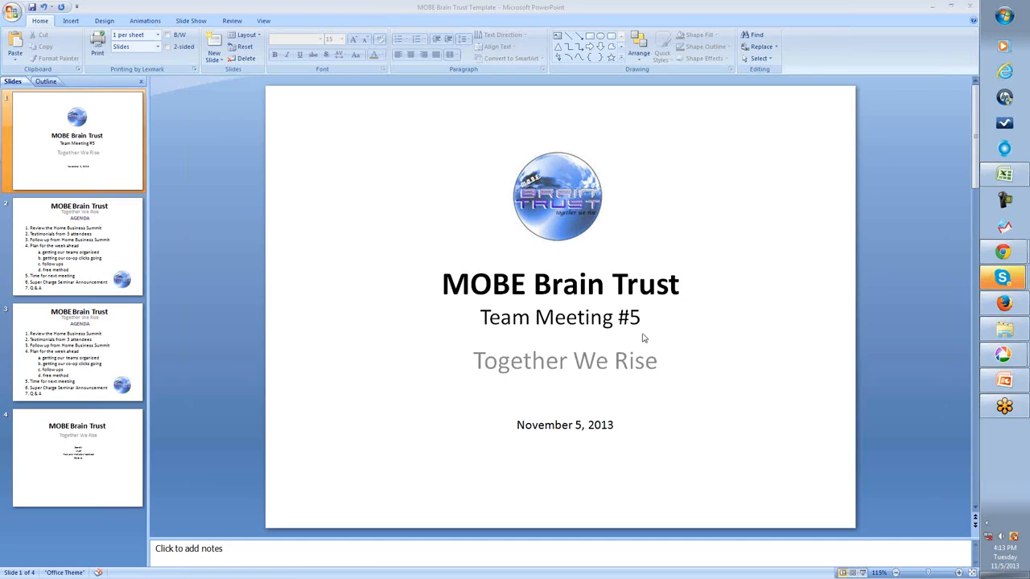
pyautogui.moveTo(647, 336)
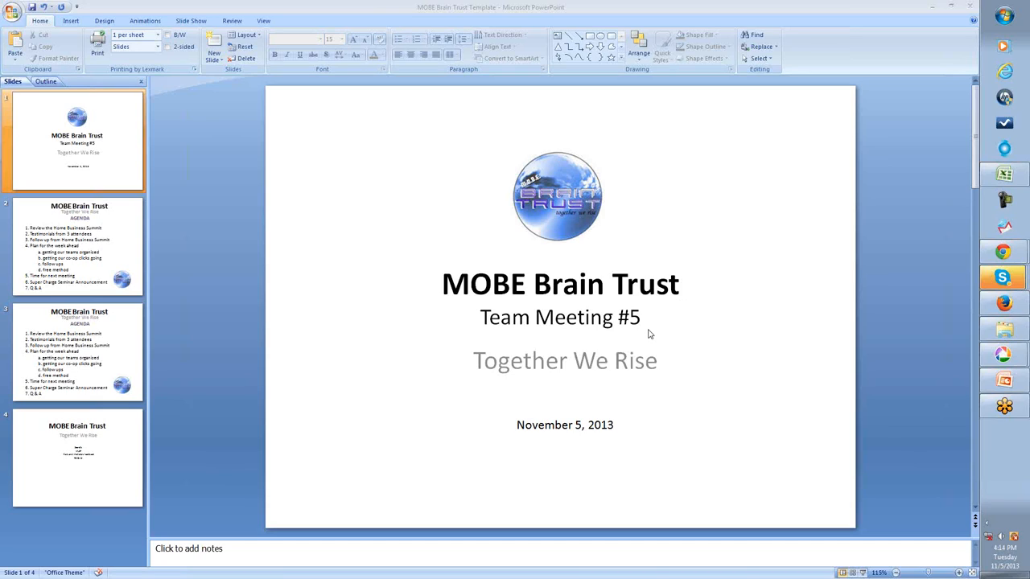
pyautogui.moveTo(969, 29)
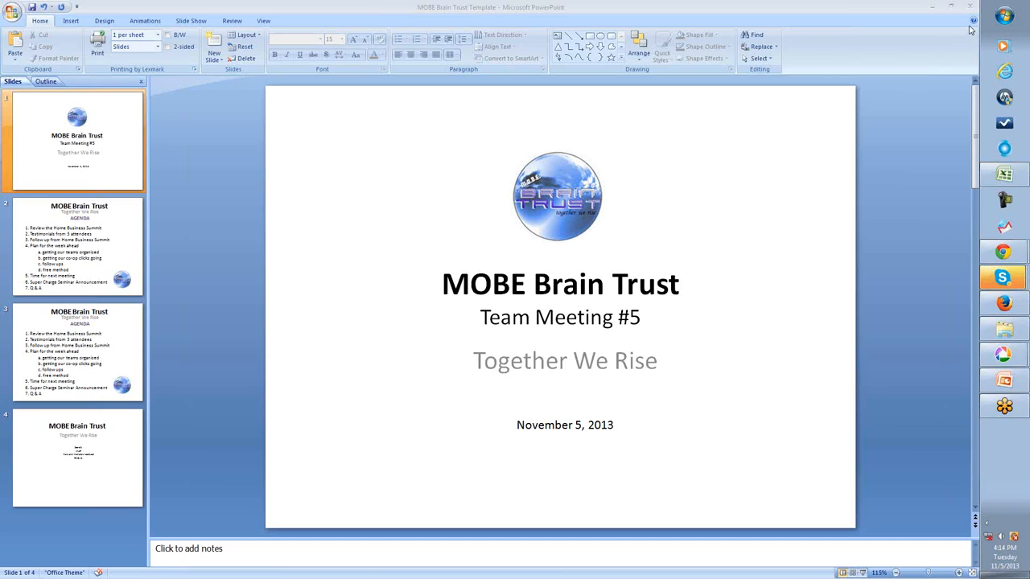
pyautogui.moveTo(958, 151)
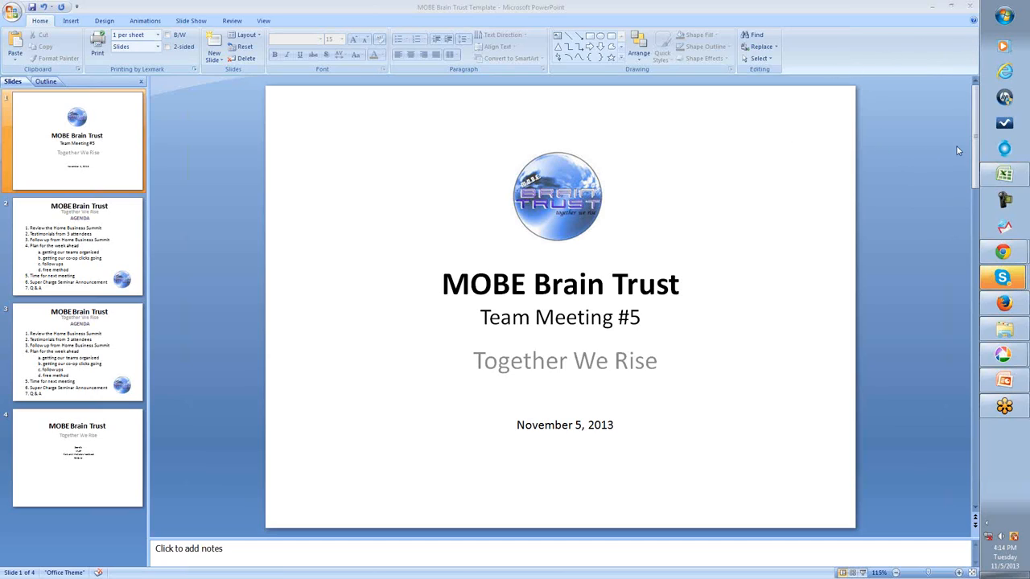
pyautogui.moveTo(898, 141)
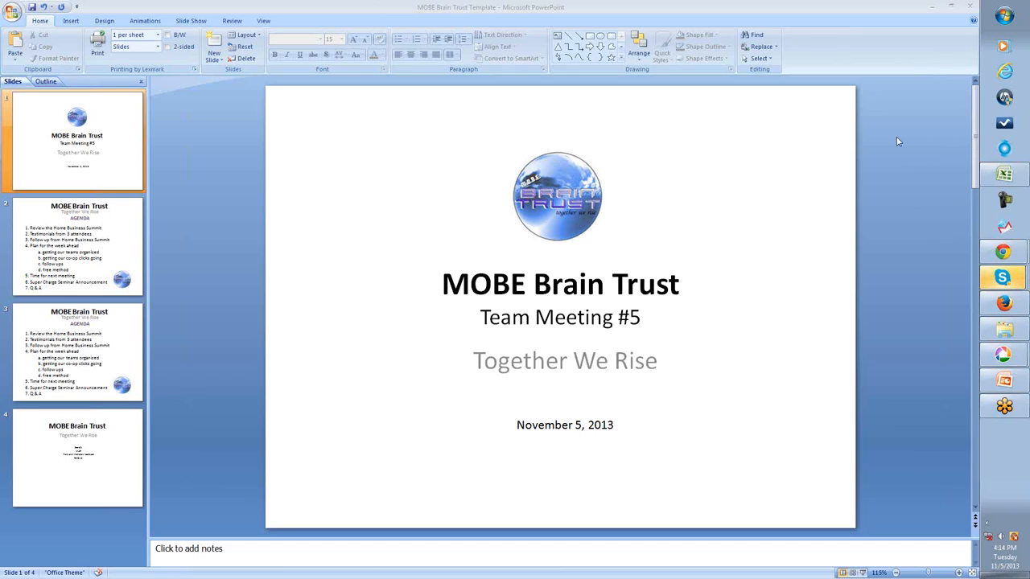
pyautogui.moveTo(792, 109)
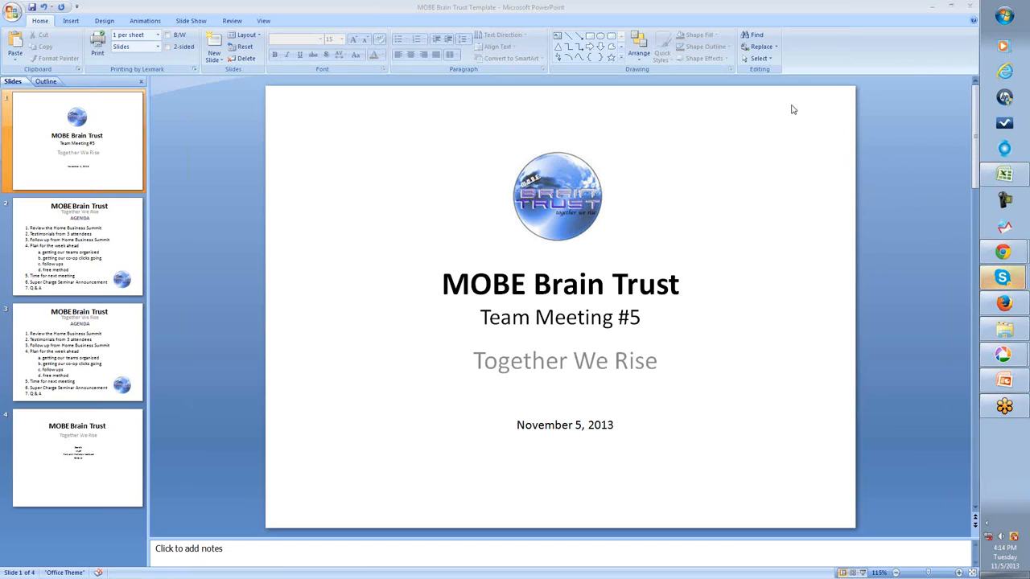
pyautogui.moveTo(824, 29)
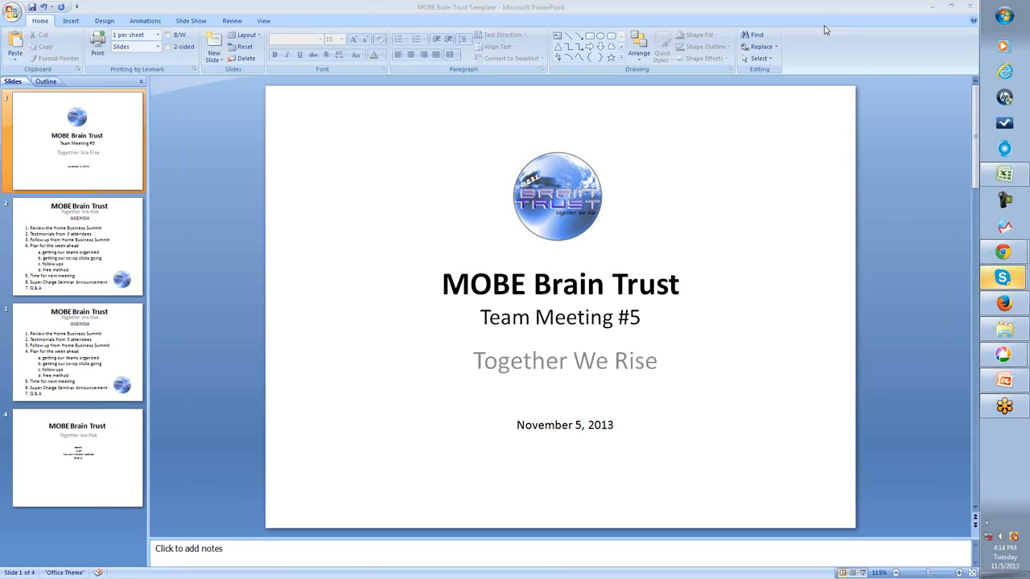
pyautogui.moveTo(516, 218)
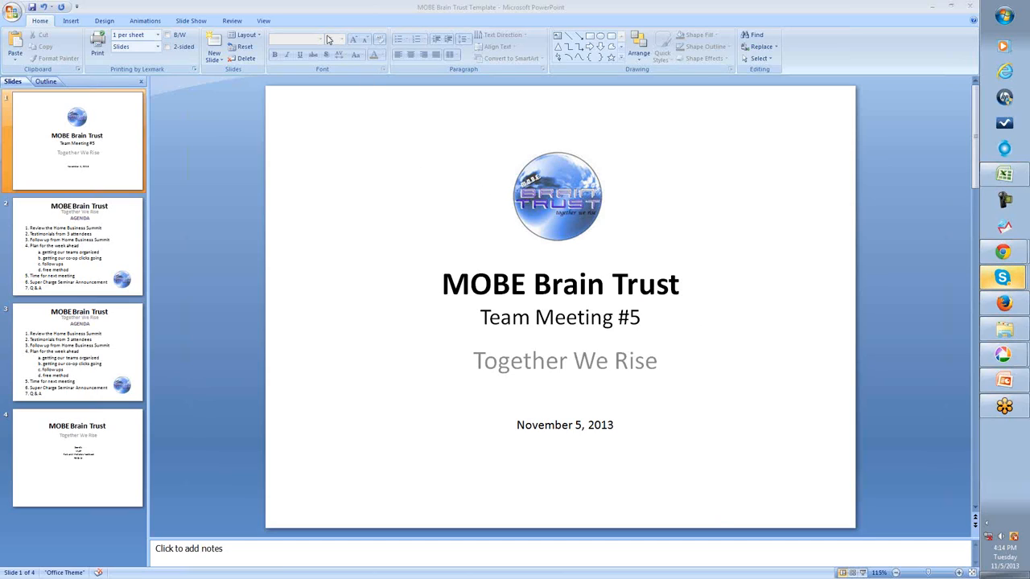
pyautogui.moveTo(322, 38)
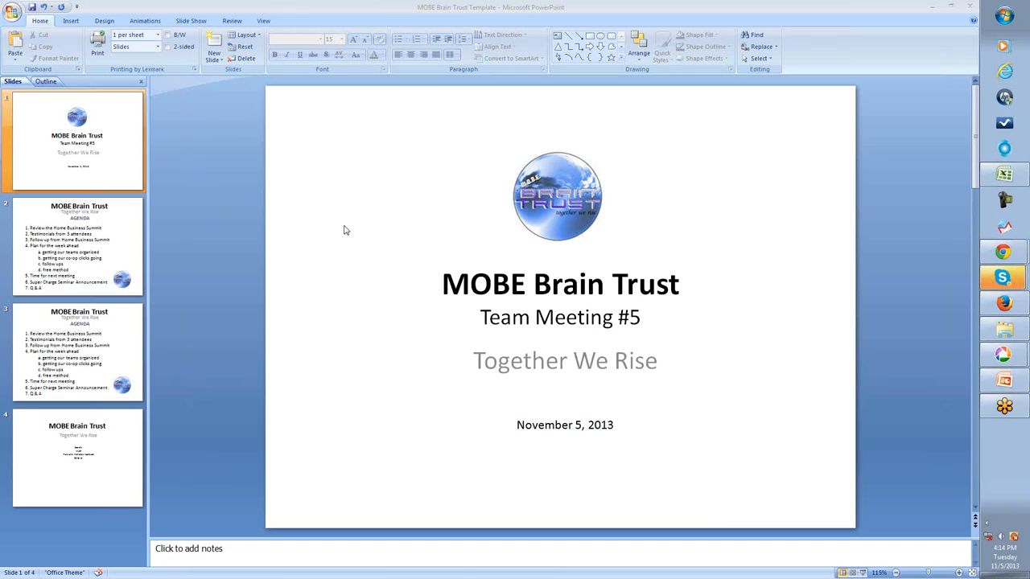
pyautogui.moveTo(340, 227)
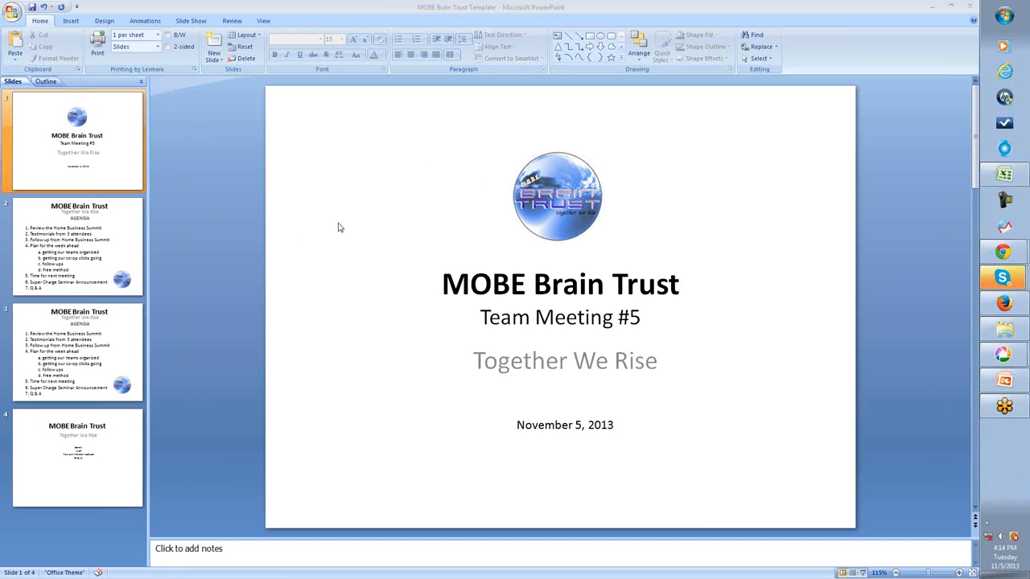
pyautogui.moveTo(336, 225)
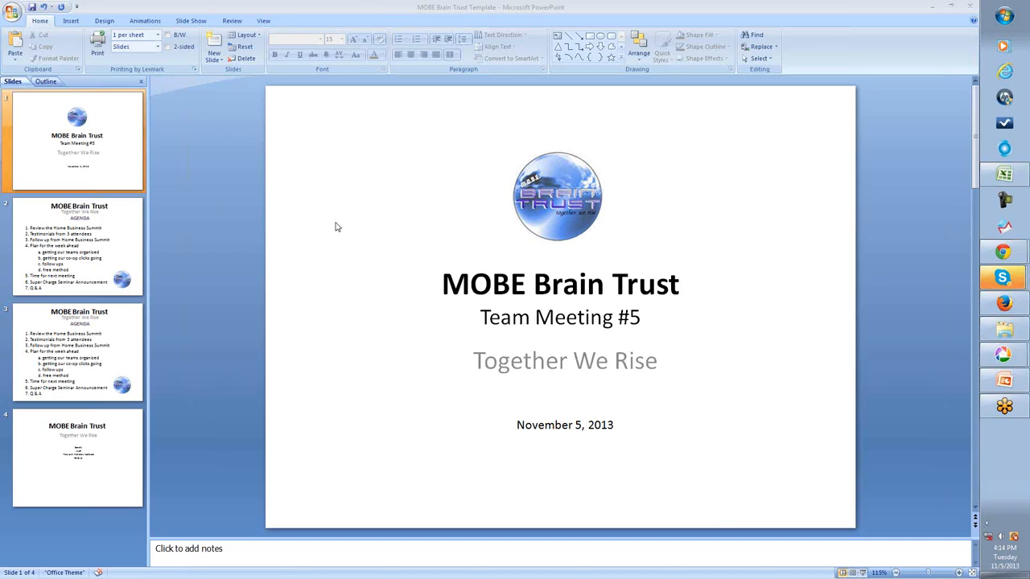
pyautogui.moveTo(343, 227)
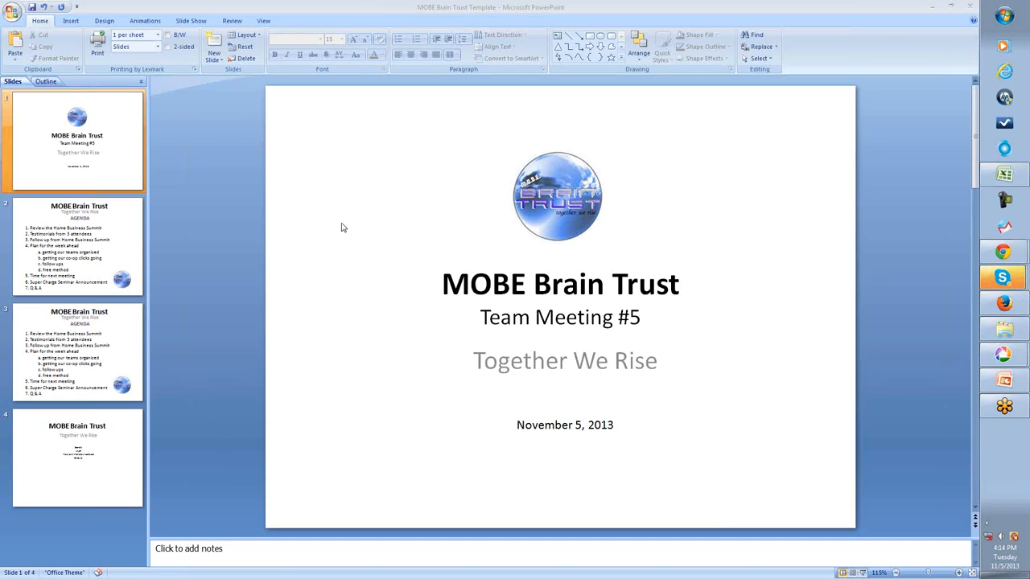
pyautogui.moveTo(349, 225)
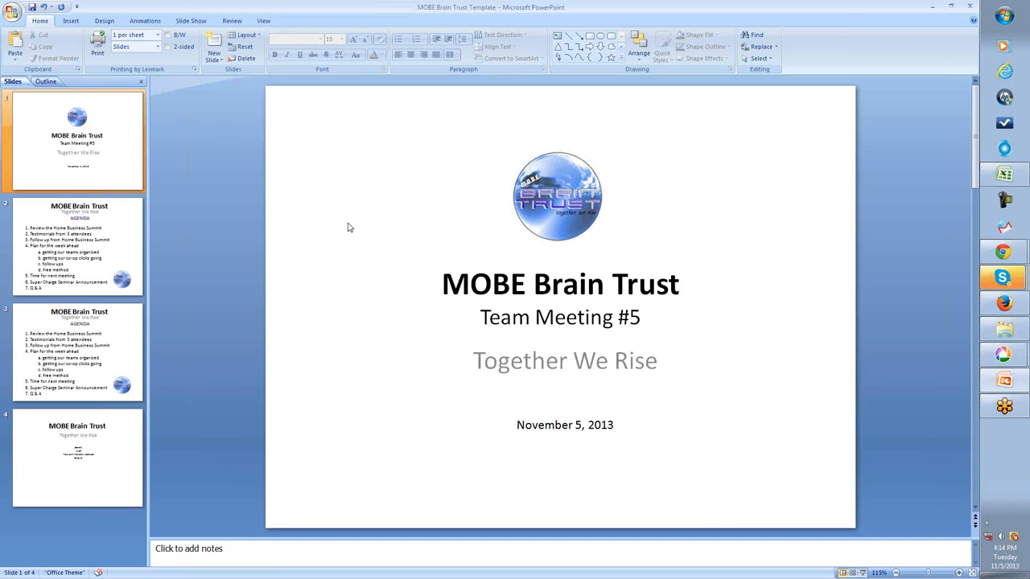
# Show the Agenda slide with its seven items, from the Home Business Summit review to Q & A
pyautogui.click(77, 248)
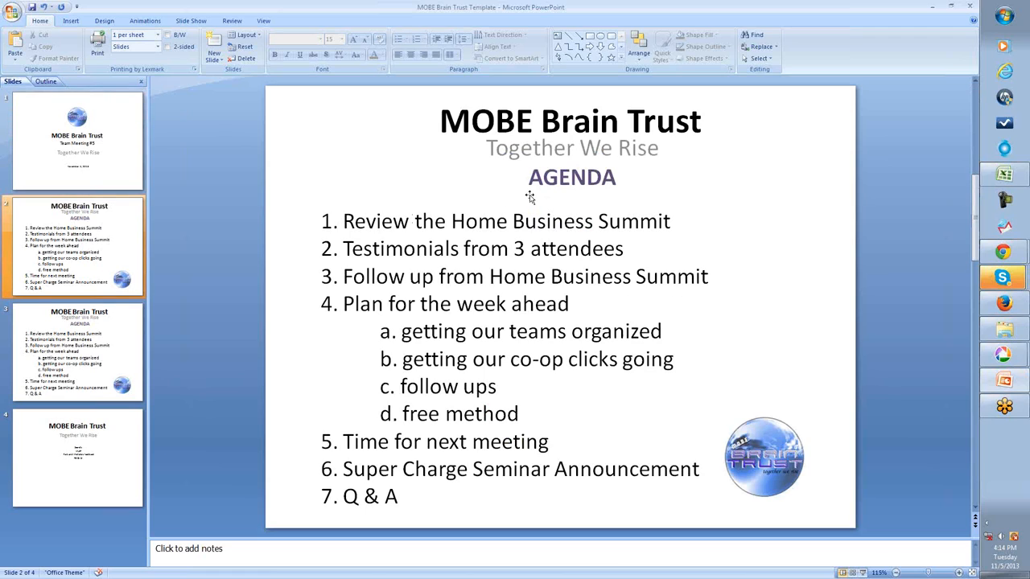
pyautogui.moveTo(649, 203)
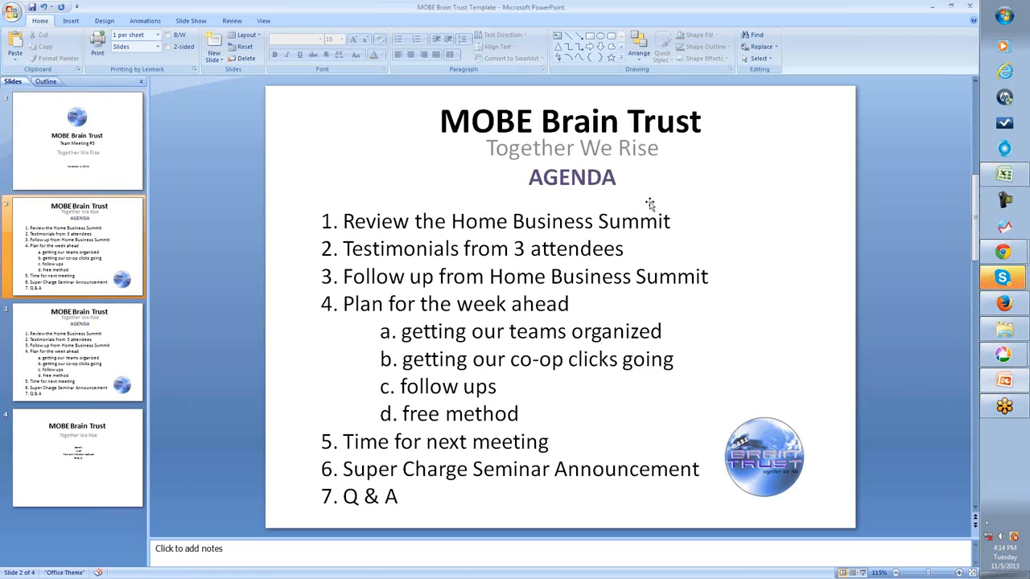
pyautogui.moveTo(978, 156)
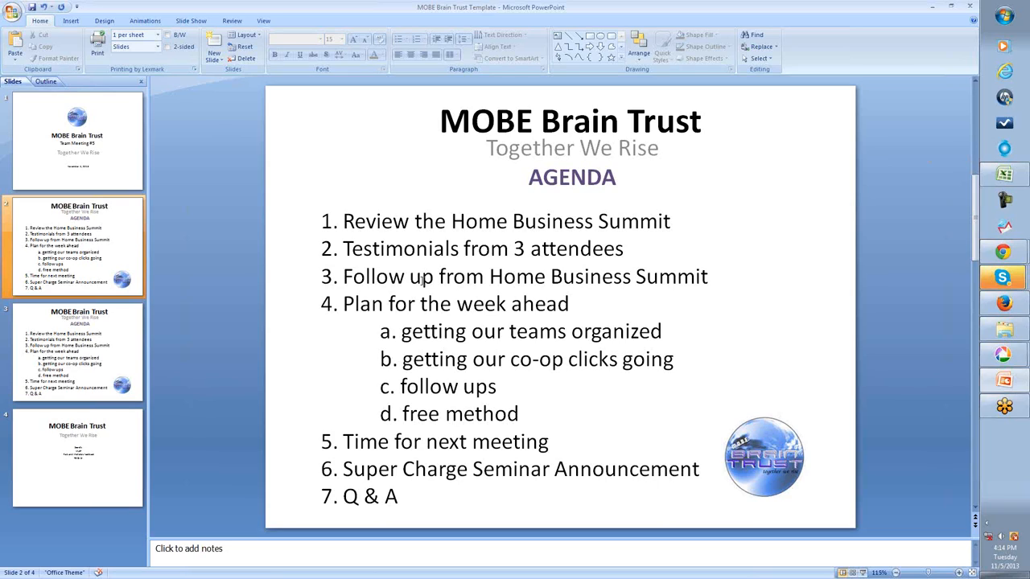
pyautogui.click(77, 143)
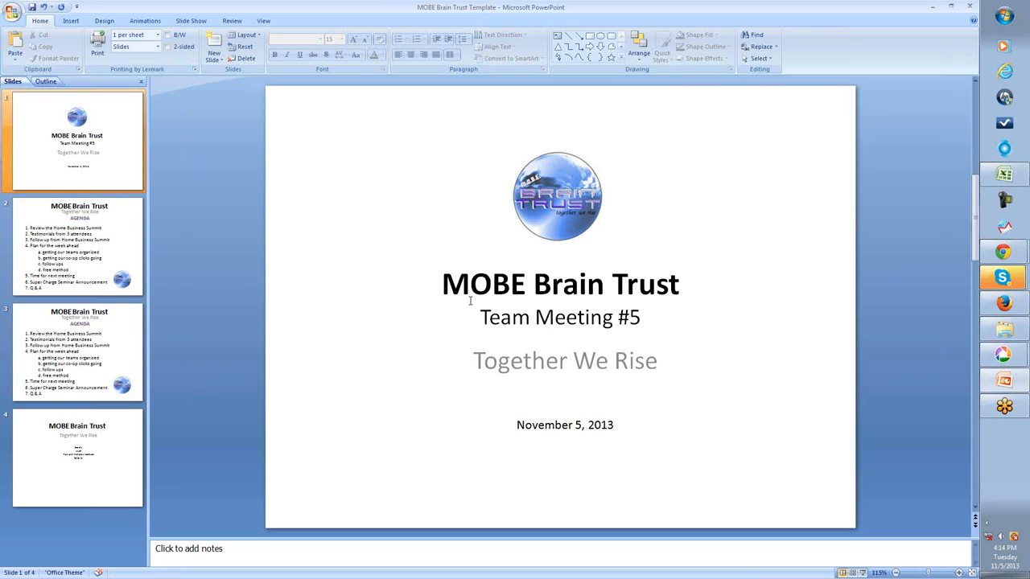
pyautogui.click(77, 245)
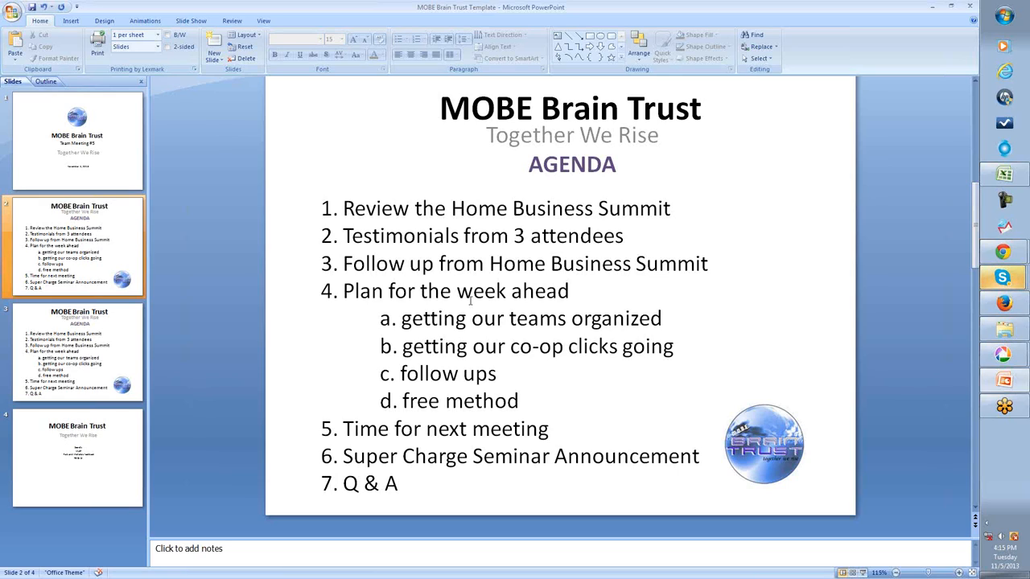
pyautogui.moveTo(595, 270)
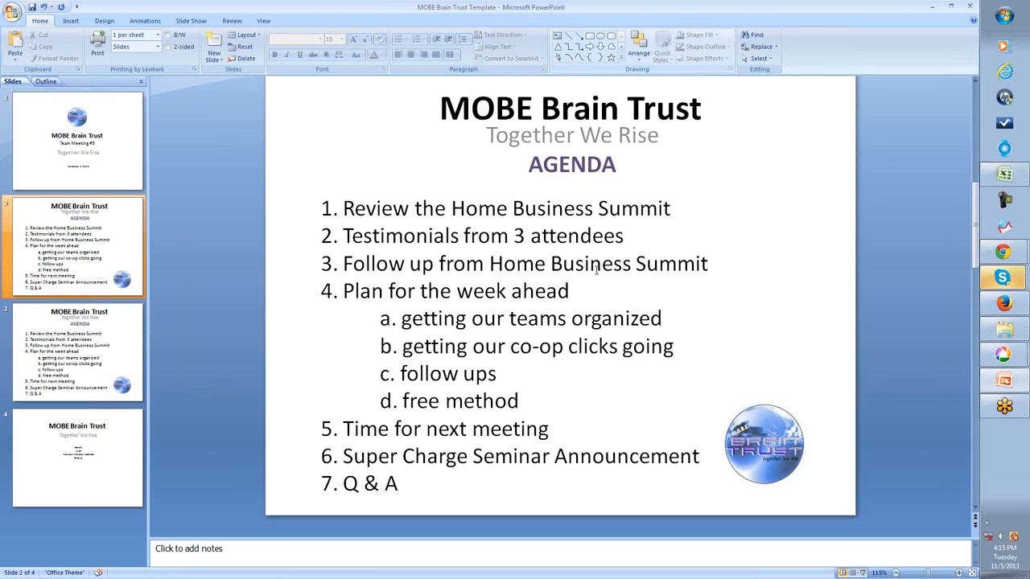
pyautogui.scroll(-3)
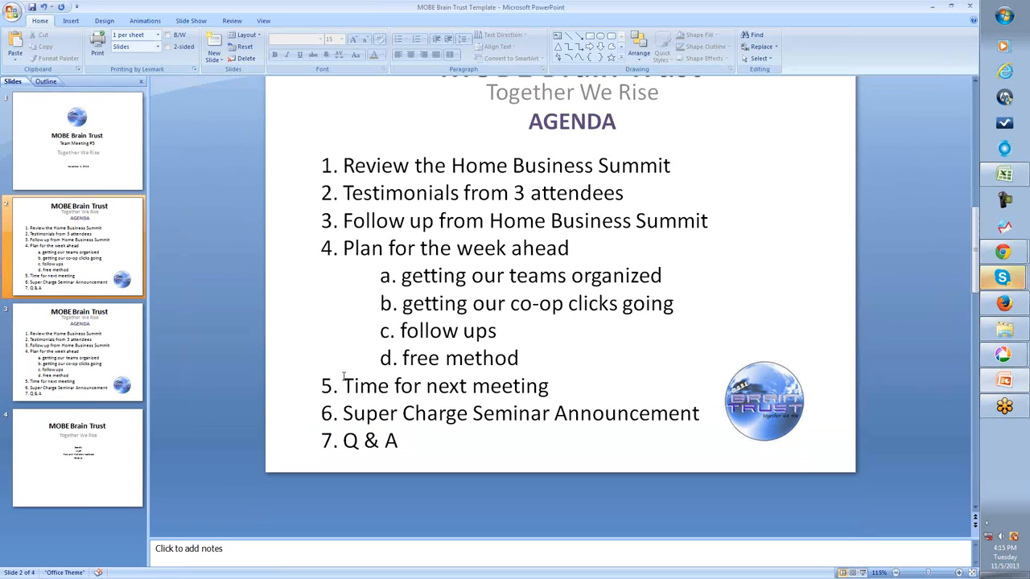
pyautogui.moveTo(351, 396)
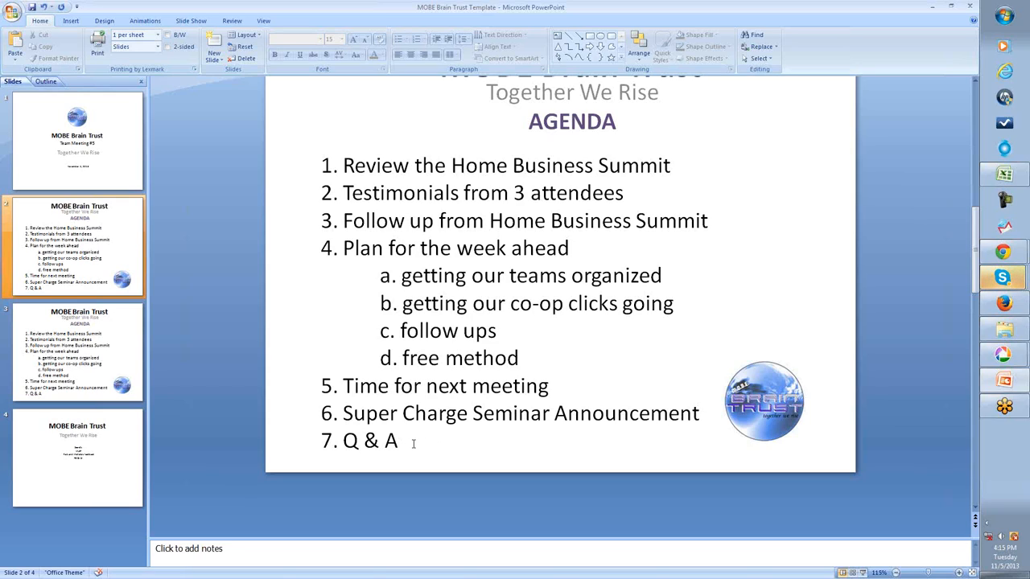
pyautogui.click(412, 441)
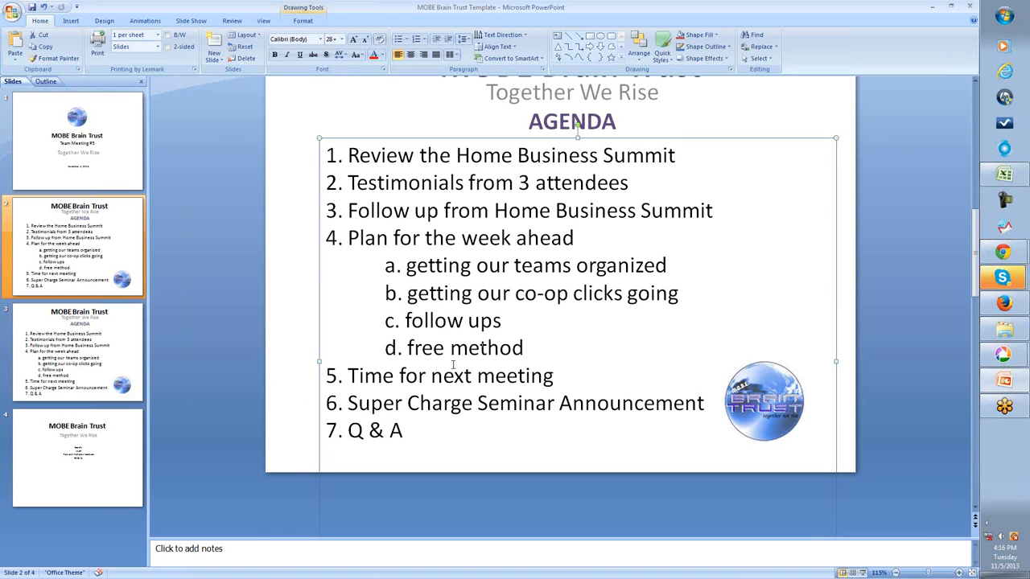
pyautogui.moveTo(963, 511)
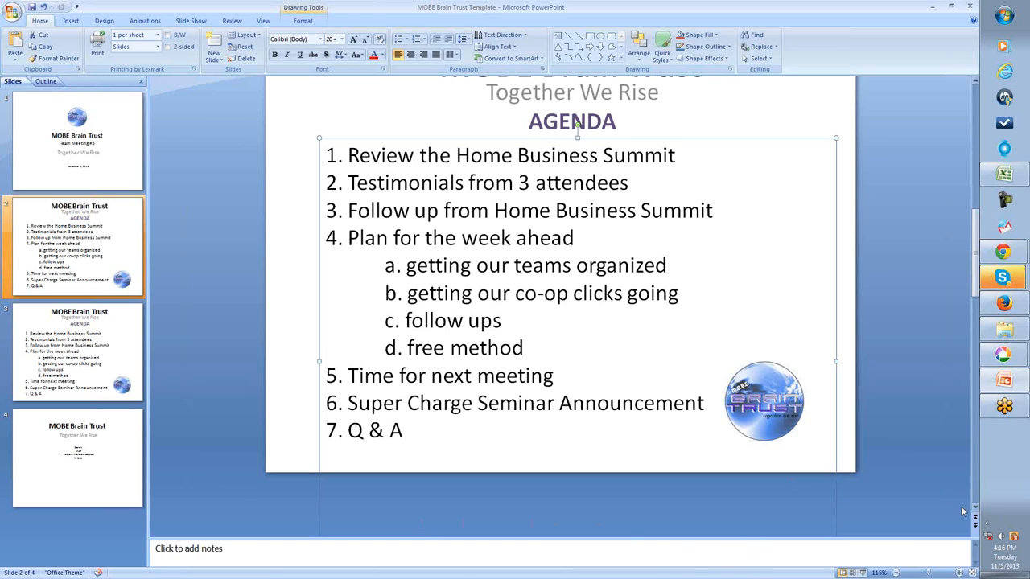
pyautogui.click(78, 354)
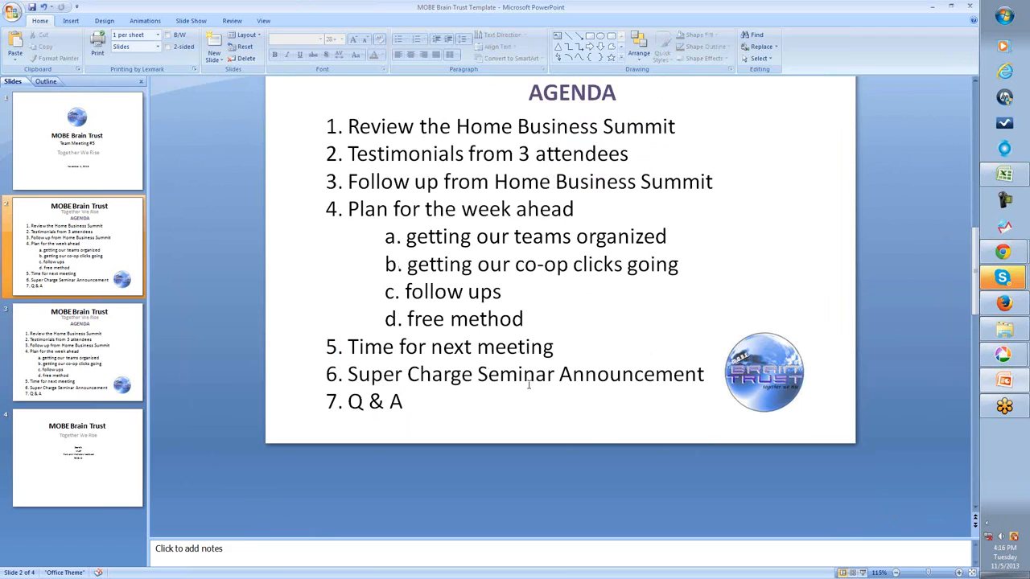
# Show slide 3, the duplicate MOBE Brain Trust agenda with the Together We Rise subtitle
pyautogui.click(77, 351)
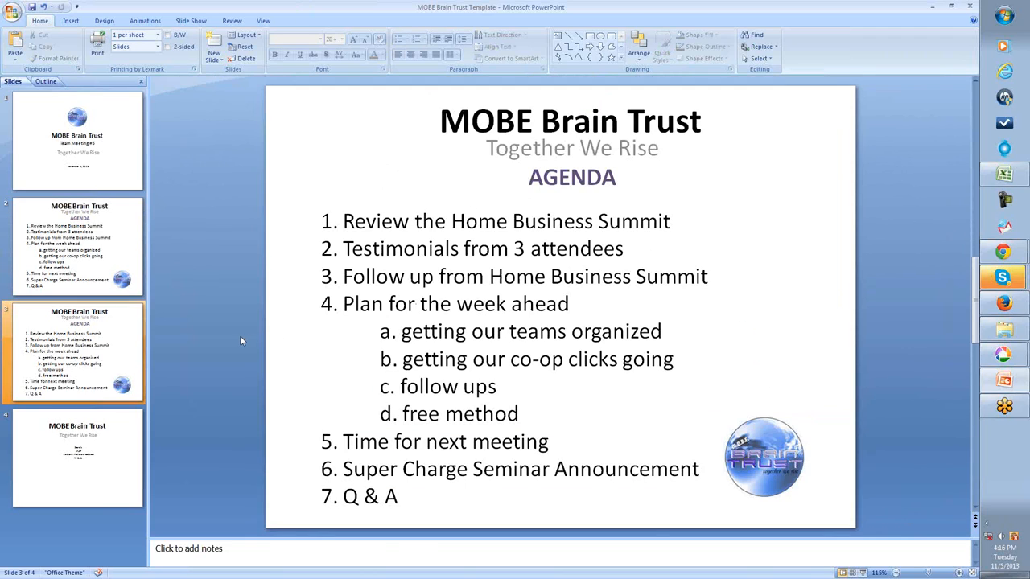
pyautogui.moveTo(287, 349)
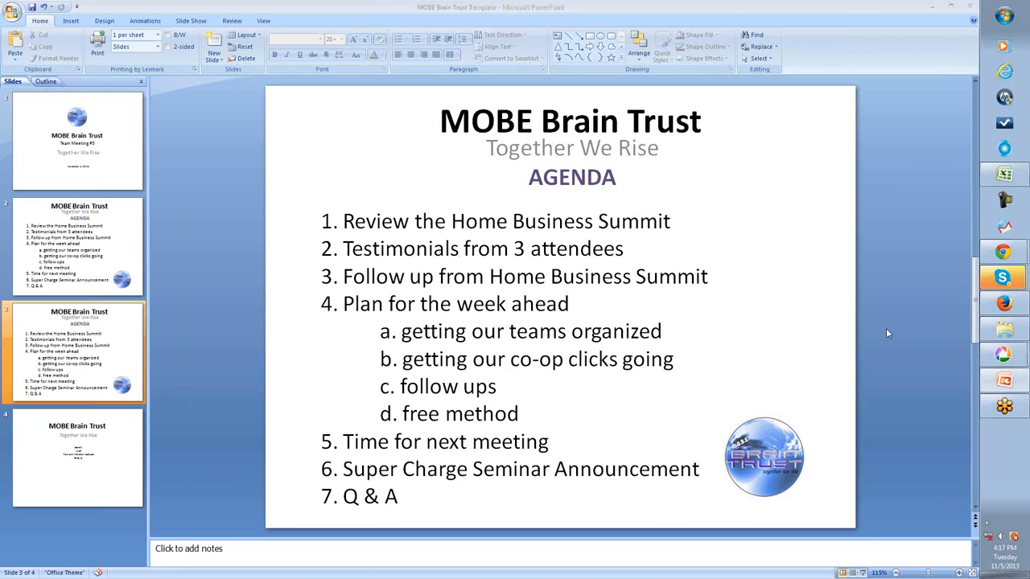
pyautogui.moveTo(915, 190)
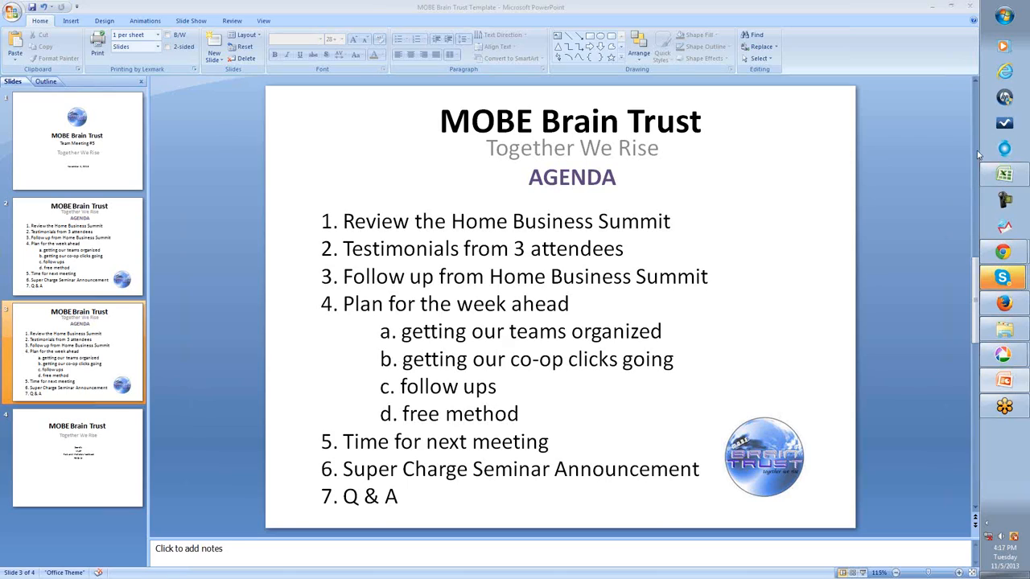
pyautogui.moveTo(969, 148)
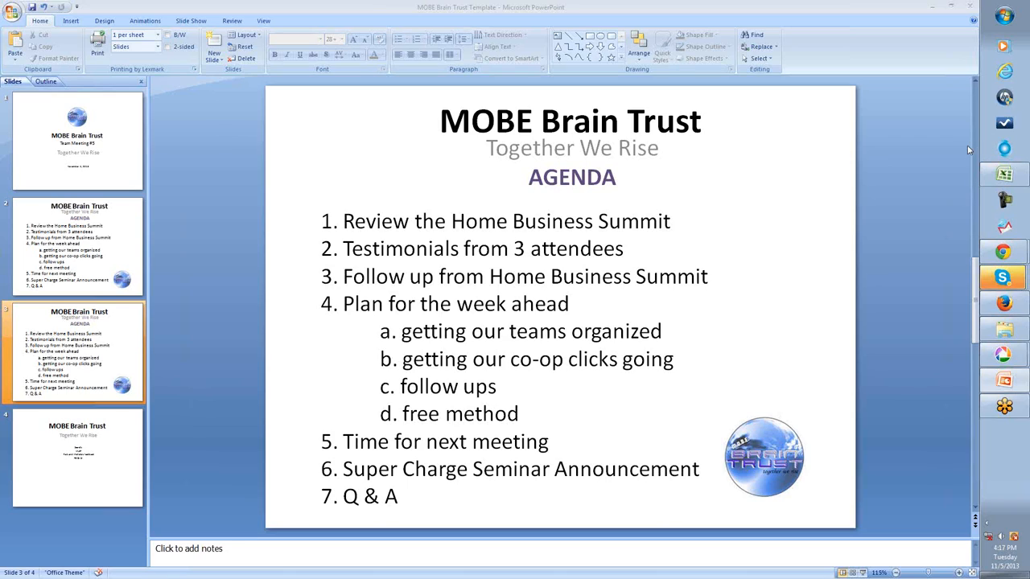
pyautogui.moveTo(853, 153)
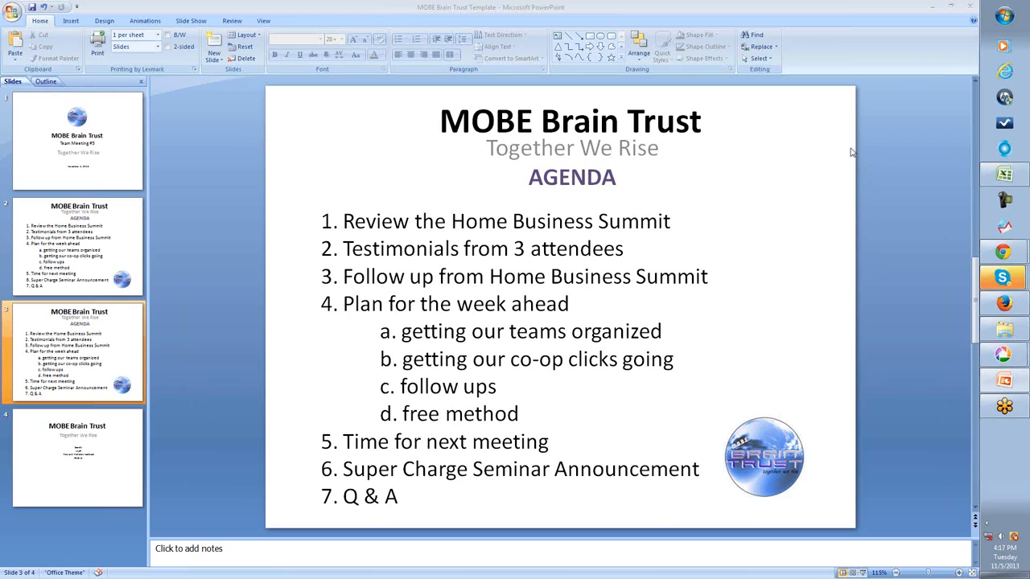
pyautogui.moveTo(969, 148)
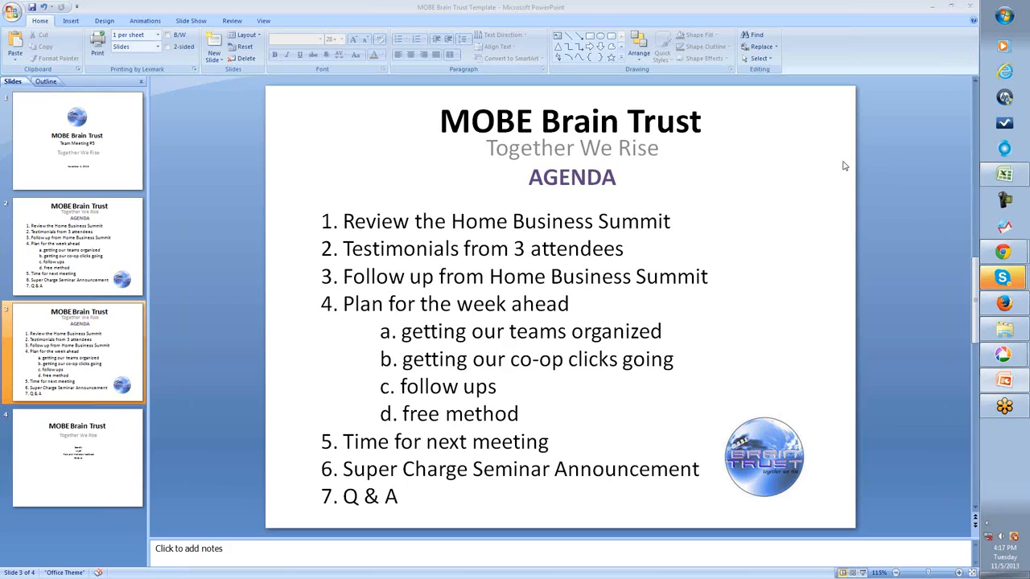
pyautogui.moveTo(847, 164)
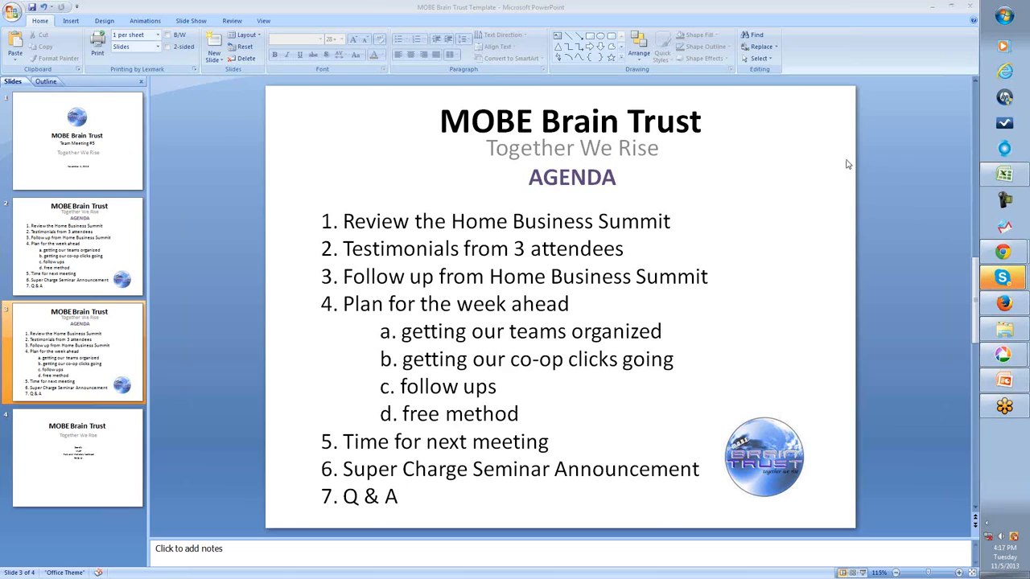
pyautogui.moveTo(866, 166)
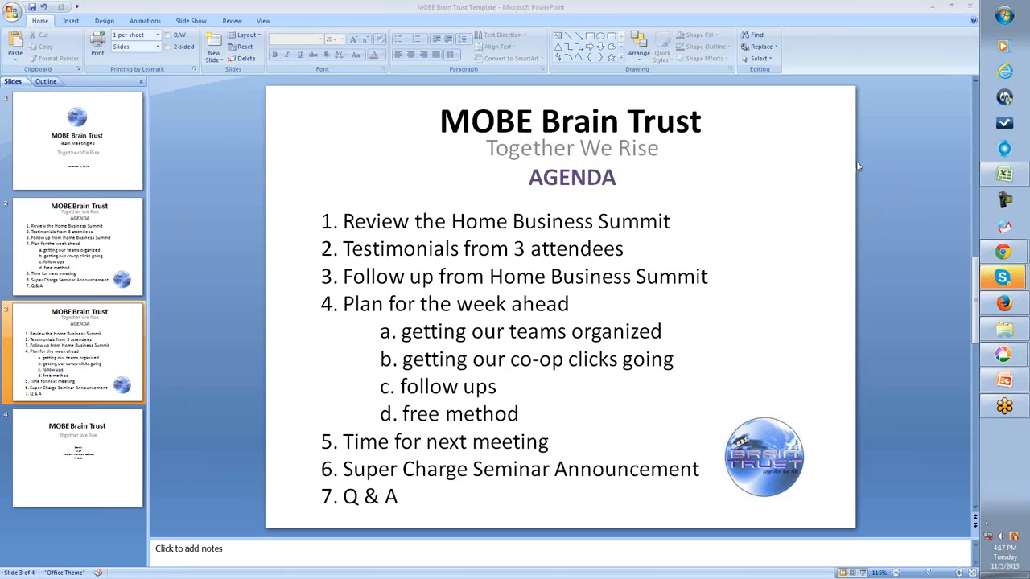
pyautogui.moveTo(873, 161)
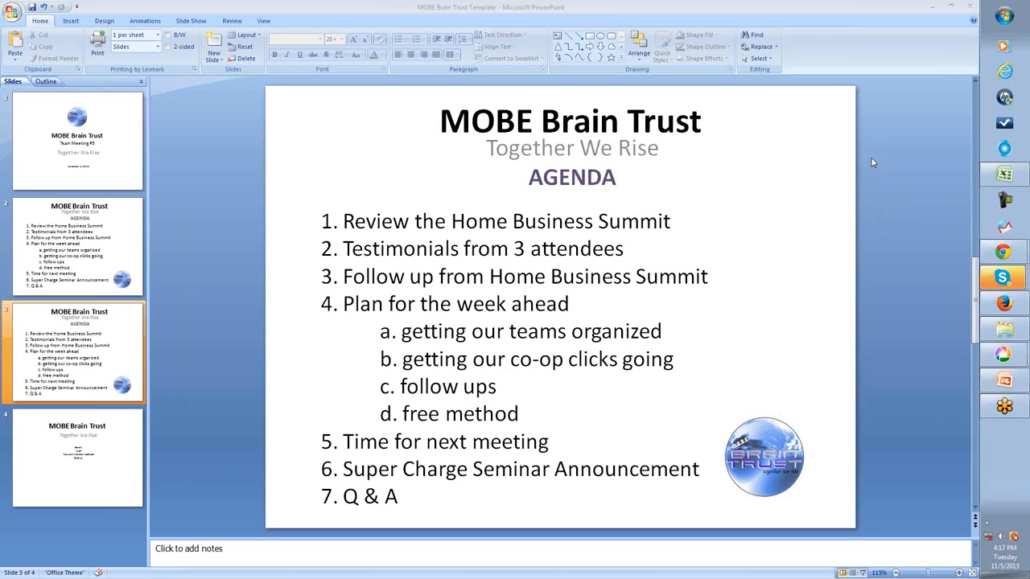
pyautogui.moveTo(888, 176)
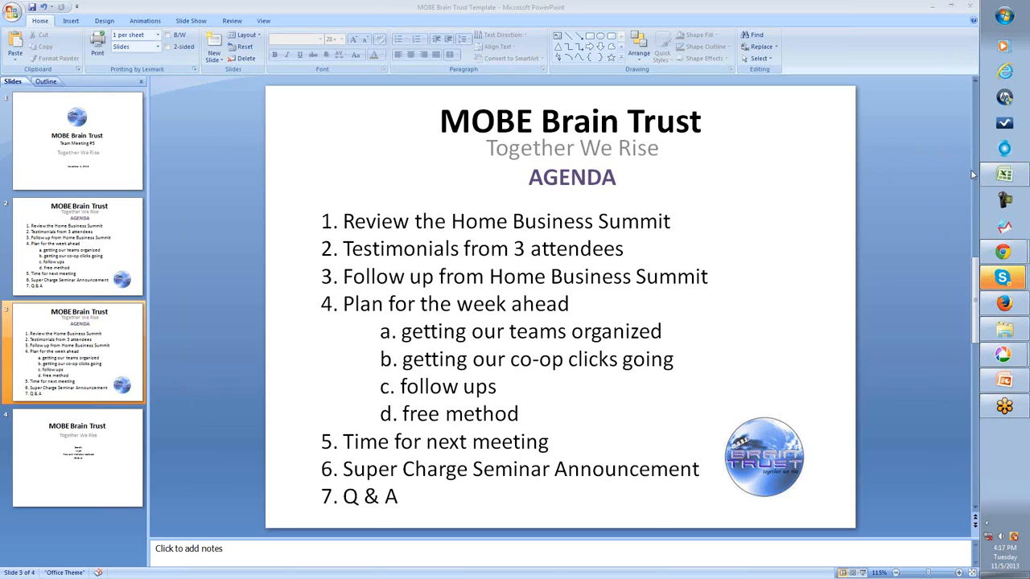
pyautogui.moveTo(843, 169)
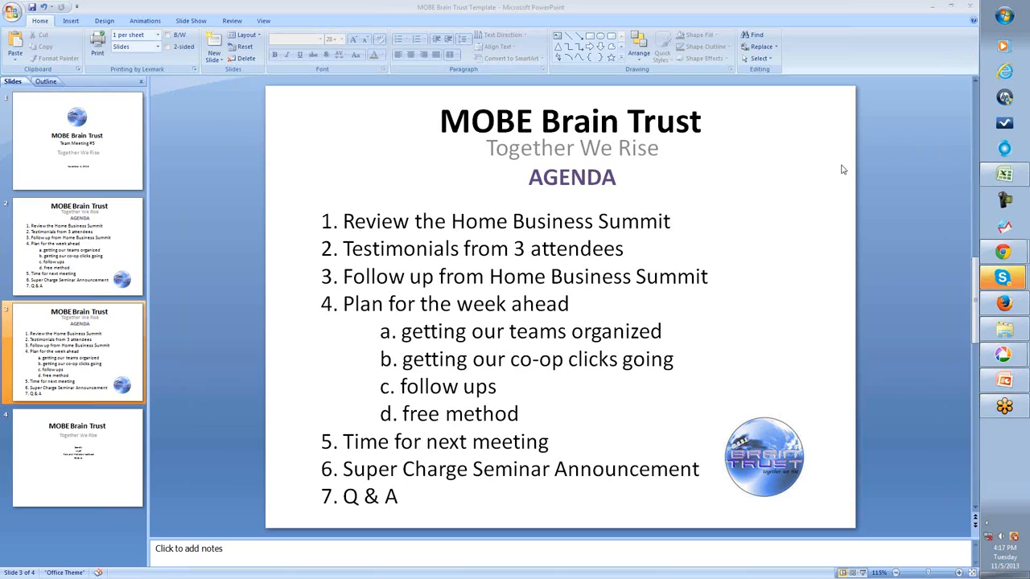
pyautogui.moveTo(920, 162)
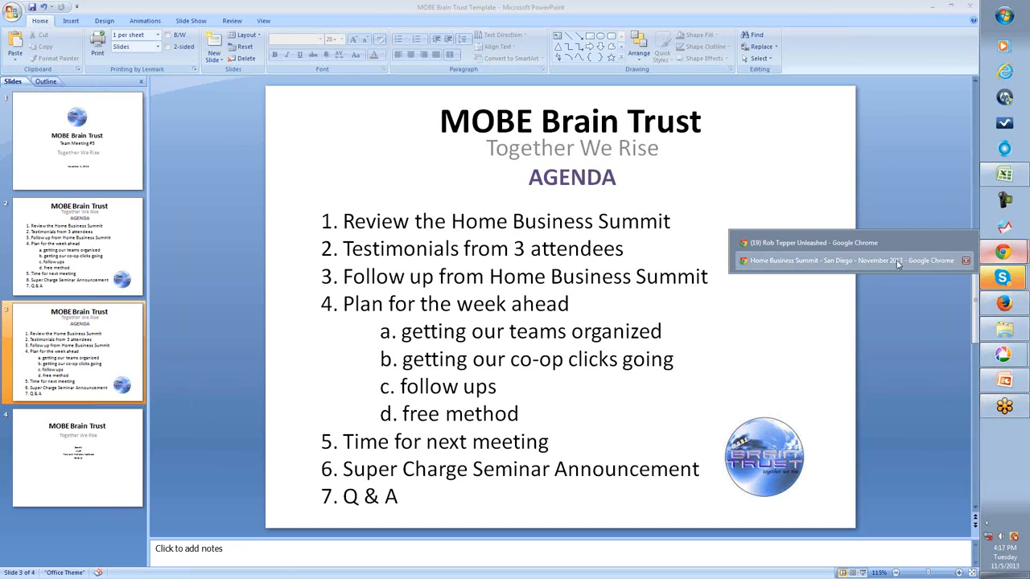
# Page through the Home Business Summit San Diego album to the photo of two men at the backdrop
pyautogui.click(851, 261)
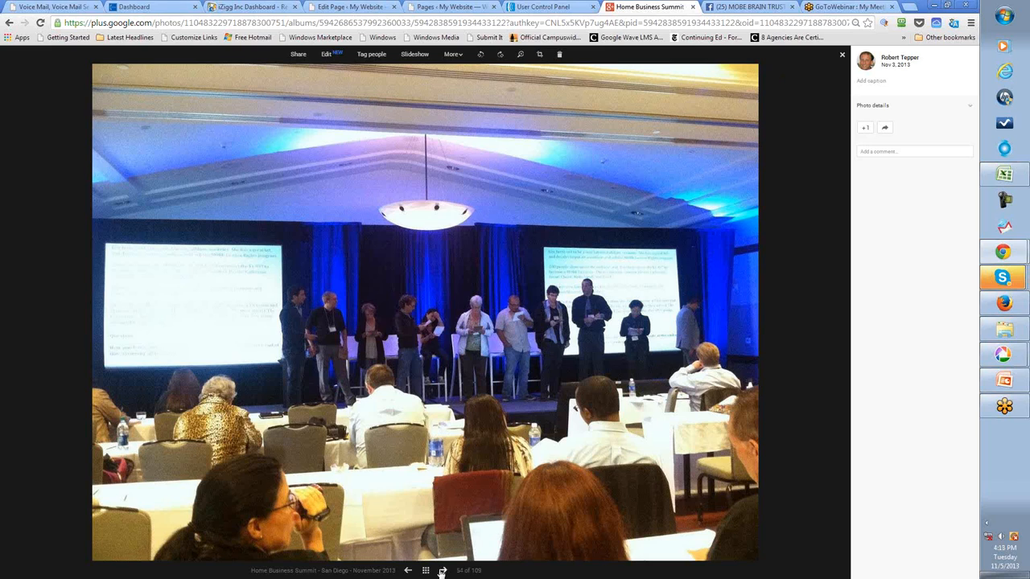
pyautogui.click(443, 570)
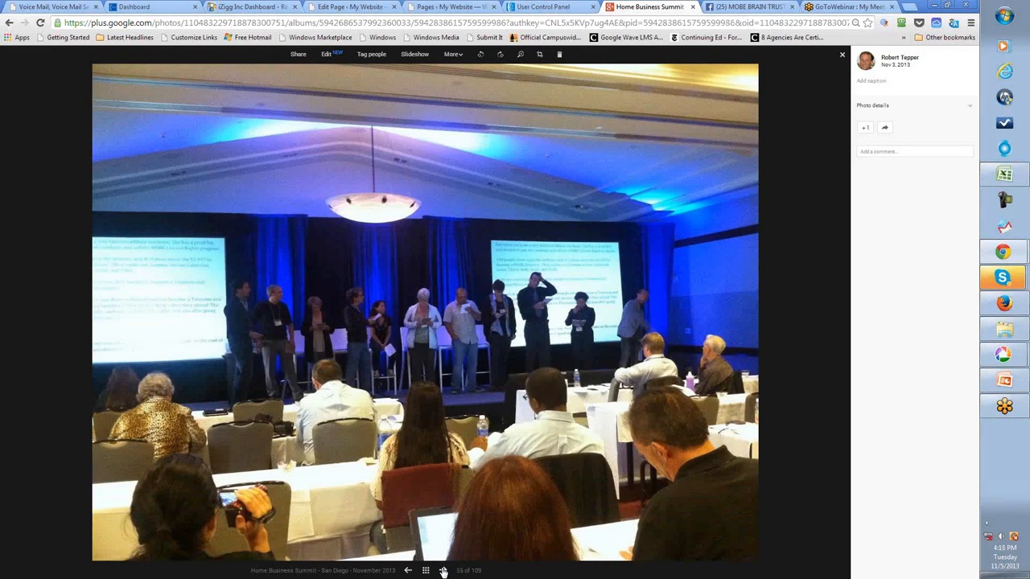
pyautogui.click(441, 570)
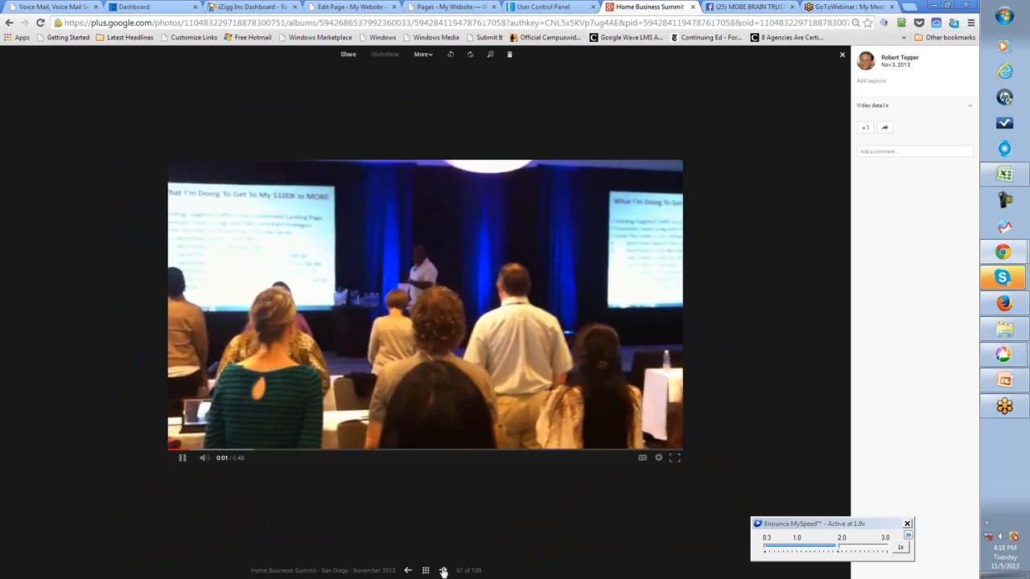
pyautogui.click(443, 570)
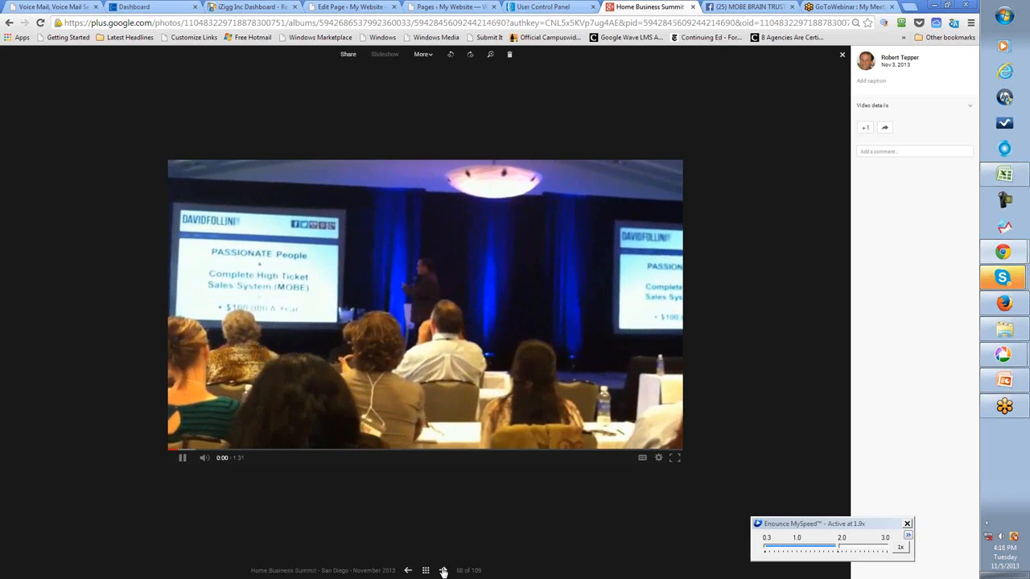
pyautogui.click(444, 570)
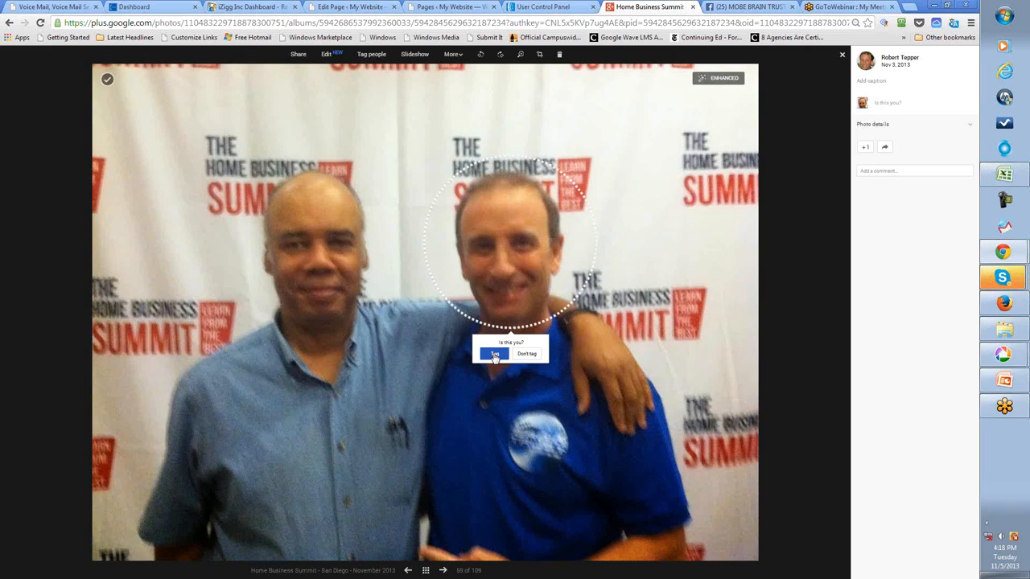
# Advance to the next summit photo and begin tagging the young man on the left as 'michael mike'
pyautogui.click(491, 354)
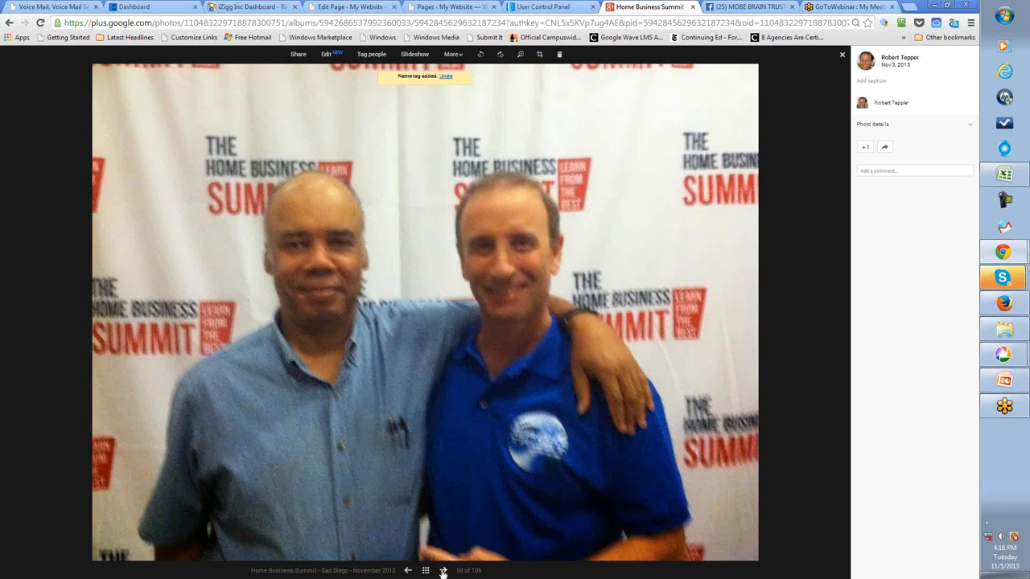
pyautogui.click(448, 569)
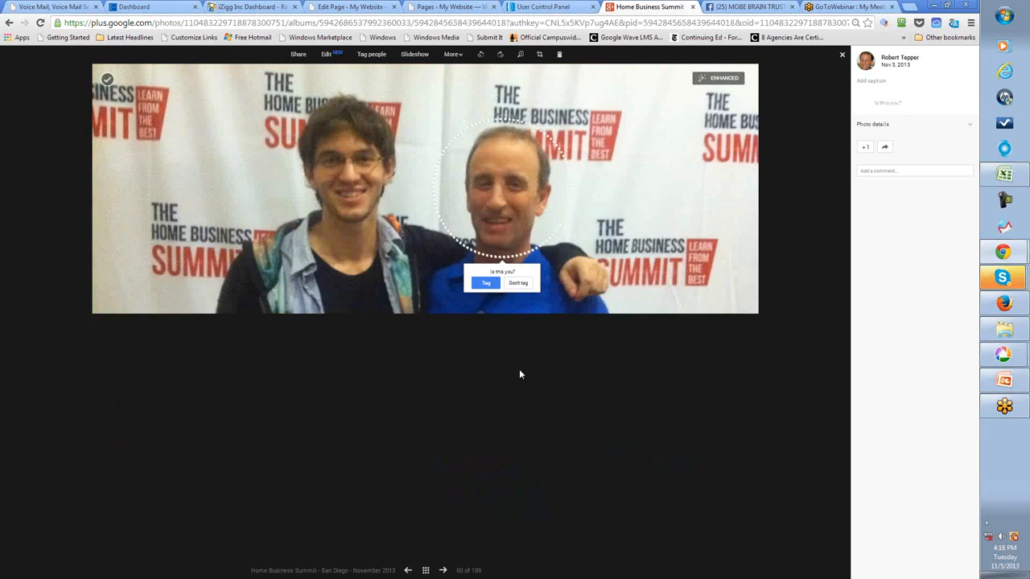
pyautogui.click(486, 283)
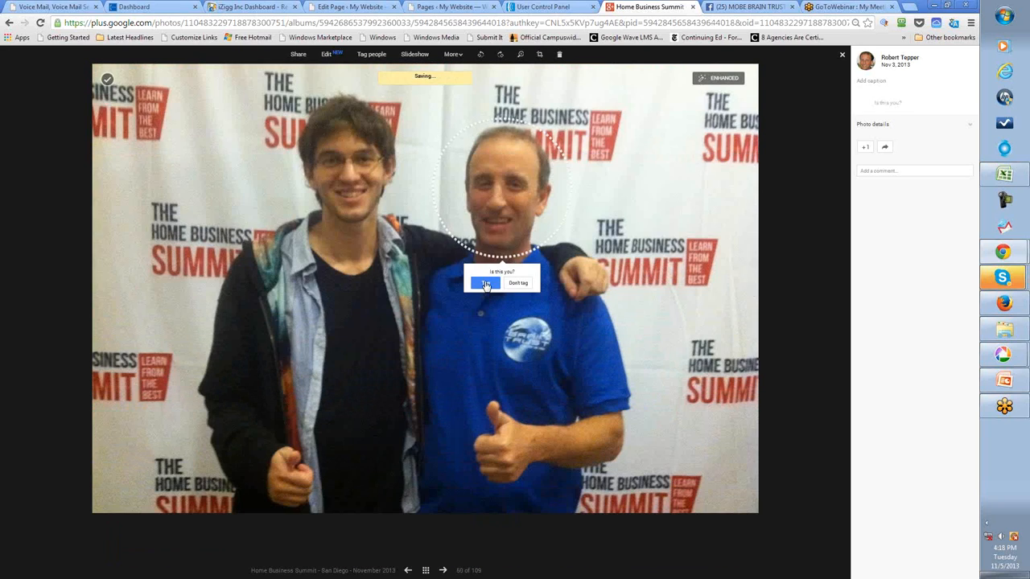
pyautogui.click(486, 284)
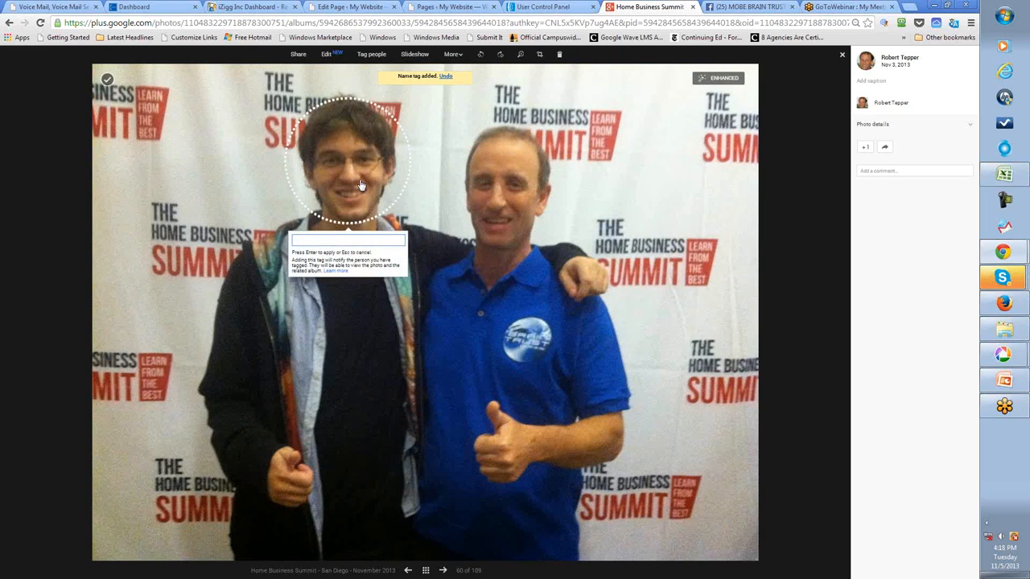
pyautogui.write('michael')
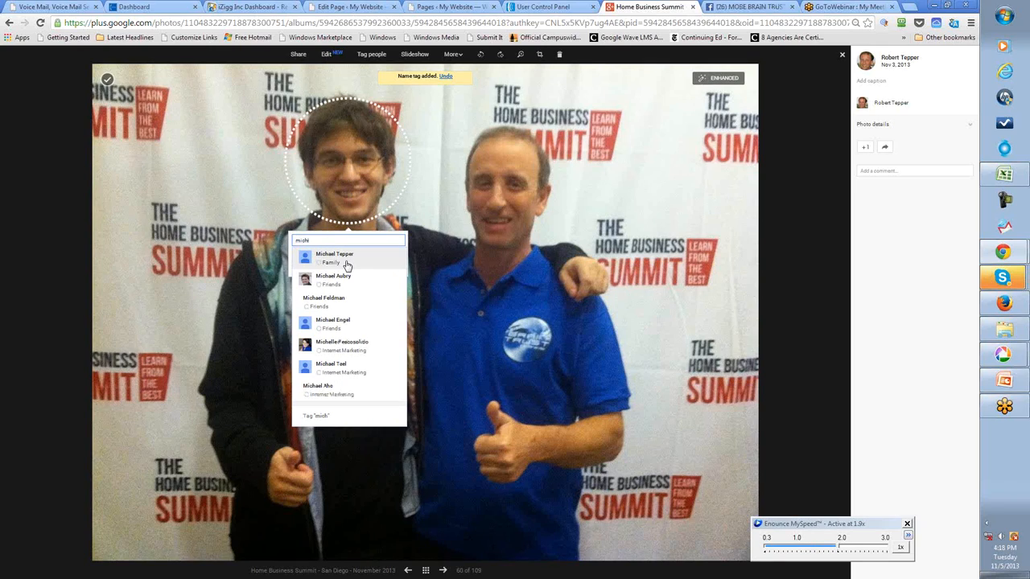
pyautogui.write('mik')
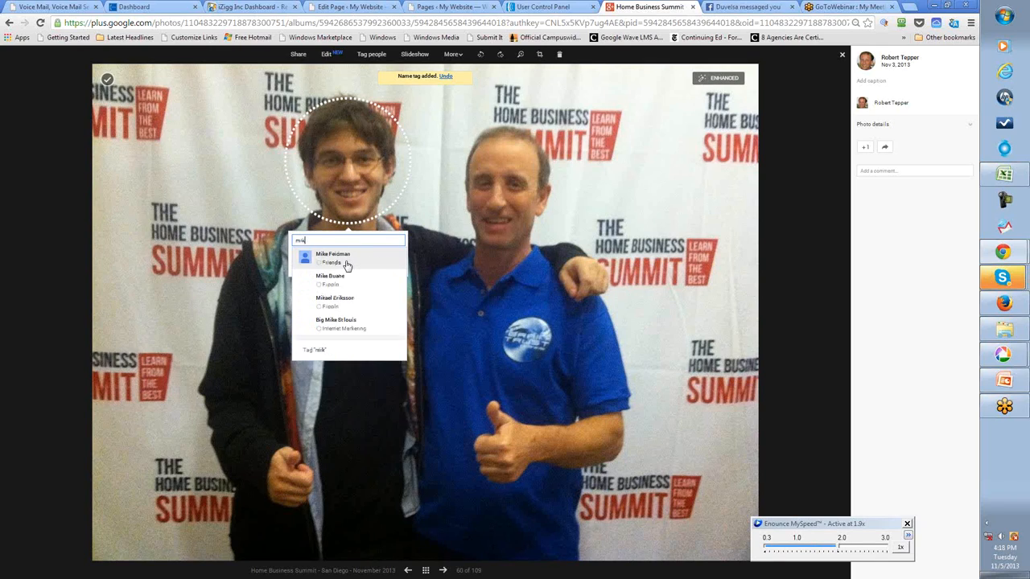
pyautogui.write('e')
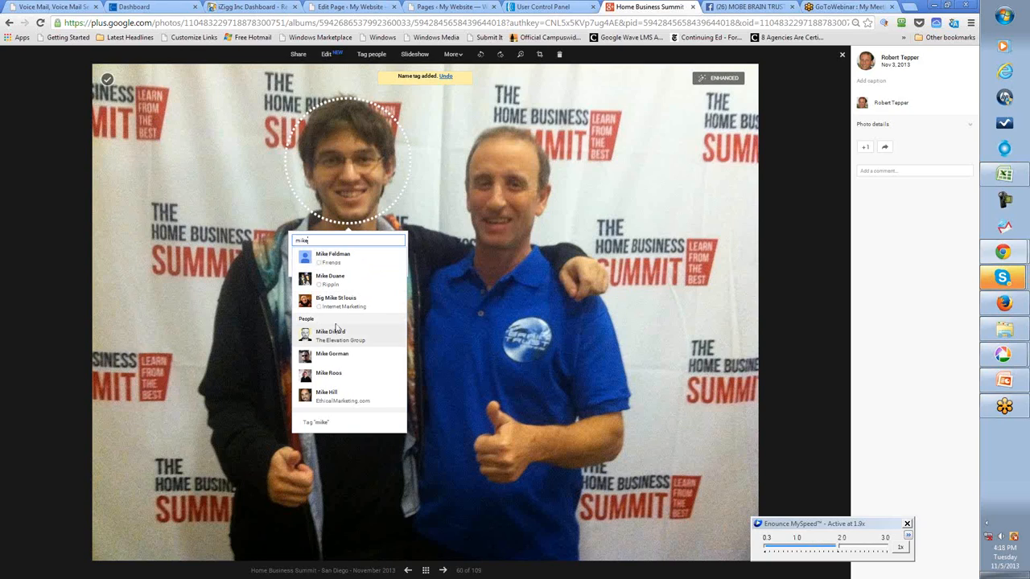
pyautogui.moveTo(344, 318)
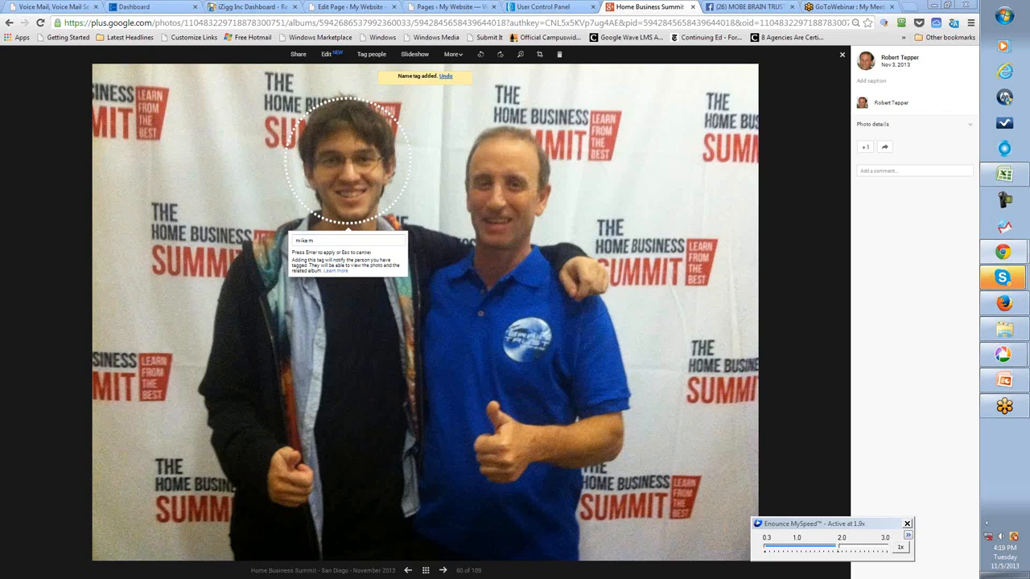
# Tag the young man's face with the suggested contact and continue to the summit session video
pyautogui.click(908, 523)
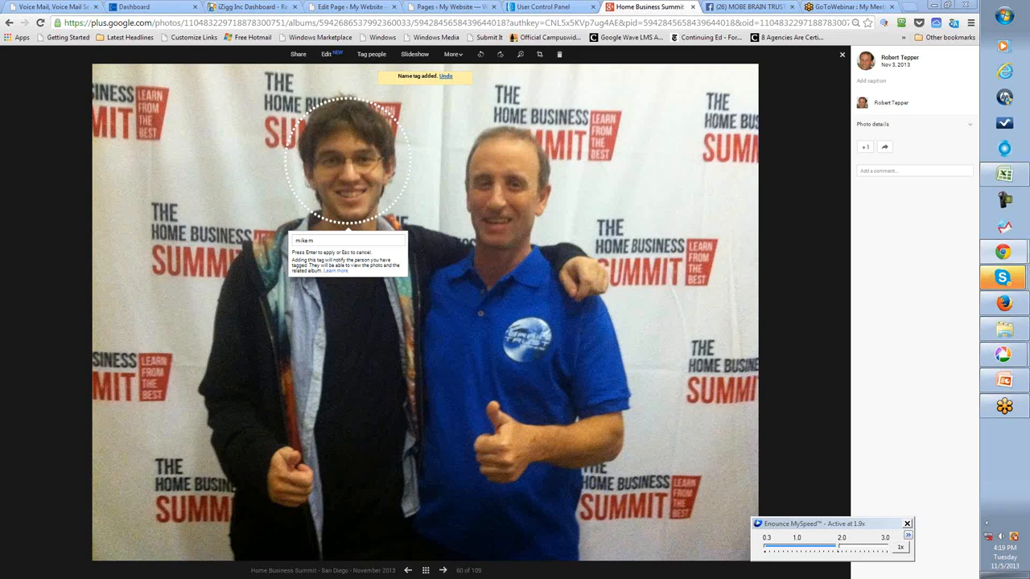
pyautogui.click(908, 525)
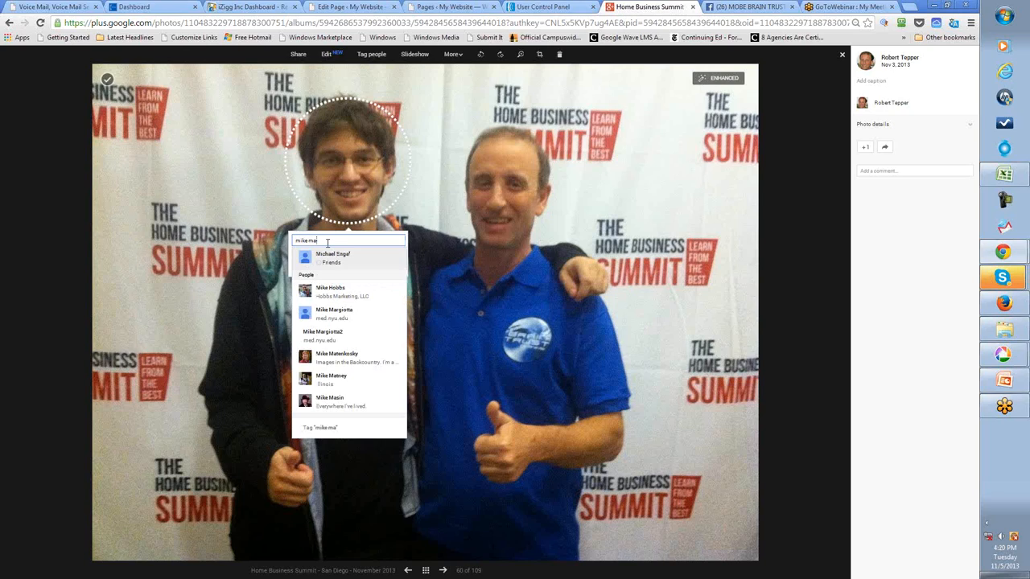
pyautogui.moveTo(331, 243)
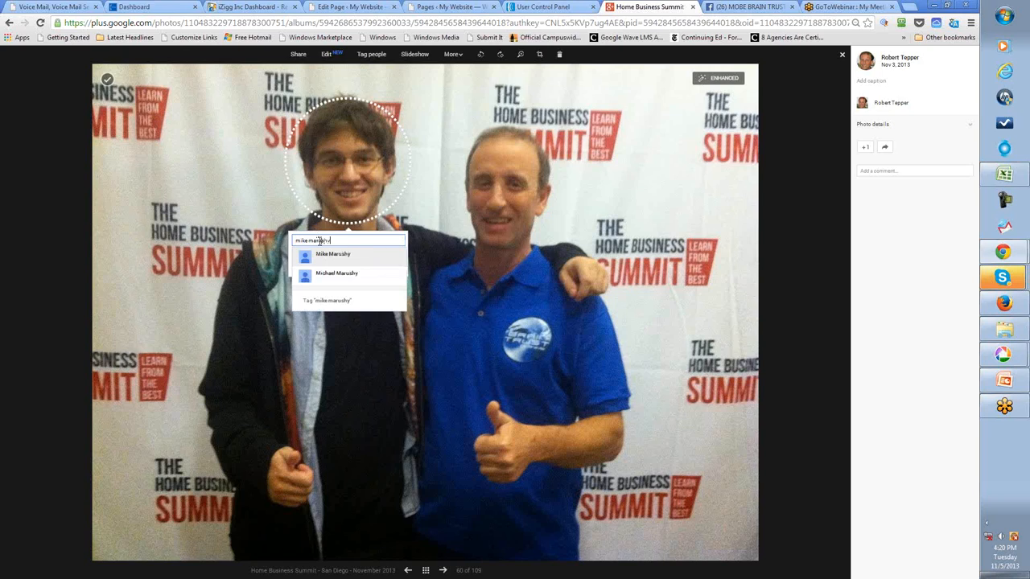
pyautogui.moveTo(335, 258)
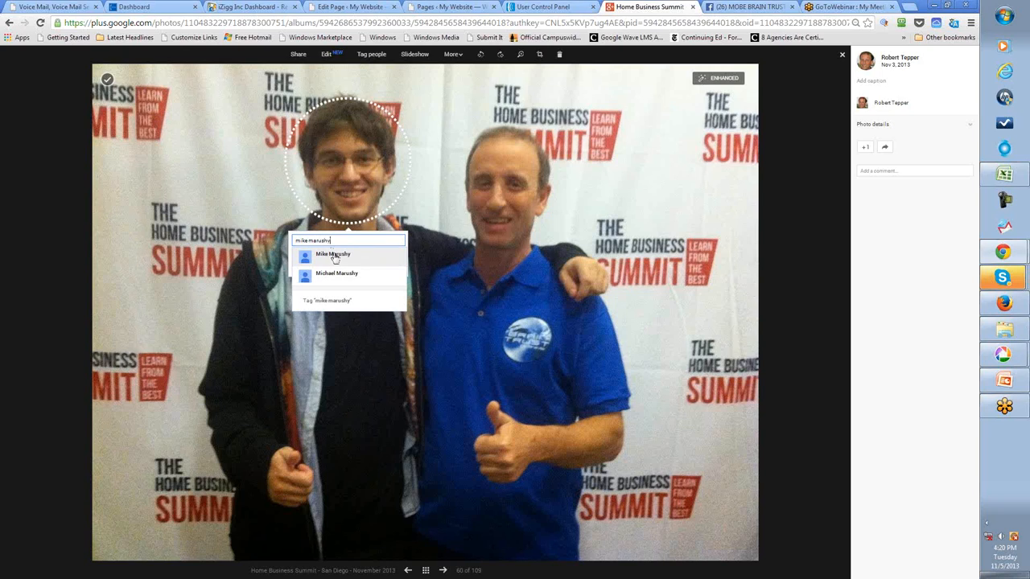
pyautogui.click(331, 254)
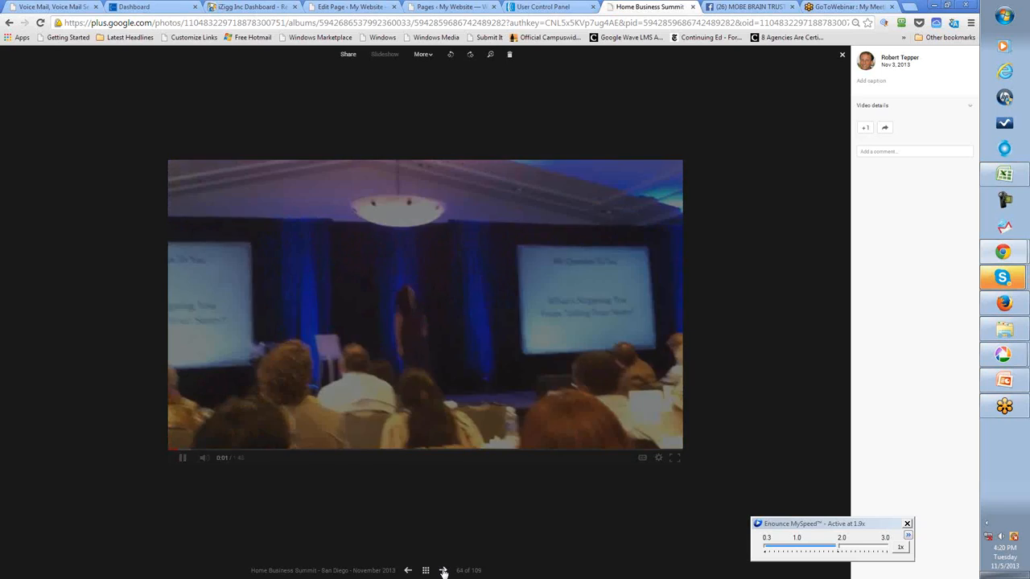
# Skip past the conference videos to the photo of the speaker on stage
pyautogui.click(443, 571)
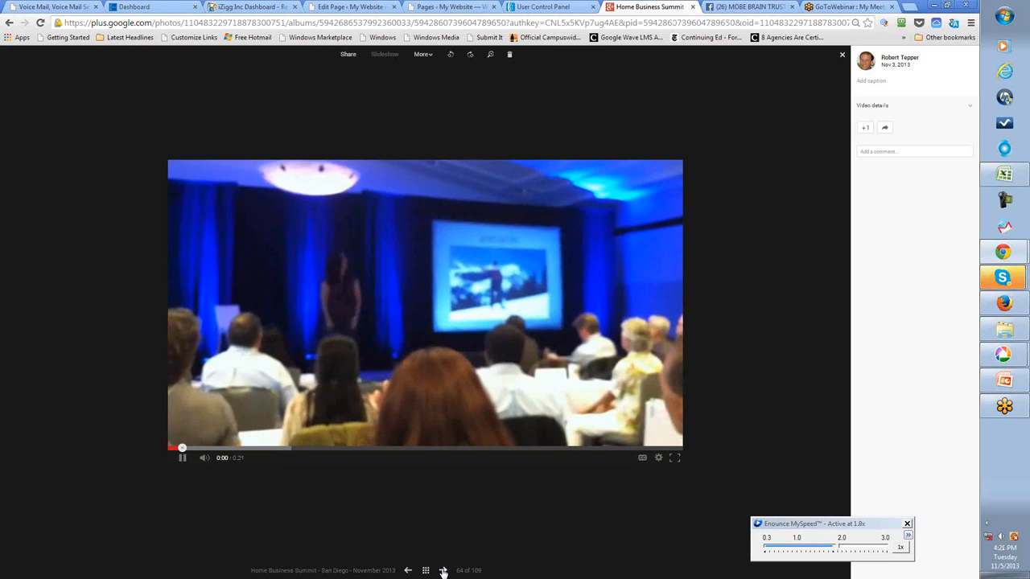
pyautogui.click(444, 570)
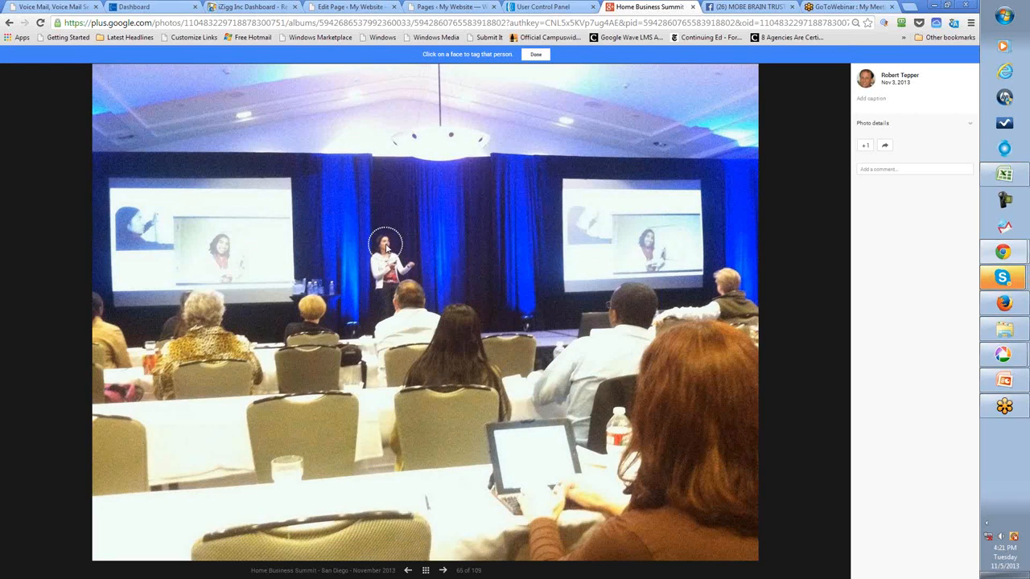
# Tag the woman speaking on stage with the name 'carol'
pyautogui.click(386, 250)
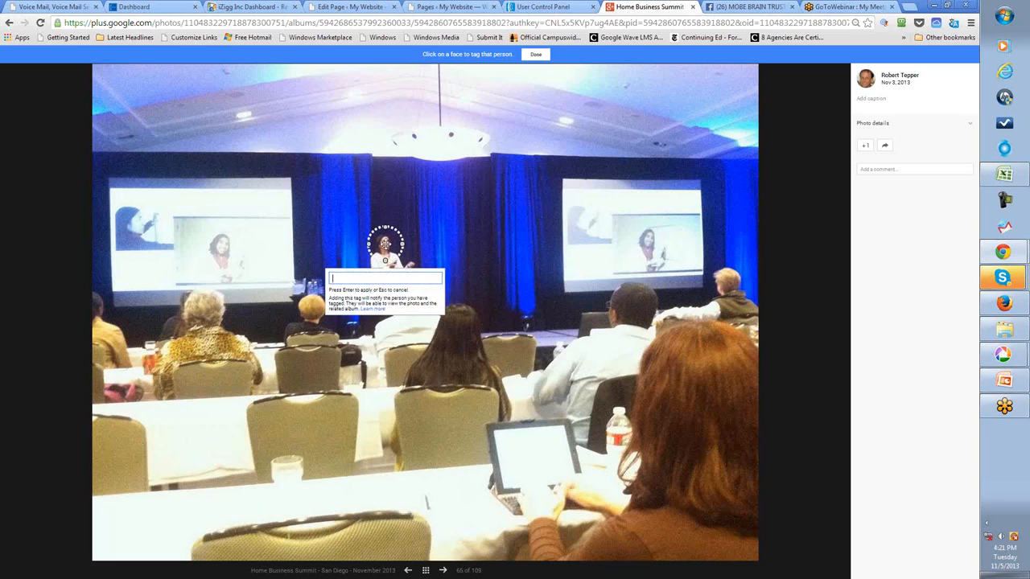
pyautogui.write('carolina milan')
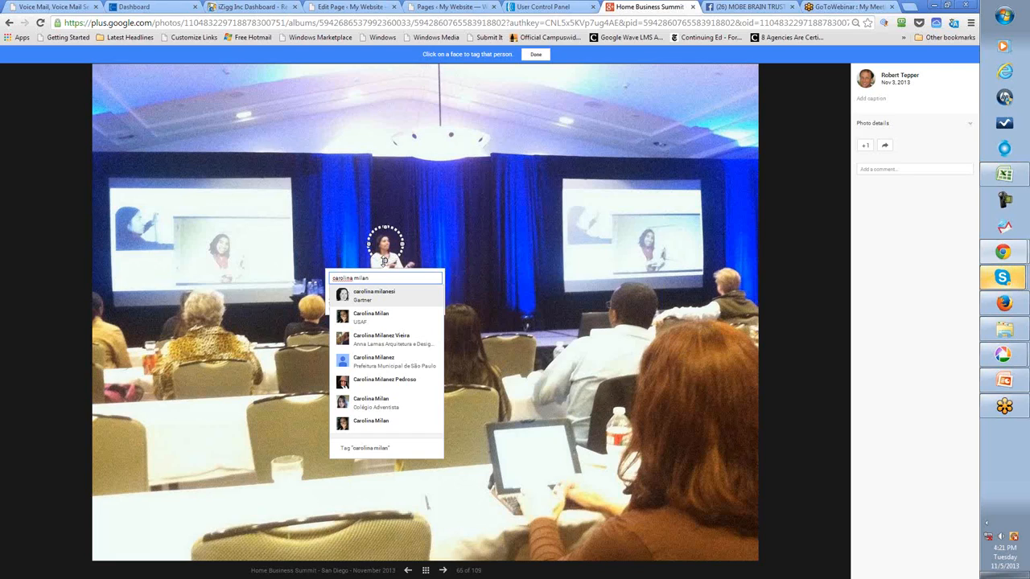
pyautogui.moveTo(363, 301)
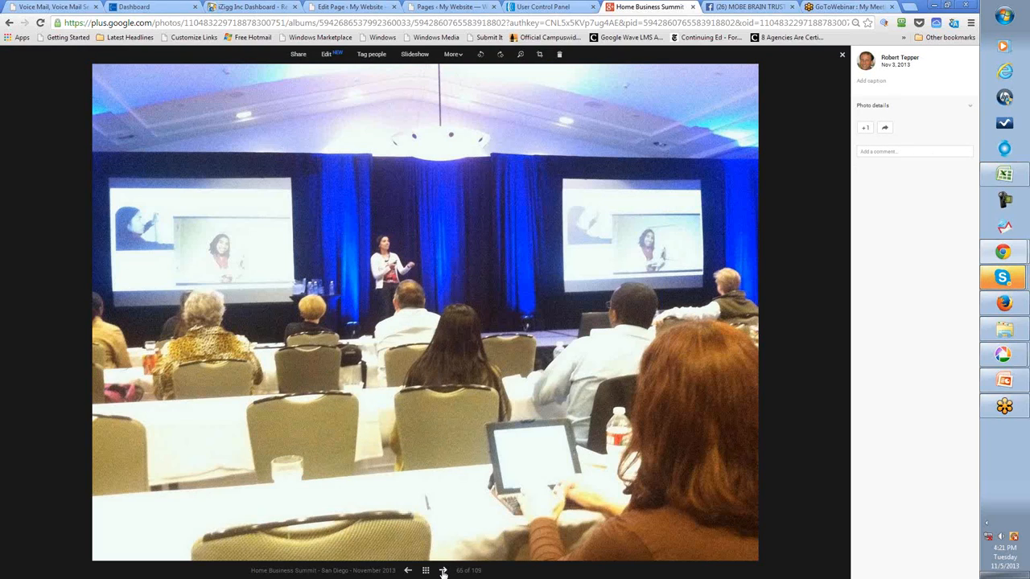
# Page through seven more summit photos to the audience shot of the man in a cap
pyautogui.click(443, 570)
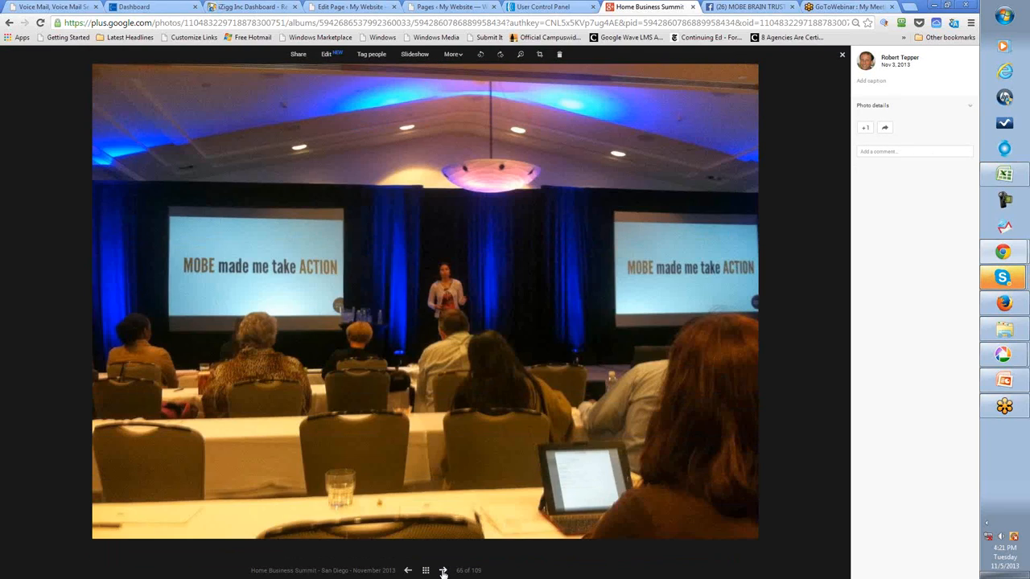
pyautogui.click(445, 570)
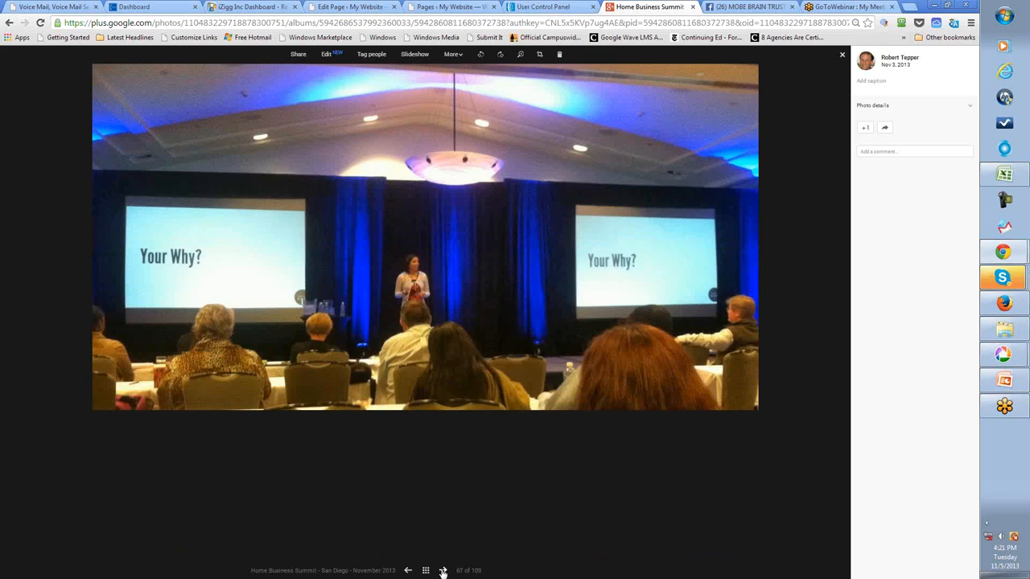
pyautogui.click(441, 570)
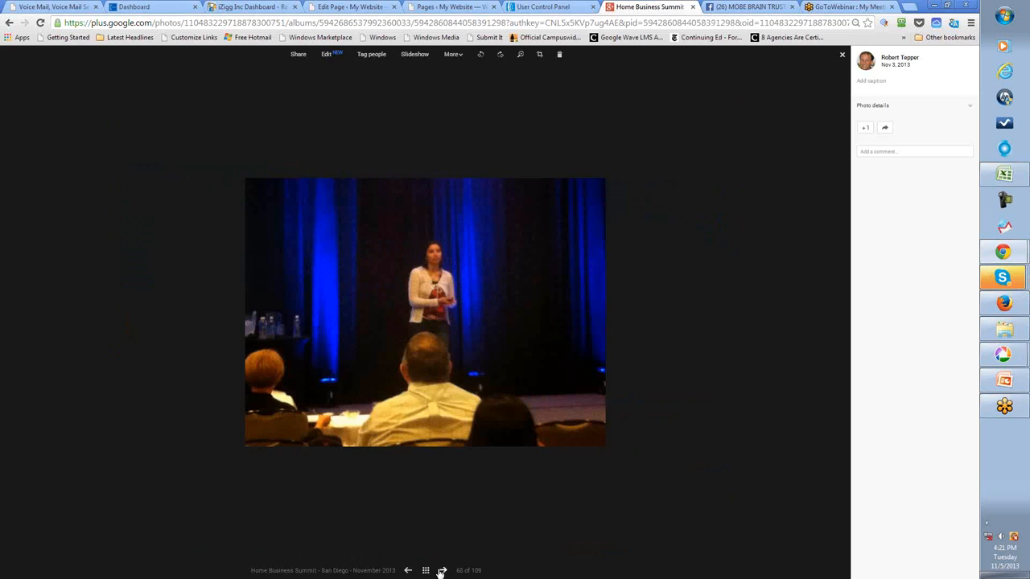
pyautogui.click(441, 570)
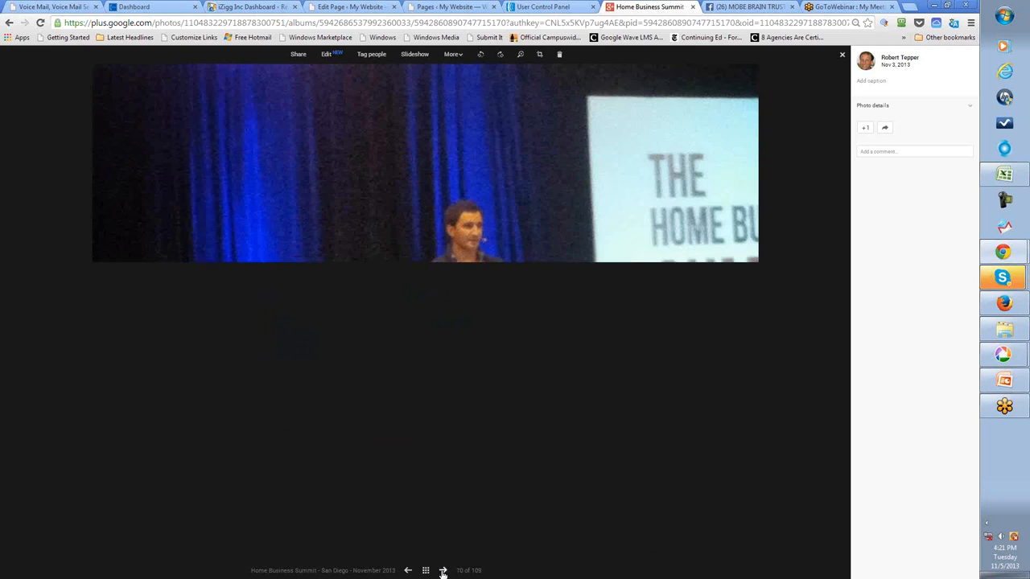
pyautogui.click(441, 570)
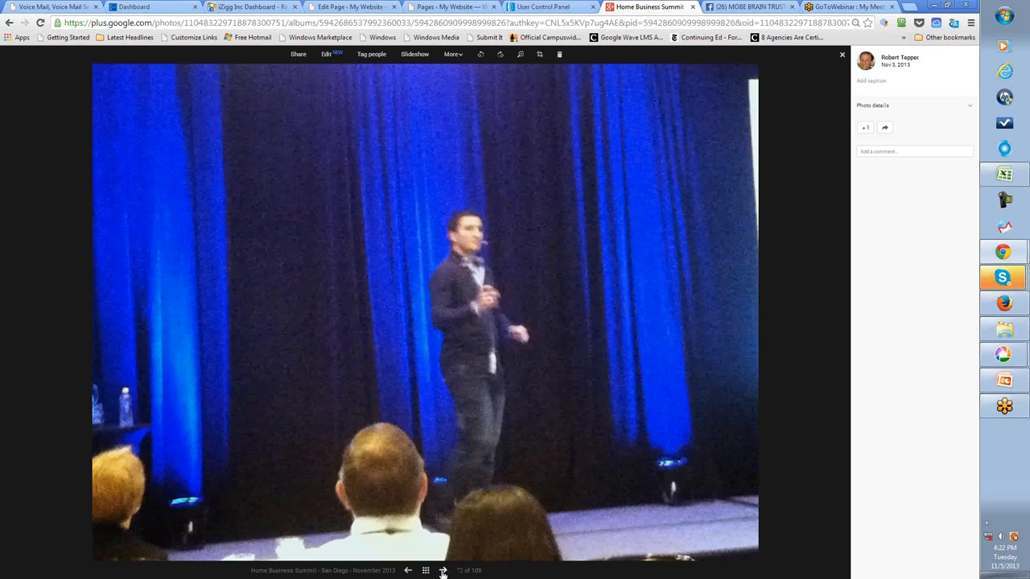
pyautogui.click(448, 570)
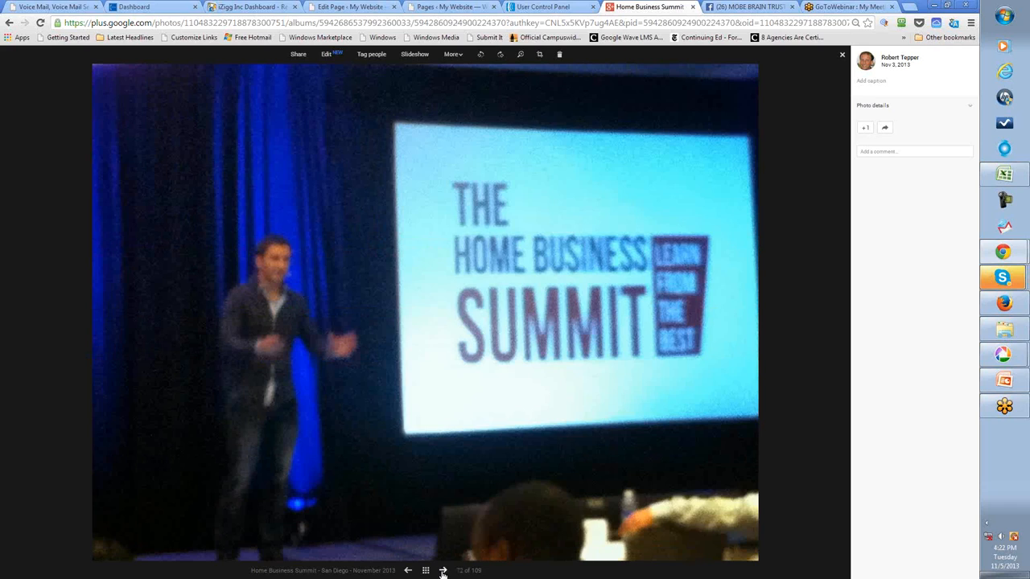
pyautogui.click(444, 570)
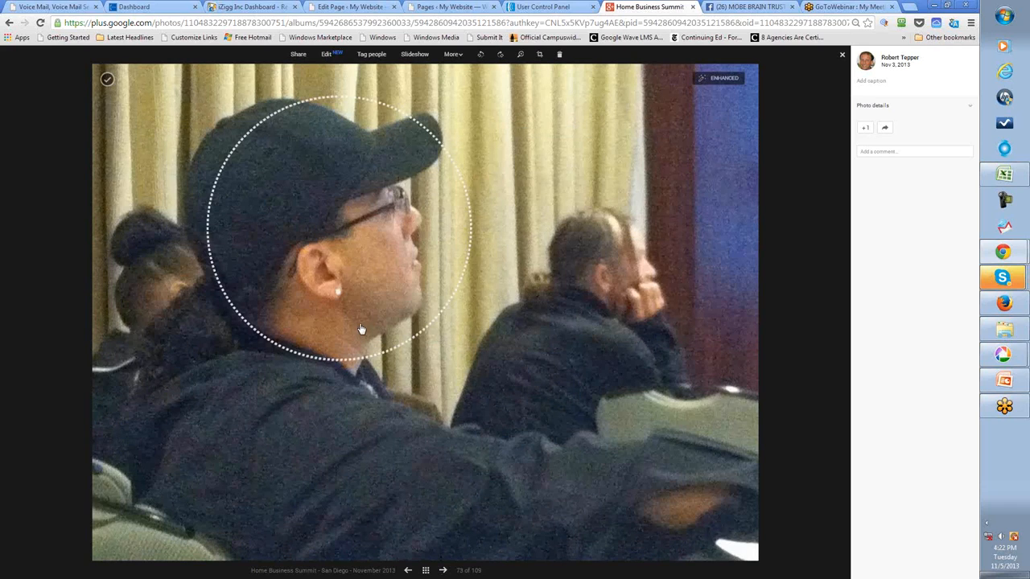
pyautogui.moveTo(355, 255)
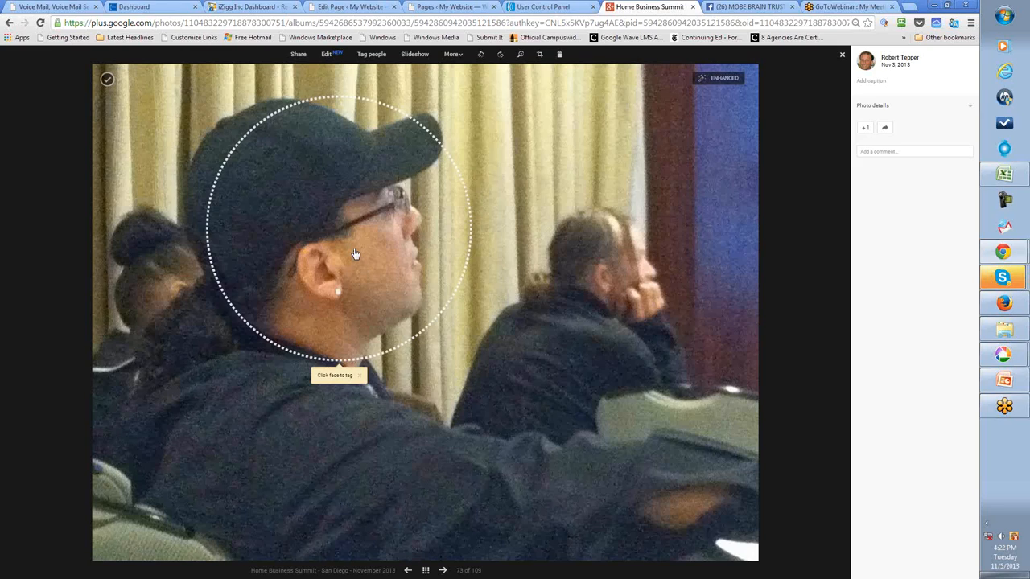
pyautogui.moveTo(356, 268)
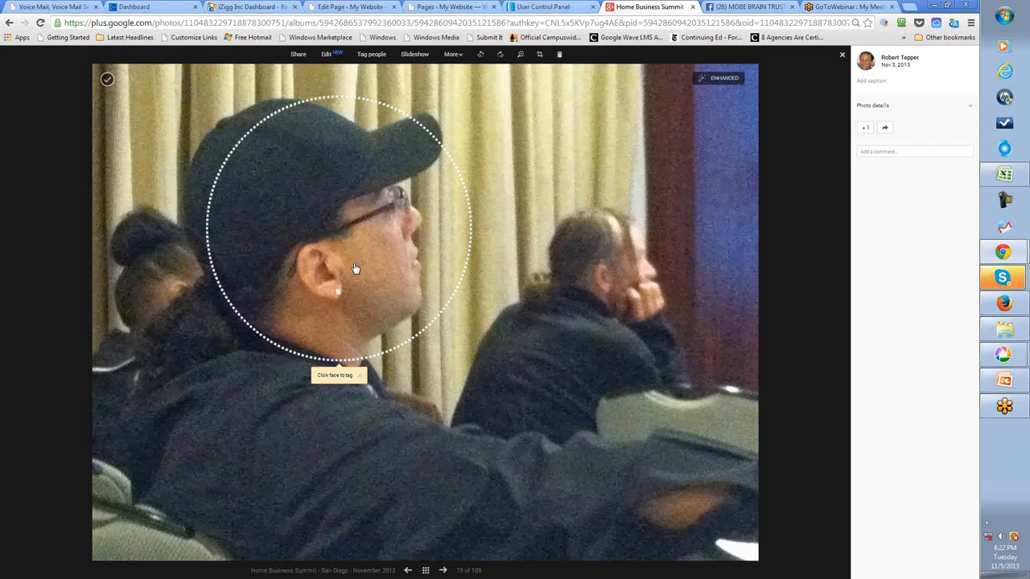
pyautogui.click(338, 375)
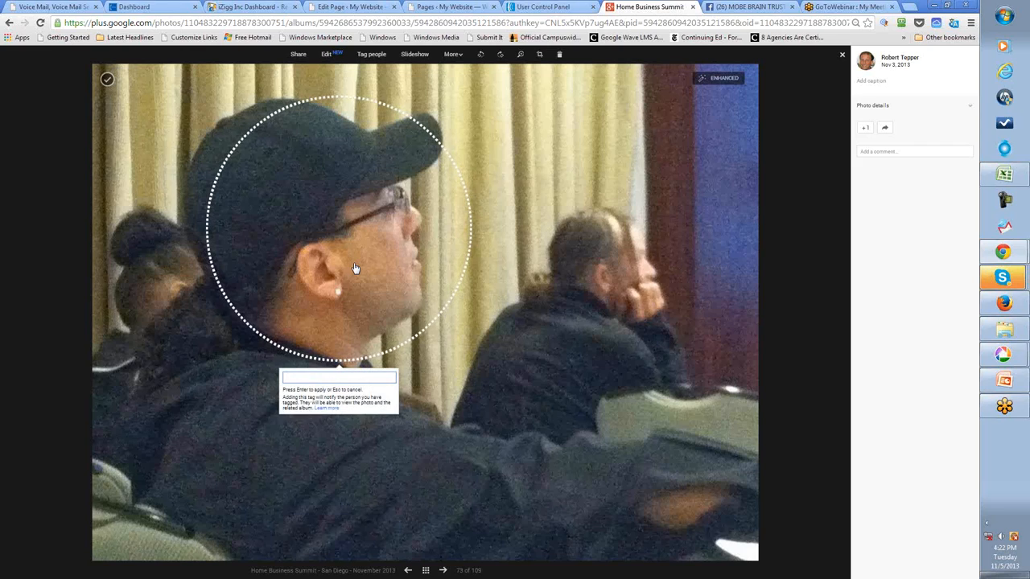
pyautogui.moveTo(358, 267)
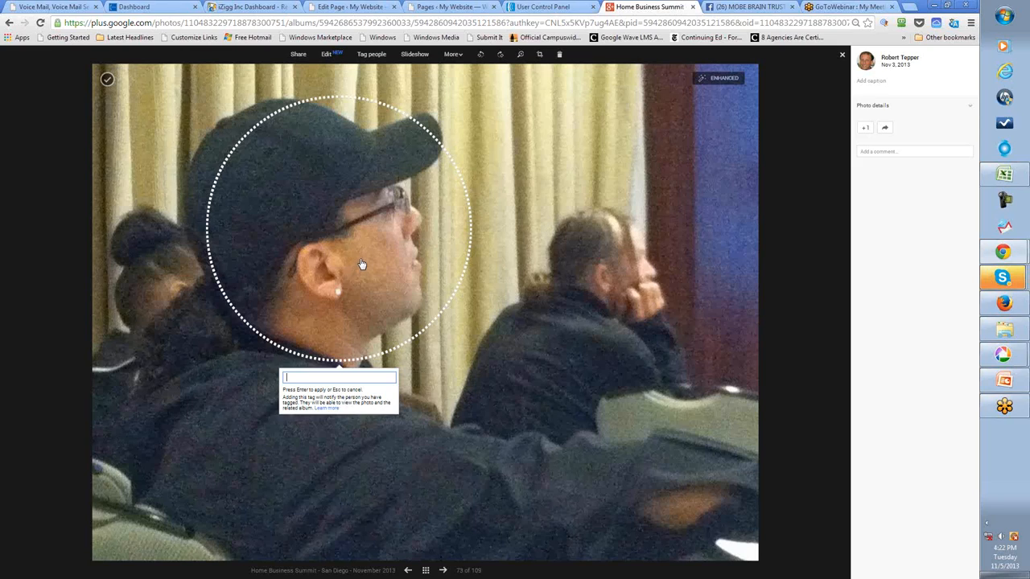
pyautogui.moveTo(763, 228)
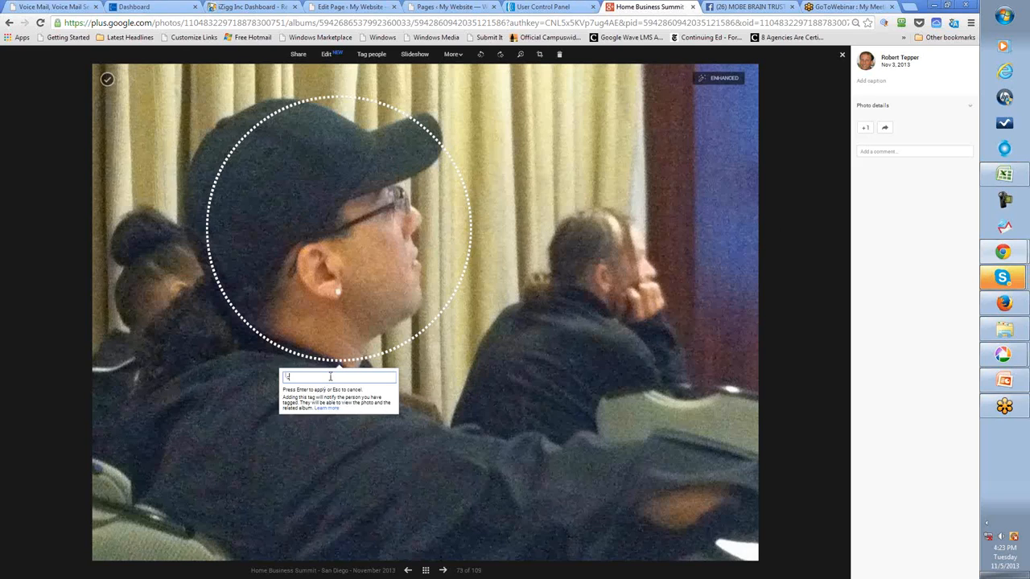
pyautogui.write('clinton')
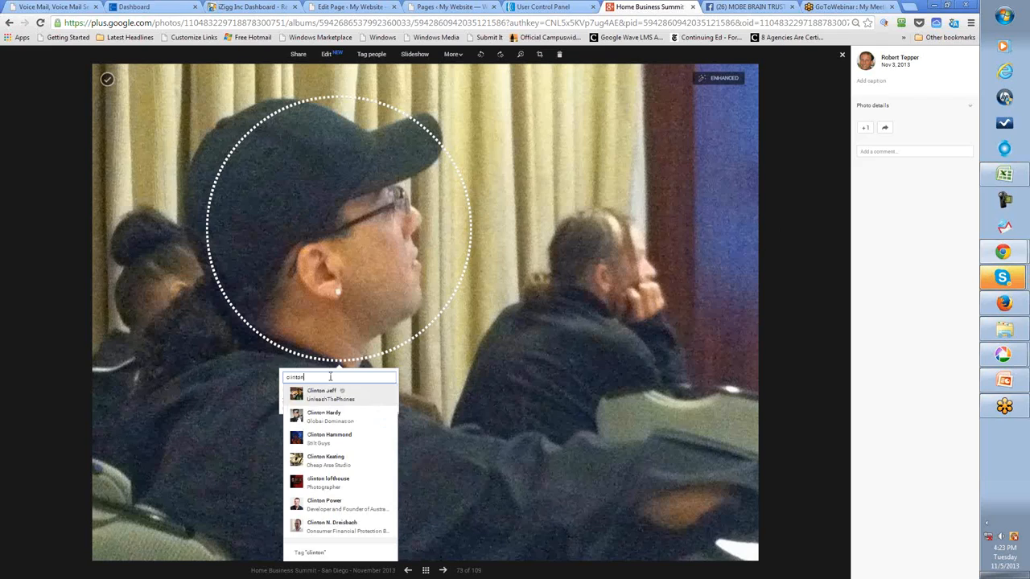
pyautogui.write('a')
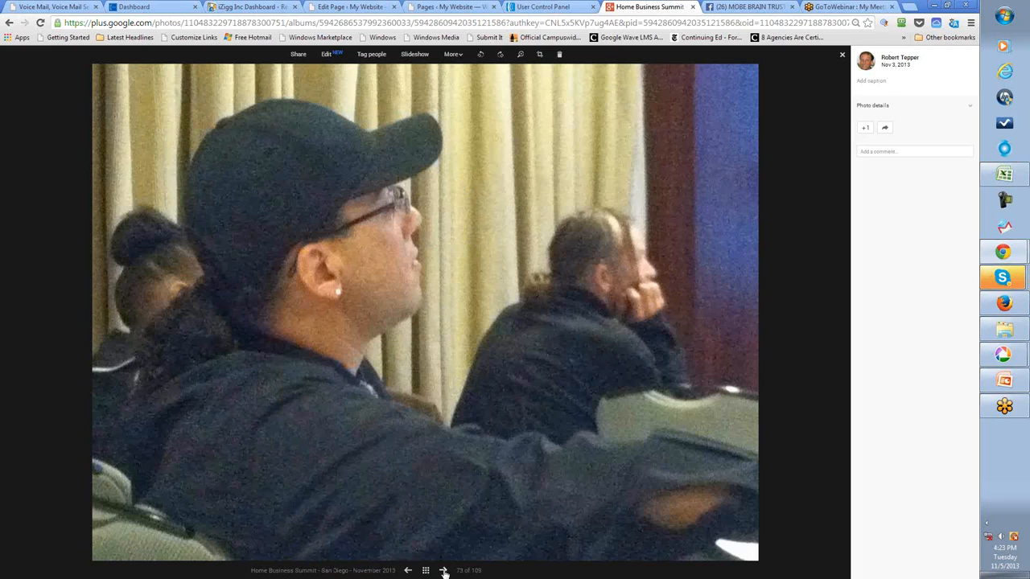
# Page past the conference videos and the name badge photo to the video of a child by a hedge
pyautogui.click(449, 570)
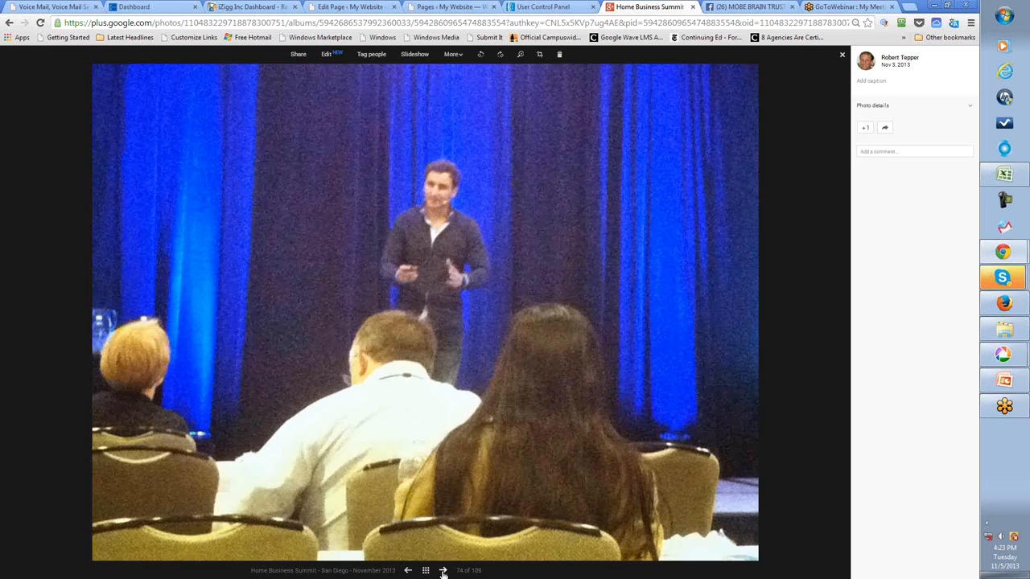
pyautogui.click(445, 570)
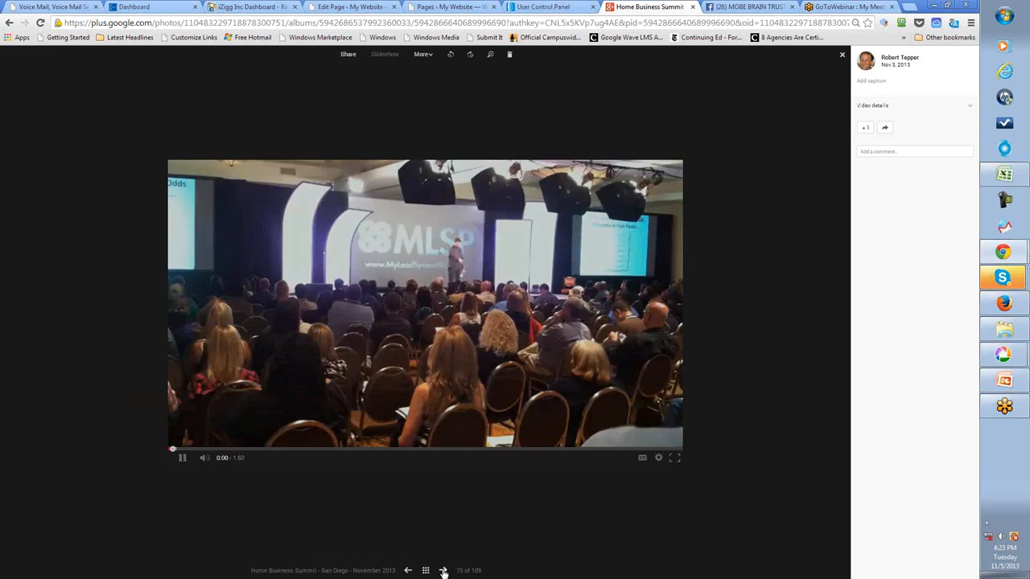
pyautogui.click(442, 570)
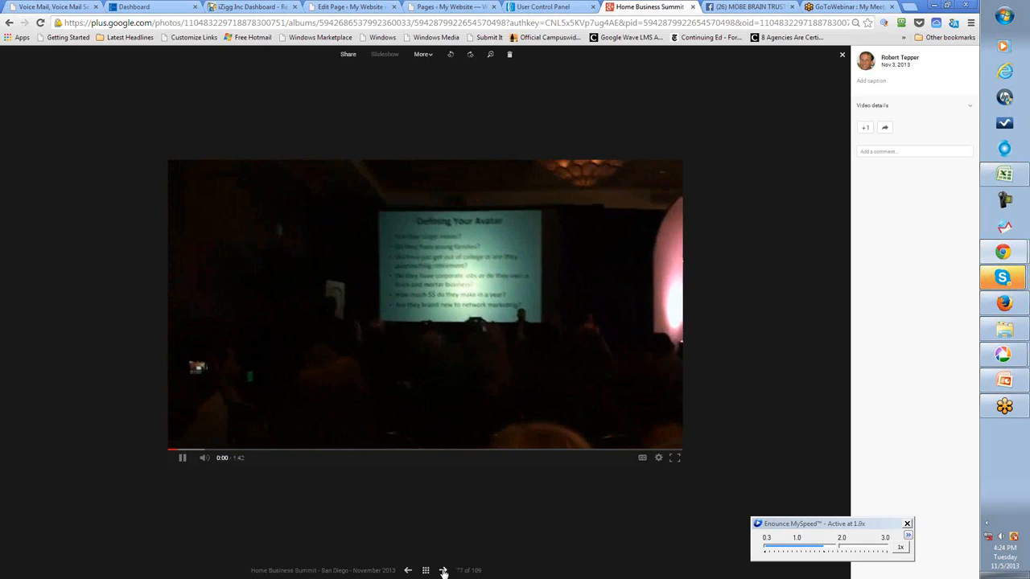
pyautogui.click(441, 570)
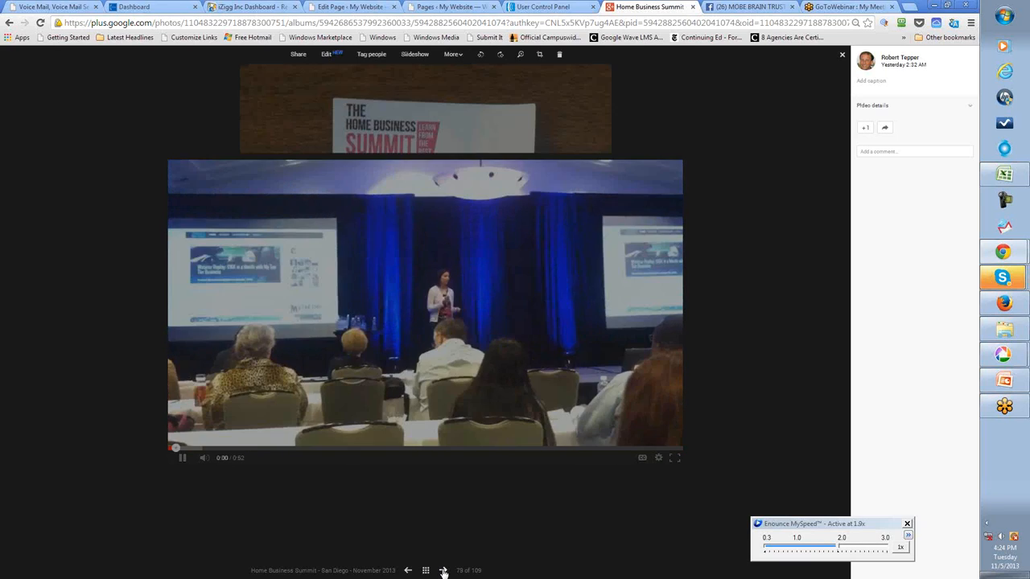
pyautogui.click(443, 570)
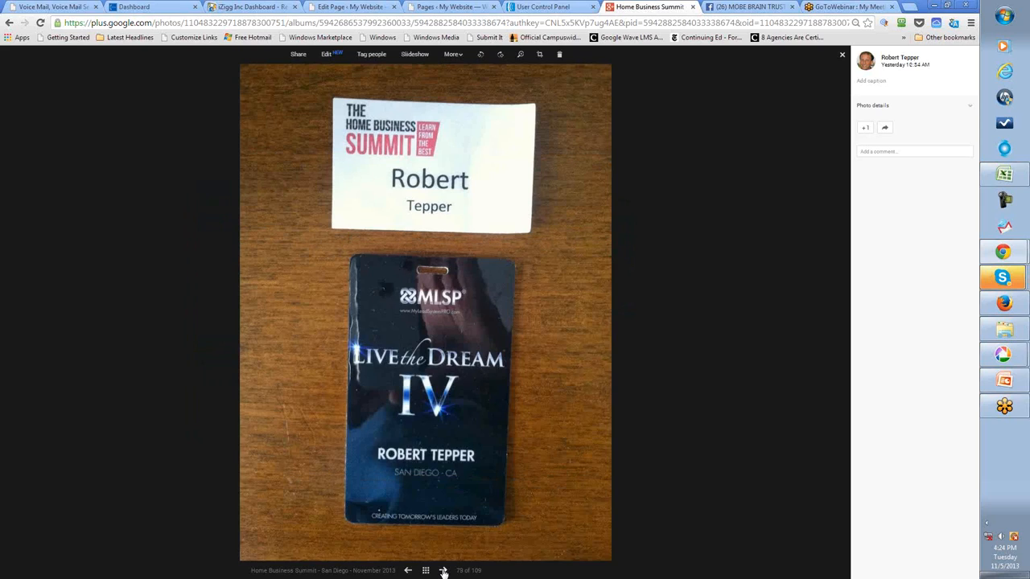
pyautogui.click(443, 570)
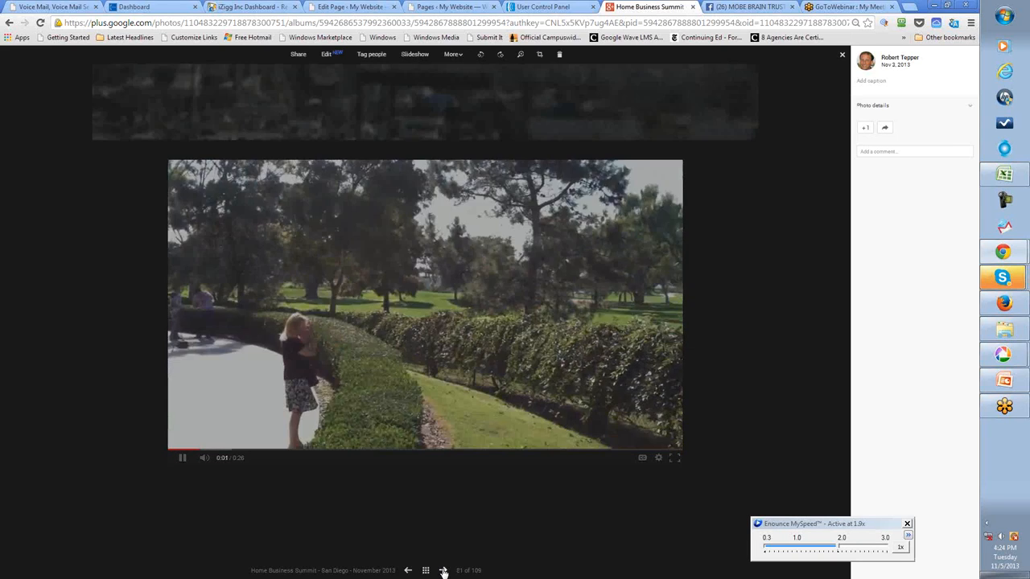
# Page through the harbour boat, marina, photographer and docked-boat photos to the dock with a runner
pyautogui.click(444, 570)
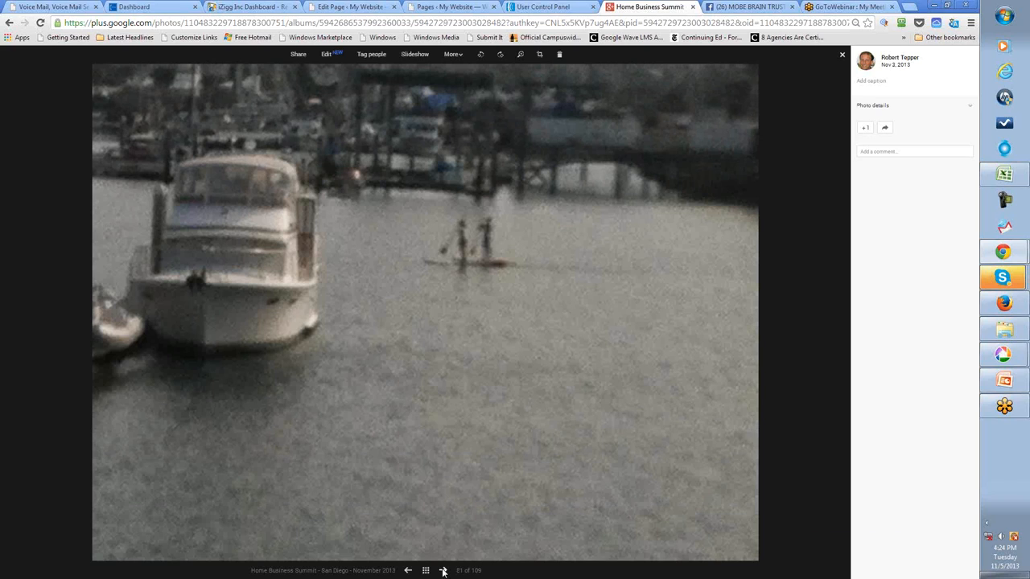
pyautogui.click(445, 570)
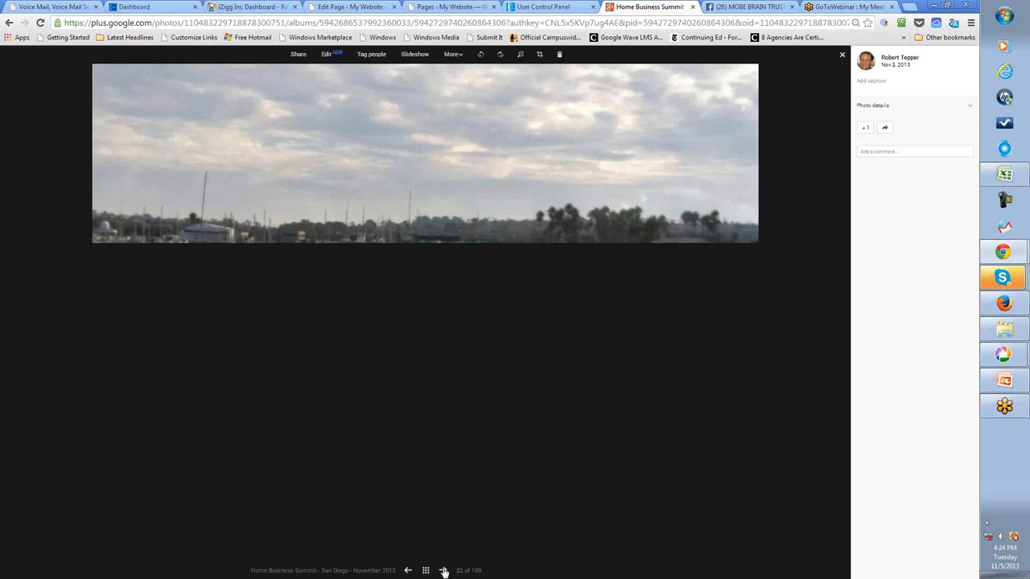
pyautogui.click(444, 570)
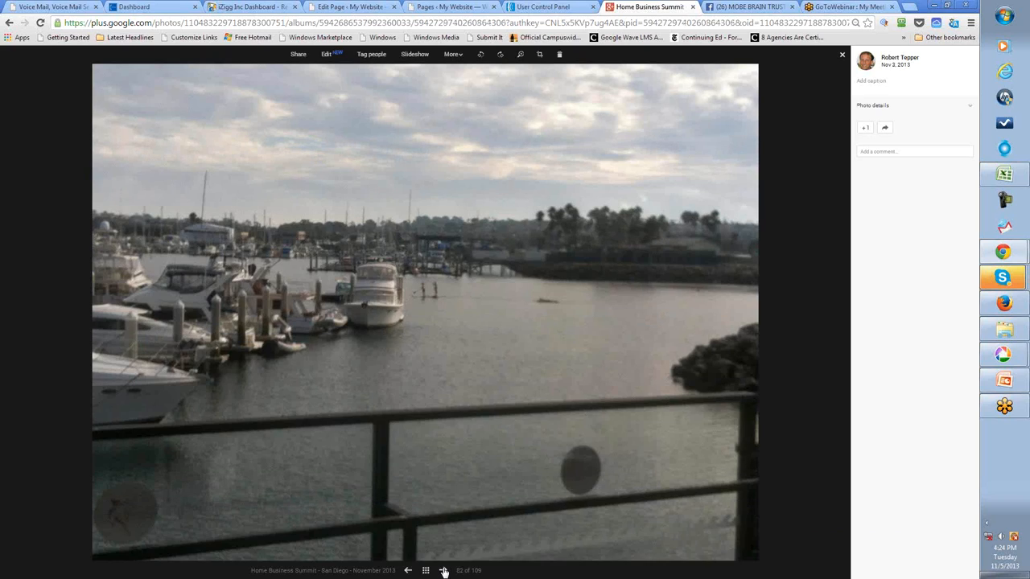
pyautogui.click(444, 570)
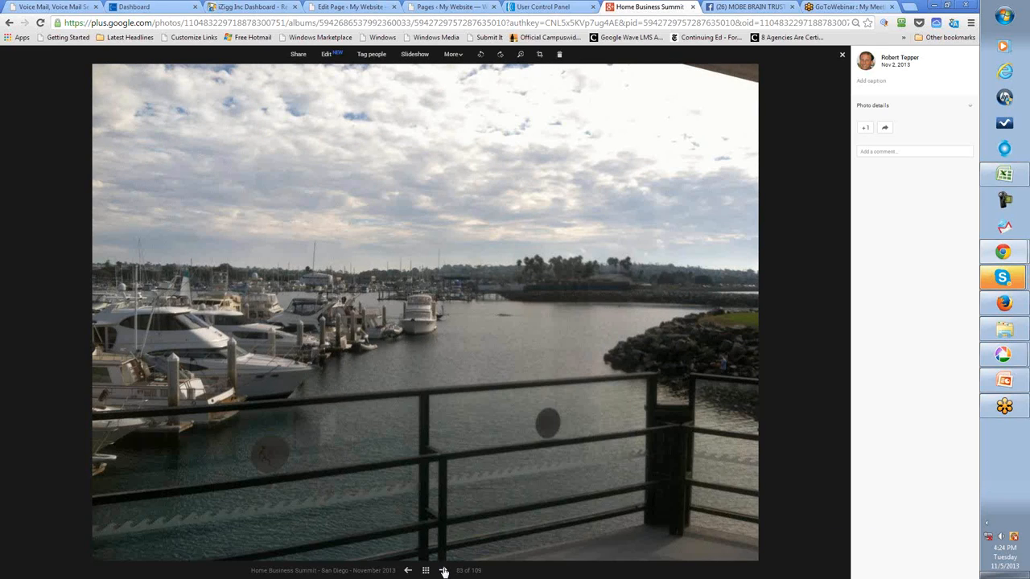
pyautogui.click(444, 570)
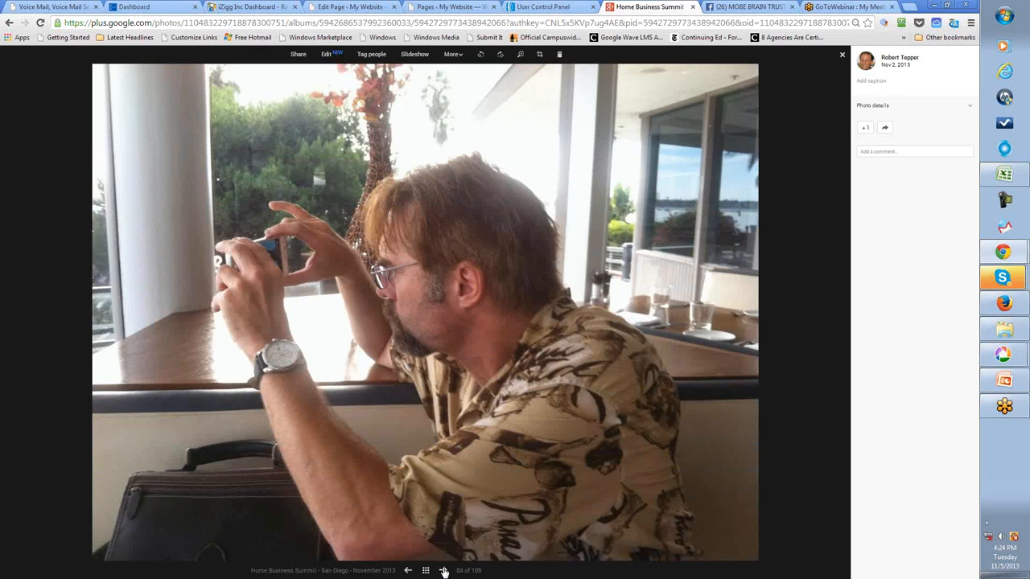
pyautogui.click(445, 570)
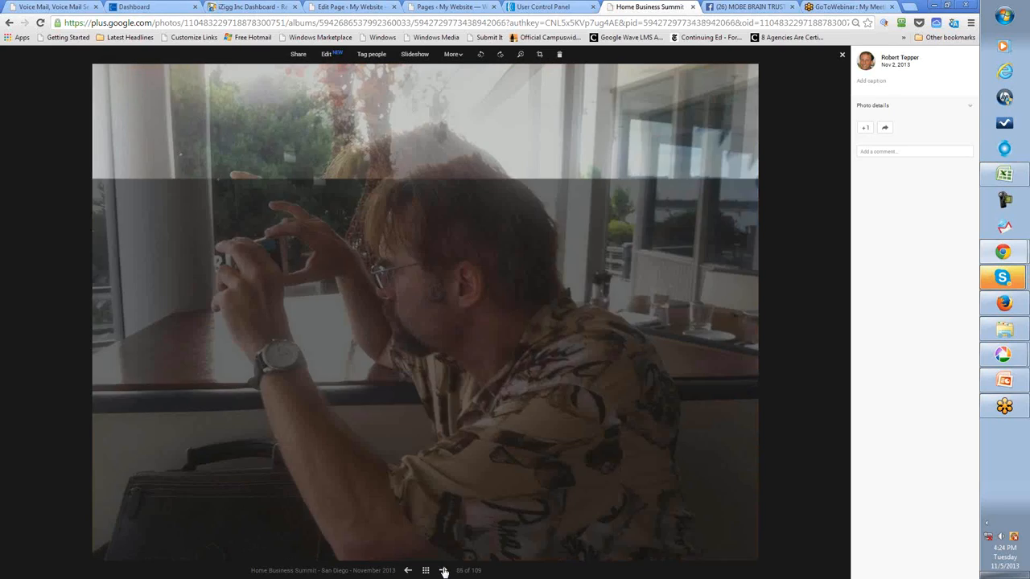
pyautogui.click(444, 570)
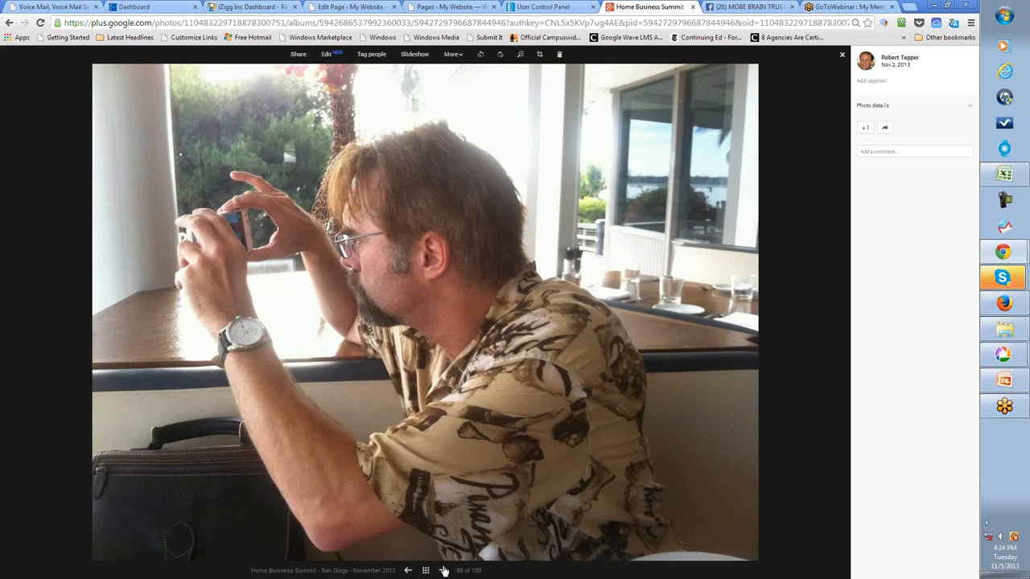
pyautogui.click(443, 570)
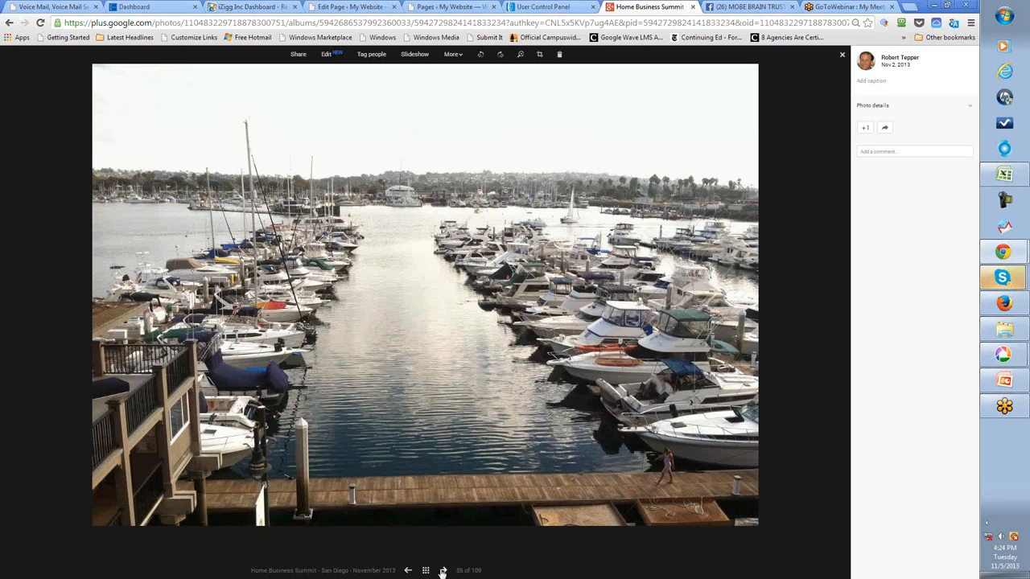
pyautogui.click(442, 569)
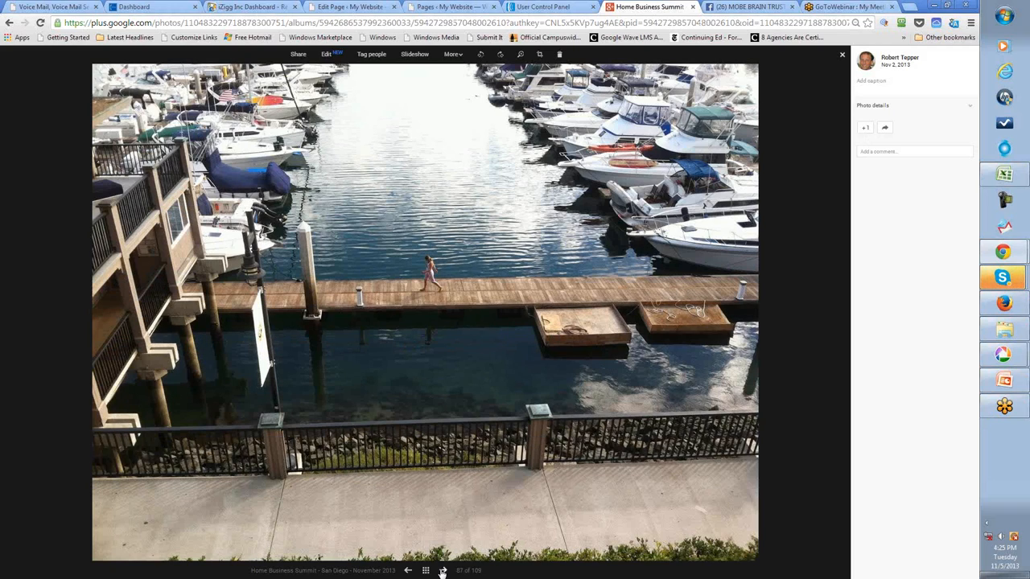
# Continue through the crowded marina, breakwater and yacht photos to the bay video and back to the building photo
pyautogui.click(441, 567)
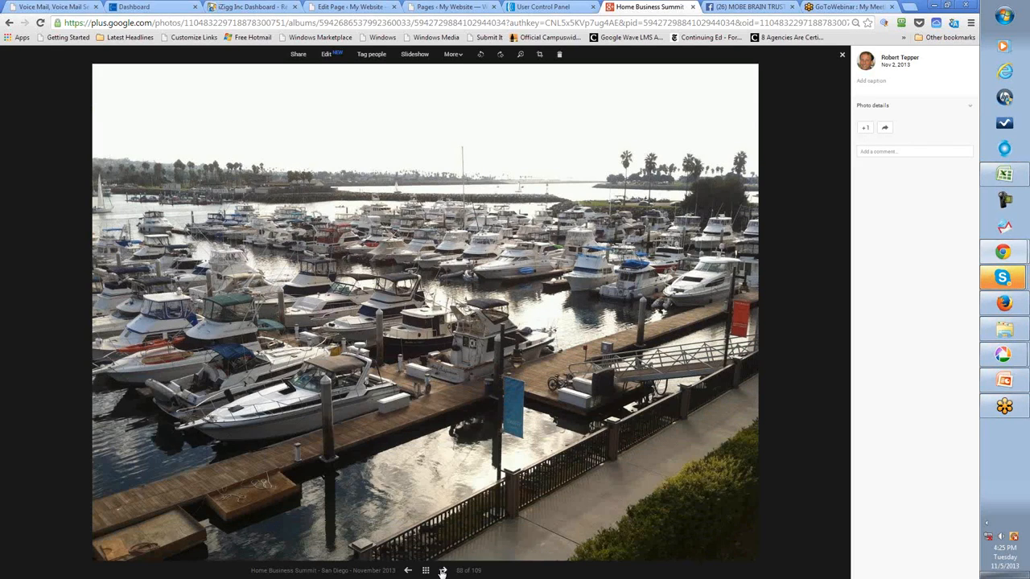
pyautogui.click(447, 568)
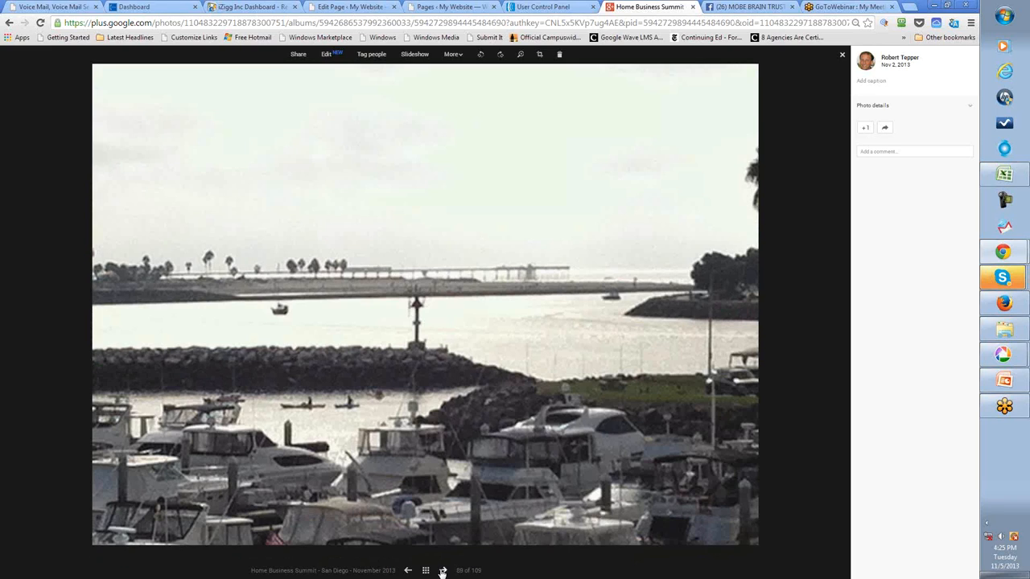
pyautogui.click(442, 571)
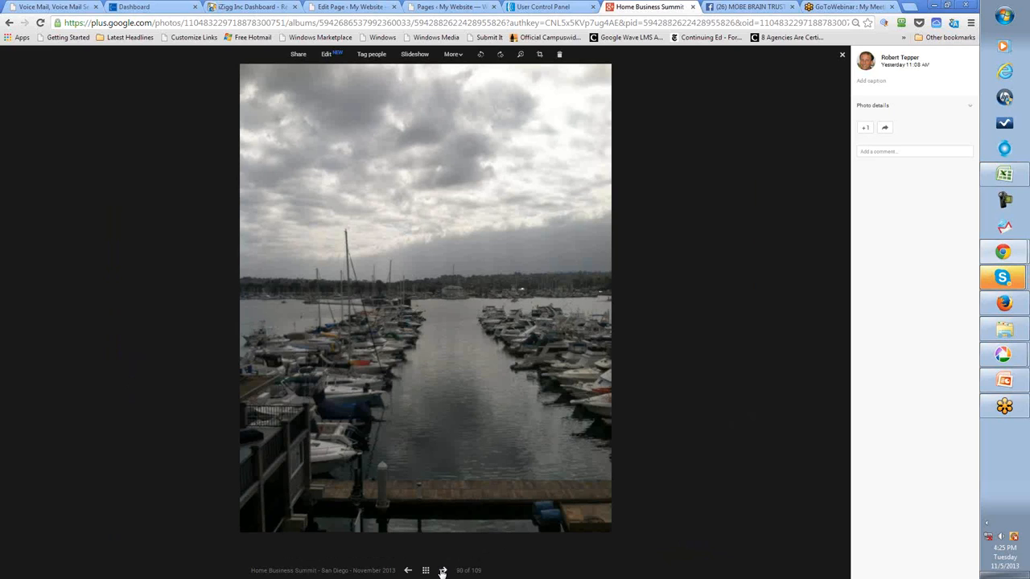
pyautogui.click(444, 570)
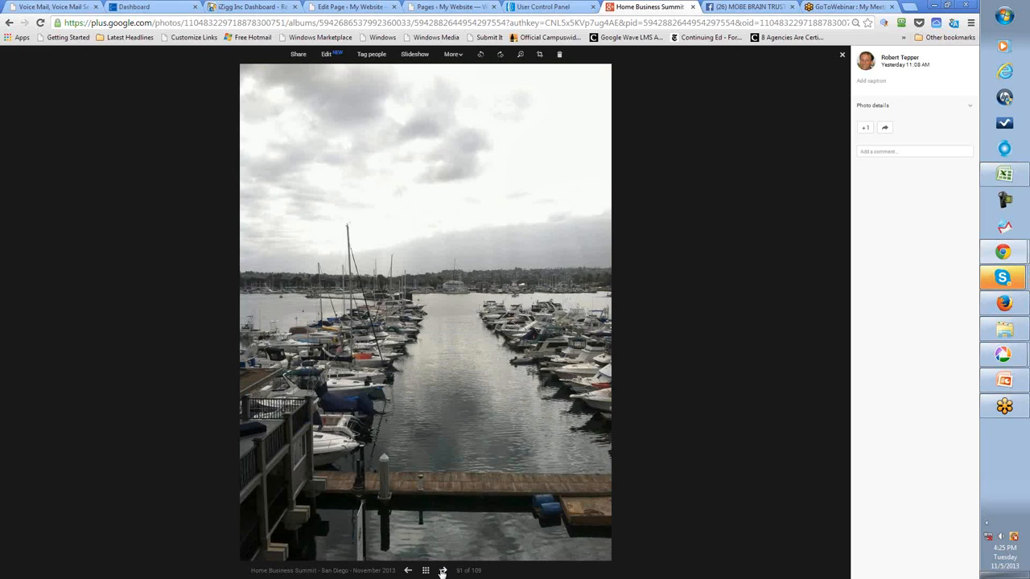
pyautogui.click(441, 573)
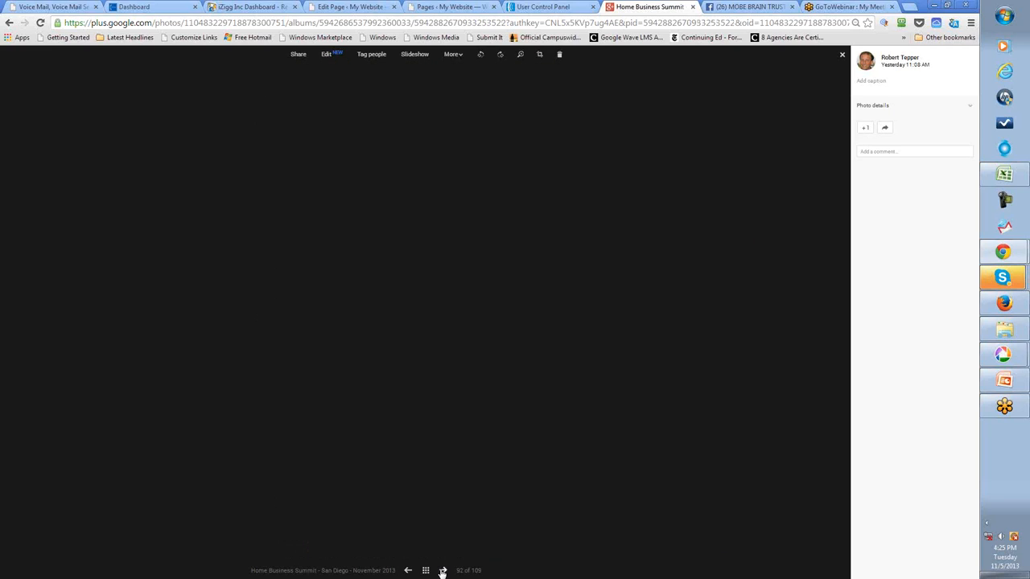
pyautogui.click(443, 570)
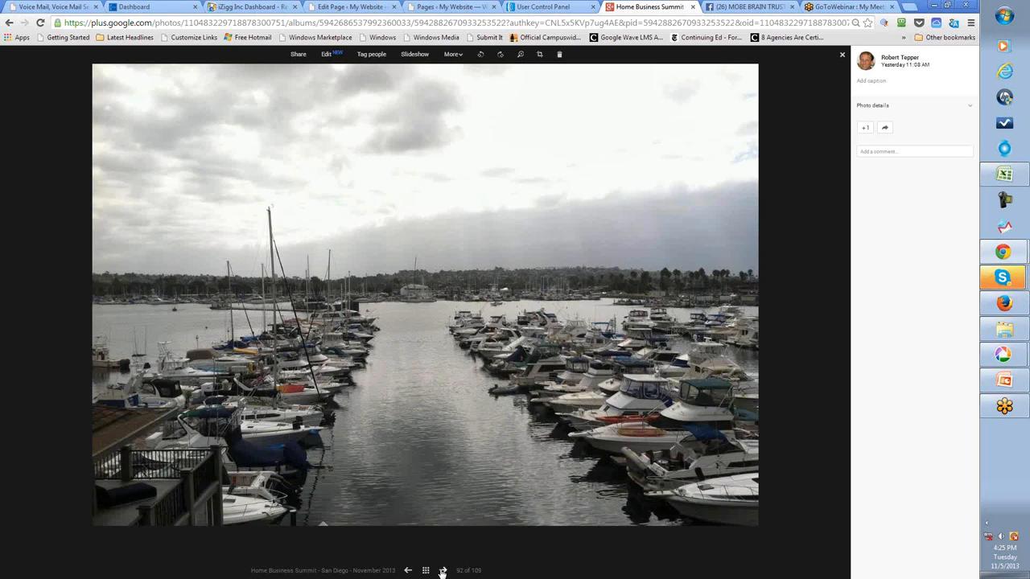
pyautogui.click(444, 570)
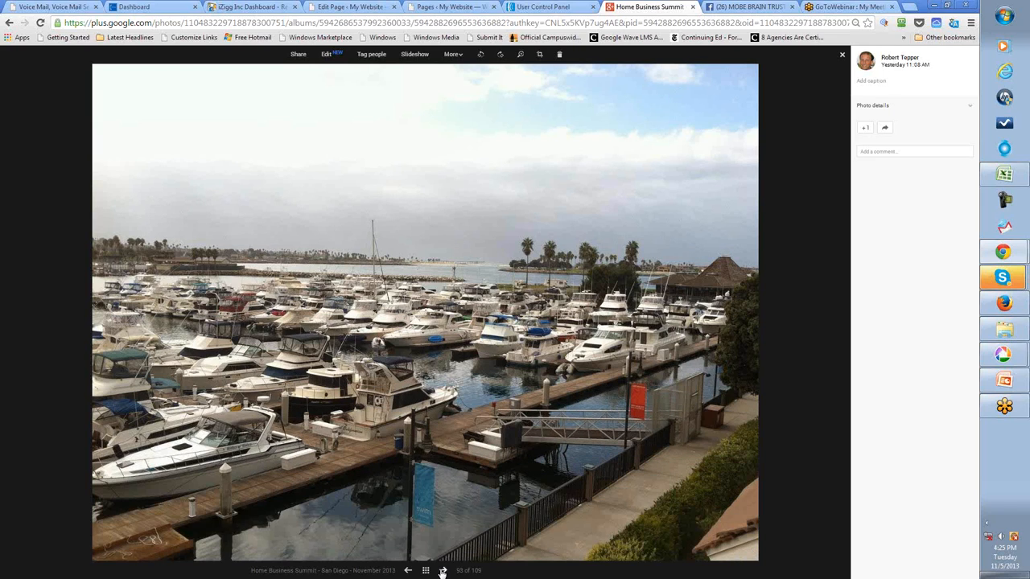
pyautogui.click(441, 570)
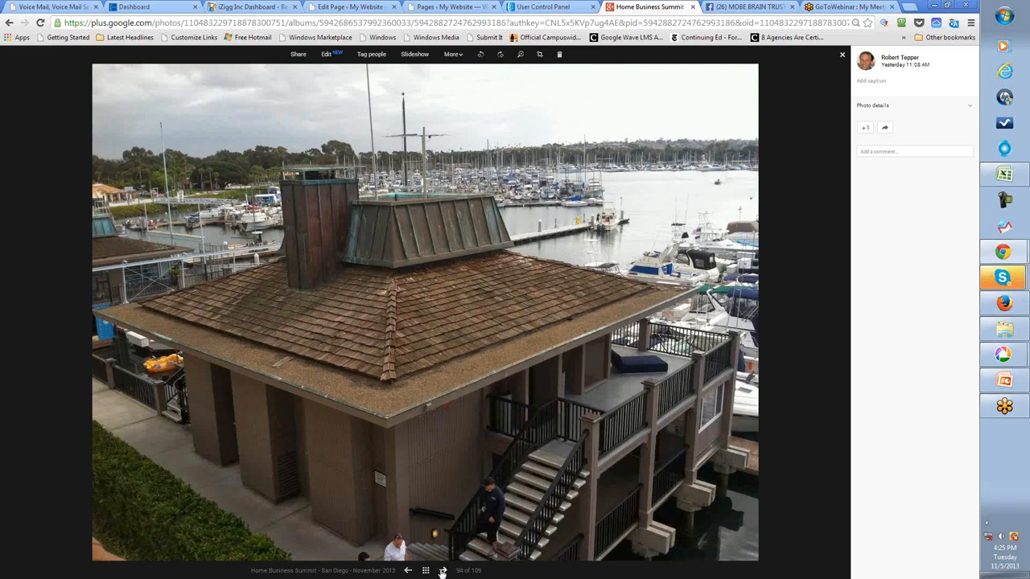
pyautogui.click(441, 569)
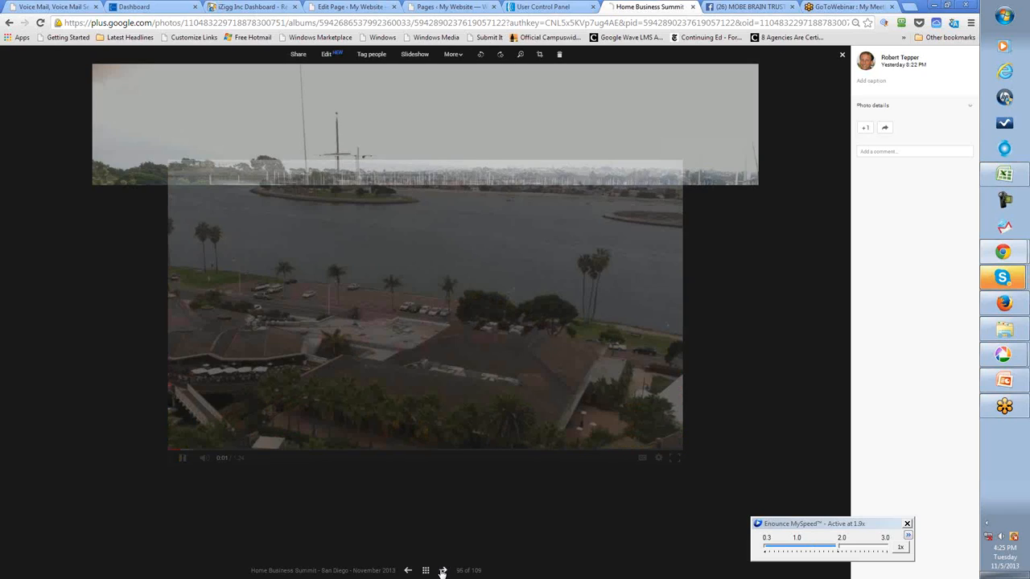
pyautogui.click(444, 570)
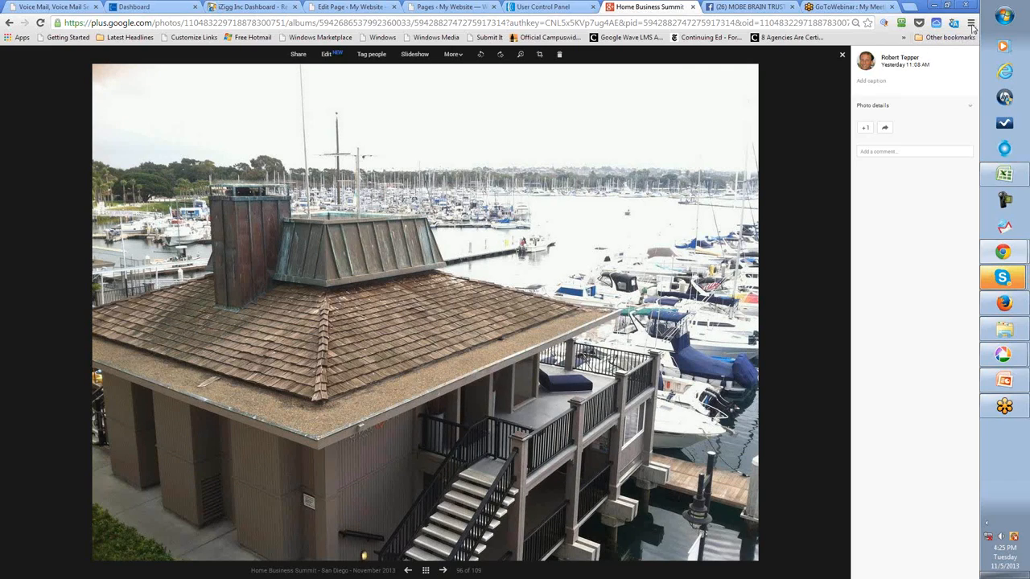
pyautogui.moveTo(853, 154)
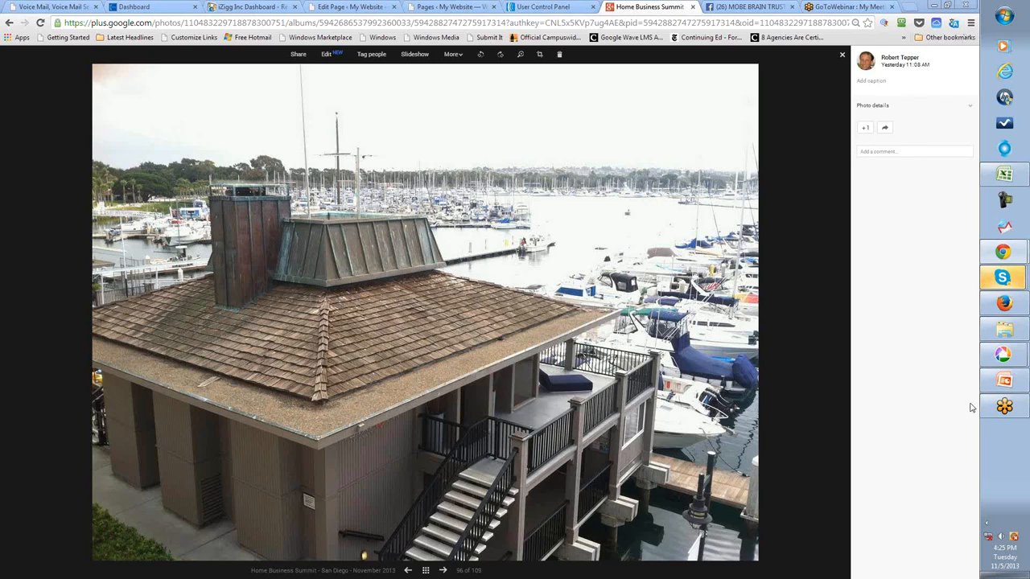
pyautogui.moveTo(928, 203)
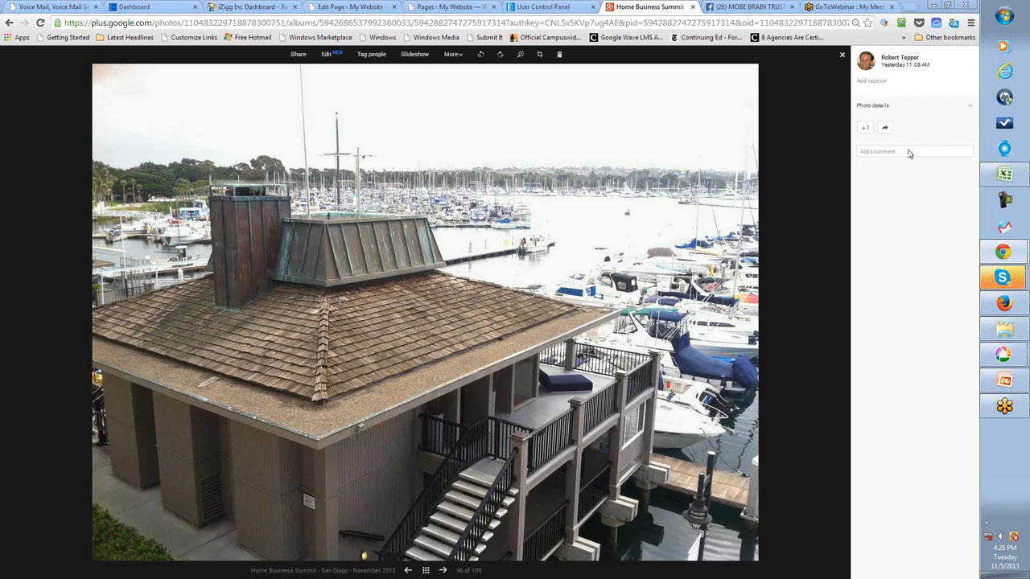
pyautogui.moveTo(946, 159)
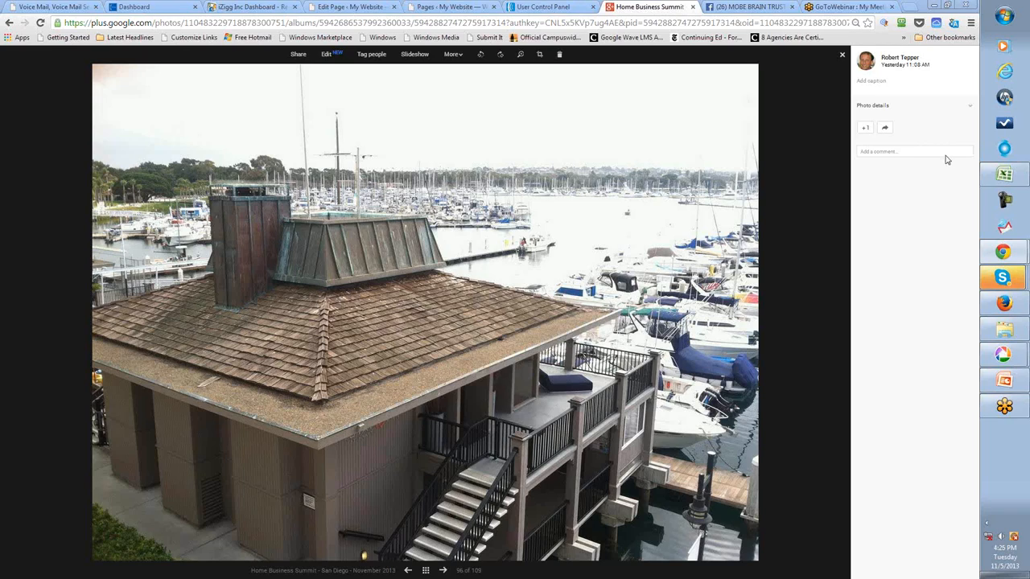
pyautogui.moveTo(972, 174)
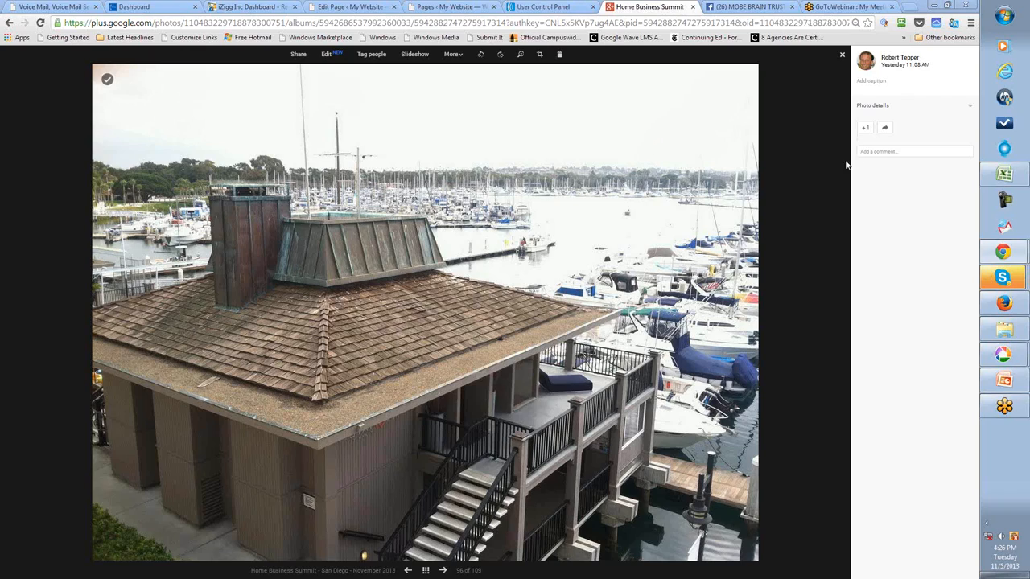
pyautogui.moveTo(843, 166)
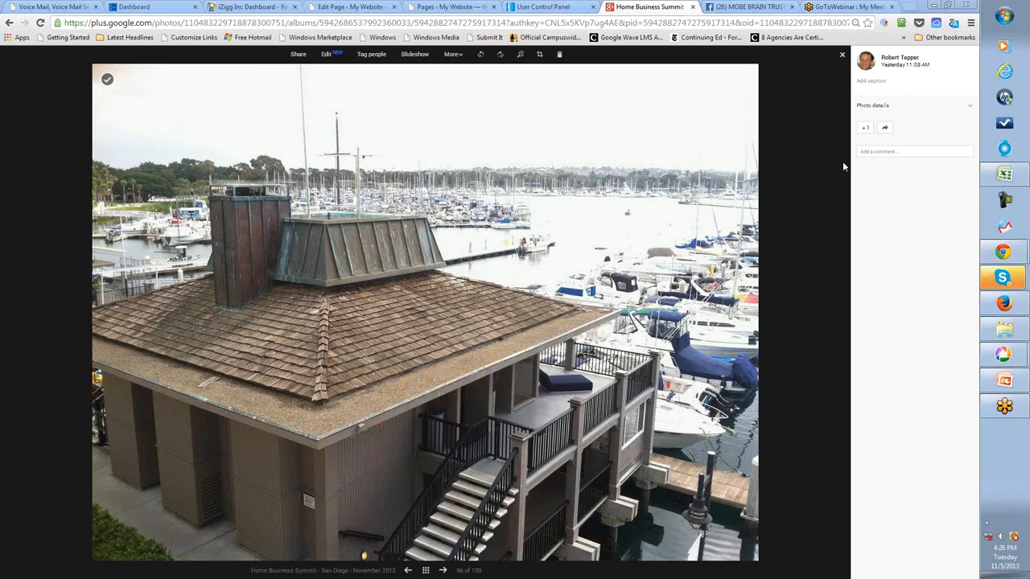
pyautogui.moveTo(811, 88)
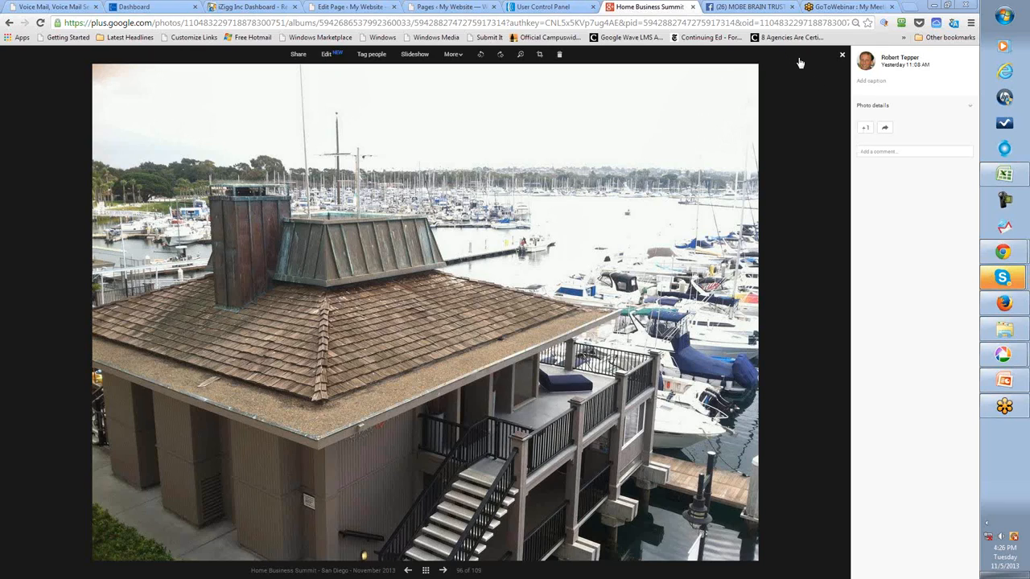
pyautogui.moveTo(796, 65)
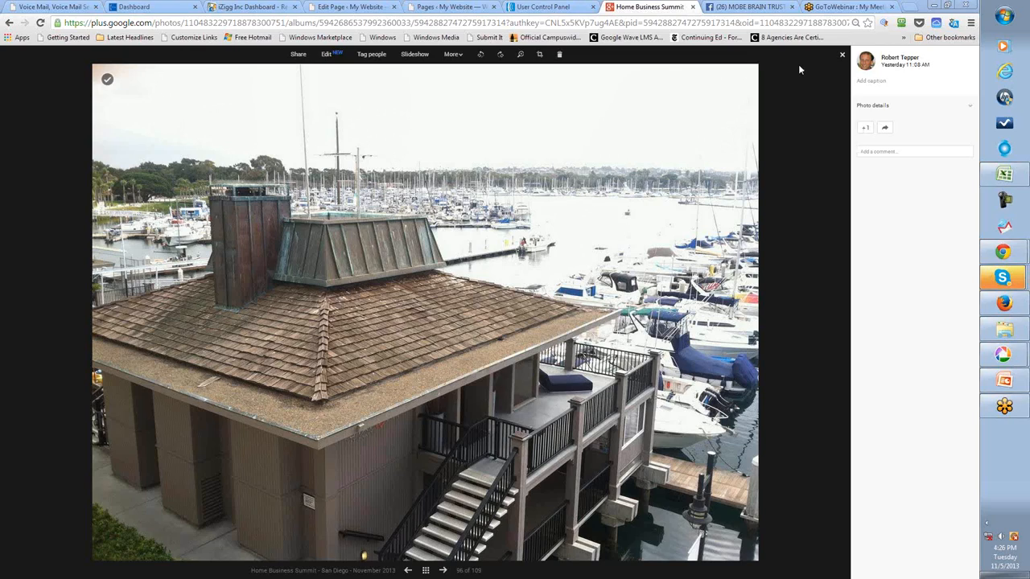
pyautogui.moveTo(804, 67)
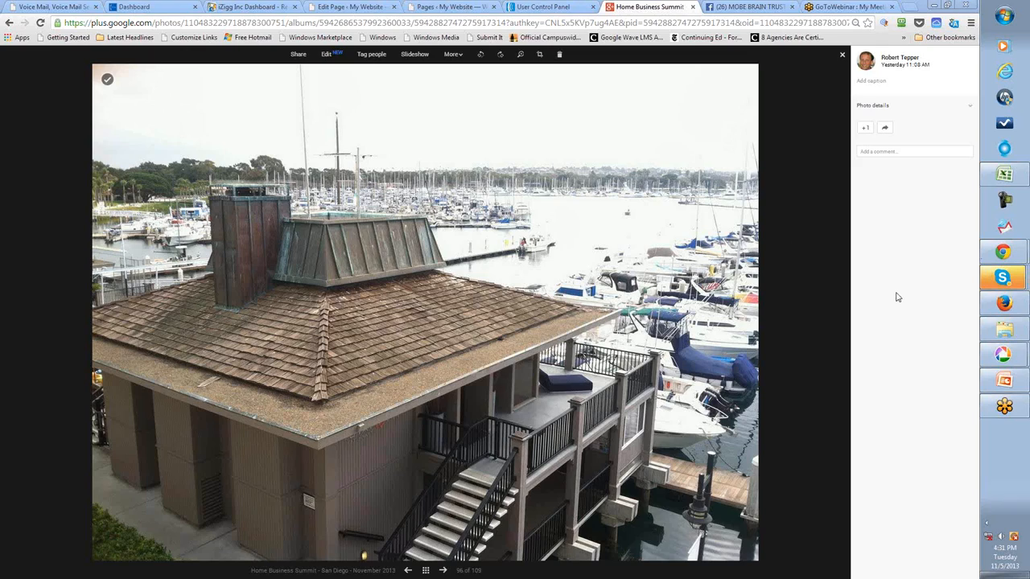
pyautogui.moveTo(915, 248)
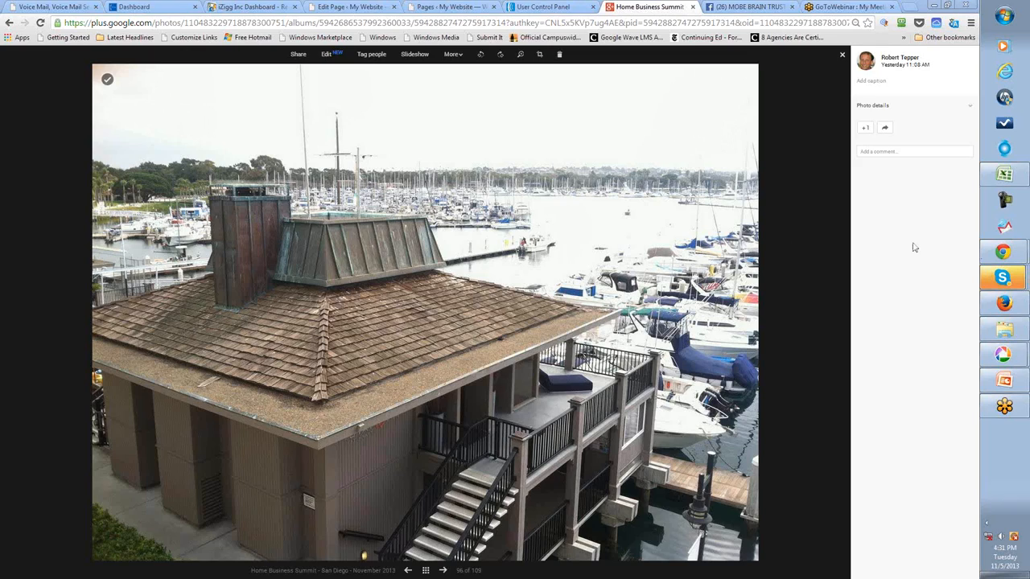
pyautogui.moveTo(935, 486)
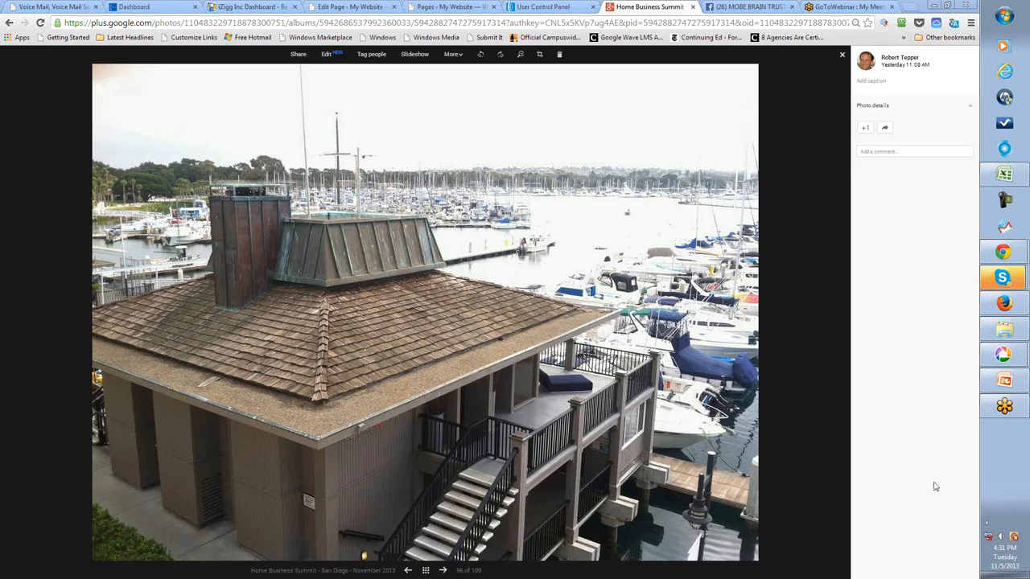
pyautogui.moveTo(931, 481)
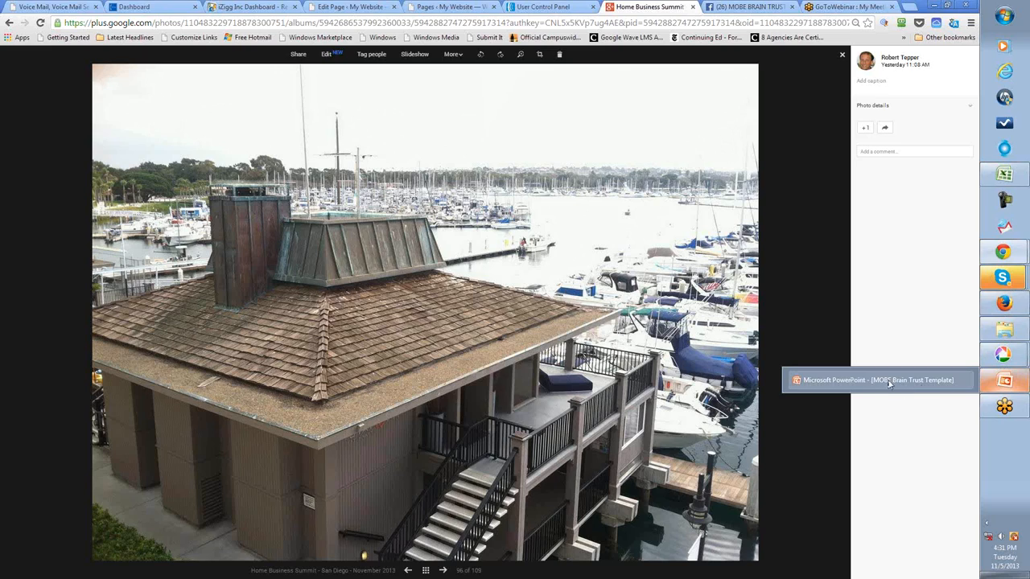
# Close the marina building photo and return to the Home Business Summit album grid
pyautogui.click(876, 380)
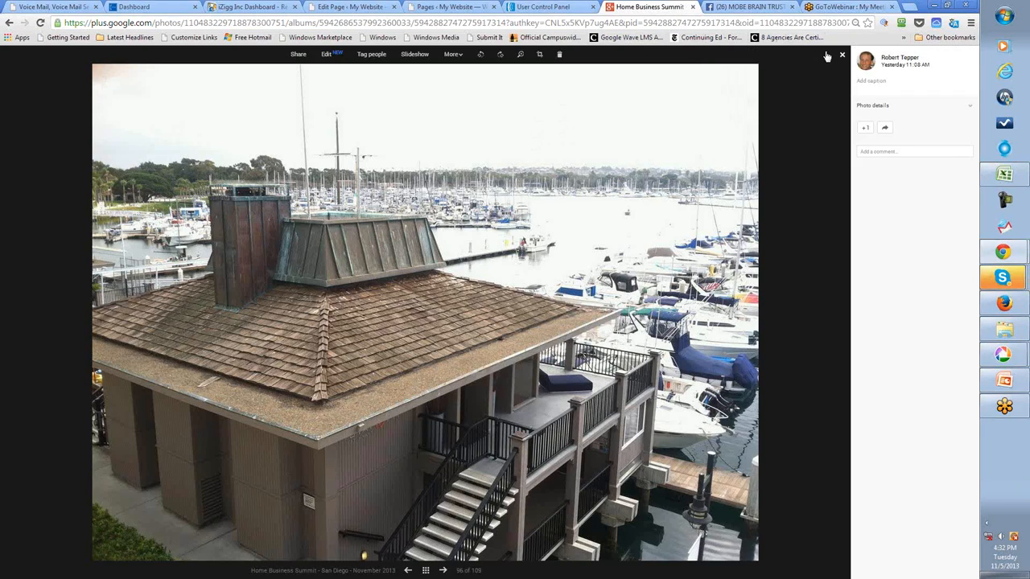
pyautogui.click(840, 54)
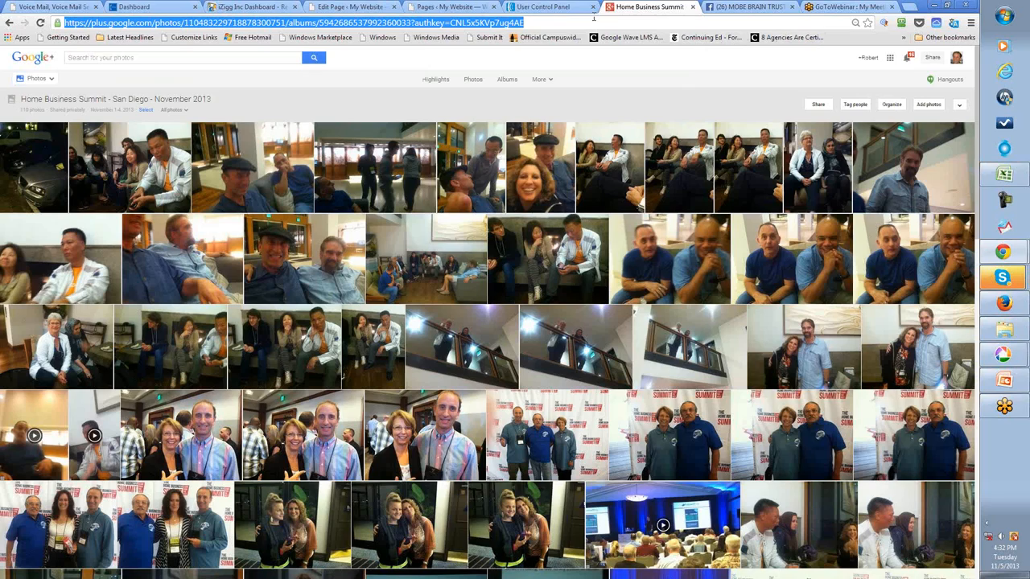
pyautogui.moveTo(670, 61)
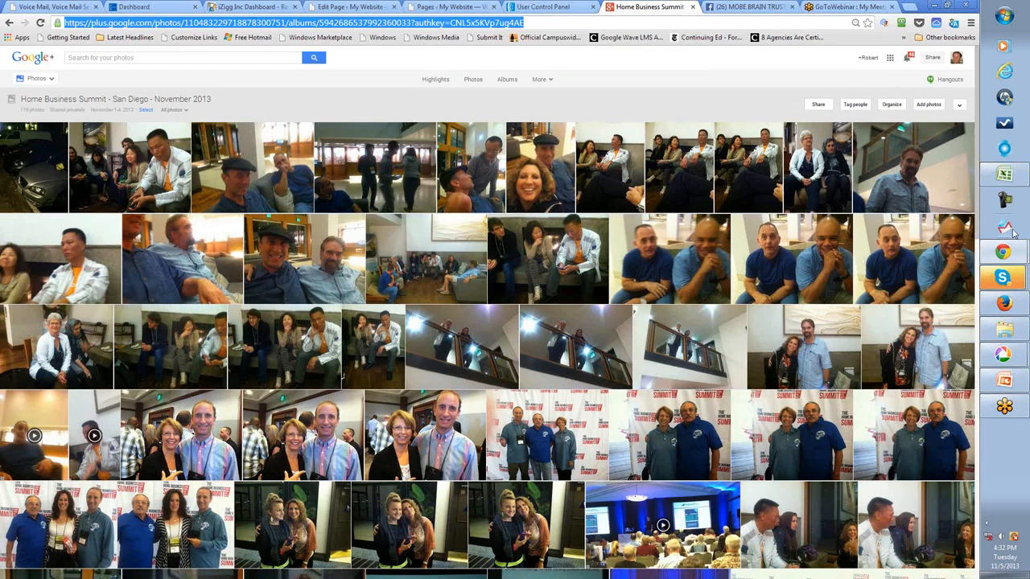
pyautogui.moveTo(1006, 251)
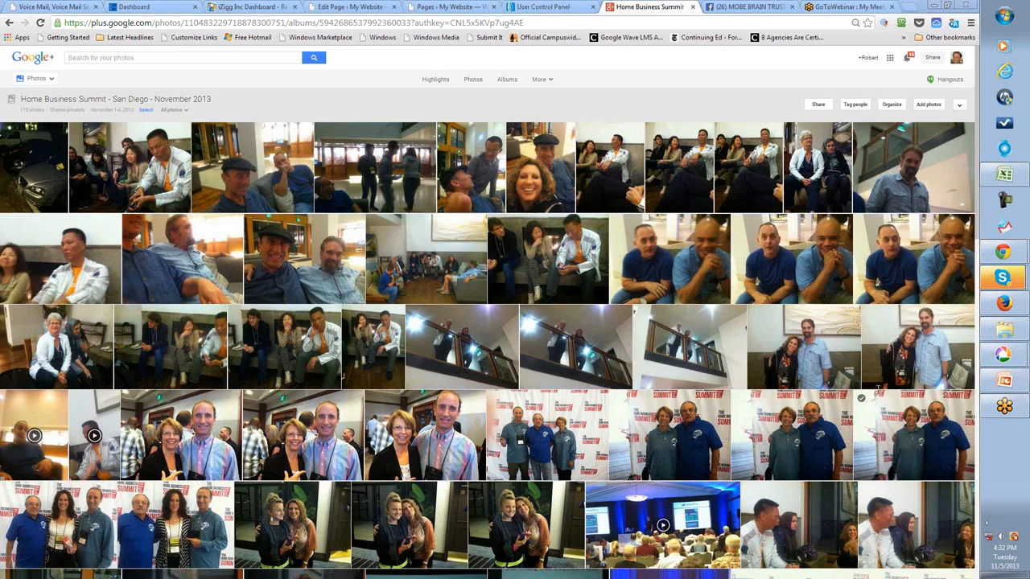
pyautogui.moveTo(888, 383)
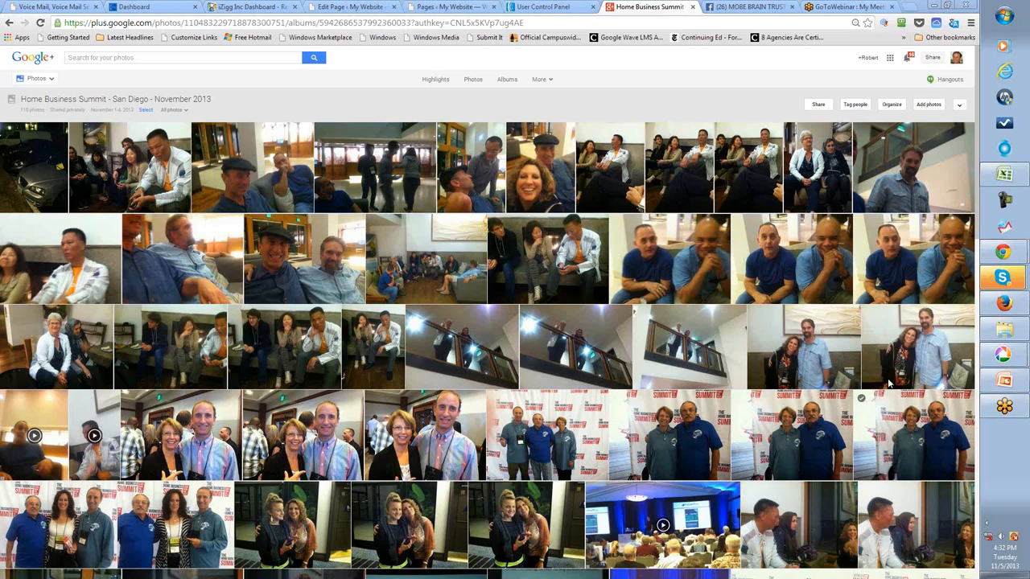
pyautogui.moveTo(741, 58)
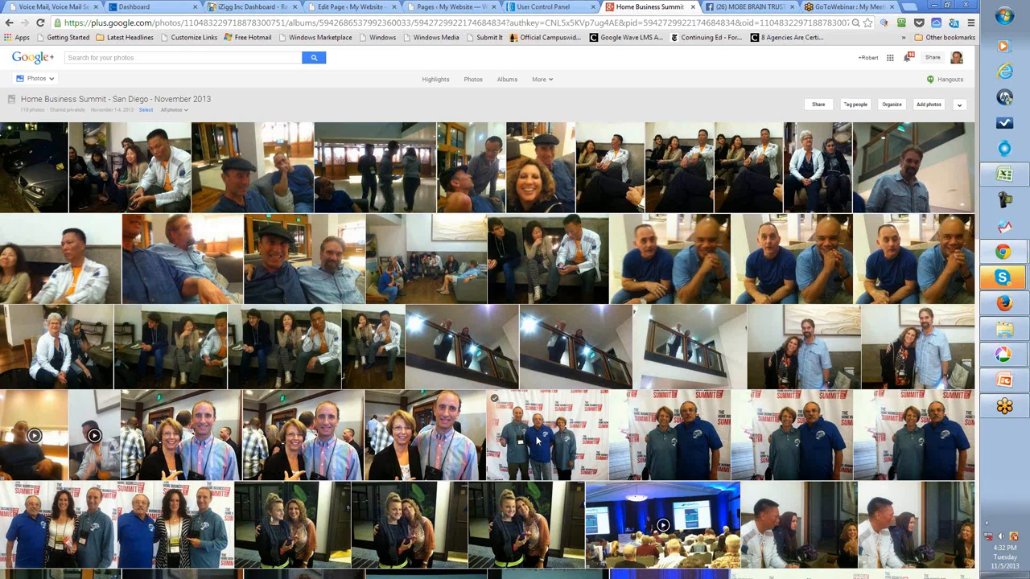
pyautogui.click(538, 443)
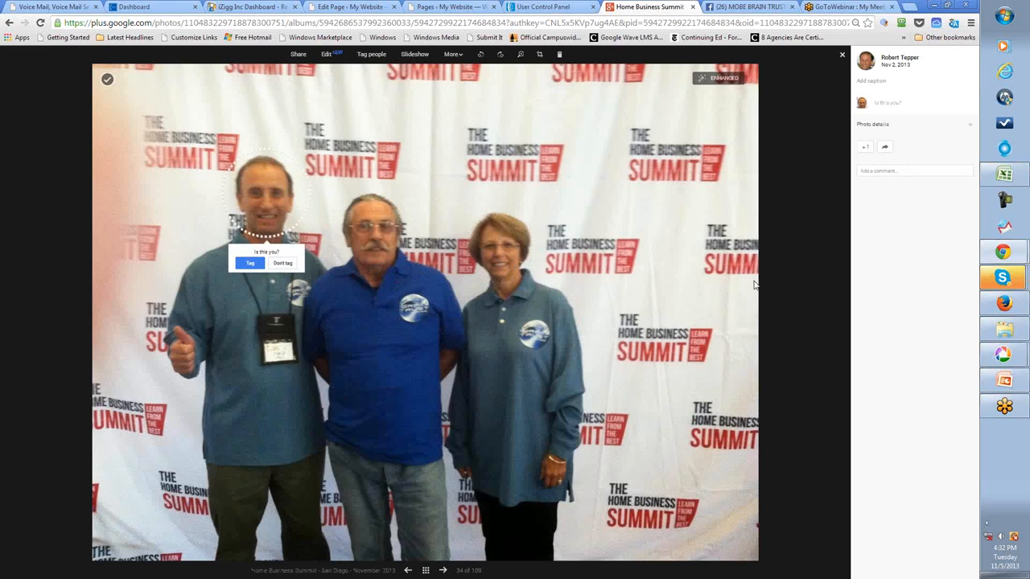
pyautogui.moveTo(438, 567)
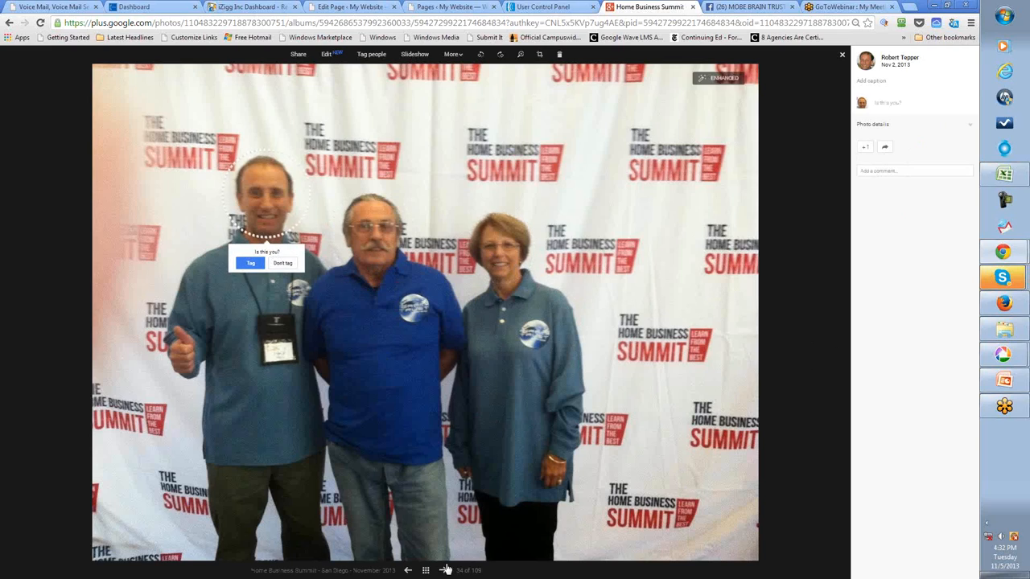
# Page forward five photos through the summit album to the attendee group photos
pyautogui.click(451, 570)
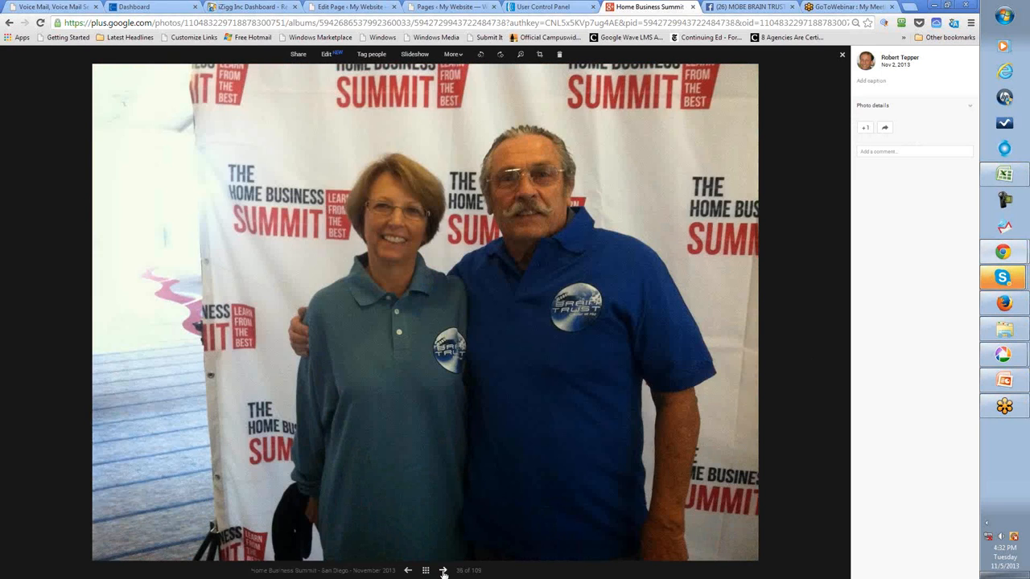
pyautogui.click(442, 569)
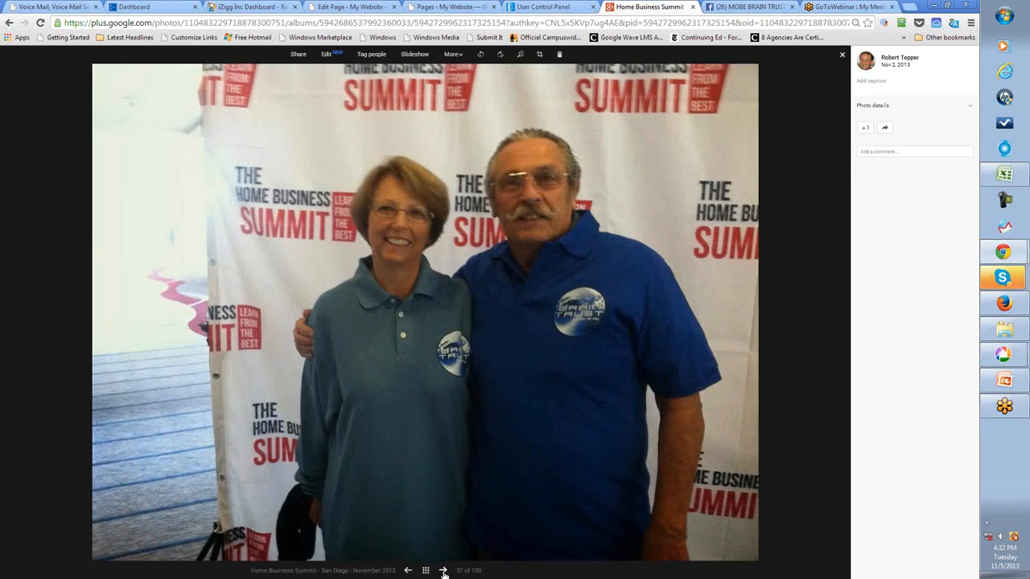
pyautogui.click(443, 570)
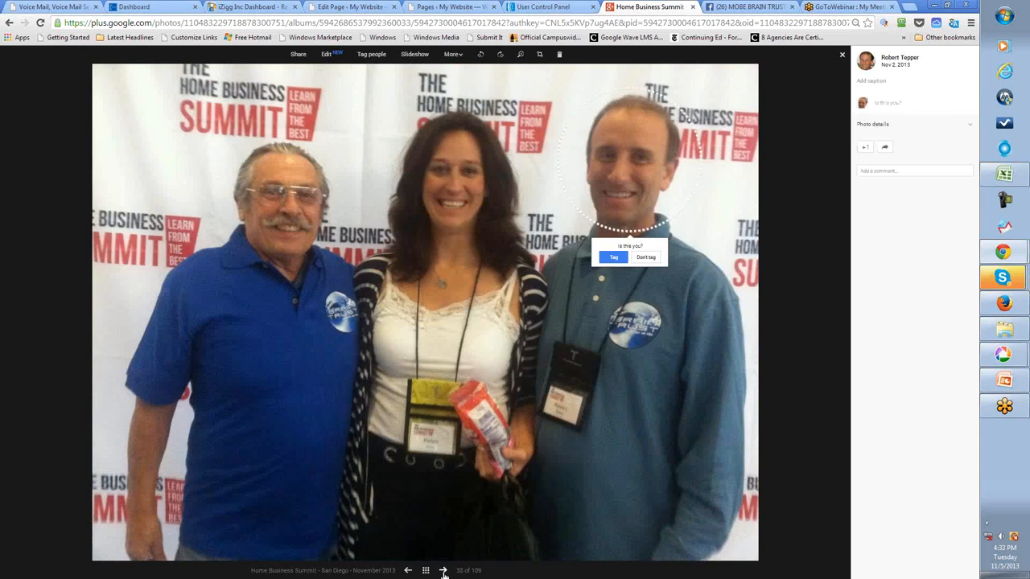
pyautogui.click(449, 570)
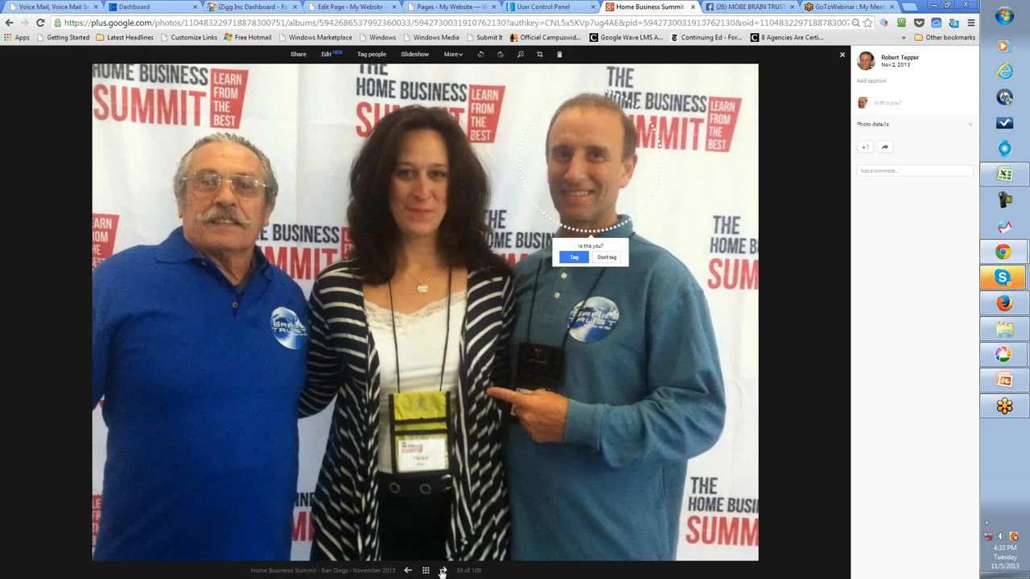
pyautogui.click(441, 570)
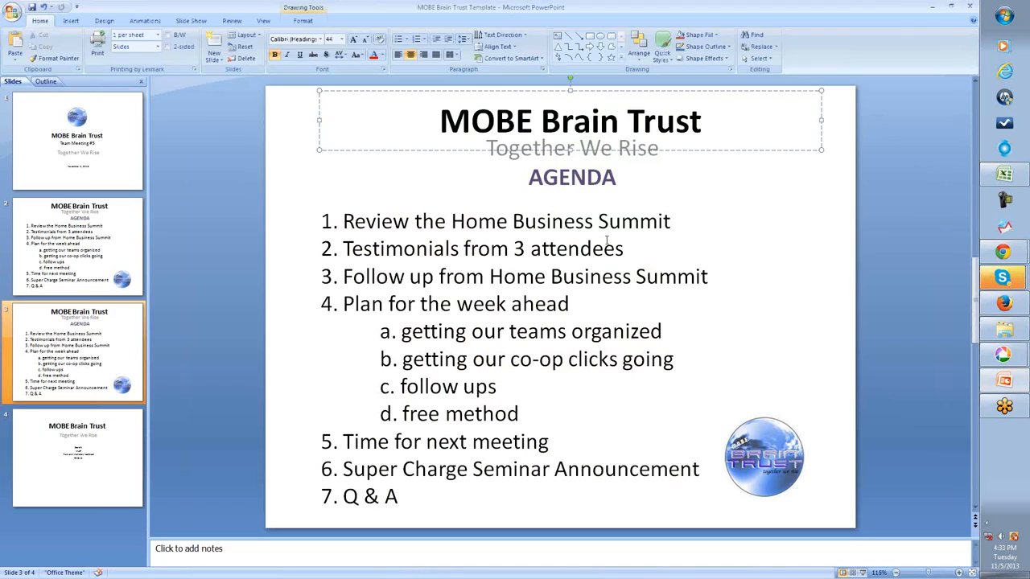
pyautogui.moveTo(634, 255)
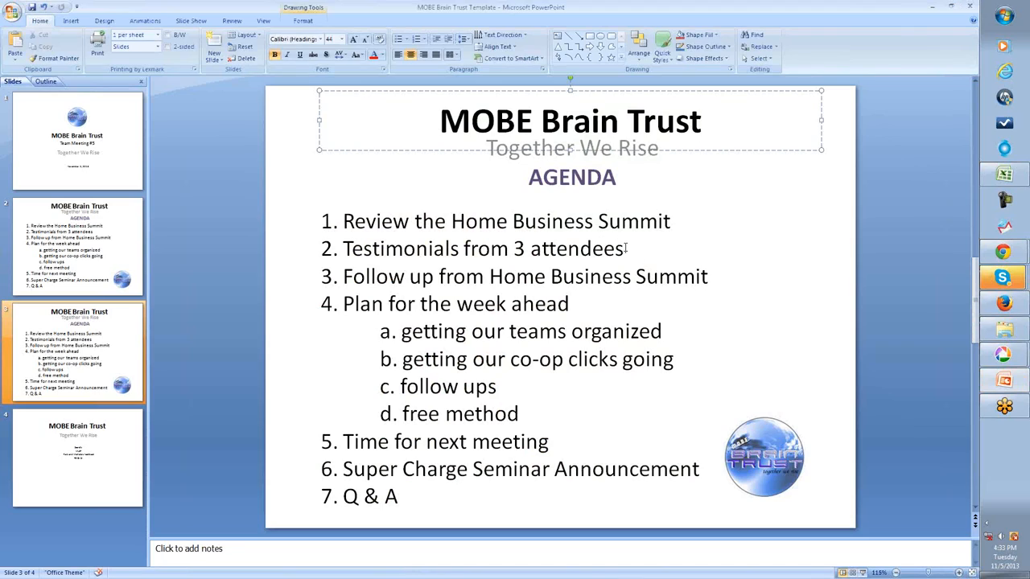
# Bring slide 3's seven-item MOBE Brain Trust agenda back up and select its title and text boxes
pyautogui.click(702, 121)
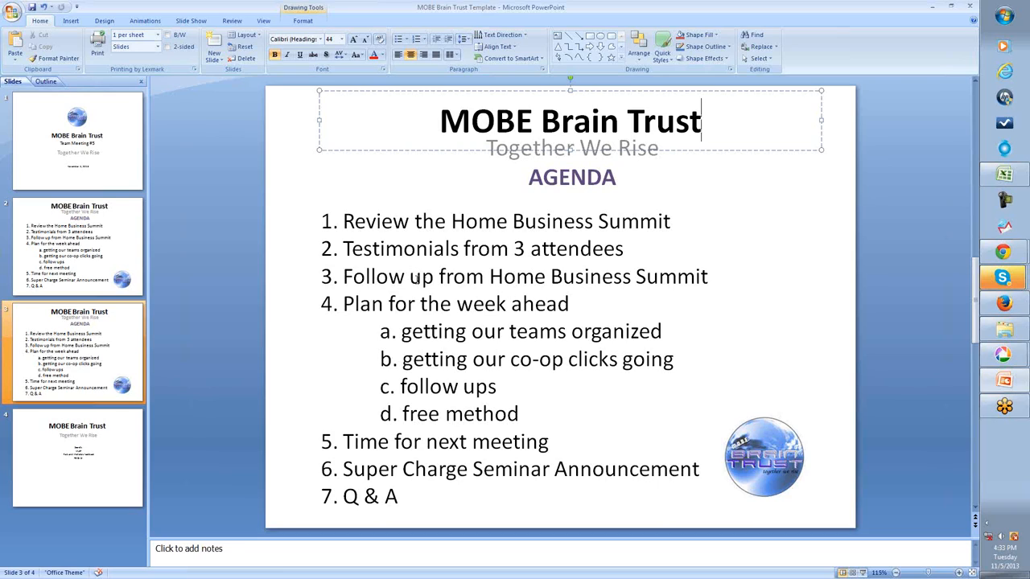
pyautogui.click(557, 298)
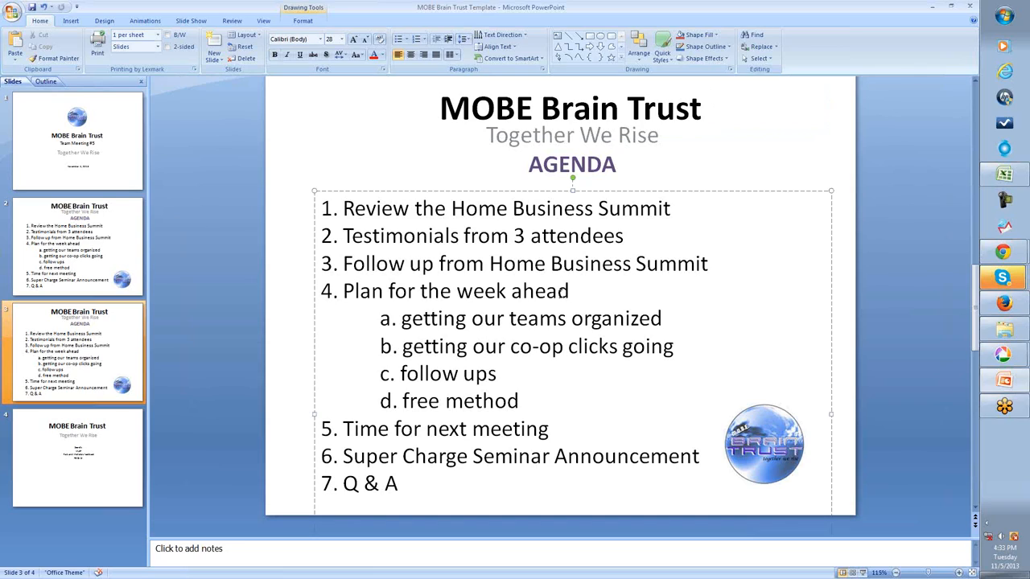
pyautogui.click(415, 264)
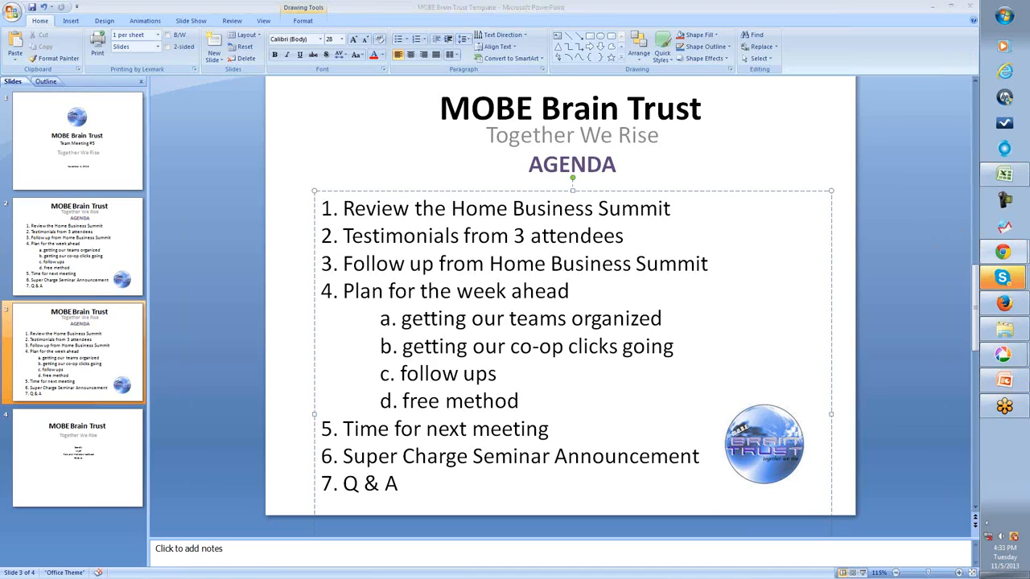
pyautogui.moveTo(978, 7)
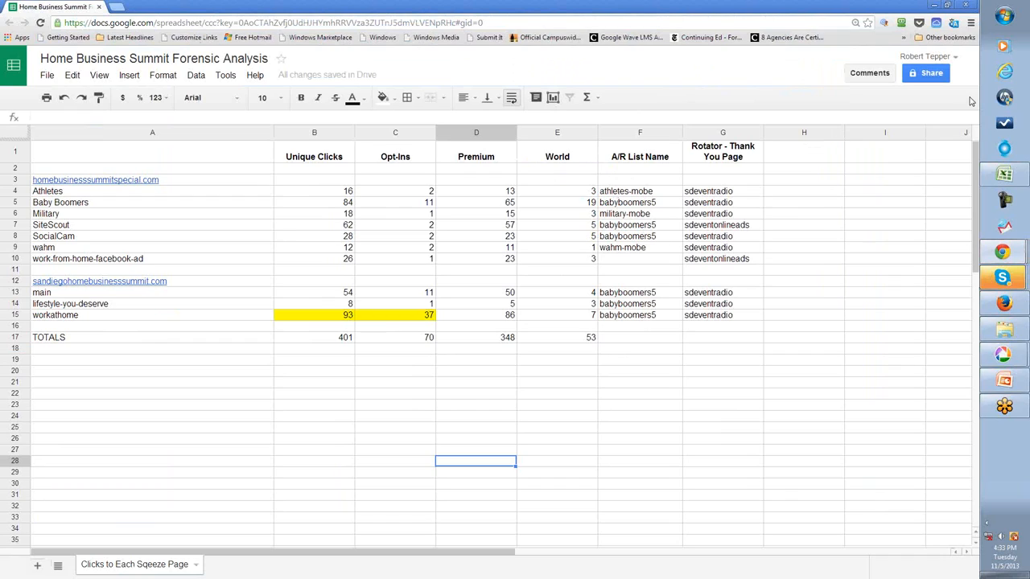
pyautogui.moveTo(972, 16)
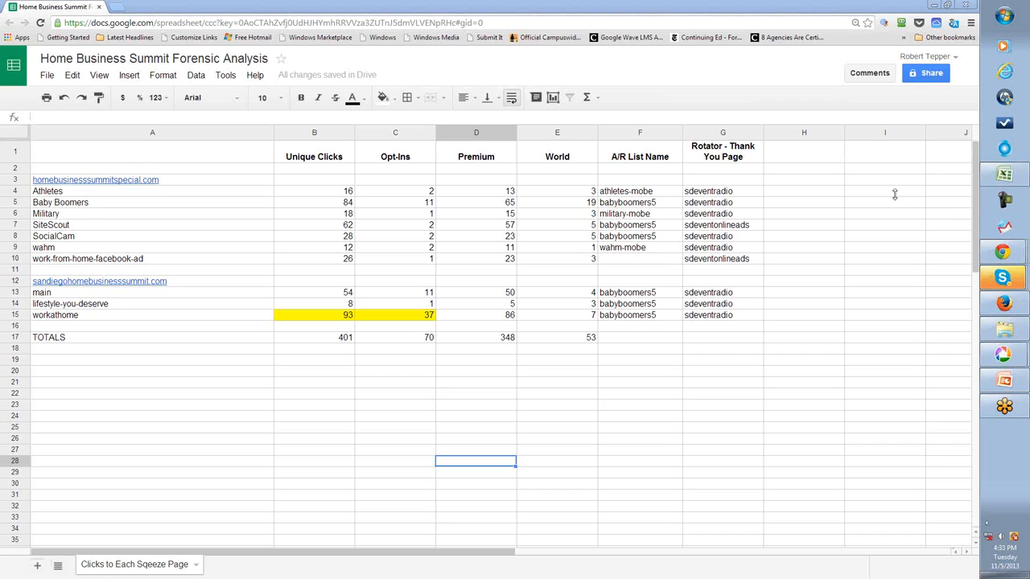
pyautogui.moveTo(976, 184)
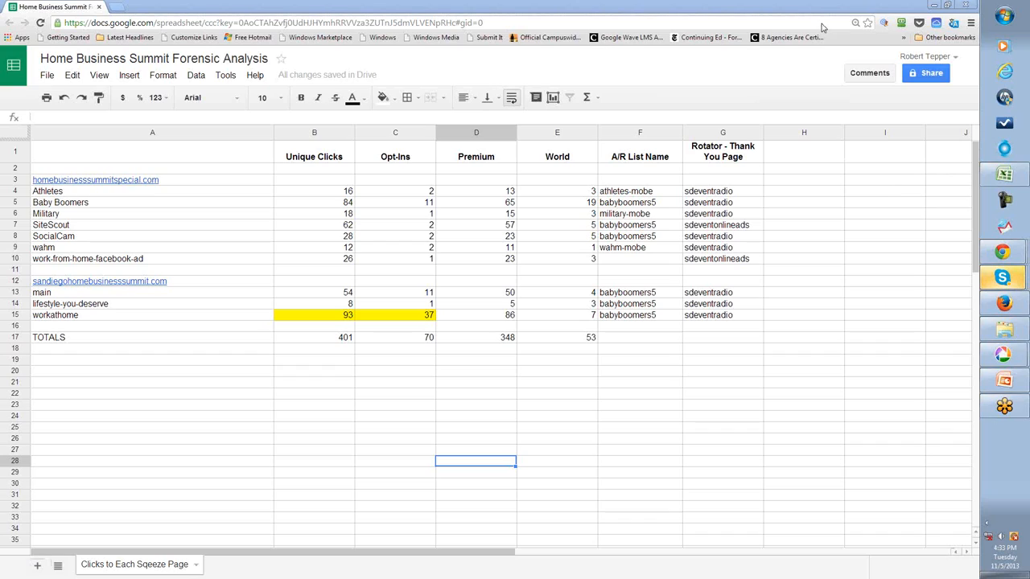
pyautogui.moveTo(225, 293)
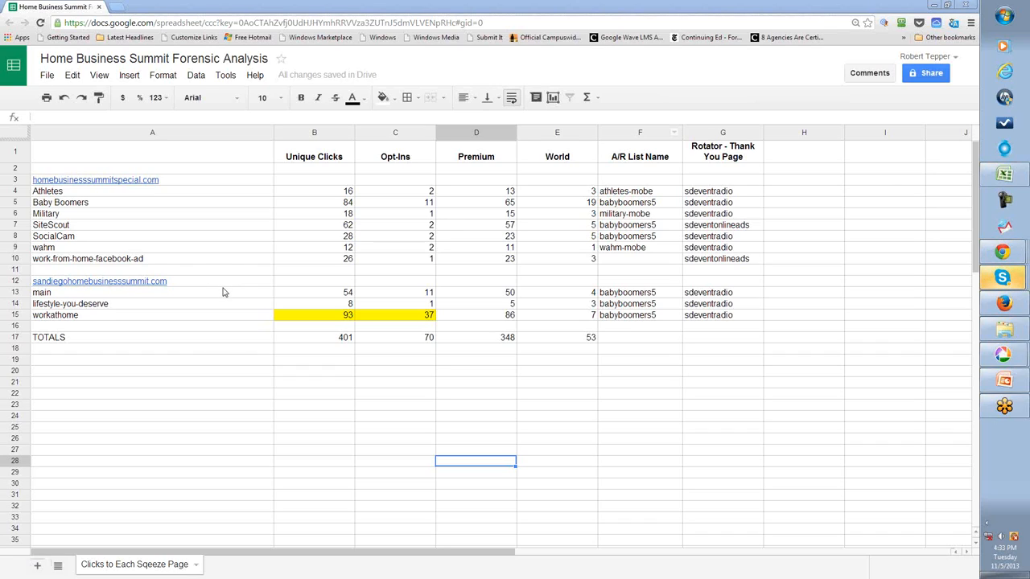
pyautogui.moveTo(491, 206)
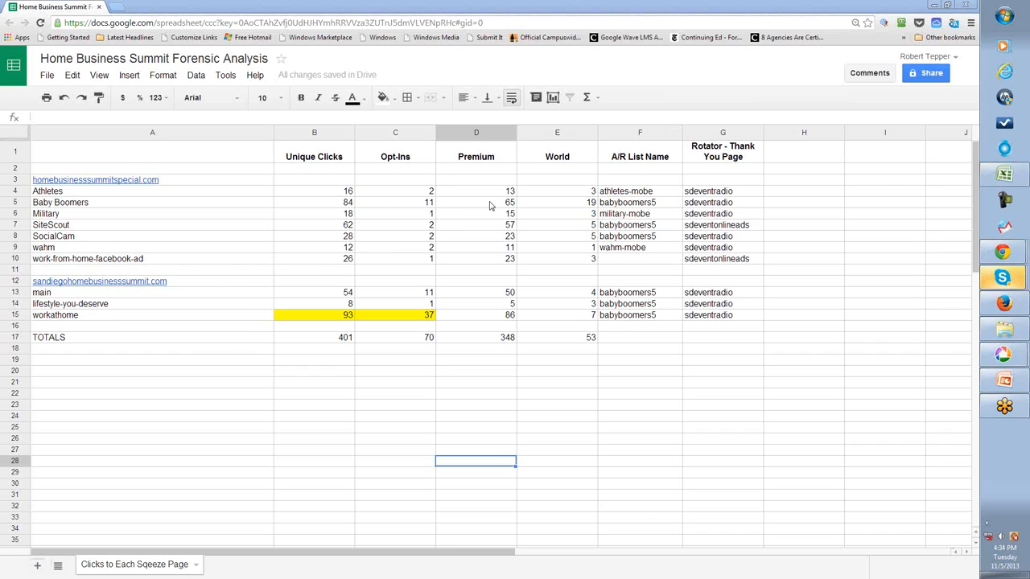
pyautogui.moveTo(328, 213)
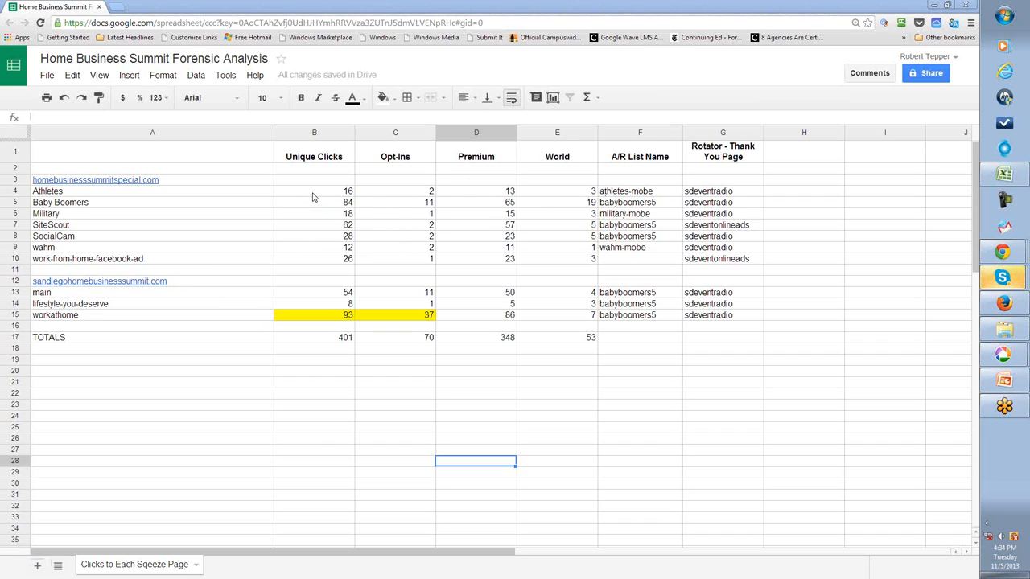
# Check the Forensic Analysis sums: first site's Unique Clicks and Opt-ins, then the 401 and 70 total formulas
pyautogui.click(314, 190)
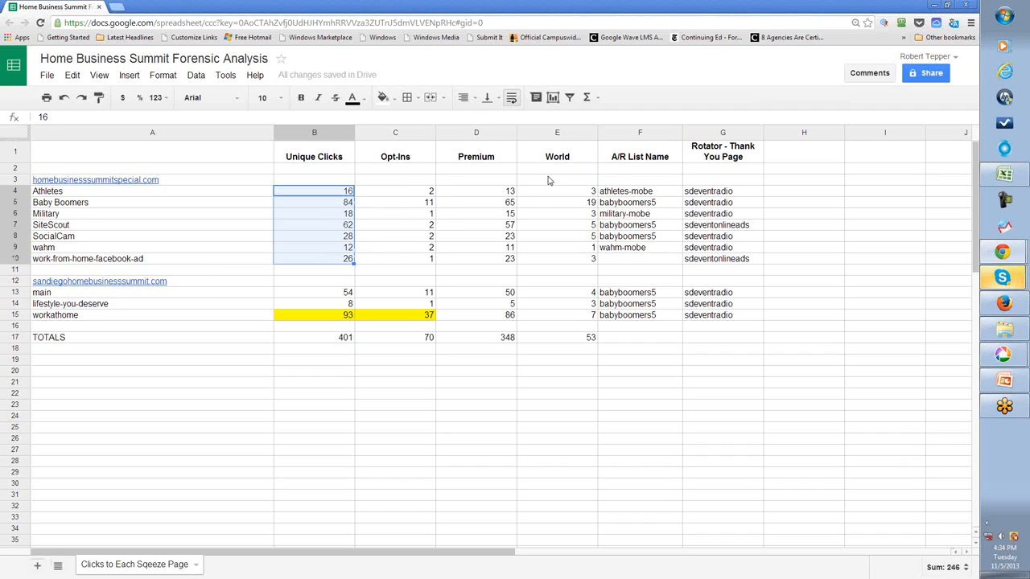
pyautogui.click(396, 190)
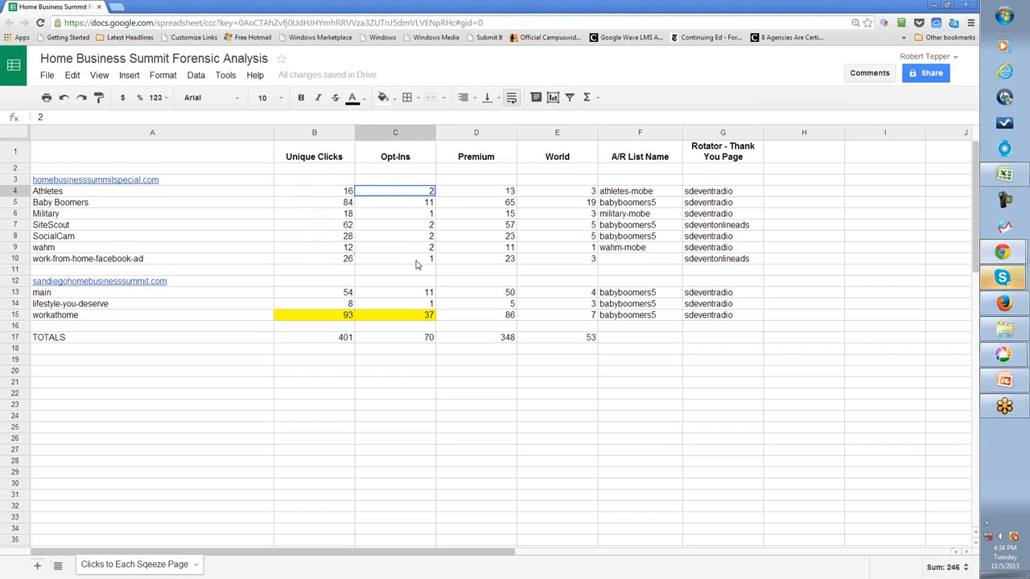
pyautogui.moveTo(394, 190); pyautogui.dragTo(394, 257)
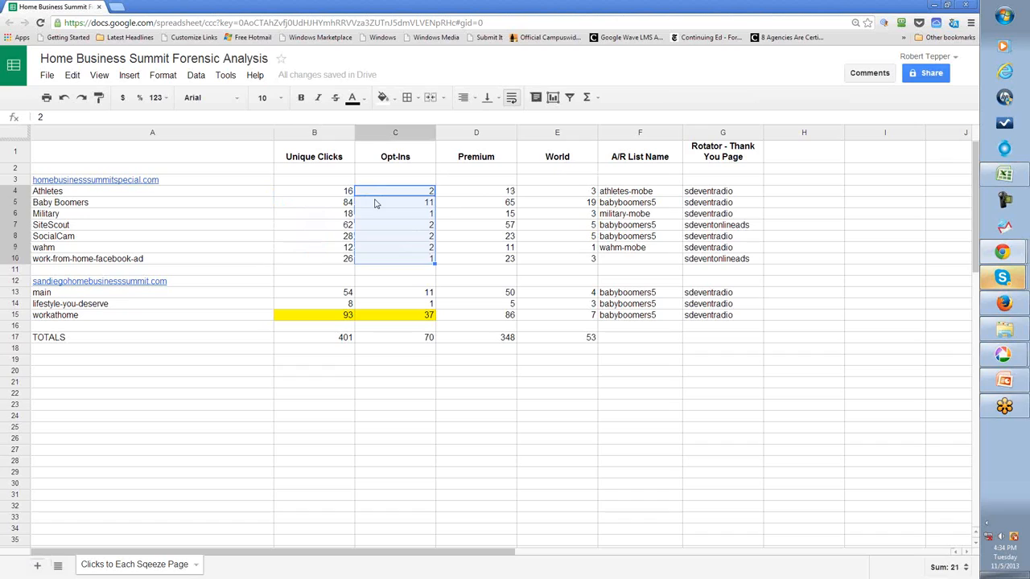
pyautogui.moveTo(389, 199)
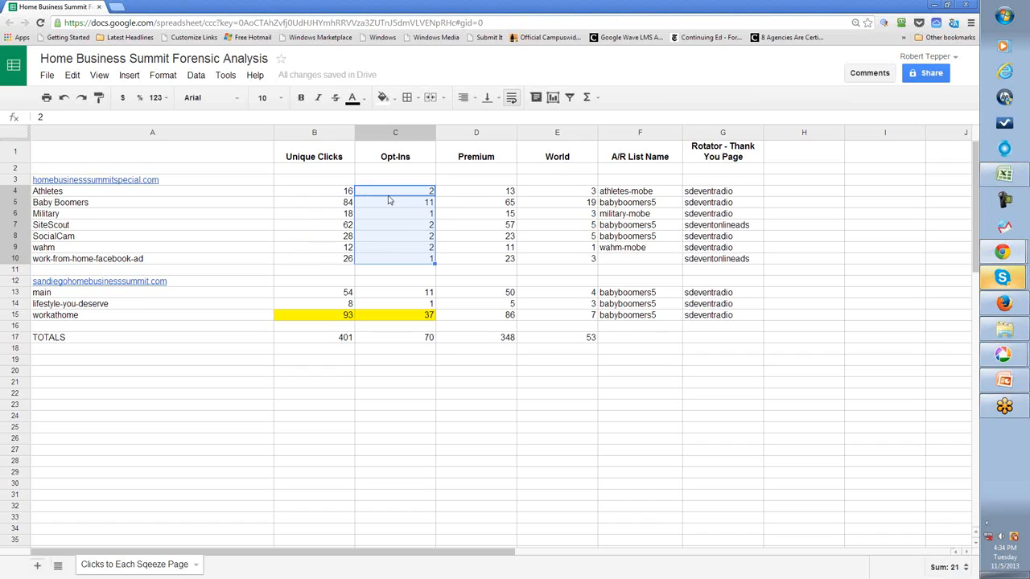
pyautogui.click(396, 338)
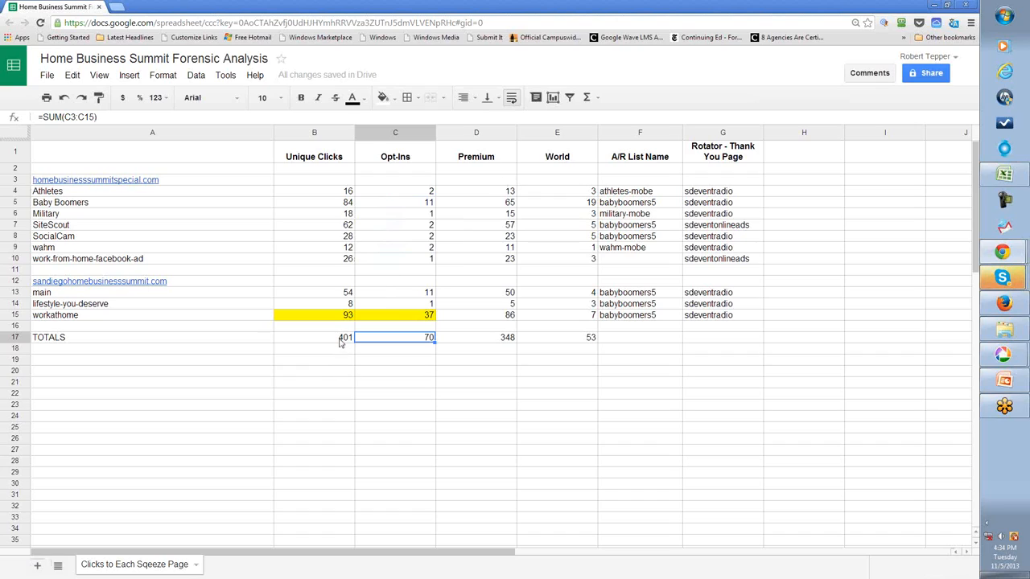
pyautogui.click(337, 338)
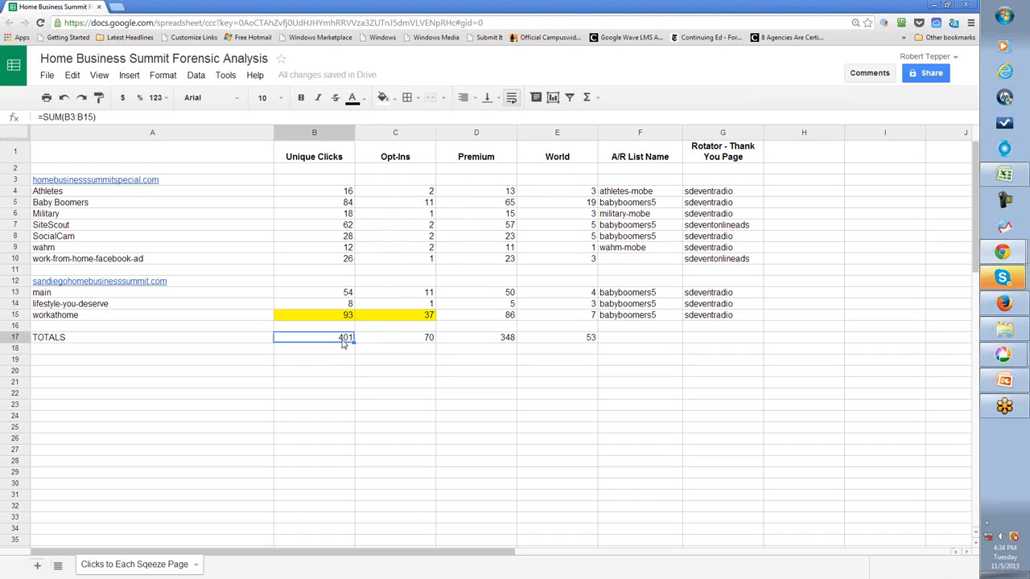
pyautogui.moveTo(420, 342)
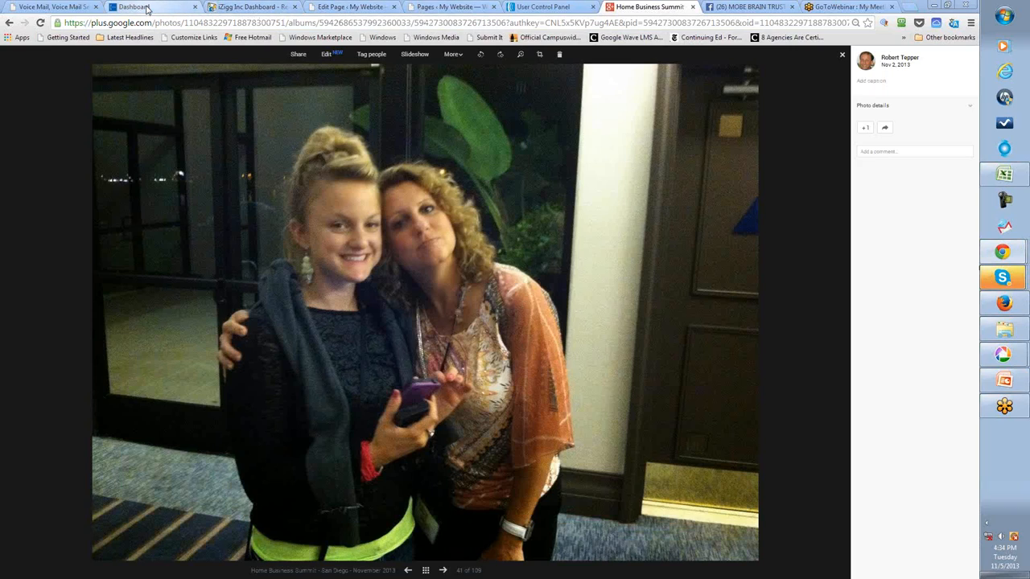
pyautogui.moveTo(145, 6)
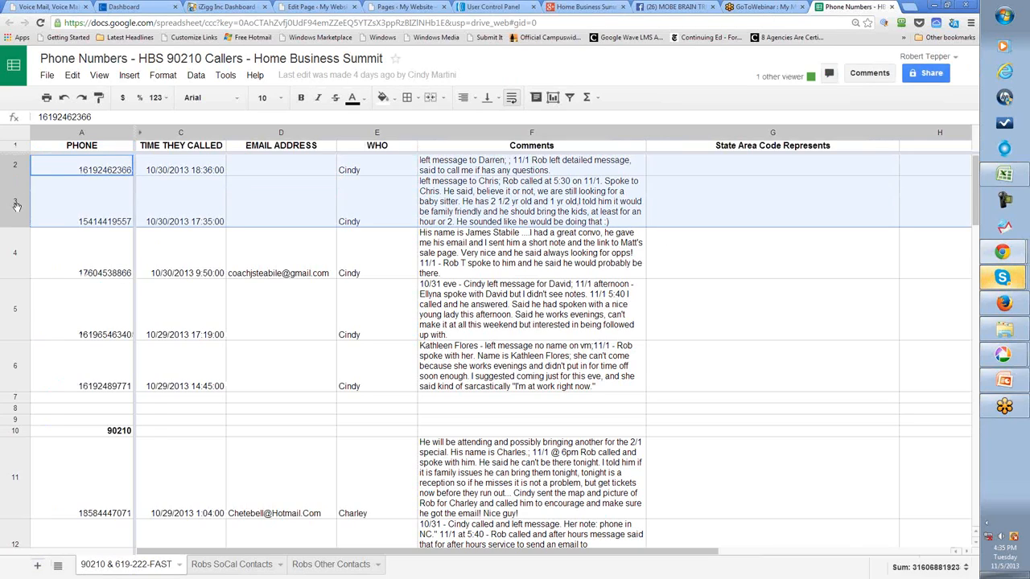
# Insert two rows above the first callers and move the 90210 heading into the top row
pyautogui.rightClick(11, 206)
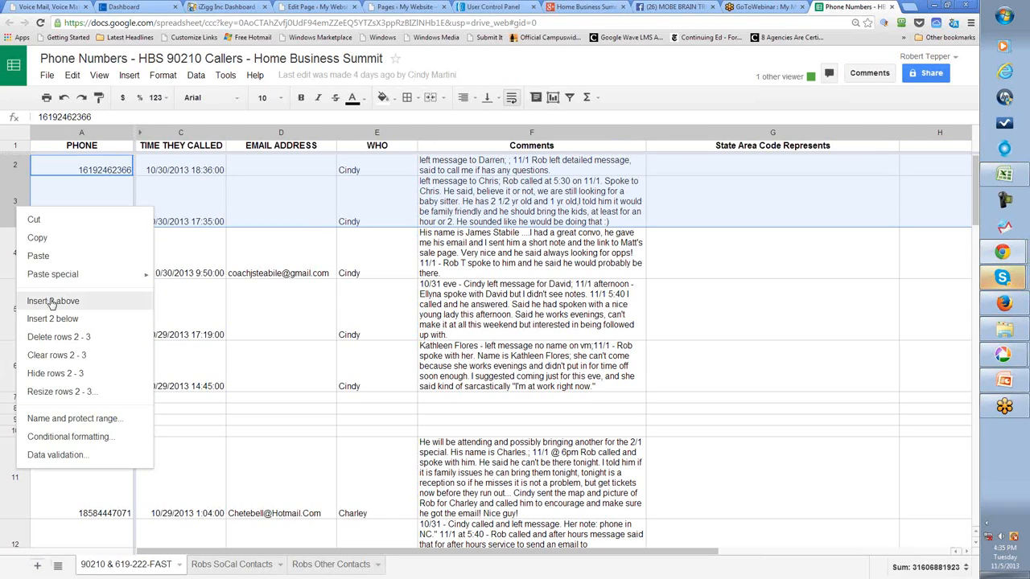
pyautogui.click(51, 301)
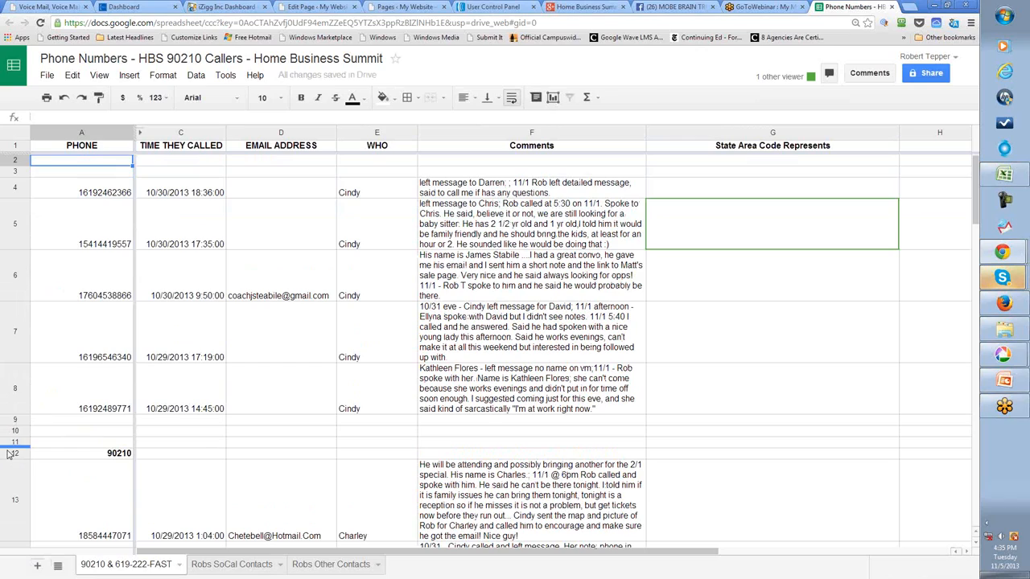
pyautogui.click(81, 454)
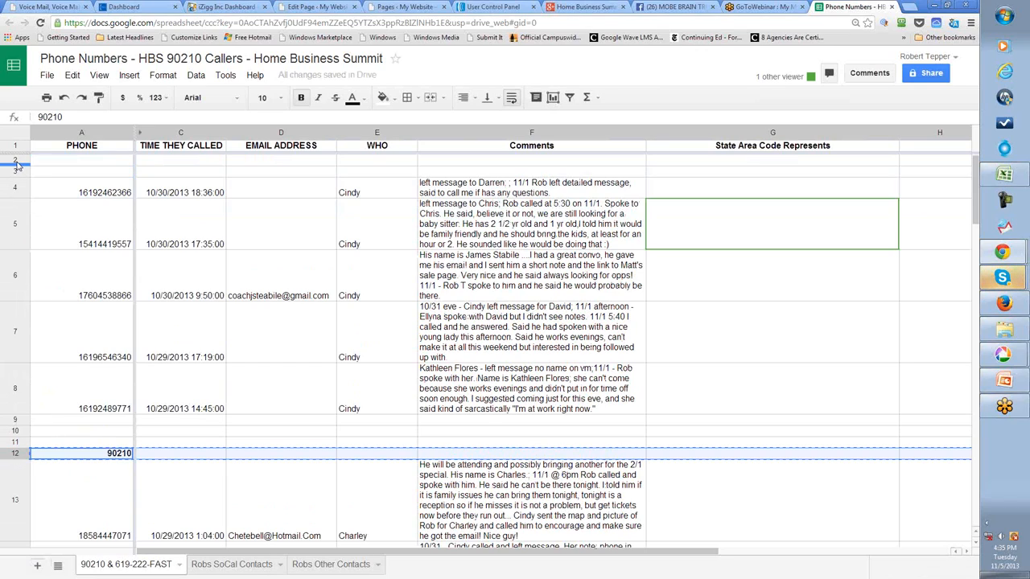
pyautogui.click(80, 160)
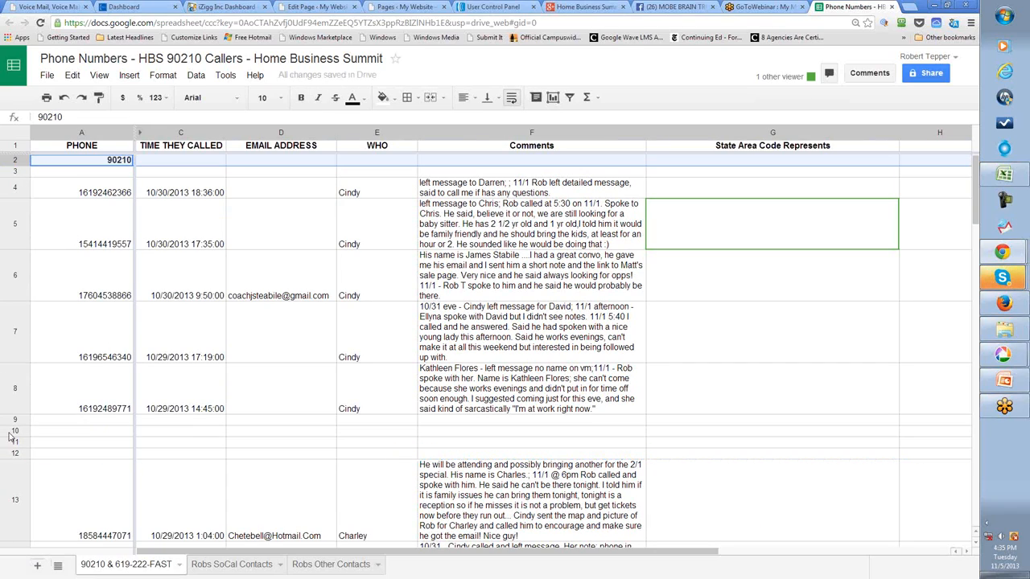
# Delete the emptied rows 9 to 12 left behind by the moved heading
pyautogui.click(72, 438)
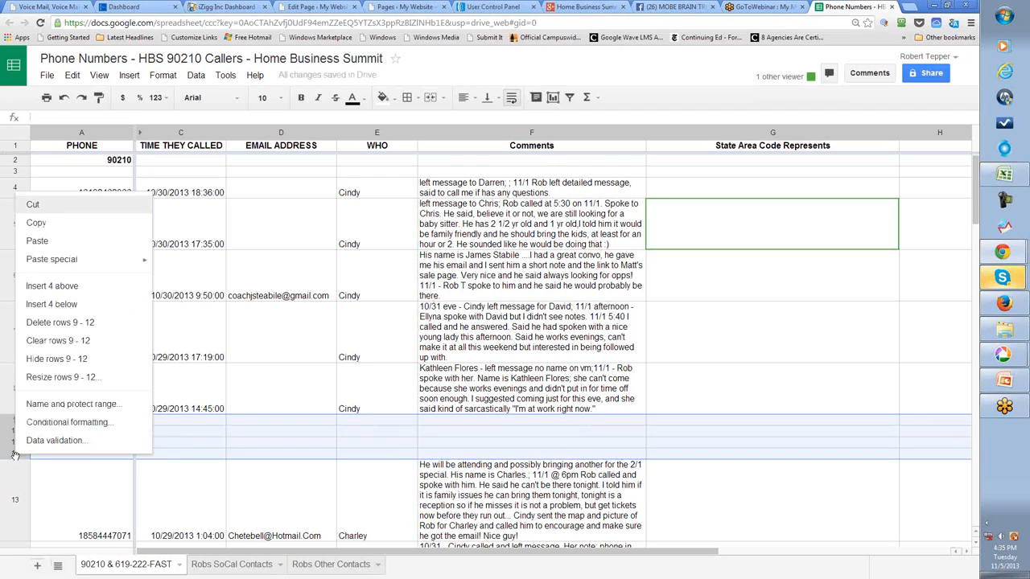
pyautogui.click(58, 322)
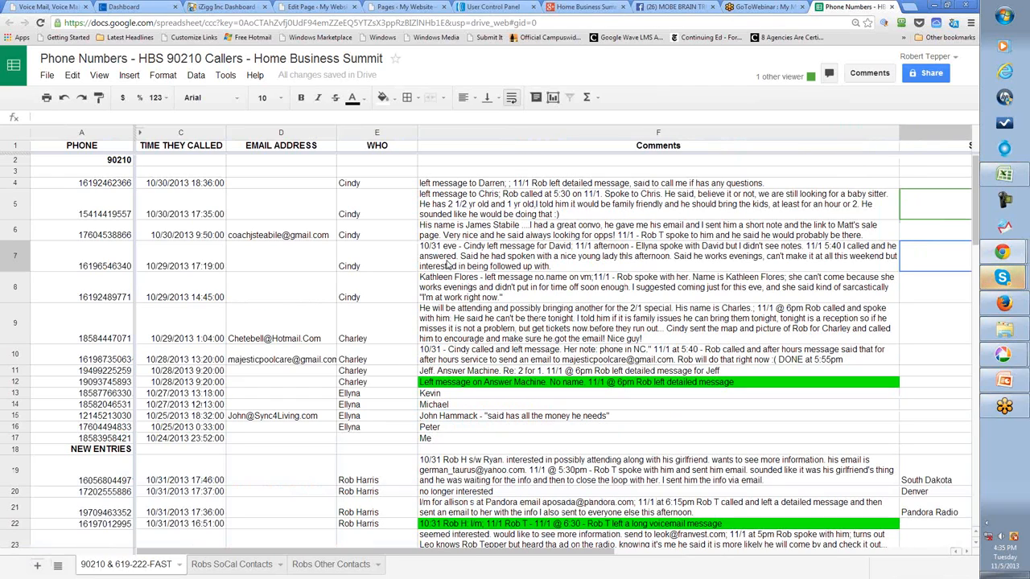
# Delete the NEW ENTRIES heading row so later callers continue the 90210 list
pyautogui.scroll(-3)
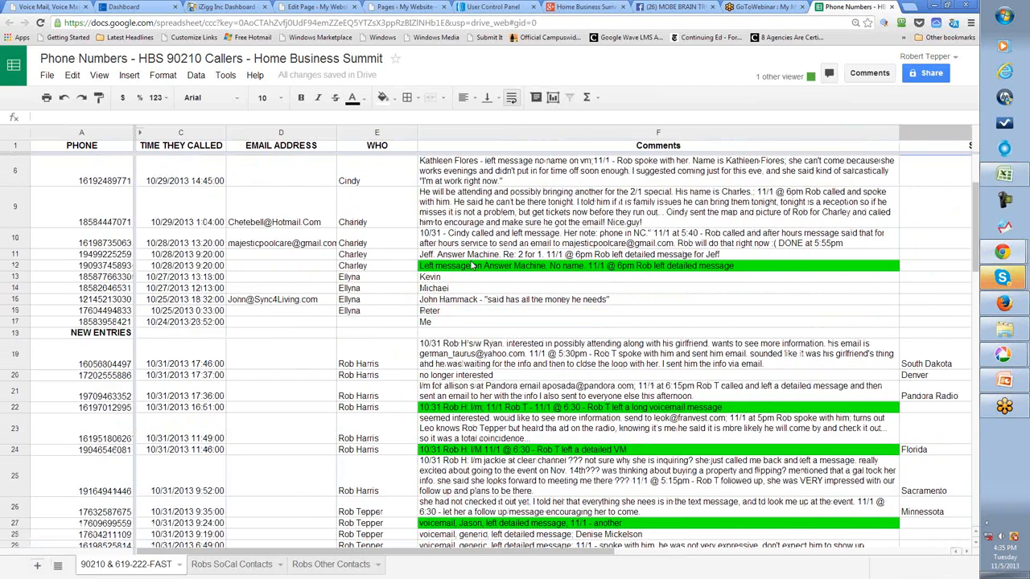
pyautogui.scroll(-3)
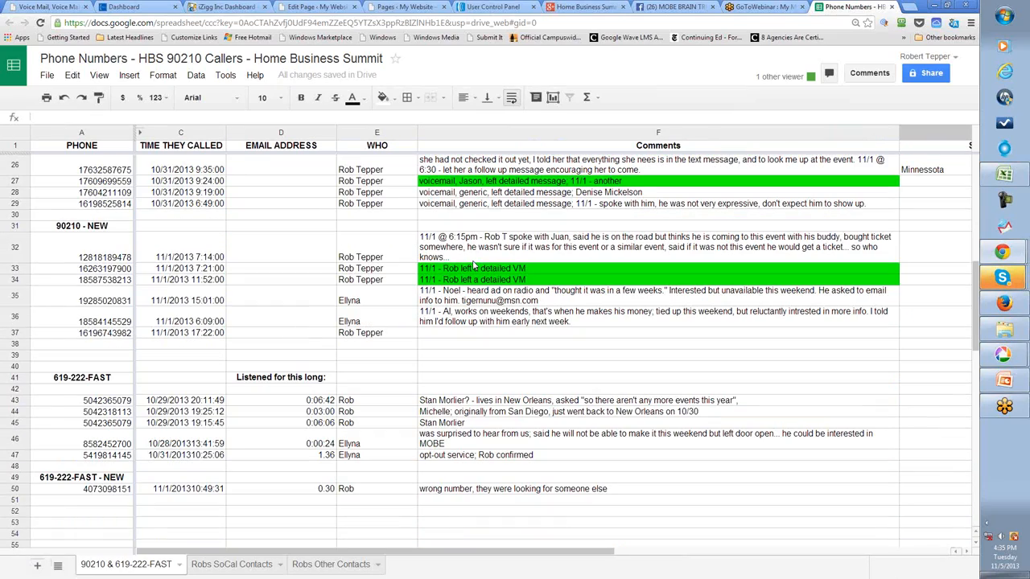
pyautogui.scroll(3)
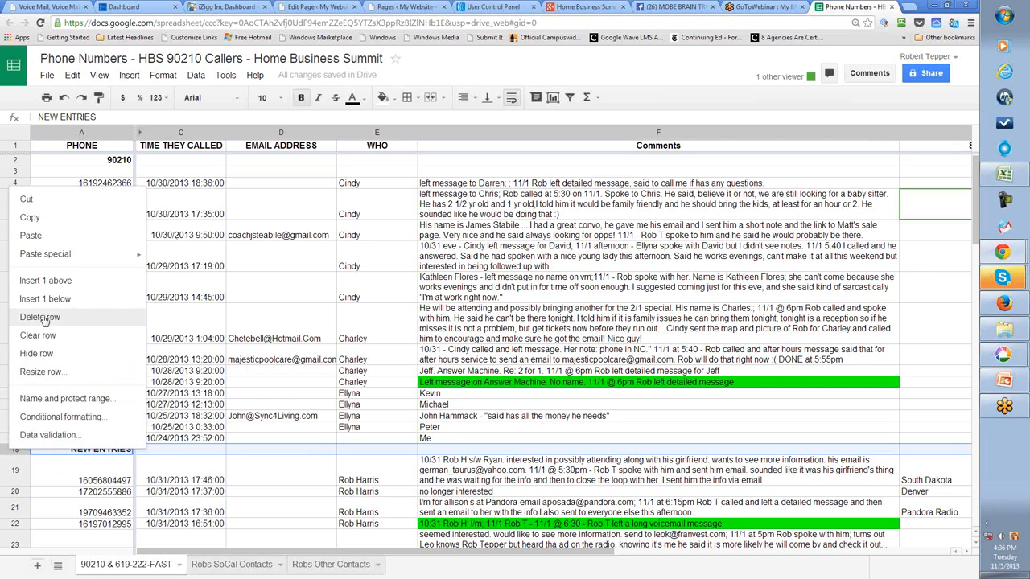
pyautogui.click(39, 317)
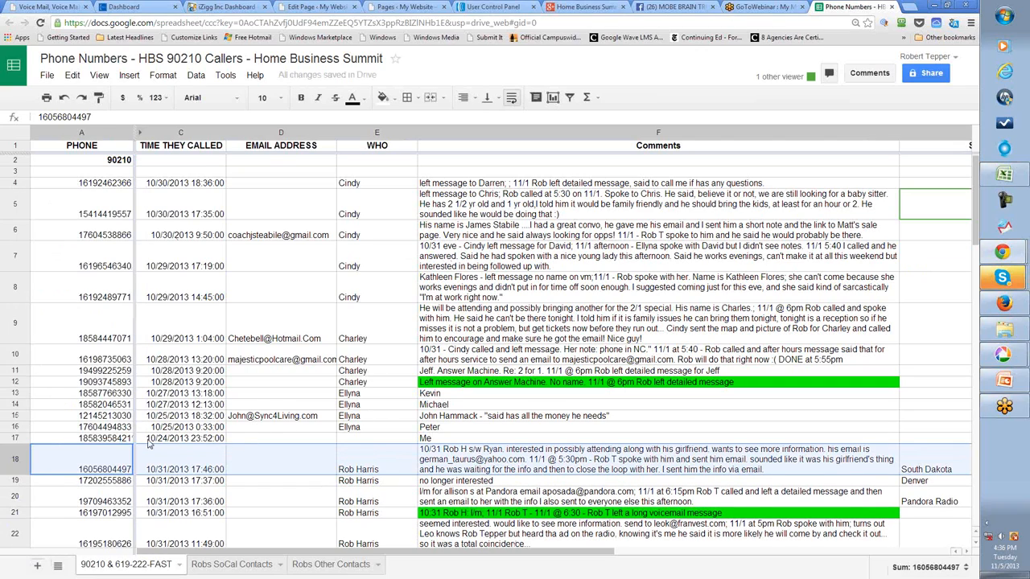
pyautogui.click(89, 451)
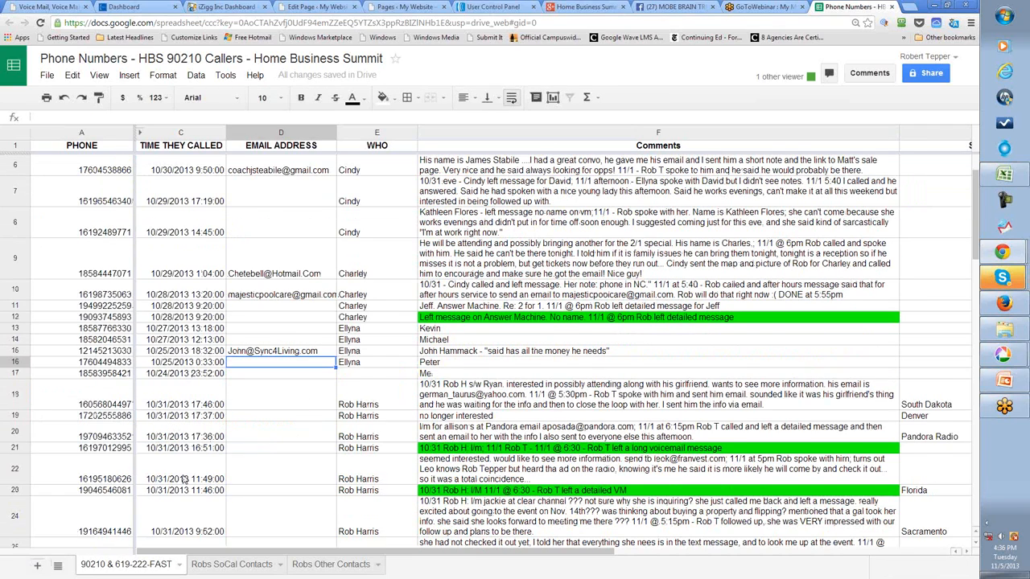
# Scroll down to the 90210 - NEW heading row and bring up its row options
pyautogui.scroll(-3)
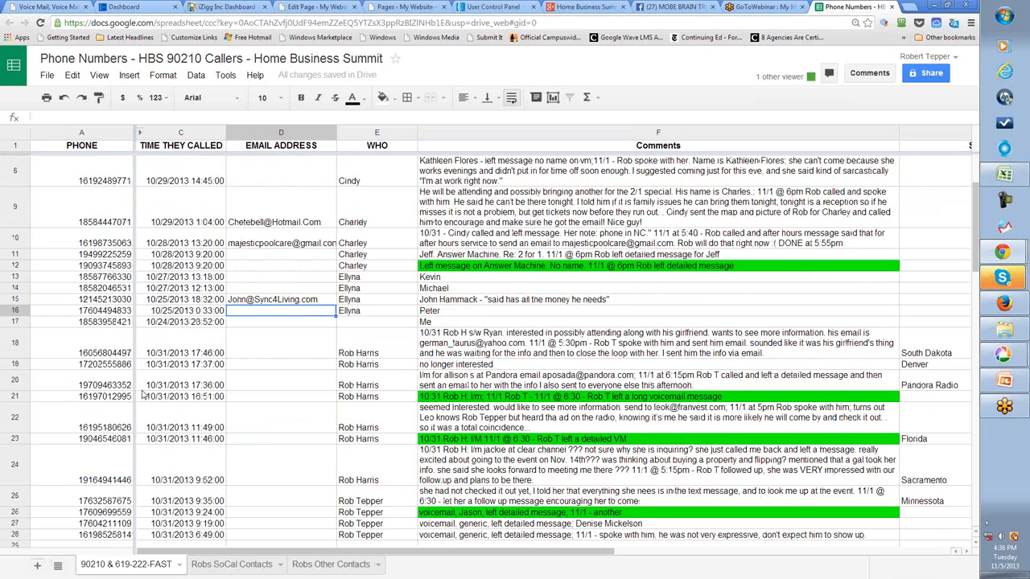
pyautogui.moveTo(137, 405)
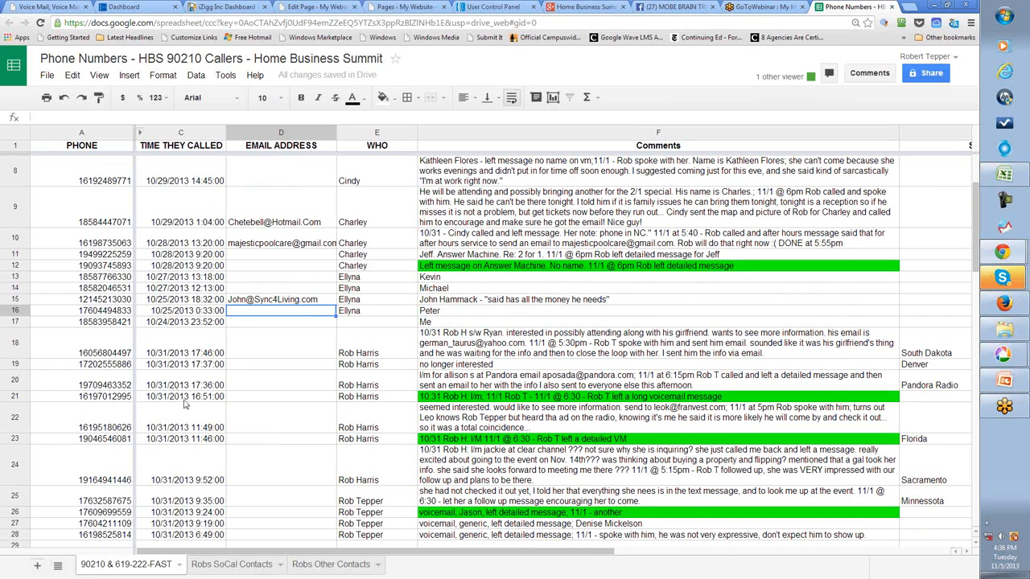
pyautogui.scroll(-3)
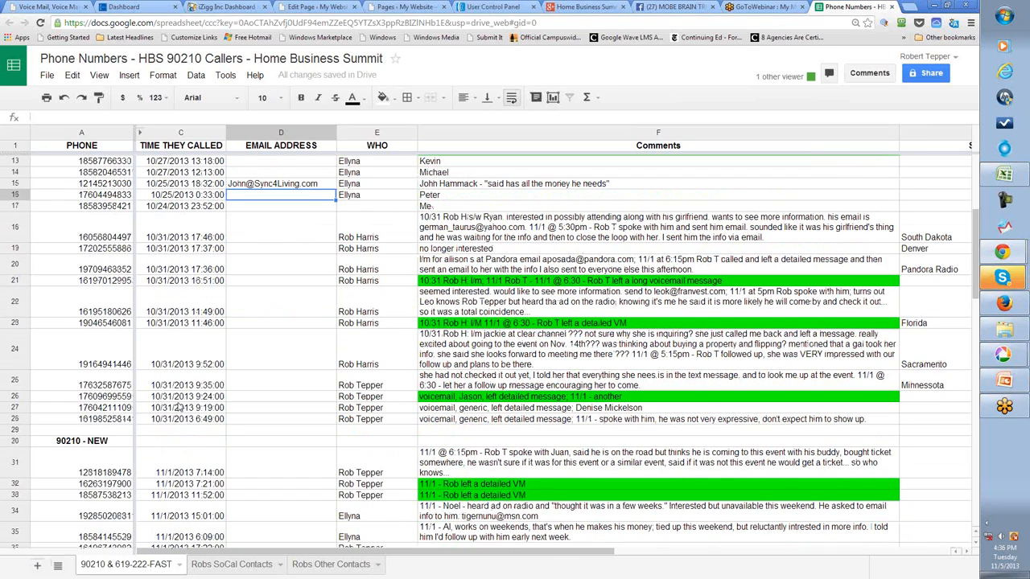
pyautogui.scroll(-3)
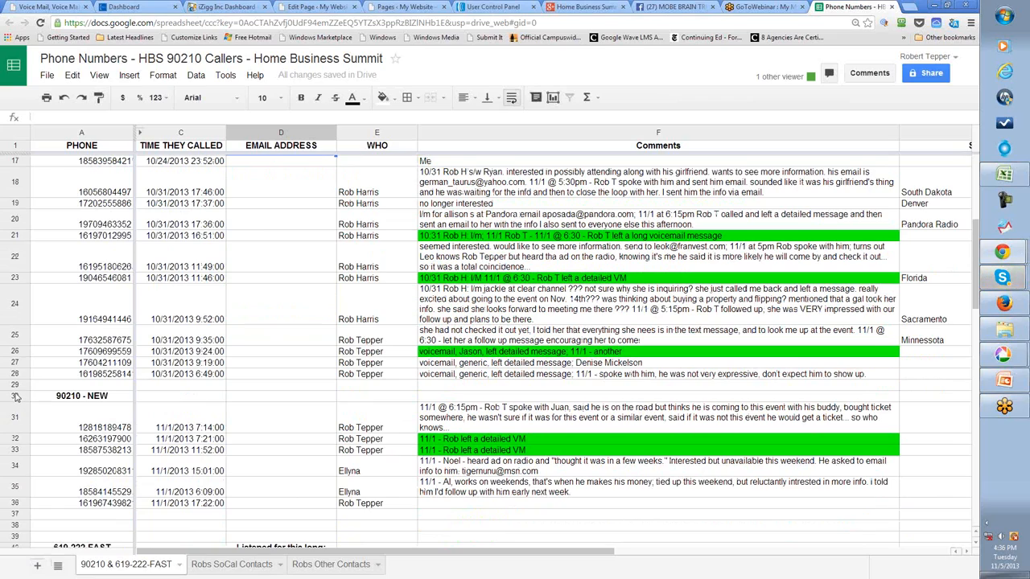
pyautogui.click(77, 383)
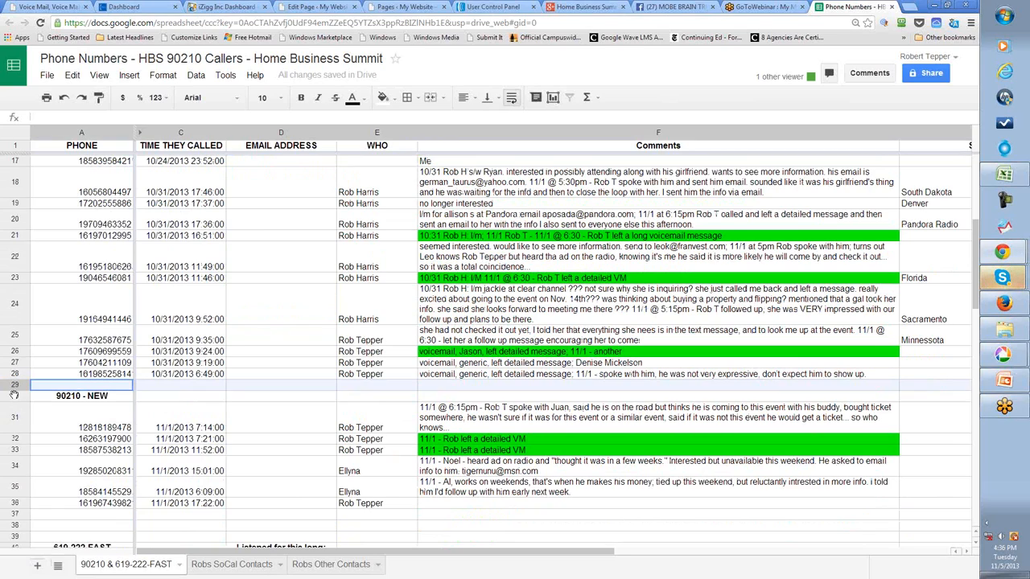
pyautogui.rightClick(16, 383)
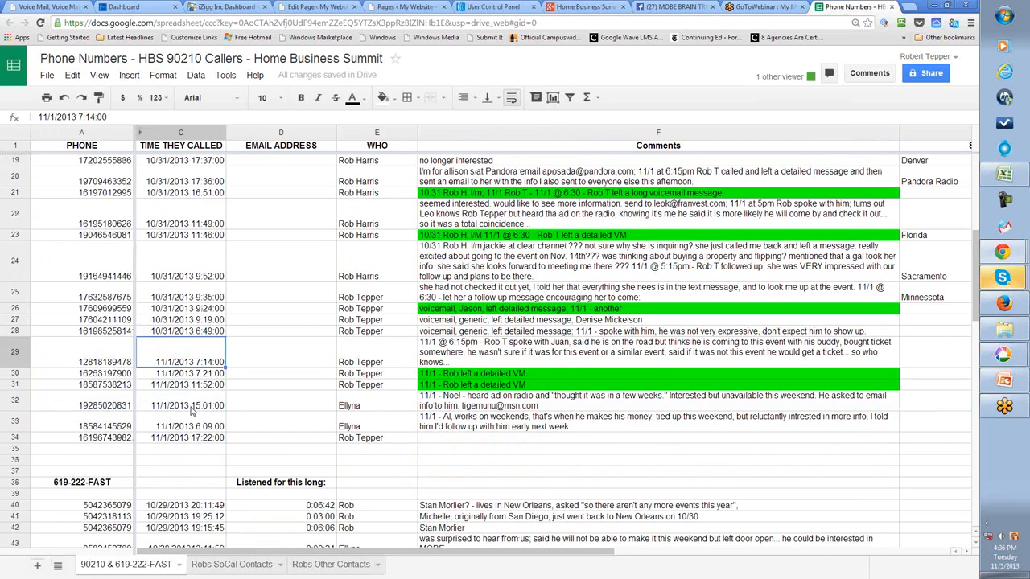
pyautogui.scroll(-3)
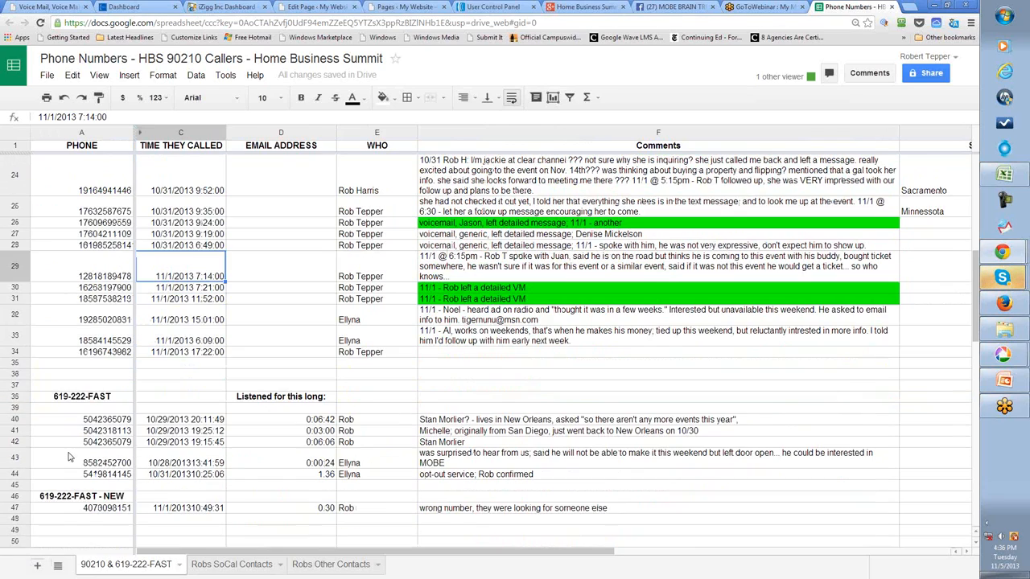
pyautogui.scroll(-3)
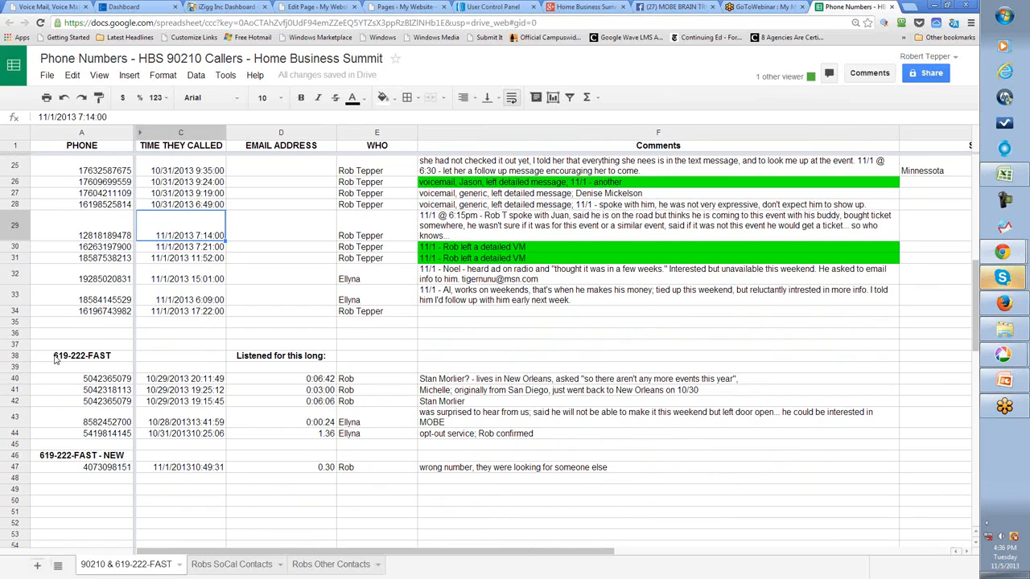
pyautogui.click(77, 357)
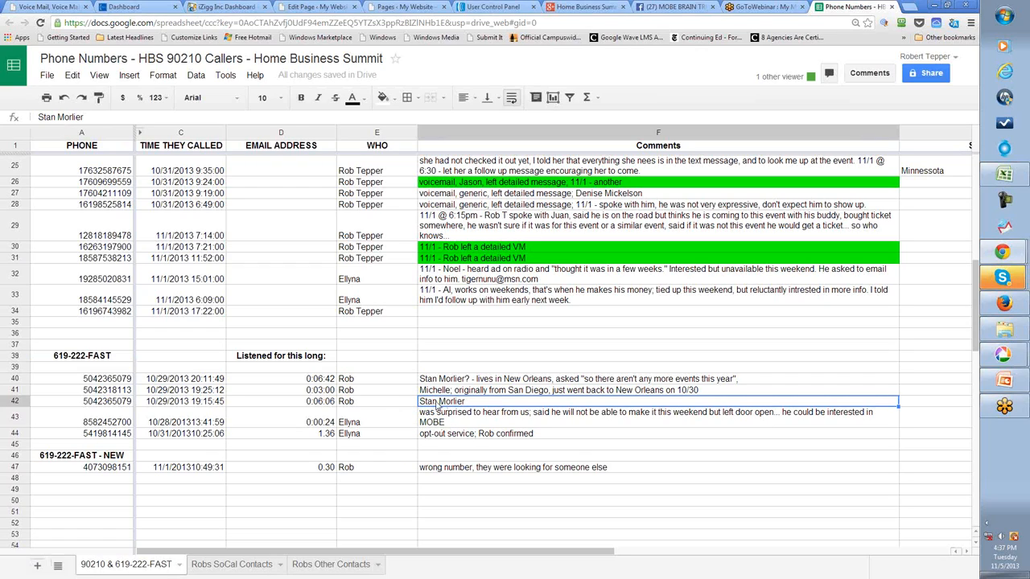
pyautogui.click(73, 355)
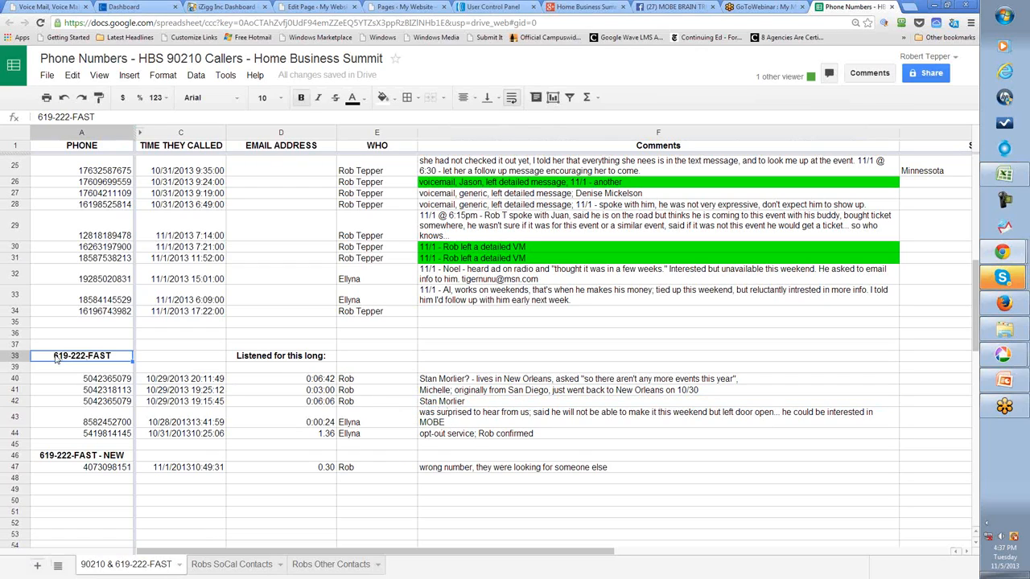
pyautogui.click(13, 355)
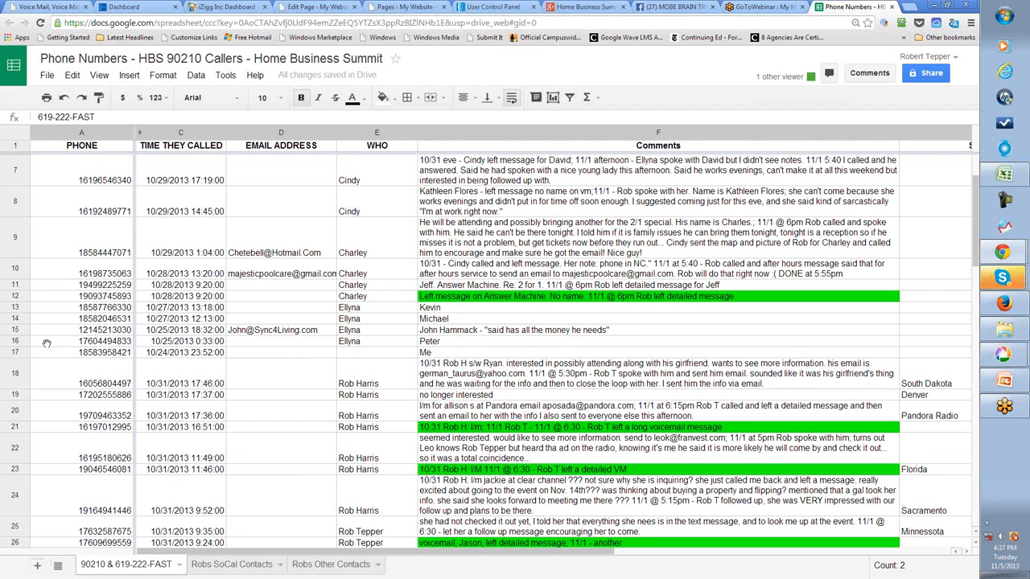
pyautogui.click(98, 159)
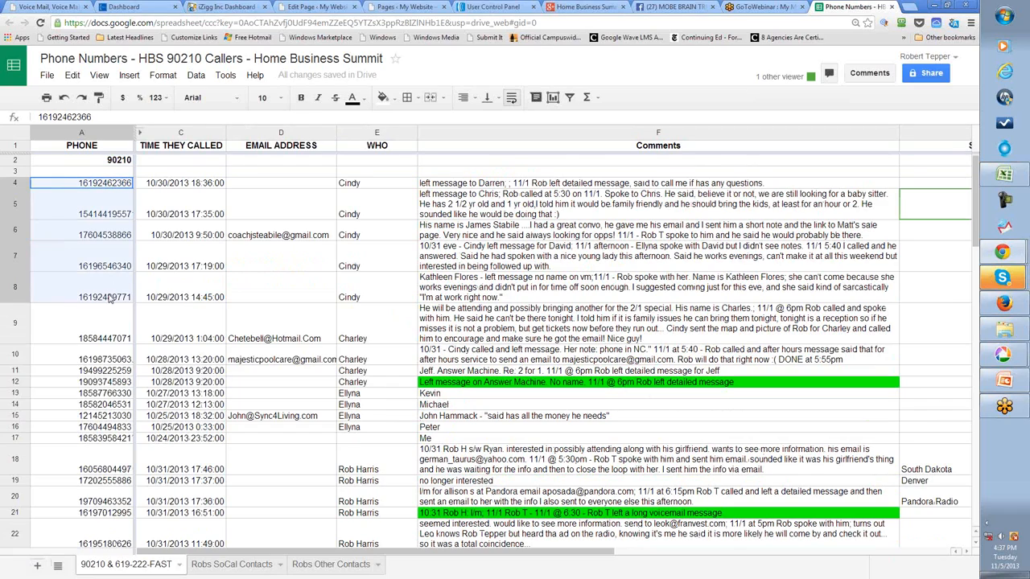
pyautogui.scroll(-3)
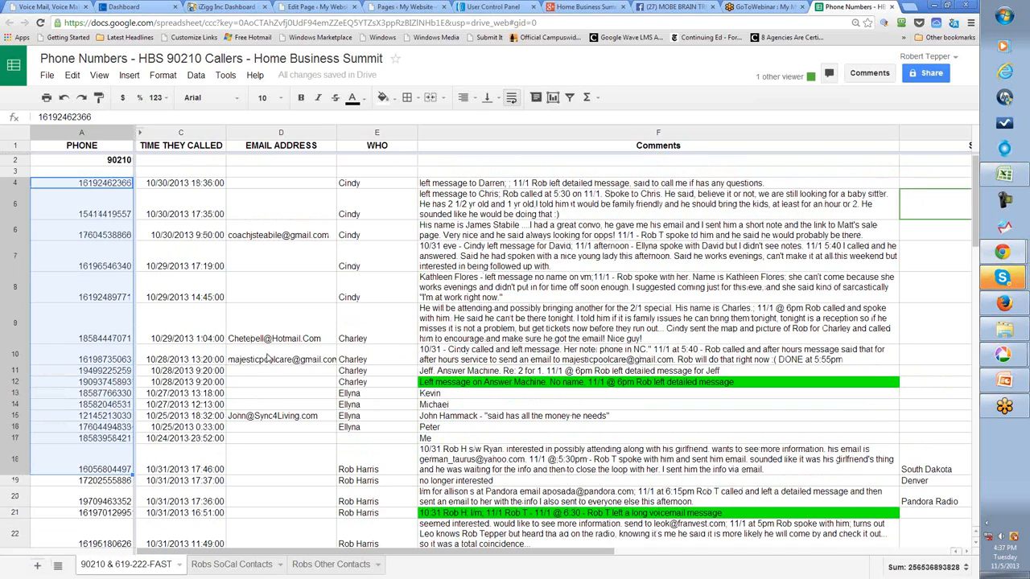
pyautogui.scroll(-3)
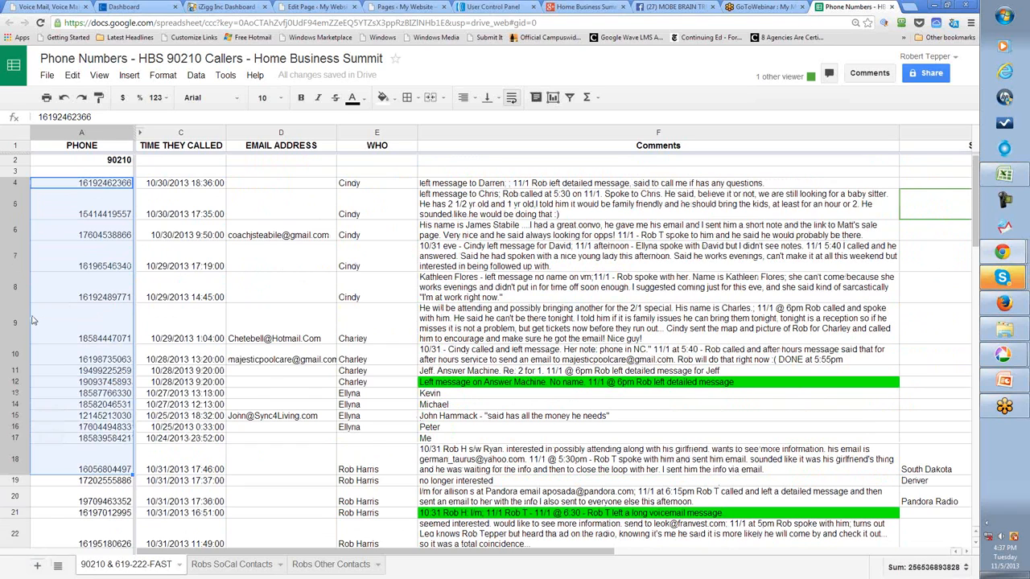
pyautogui.scroll(-3)
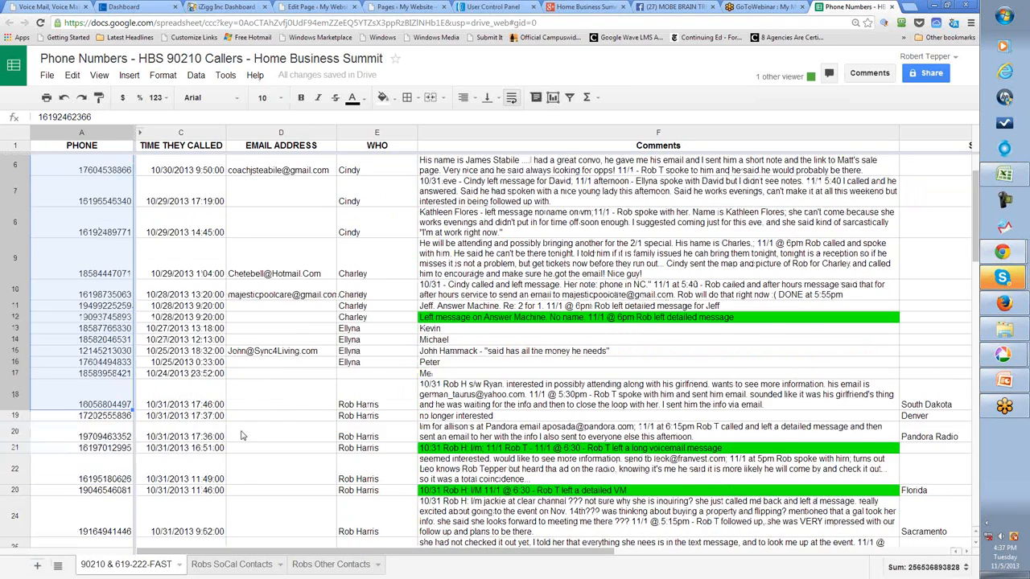
pyautogui.scroll(-3)
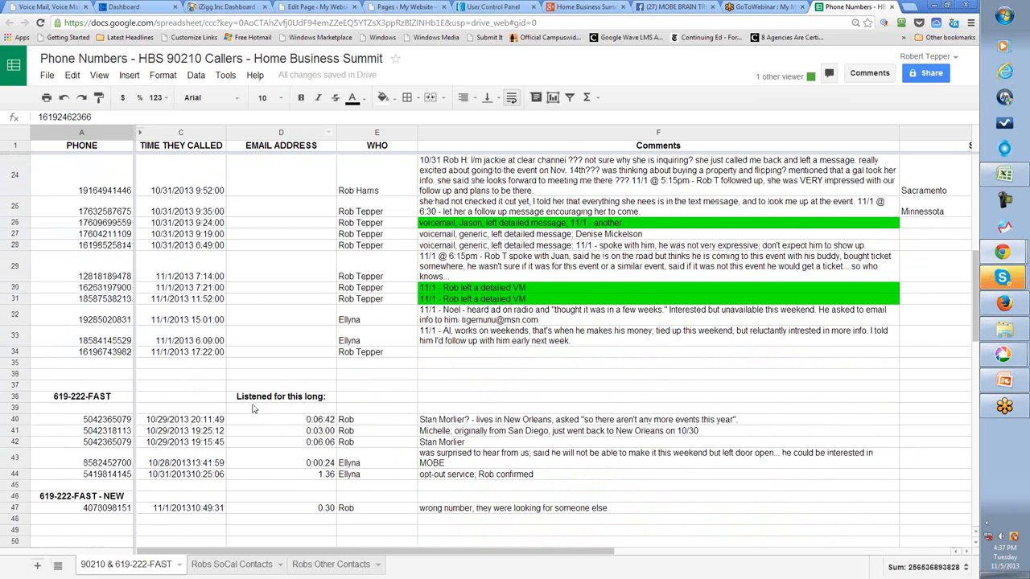
pyautogui.click(71, 396)
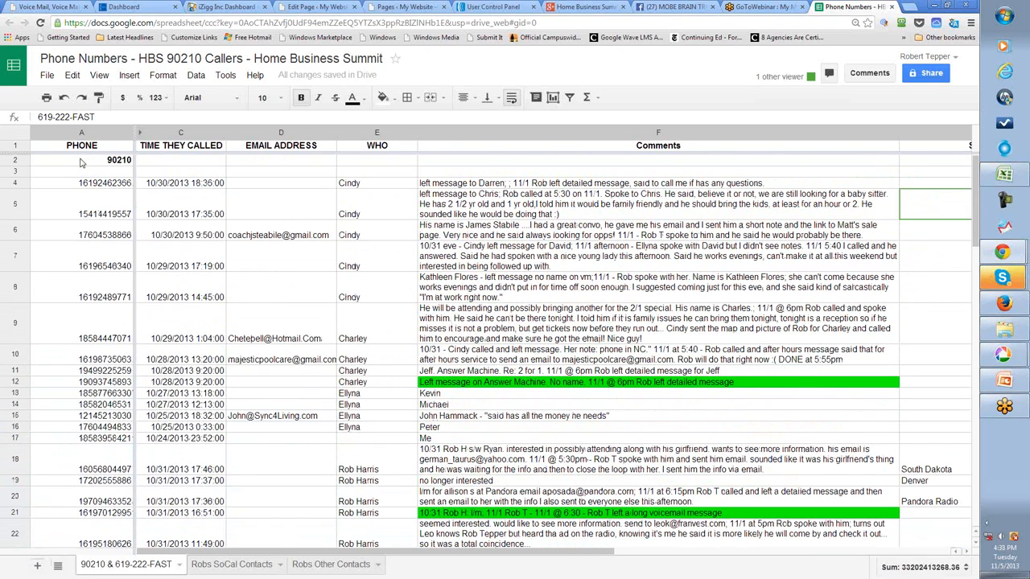
pyautogui.click(81, 161)
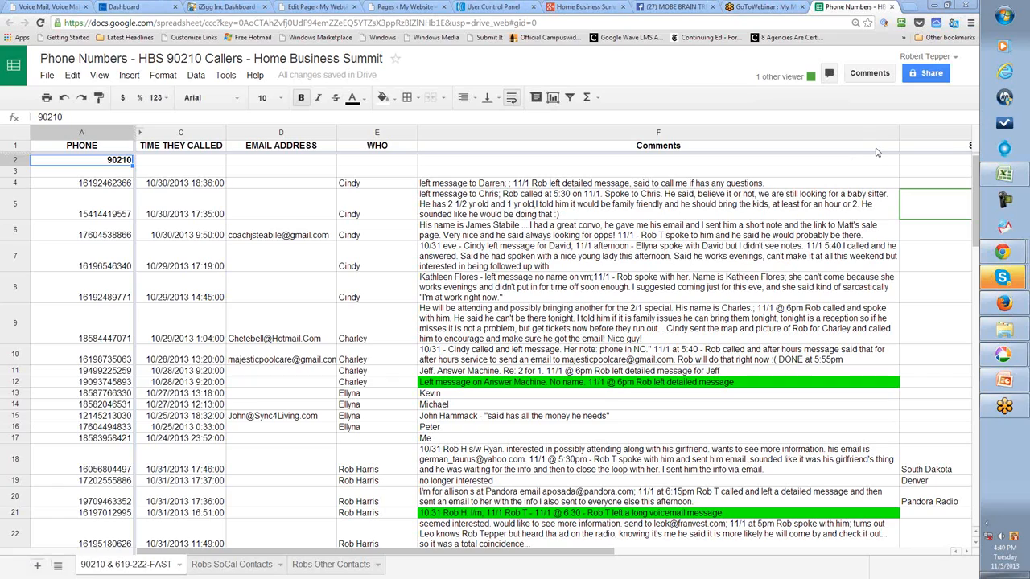
pyautogui.moveTo(974, 164)
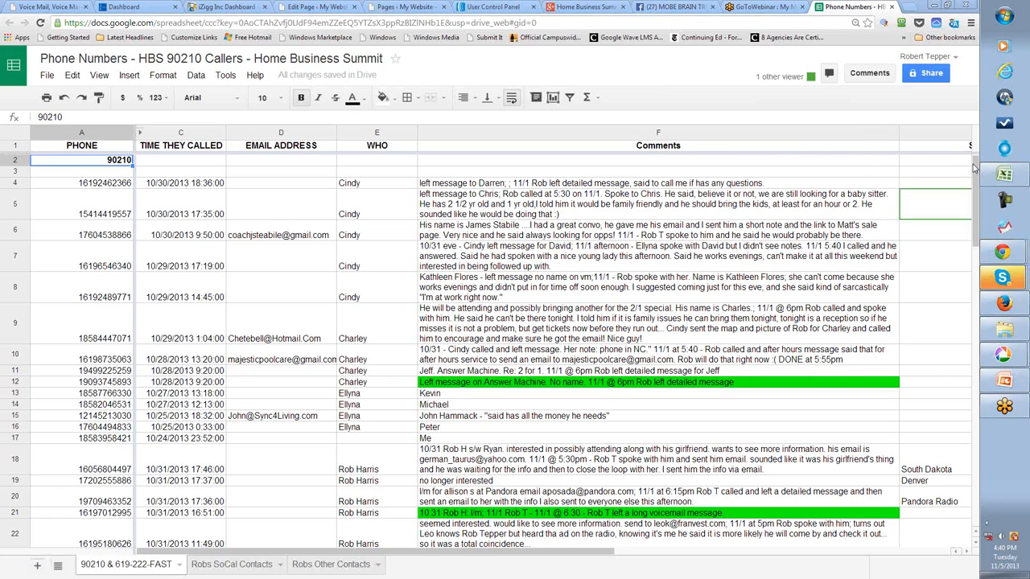
pyautogui.moveTo(847, 158)
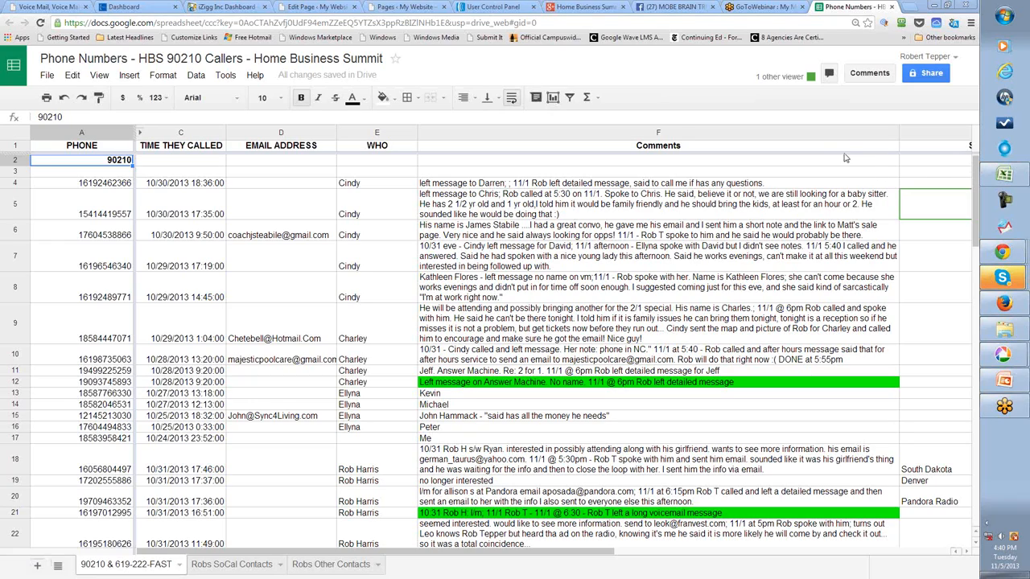
pyautogui.moveTo(864, 156)
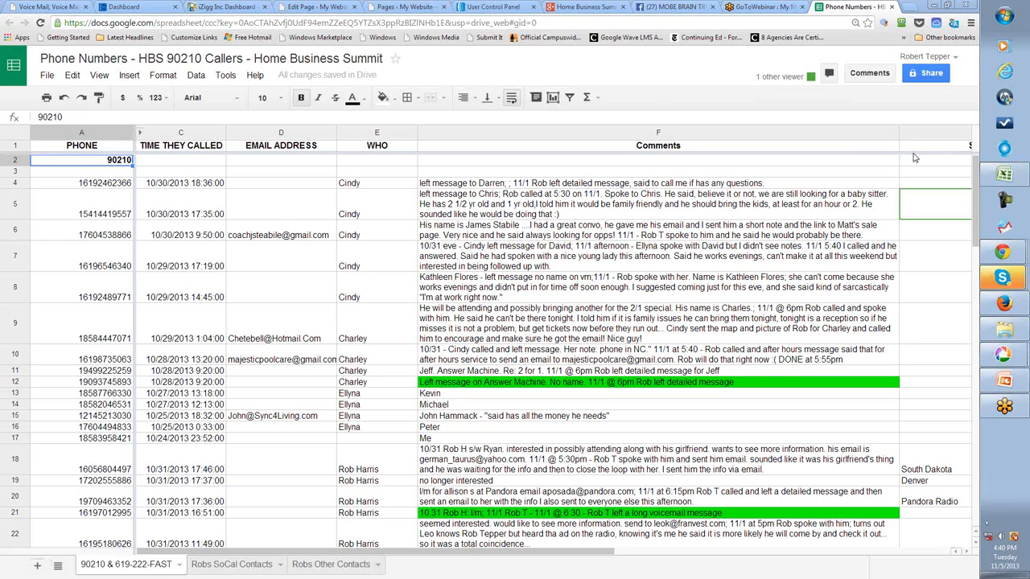
pyautogui.moveTo(927, 352)
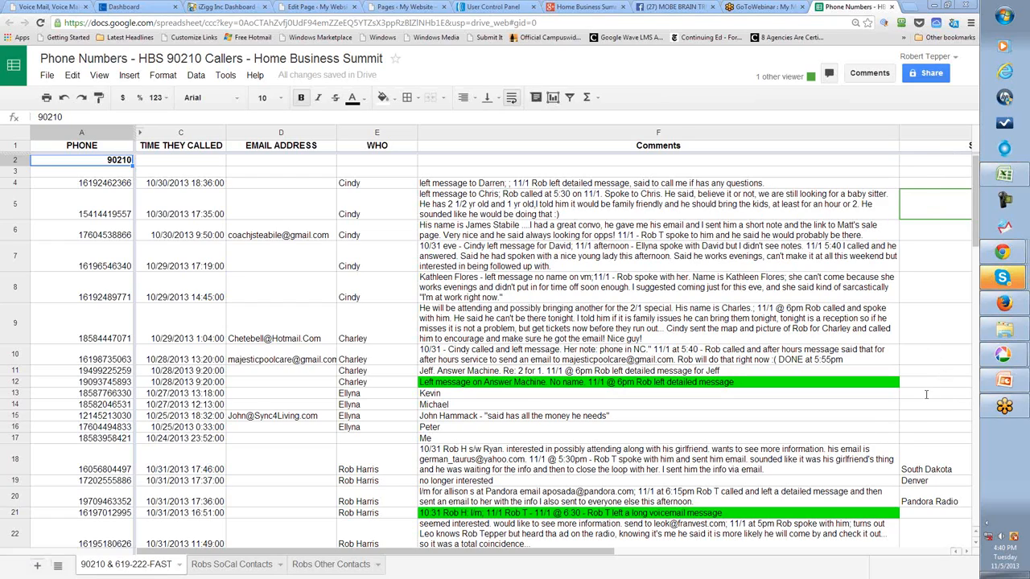
pyautogui.moveTo(927, 394)
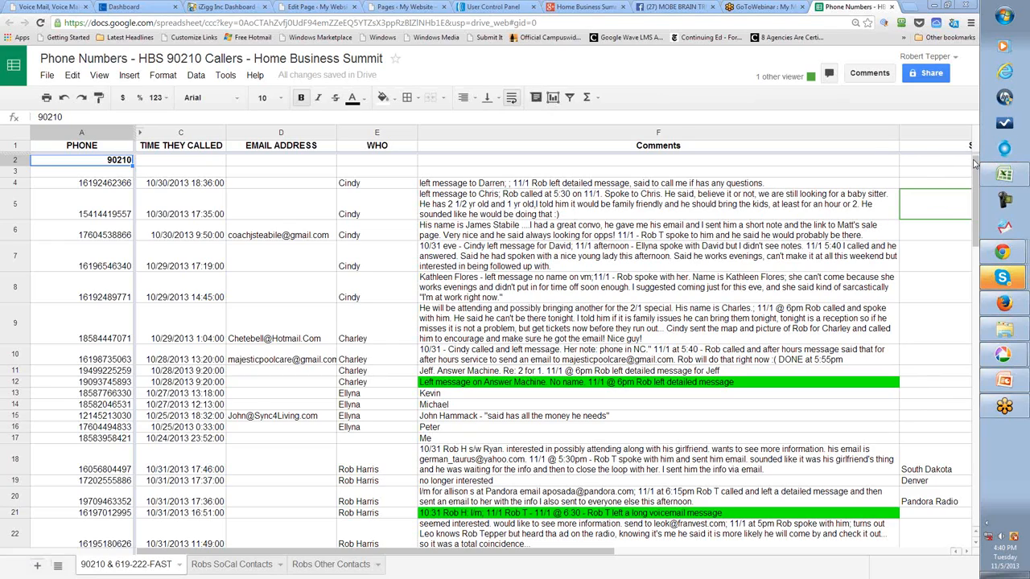
pyautogui.moveTo(969, 143)
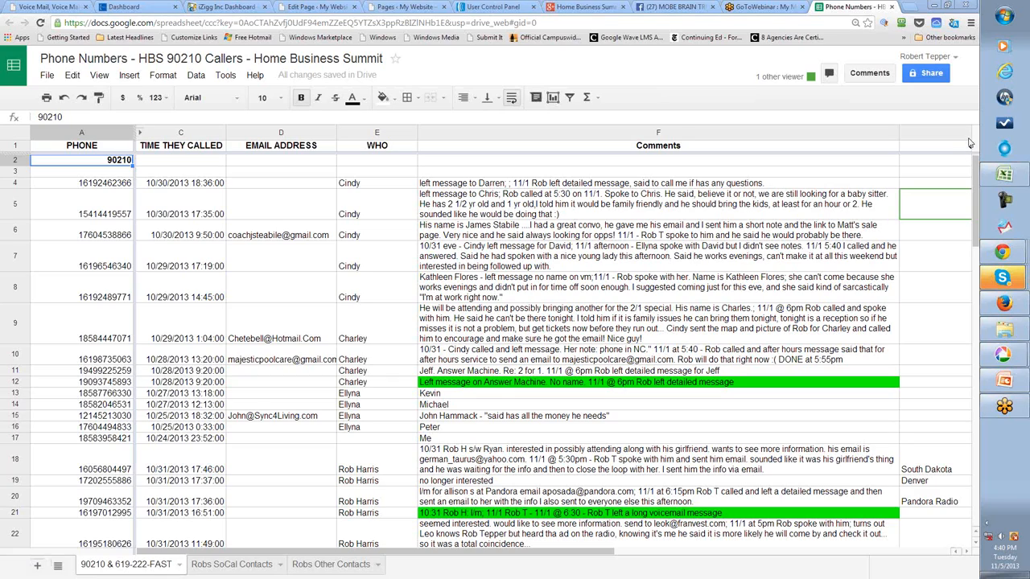
pyautogui.moveTo(965, 160)
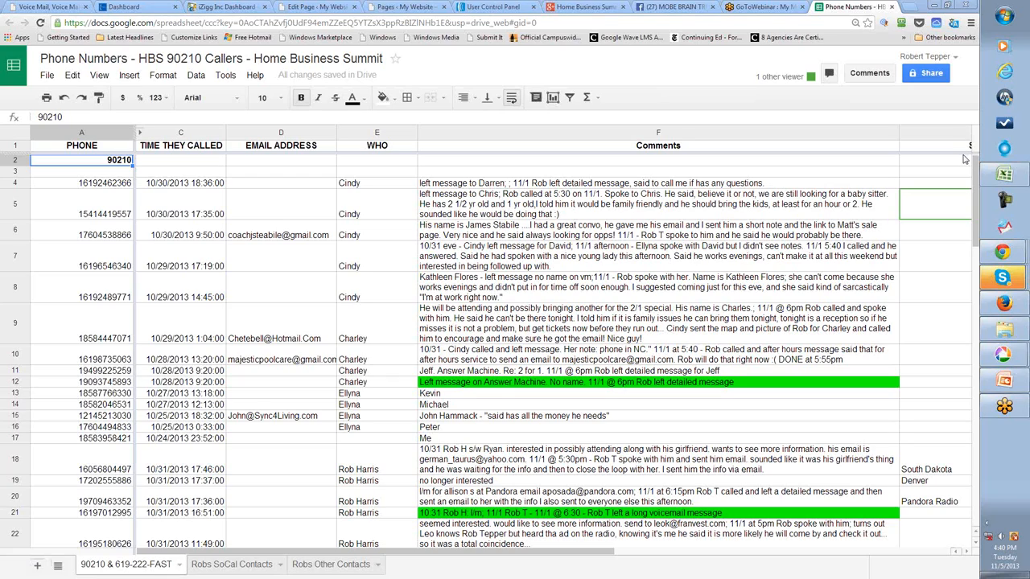
pyautogui.moveTo(961, 174)
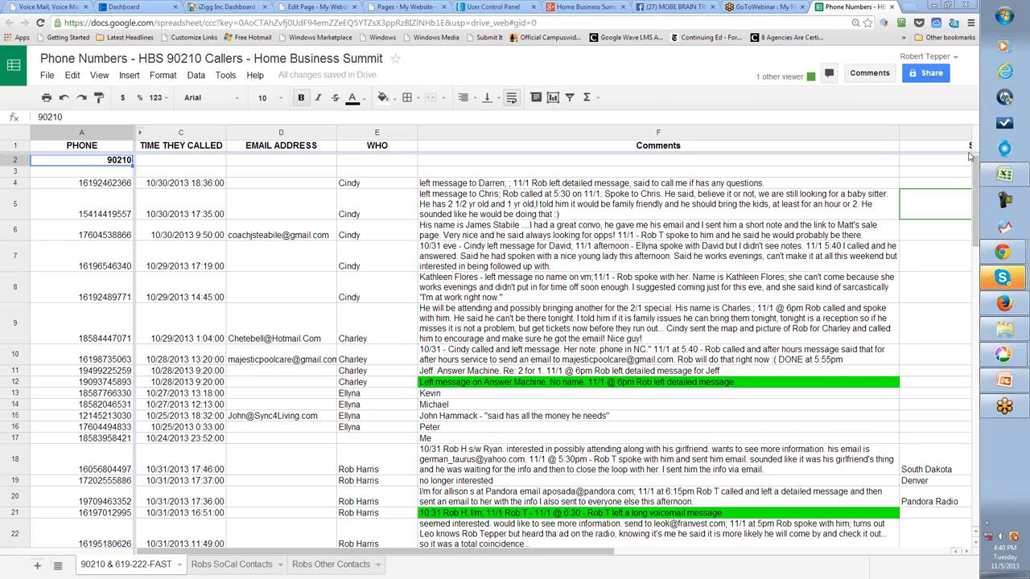
pyautogui.moveTo(973, 142)
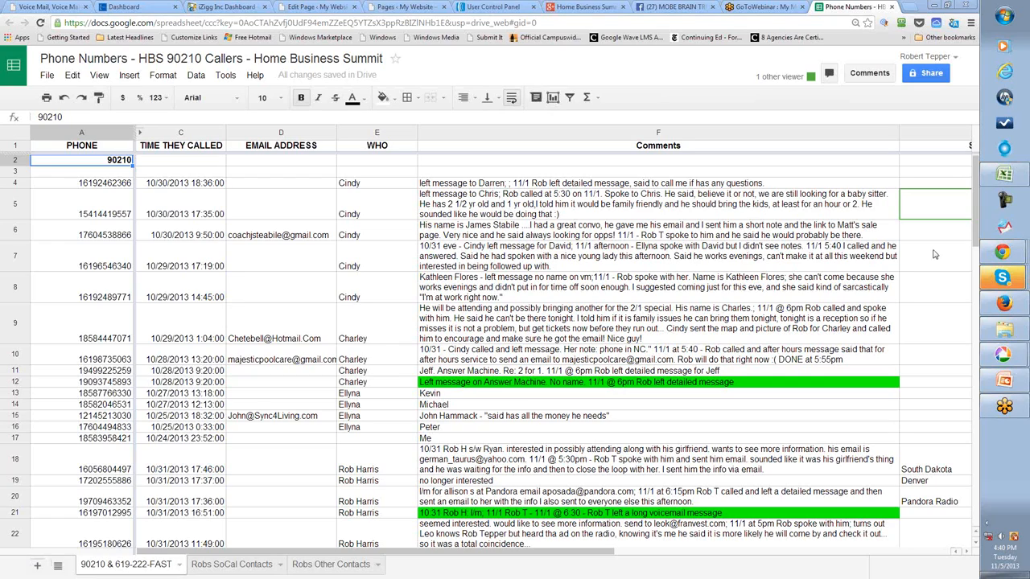
pyautogui.moveTo(918, 244)
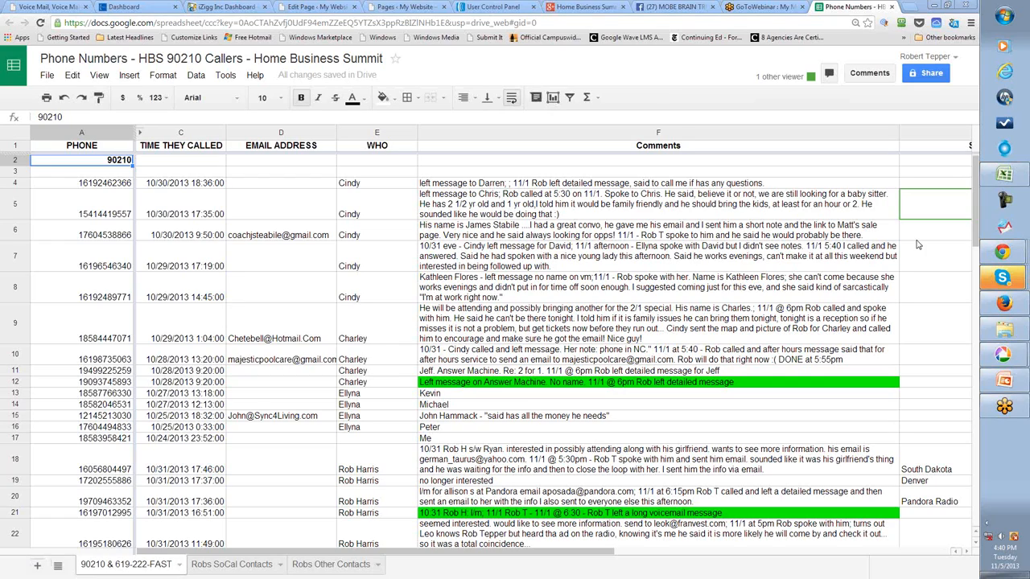
pyautogui.moveTo(848, 396)
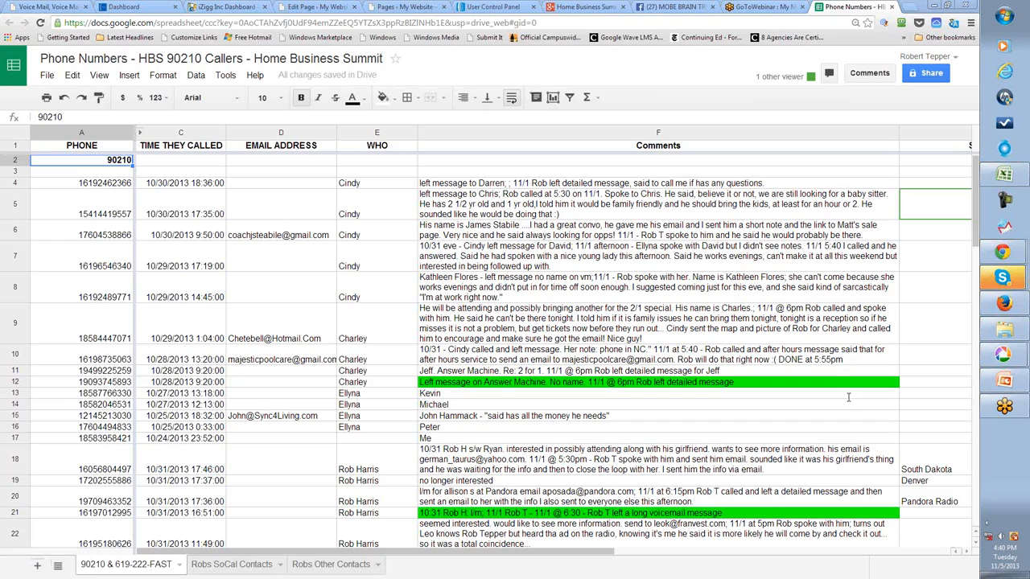
pyautogui.moveTo(856, 386)
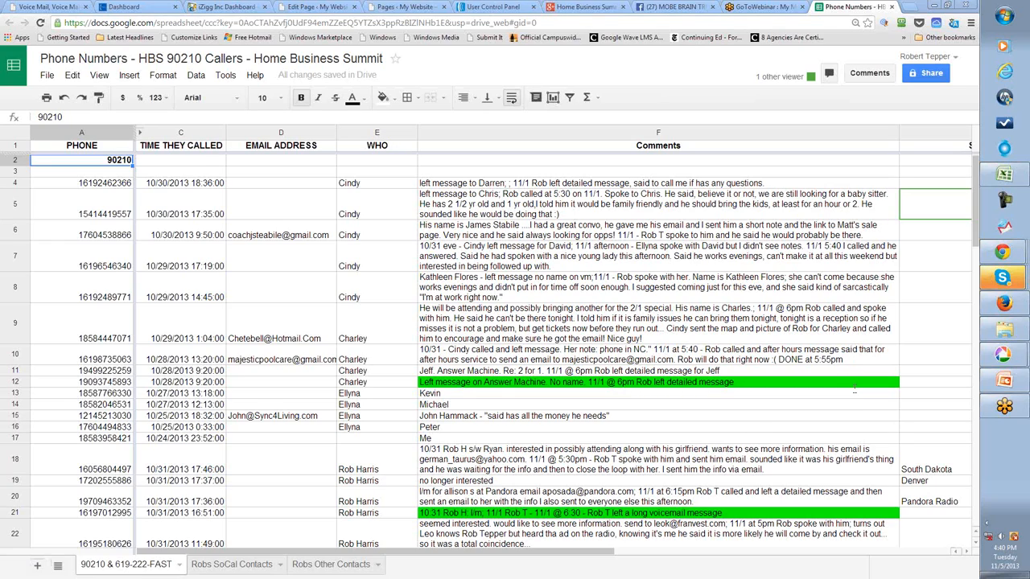
pyautogui.moveTo(875, 384)
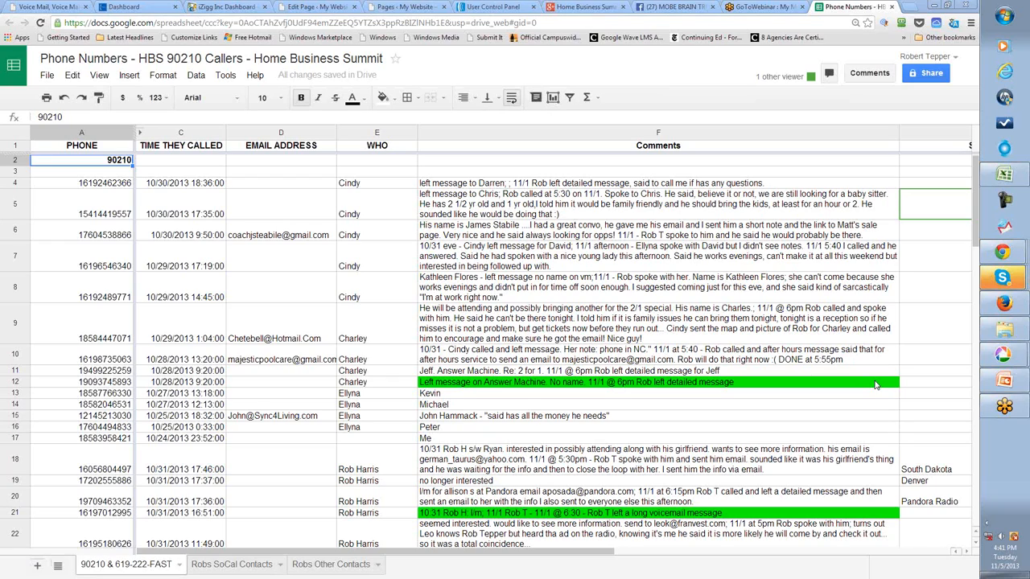
pyautogui.moveTo(660, 554)
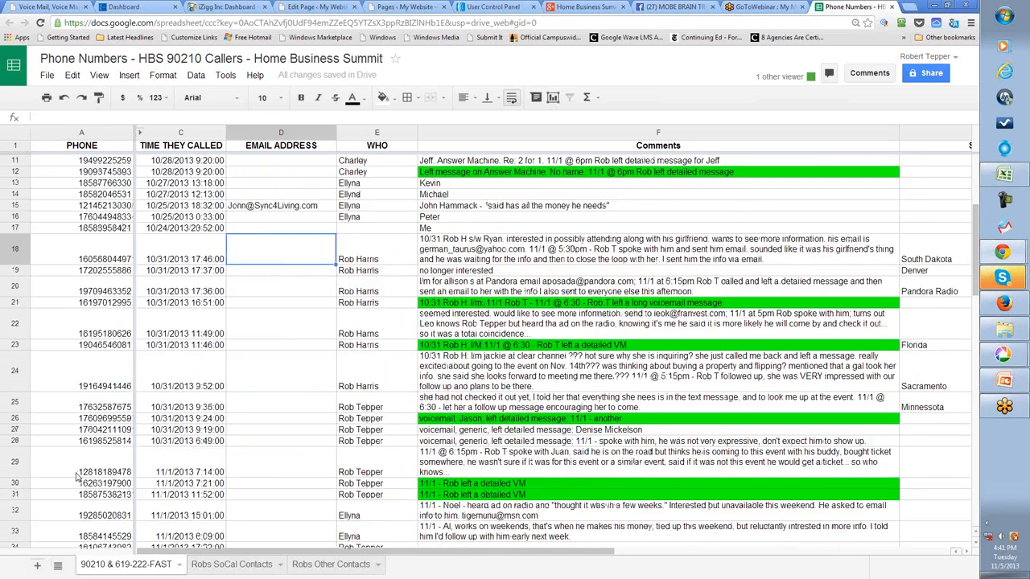
# Scroll down the caller list to the end of the 90210 callers and the 619-222-FAST section
pyautogui.scroll(-3)
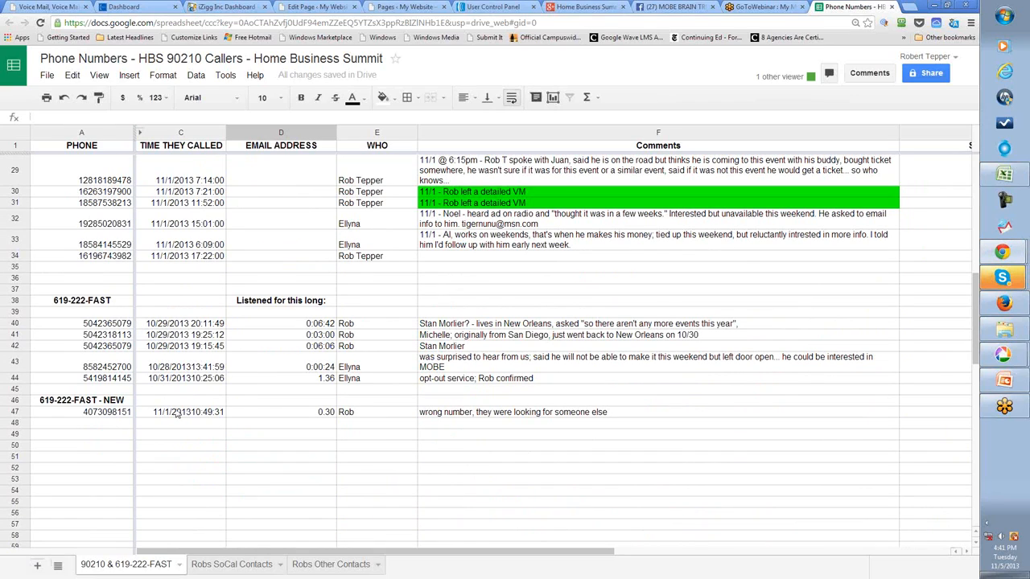
pyautogui.moveTo(165, 412)
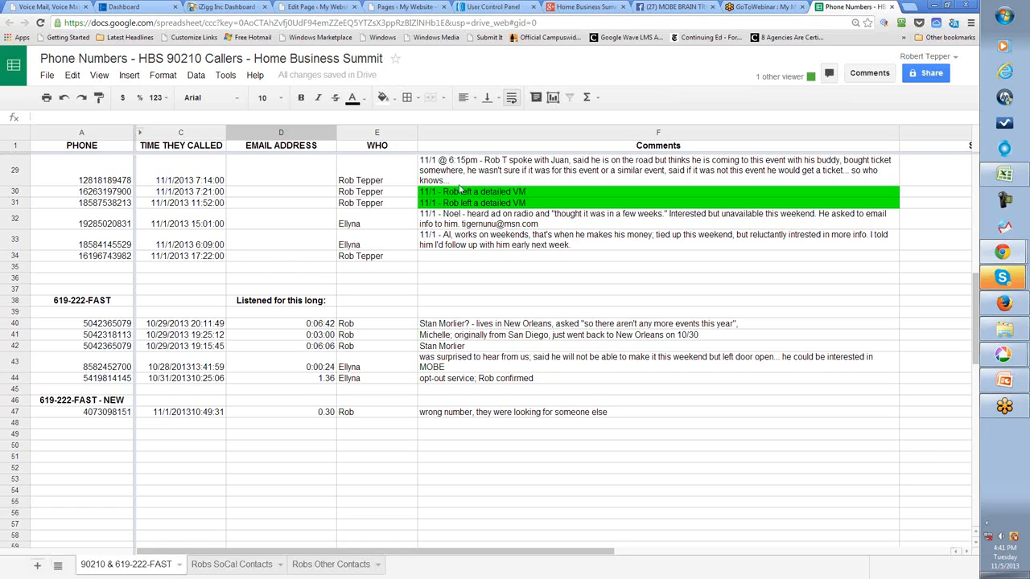
pyautogui.moveTo(200, 402)
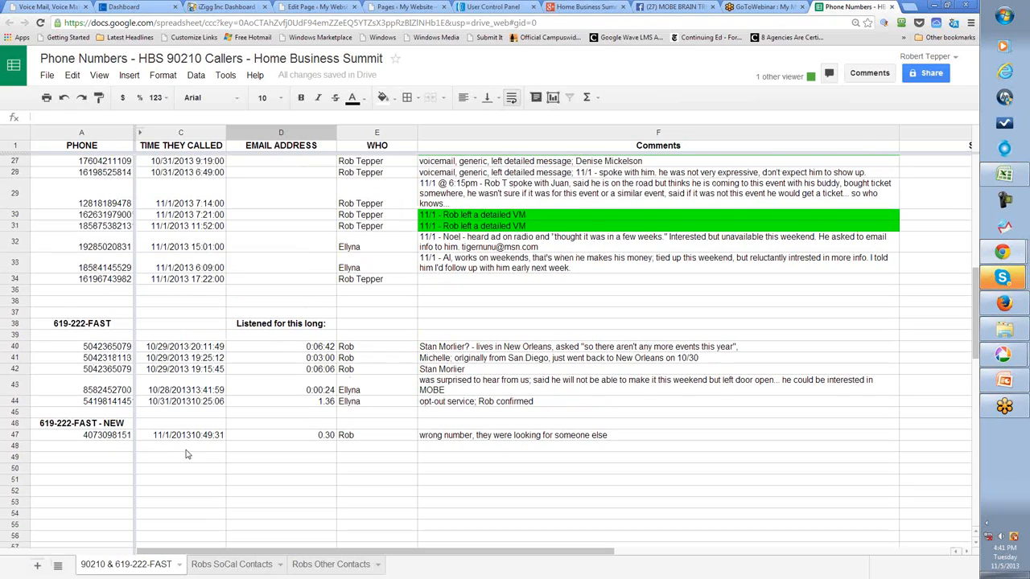
pyautogui.moveTo(375, 473)
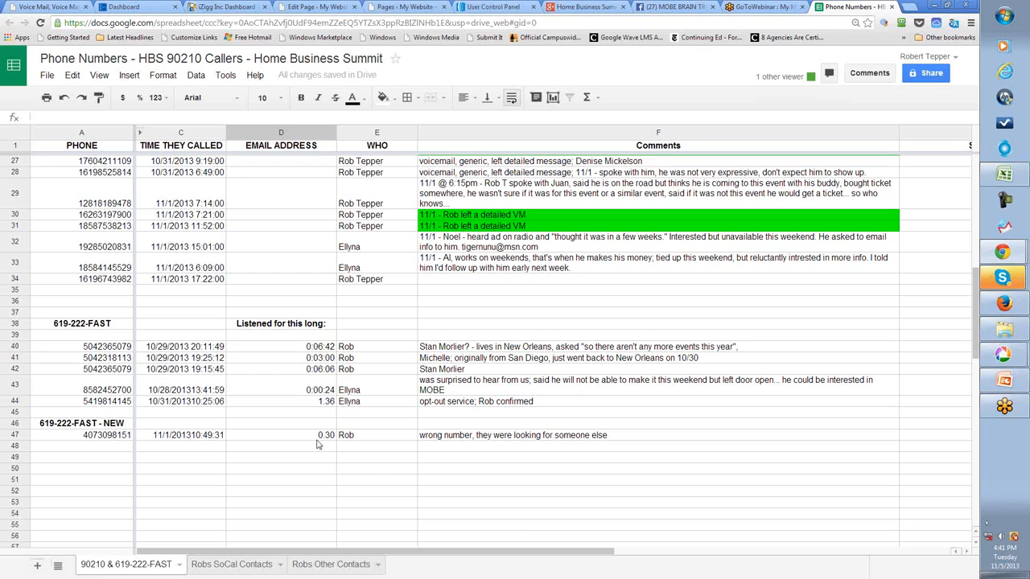
pyautogui.moveTo(322, 443)
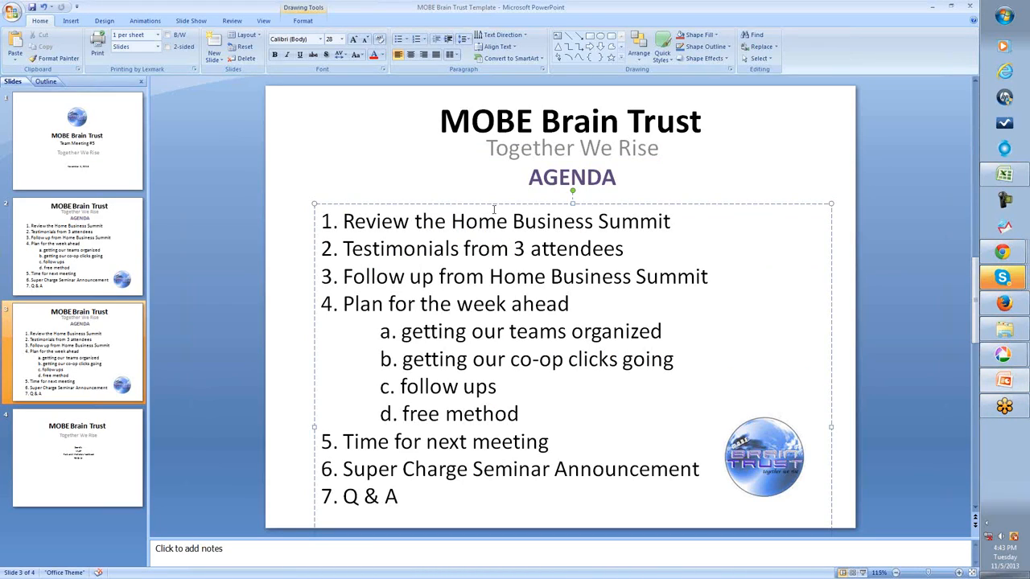
pyautogui.click(424, 277)
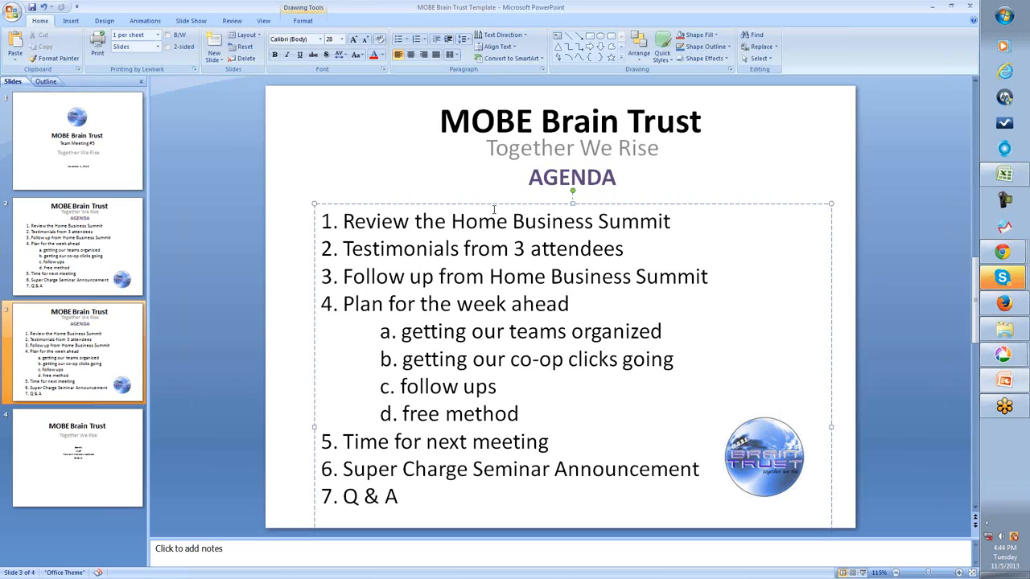
pyautogui.click(418, 277)
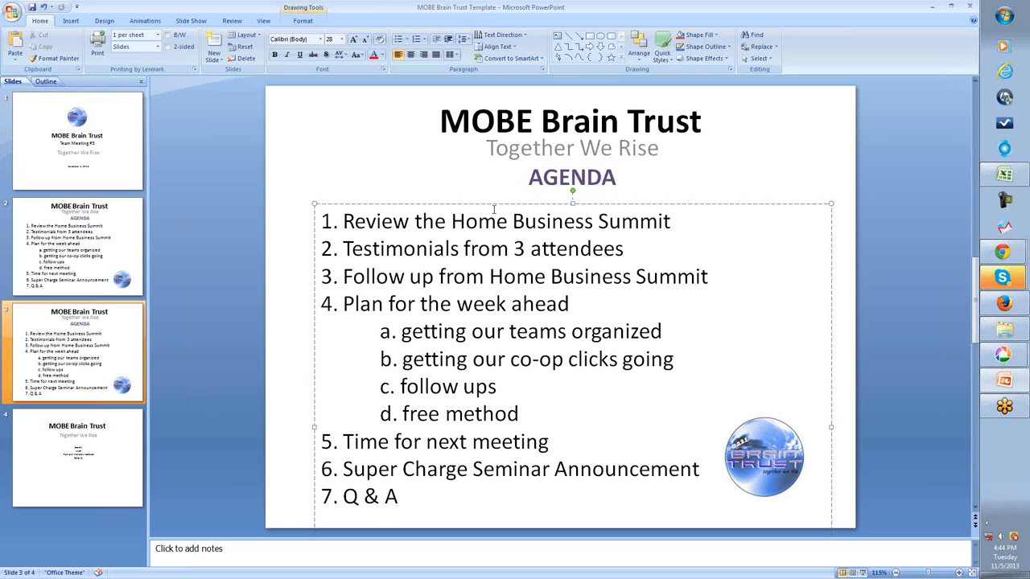
pyautogui.click(418, 277)
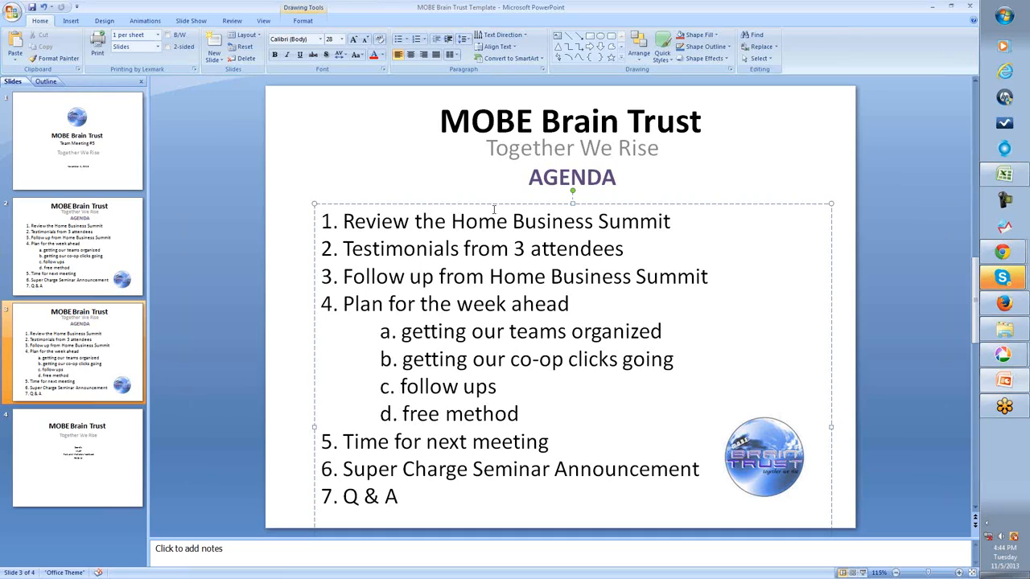
pyautogui.click(420, 277)
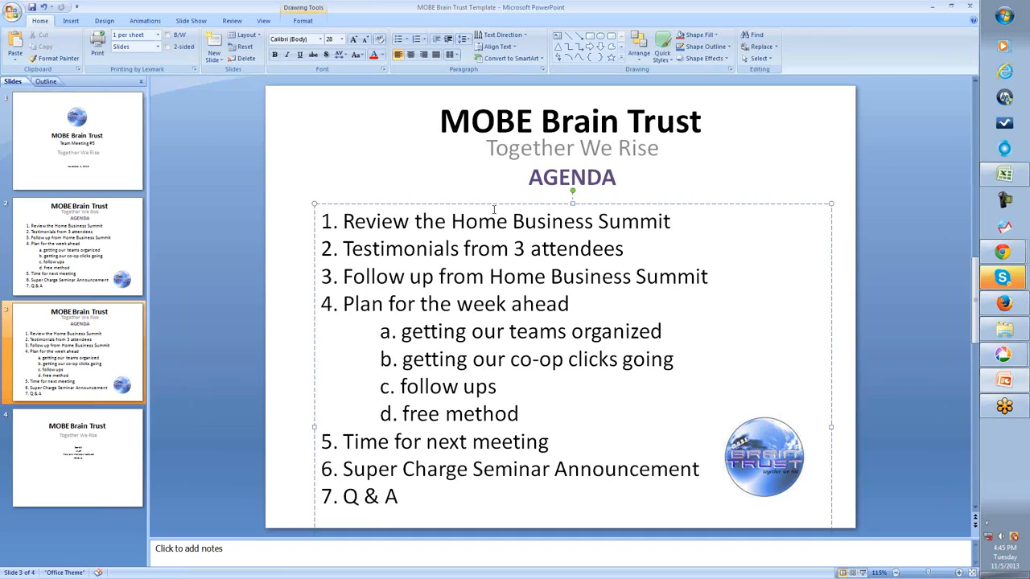
pyautogui.click(424, 277)
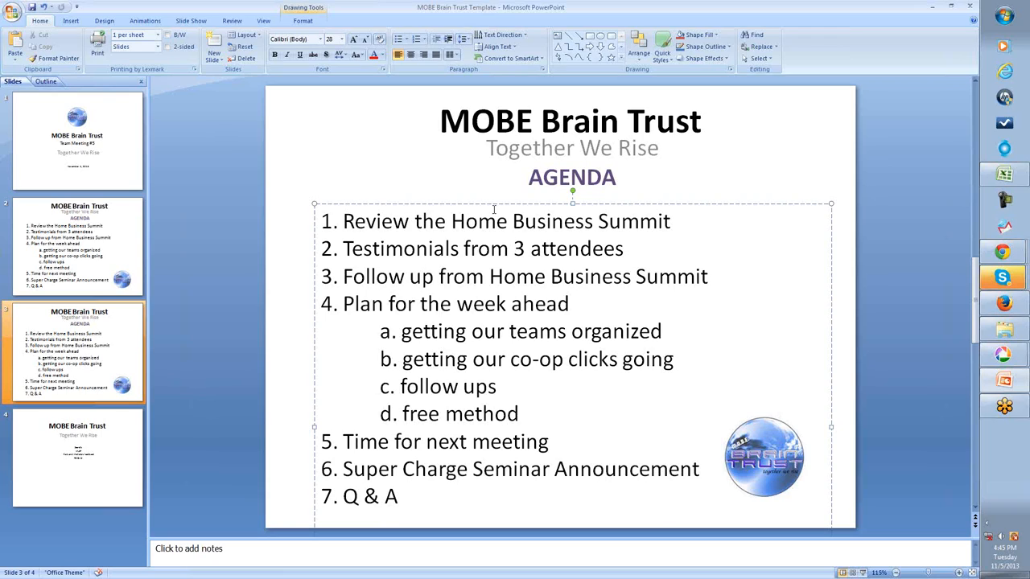
pyautogui.click(432, 277)
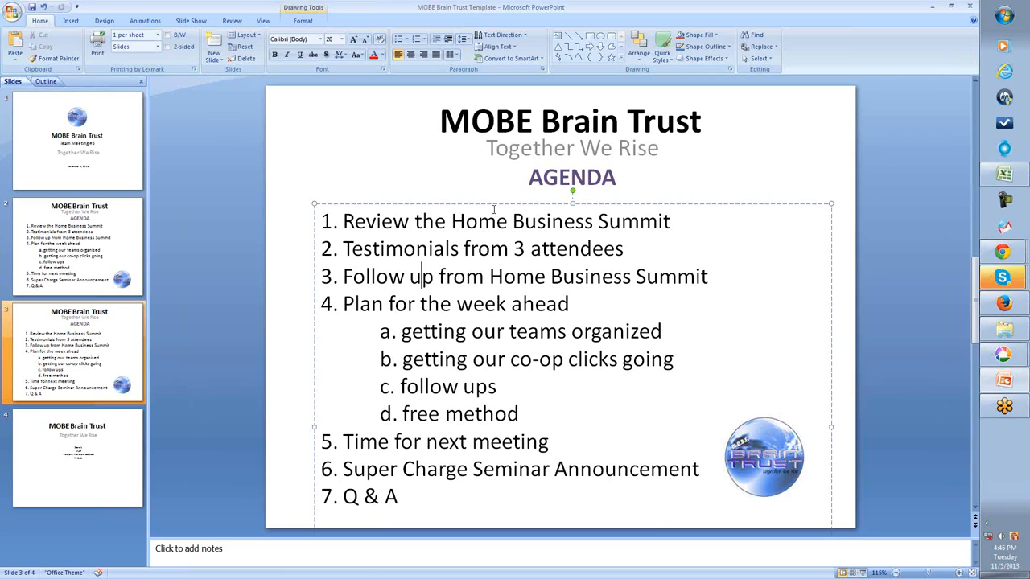
pyautogui.moveTo(613, 74)
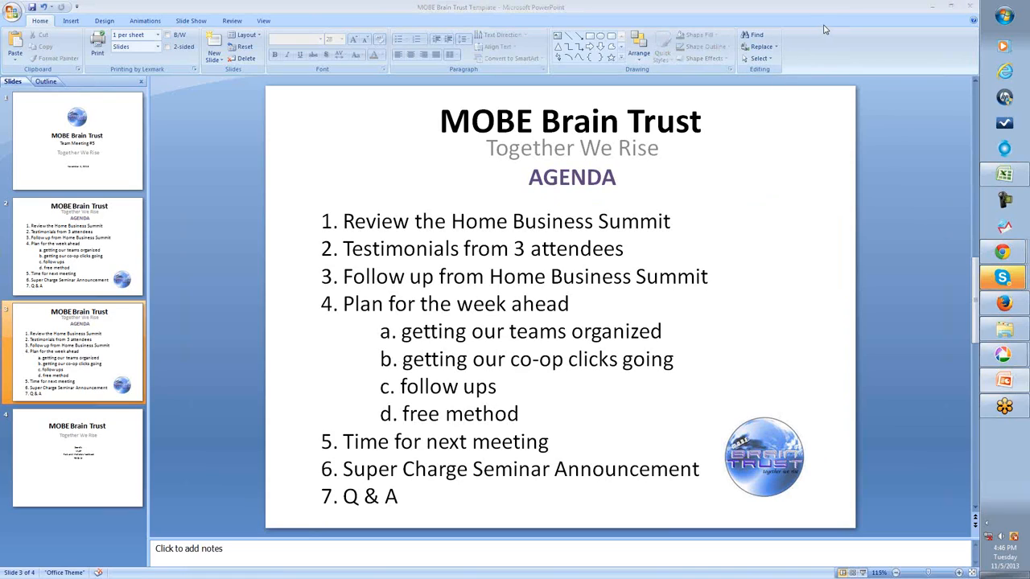
pyautogui.moveTo(766, 176)
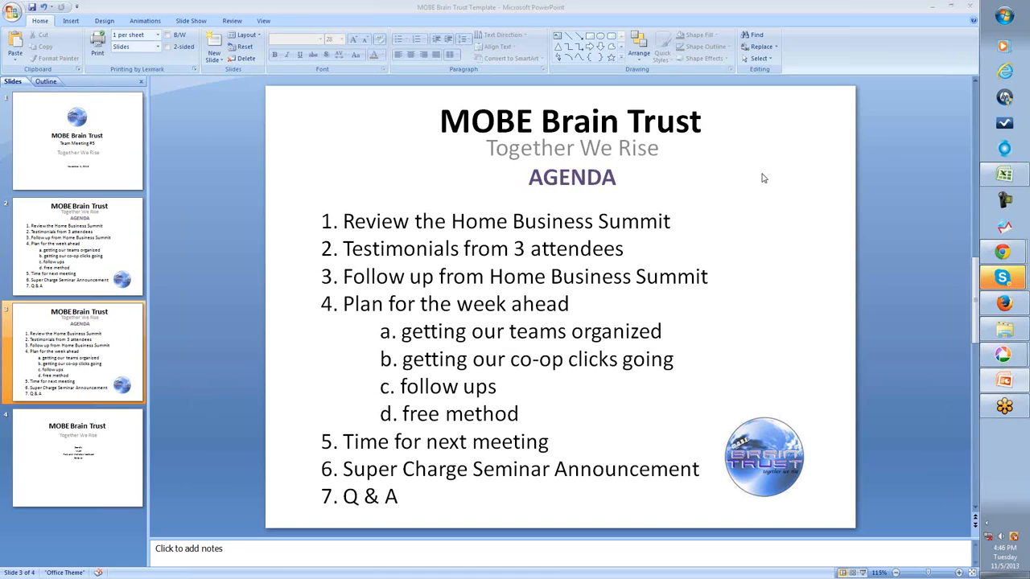
pyautogui.moveTo(760, 178)
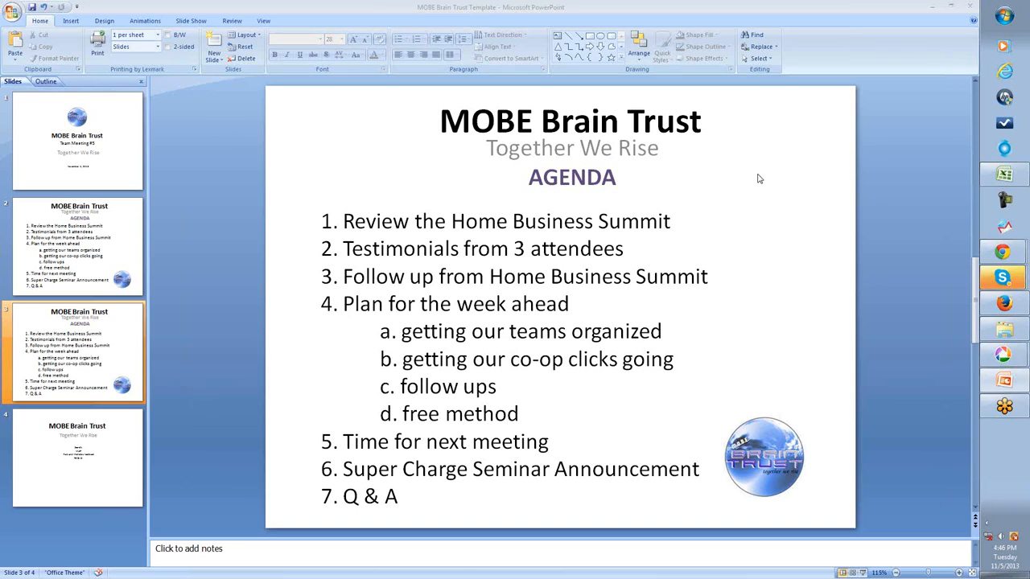
pyautogui.moveTo(937, 232)
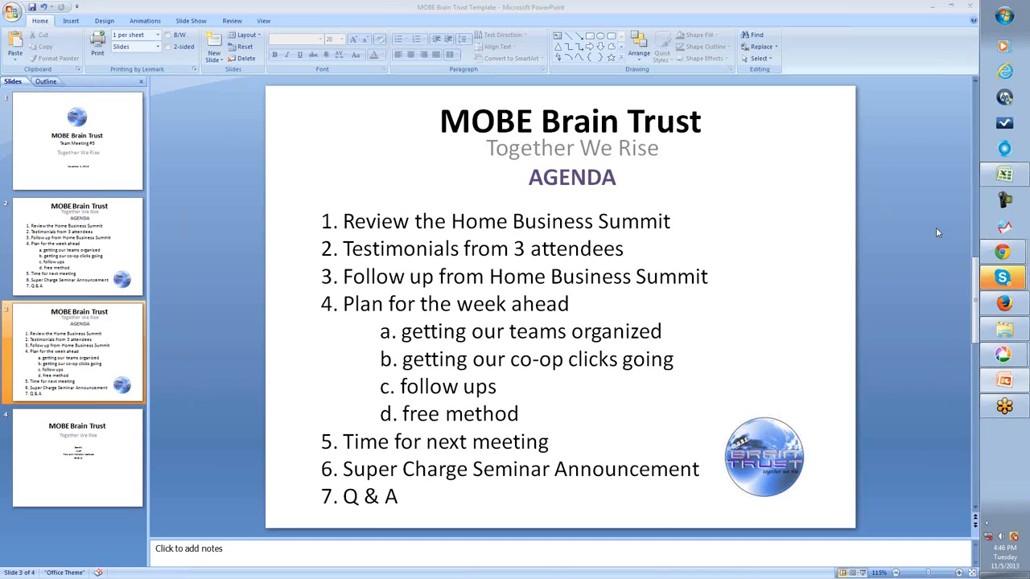
pyautogui.moveTo(977, 405)
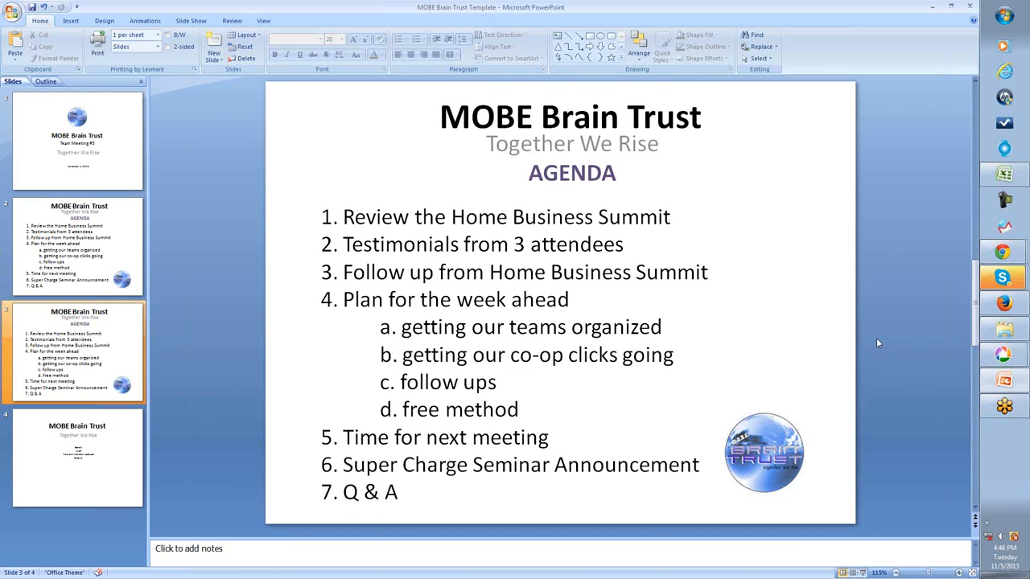
pyautogui.moveTo(872, 343)
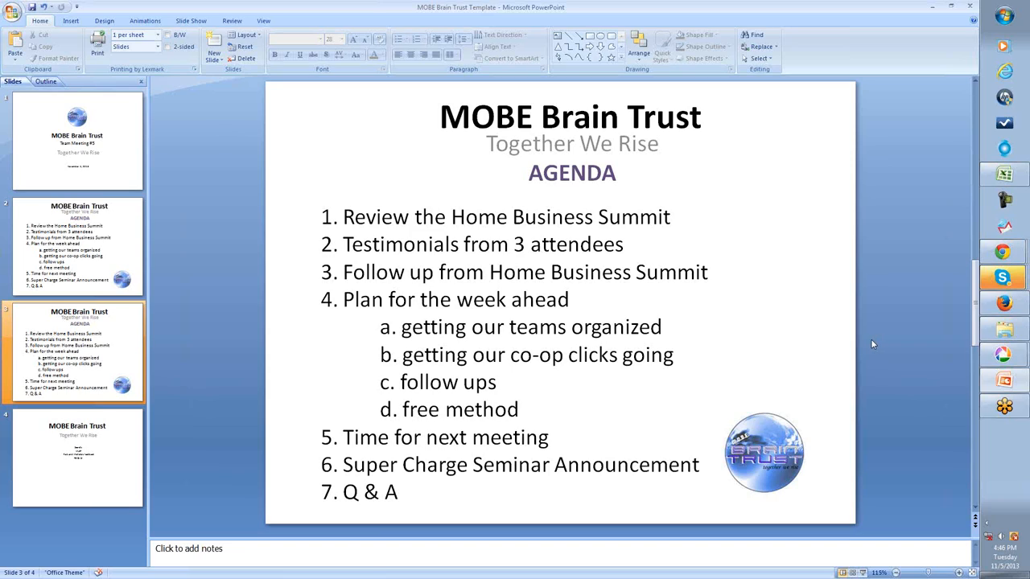
pyautogui.moveTo(879, 336)
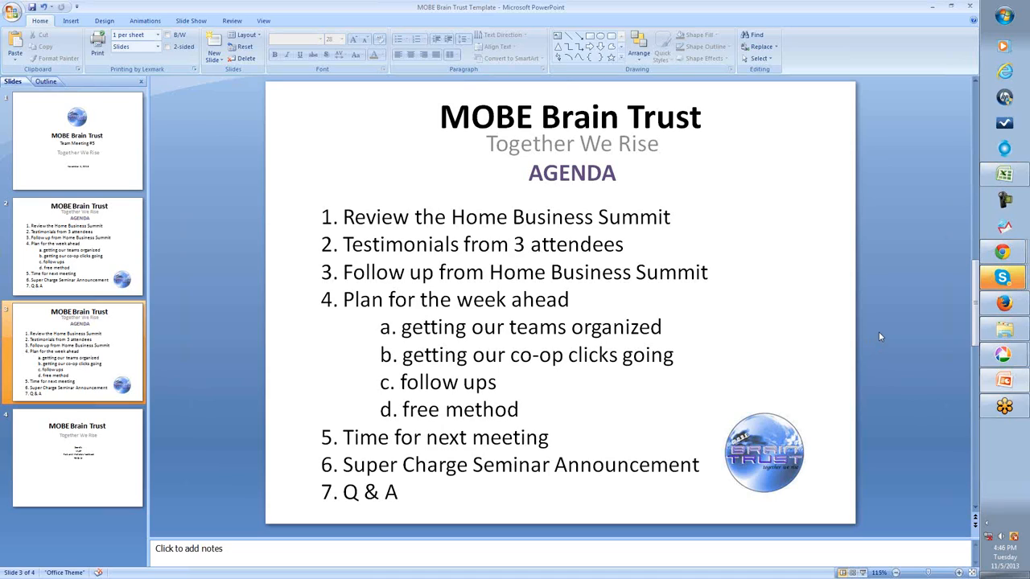
pyautogui.moveTo(781, 277)
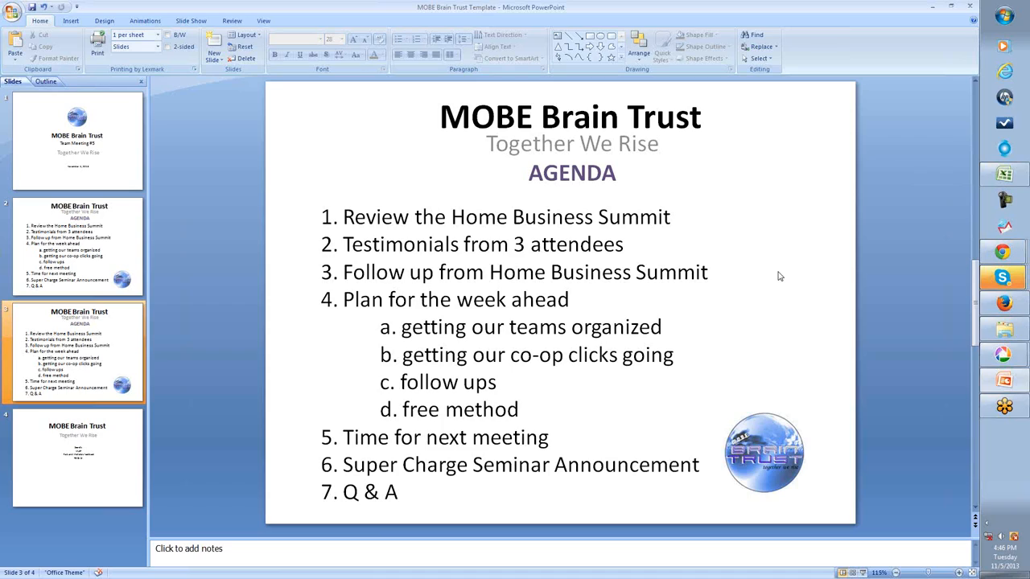
pyautogui.moveTo(776, 274)
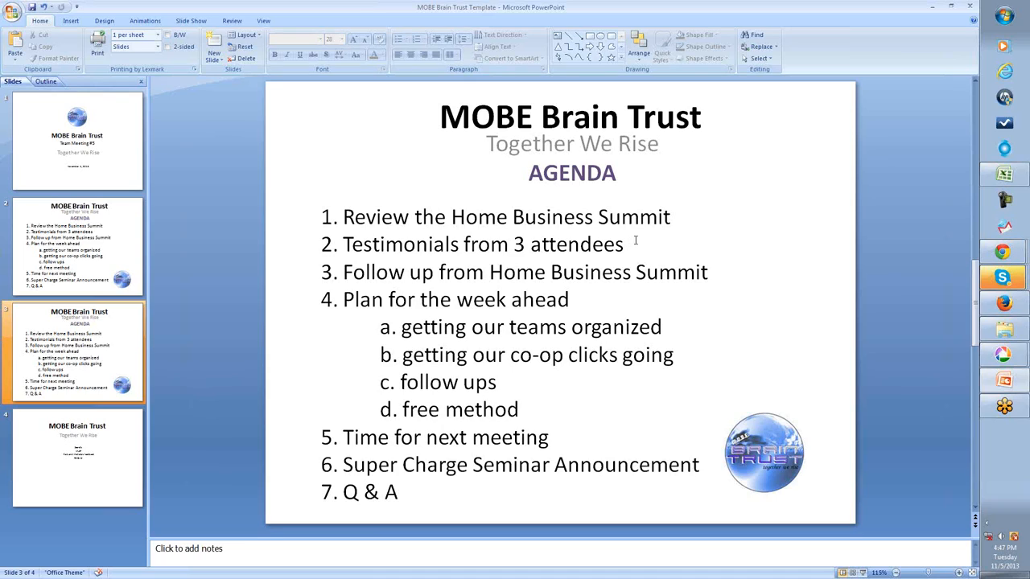
pyautogui.moveTo(641, 237)
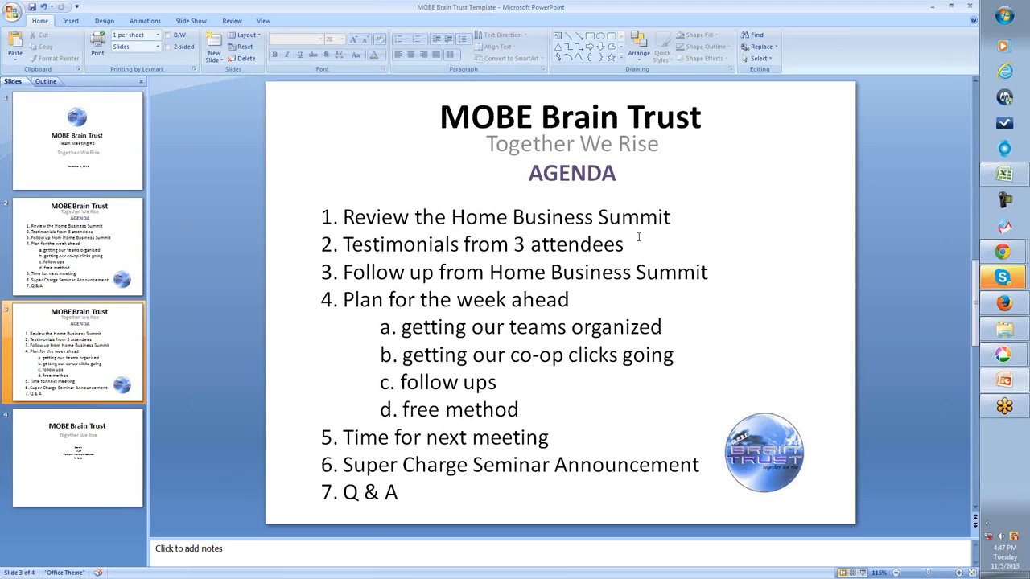
pyautogui.moveTo(716, 259)
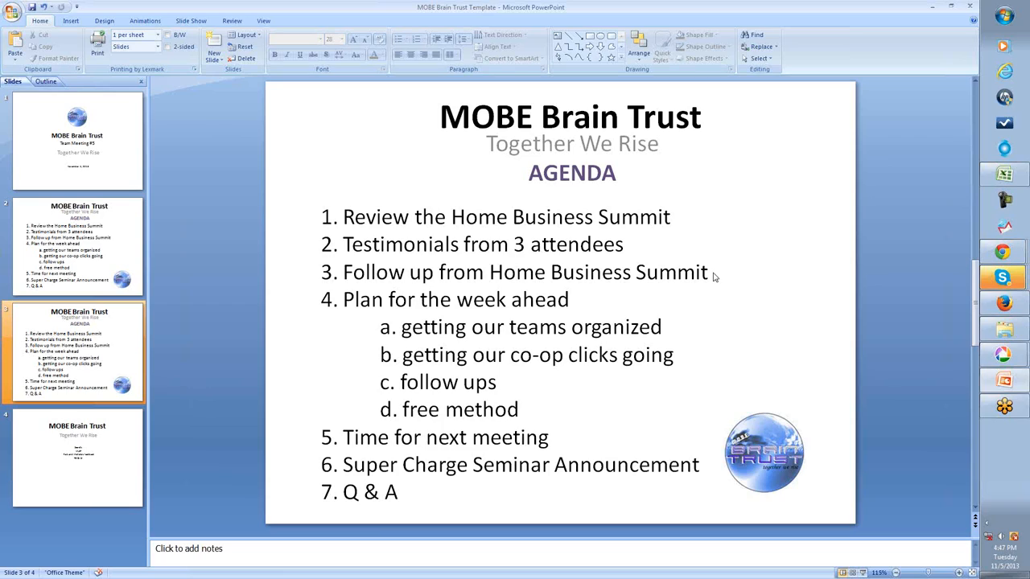
pyautogui.moveTo(750, 274)
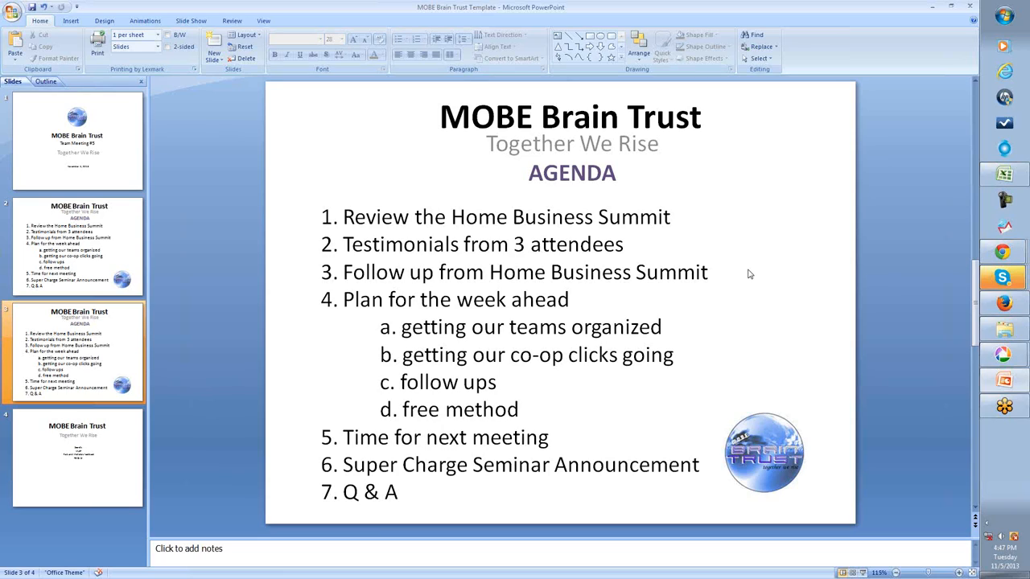
pyautogui.moveTo(737, 270)
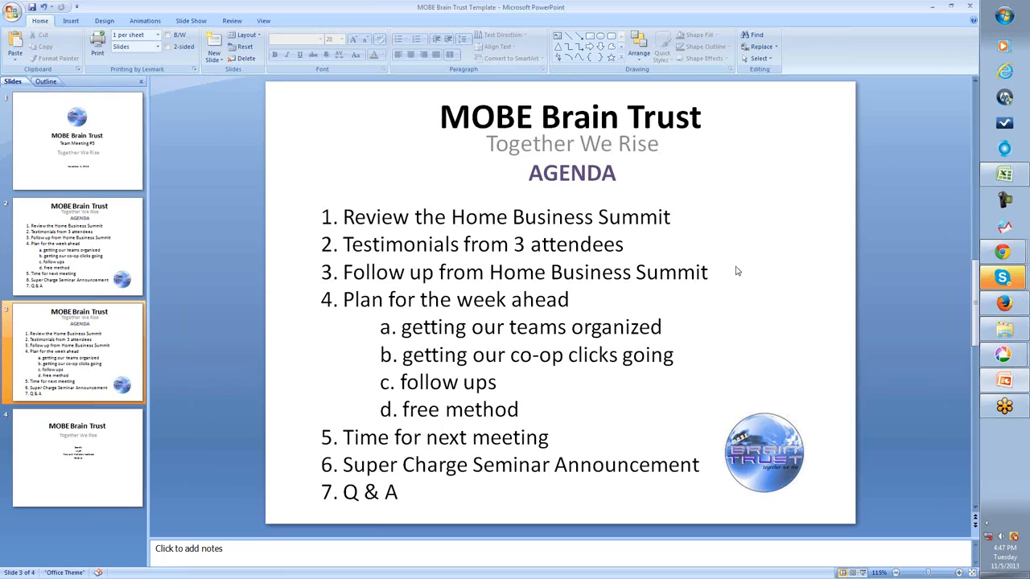
pyautogui.moveTo(719, 225)
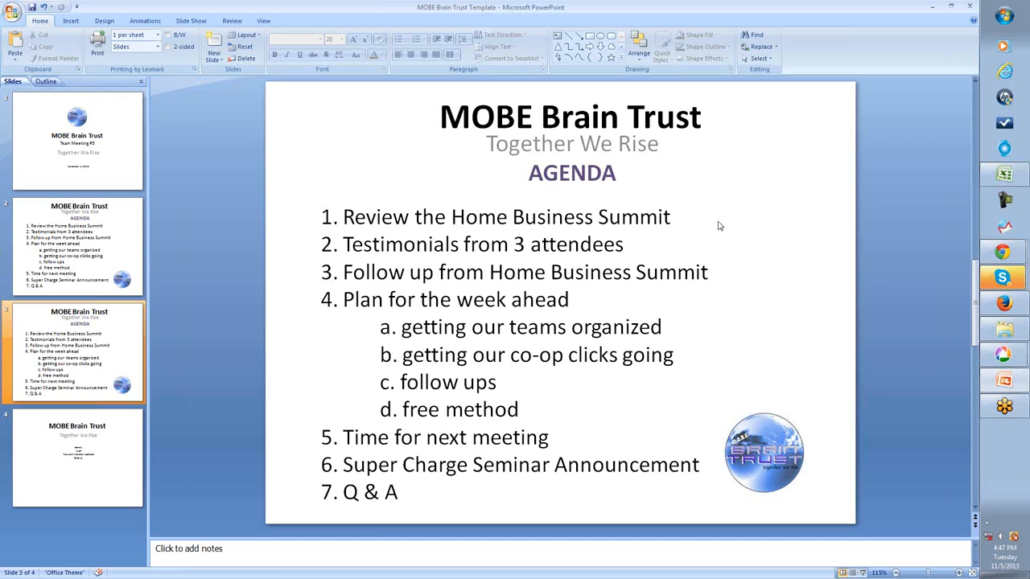
pyautogui.moveTo(724, 254)
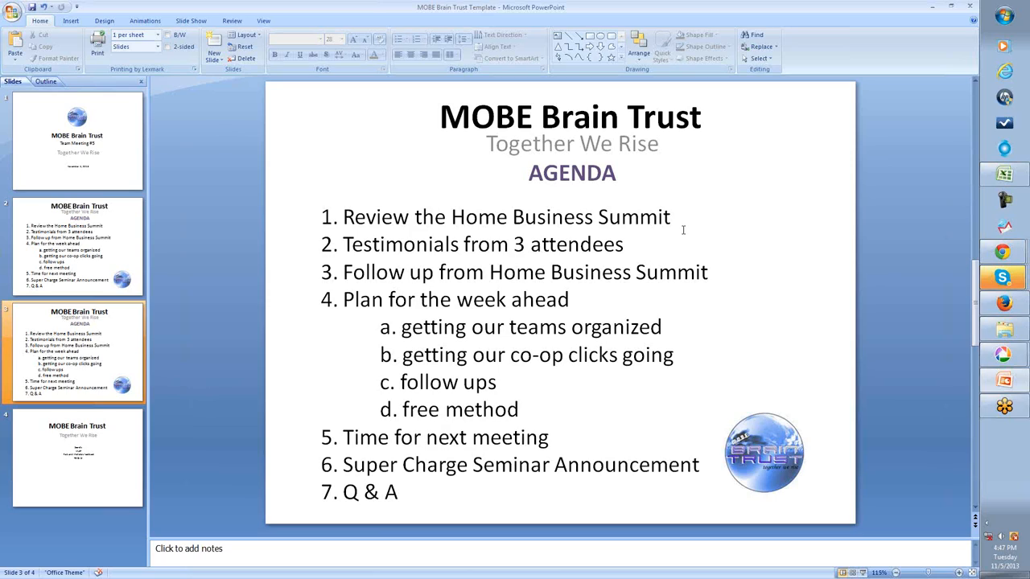
pyautogui.moveTo(676, 225)
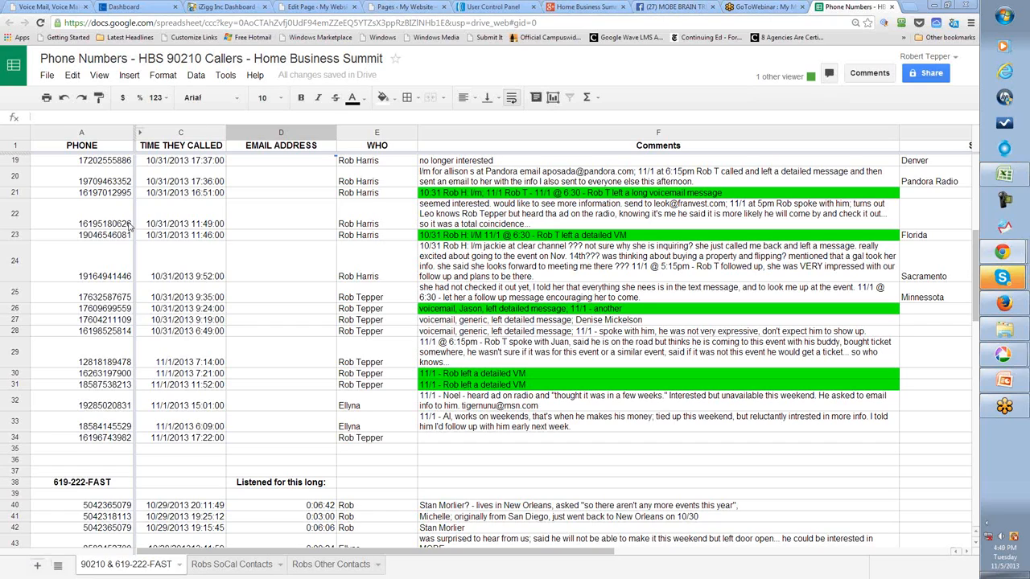
pyautogui.moveTo(298, 98)
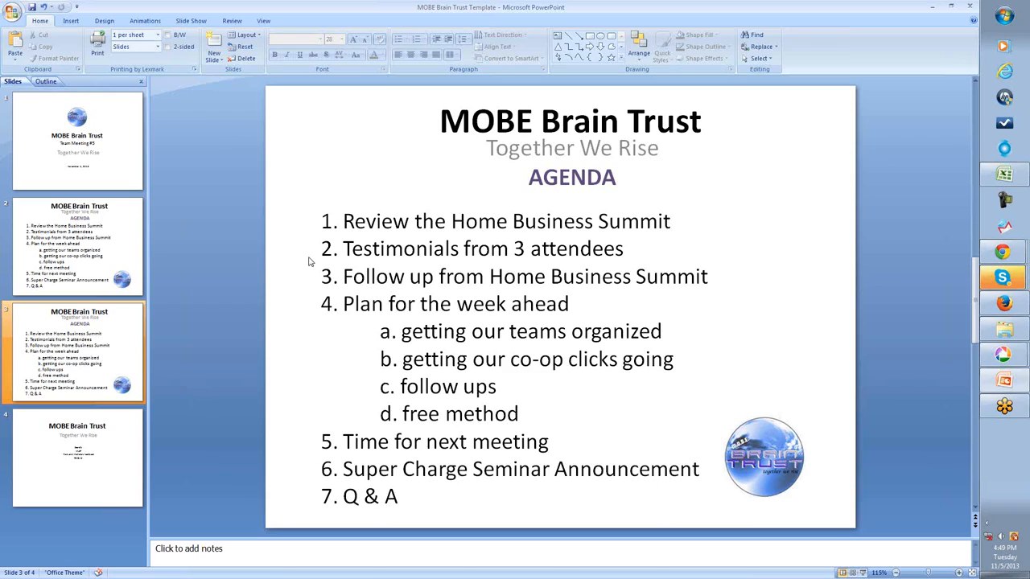
pyautogui.moveTo(595, 280)
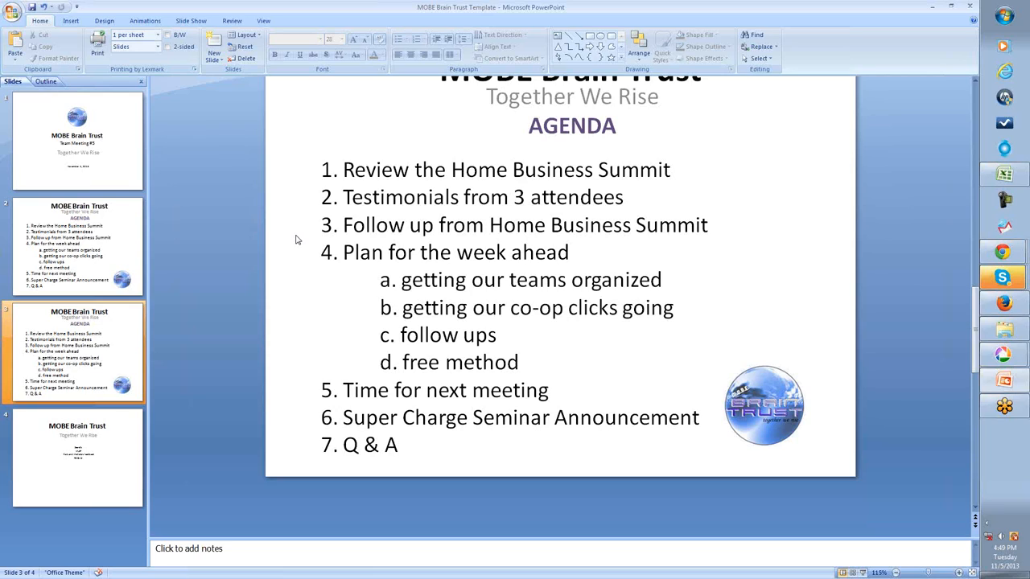
pyautogui.moveTo(495, 185)
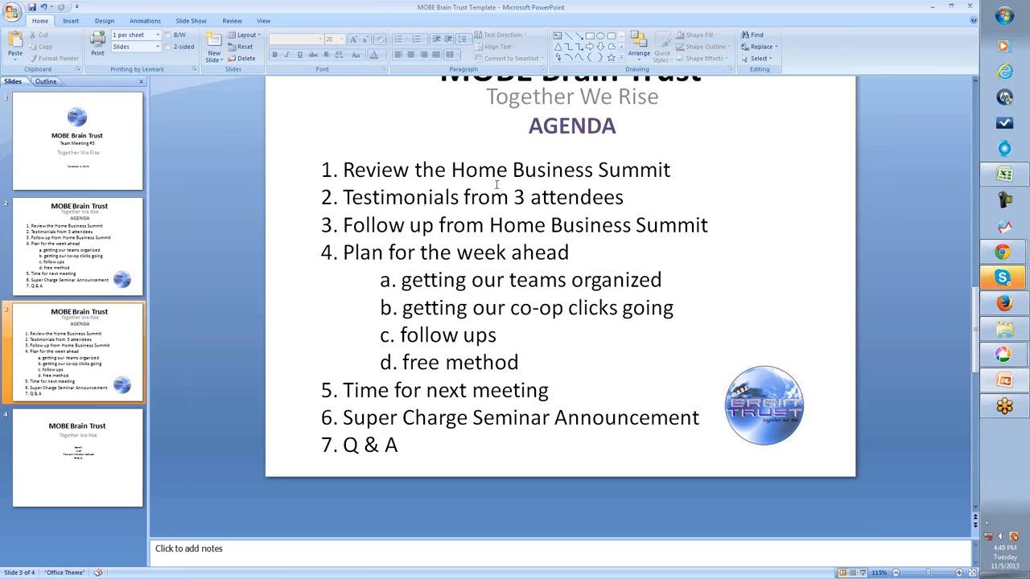
pyautogui.moveTo(913, 211)
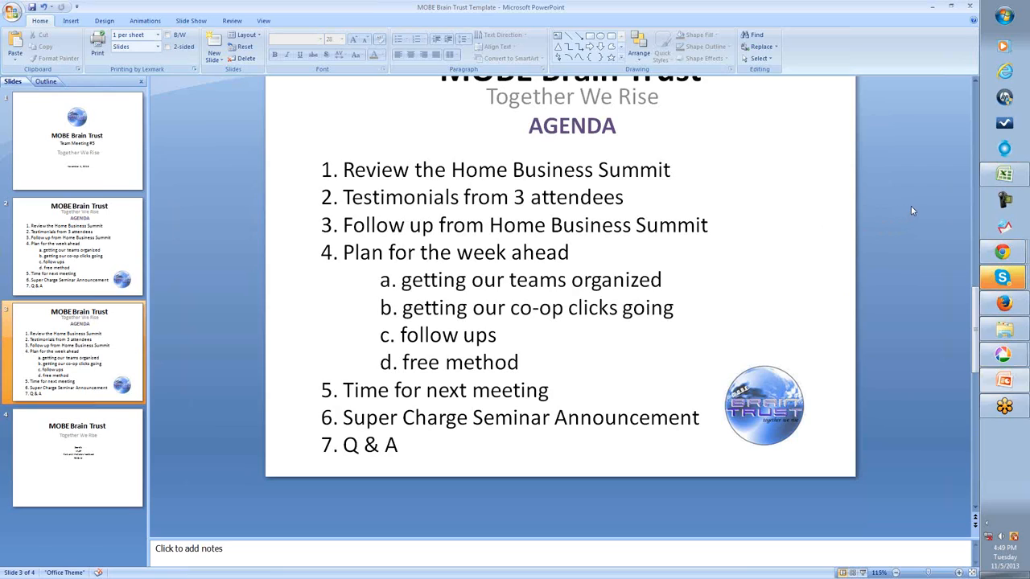
pyautogui.moveTo(861, 209)
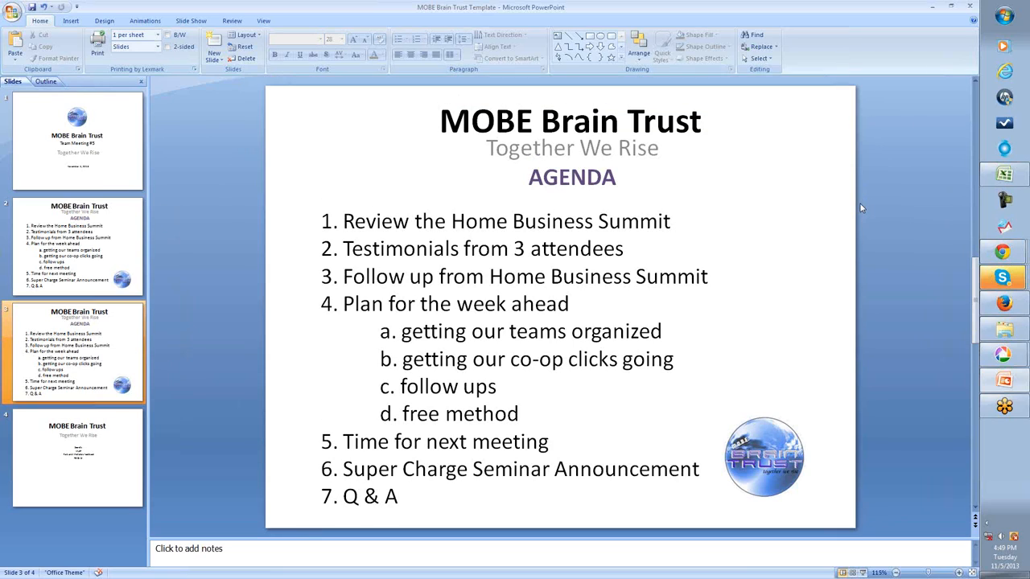
pyautogui.moveTo(872, 204)
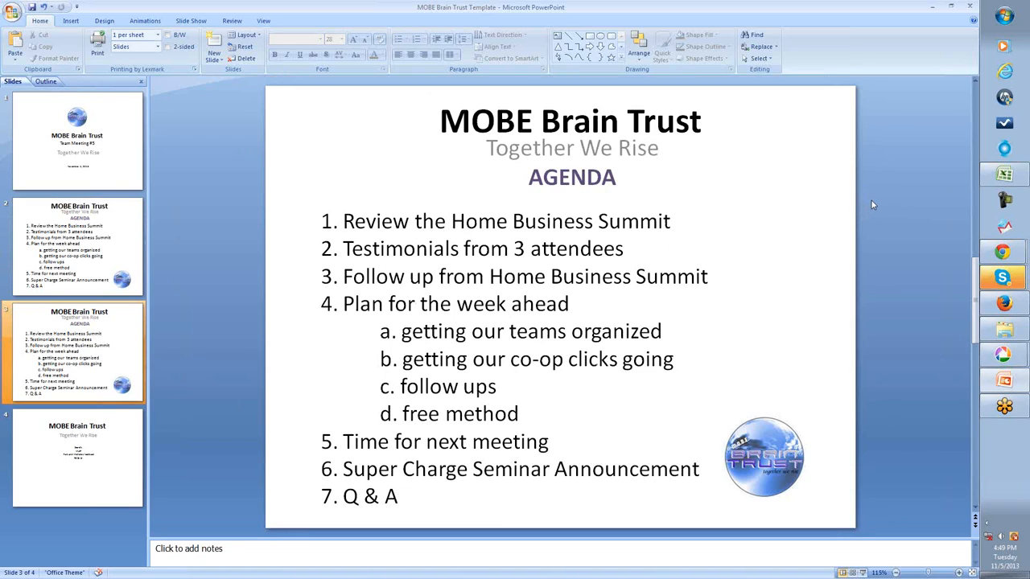
pyautogui.moveTo(861, 199)
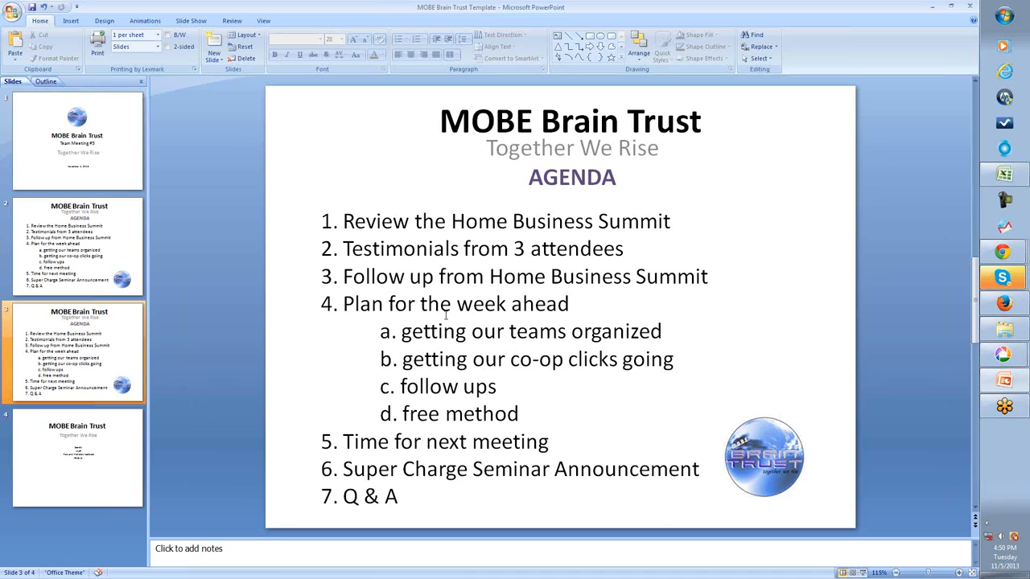
pyautogui.moveTo(872, 245)
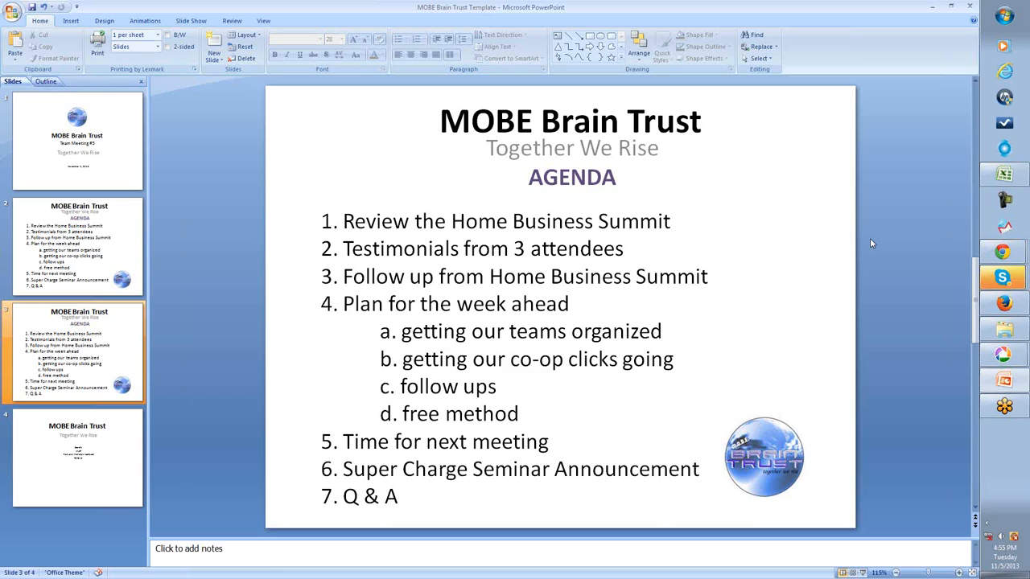
pyautogui.moveTo(671, 403)
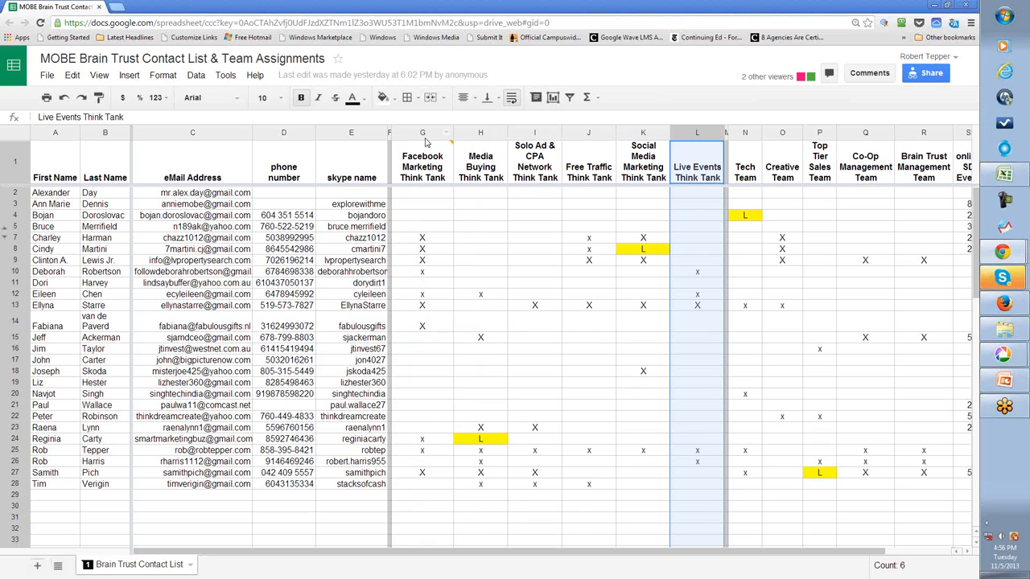
# Select the Facebook Marketing and Media Buying think tank columns, checking a Media Buying leader entry
pyautogui.click(422, 132)
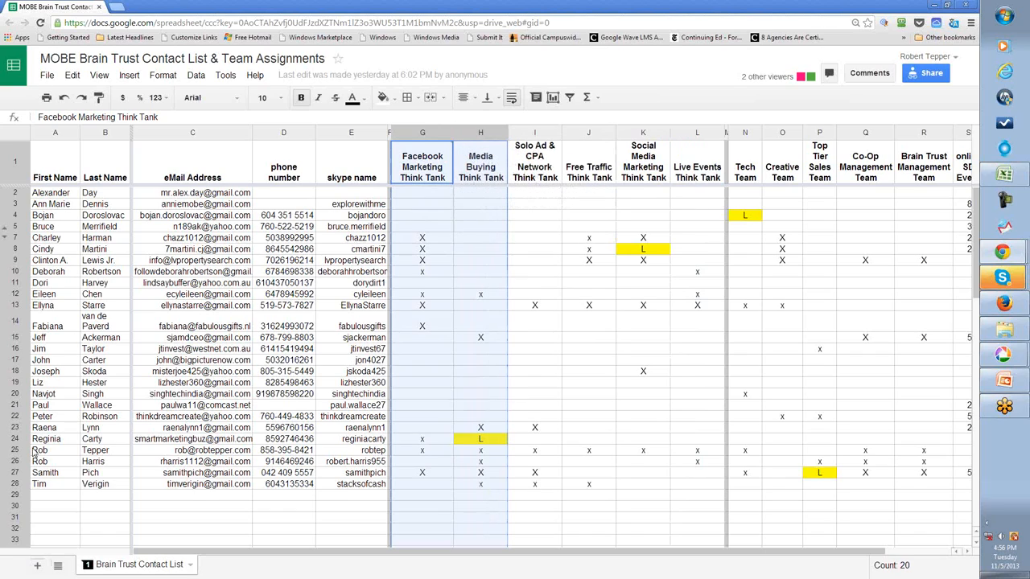
pyautogui.click(49, 441)
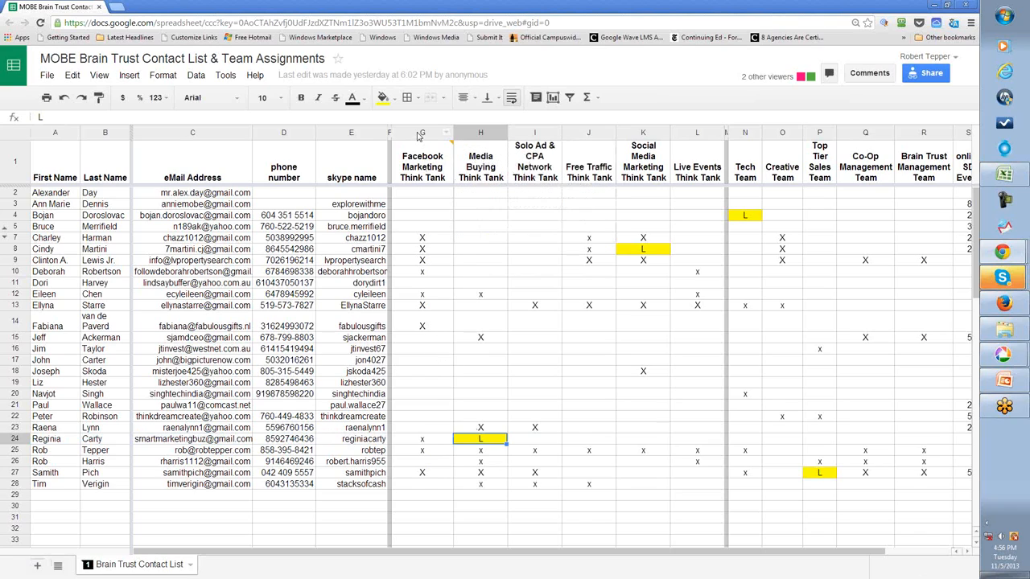
pyautogui.click(421, 131)
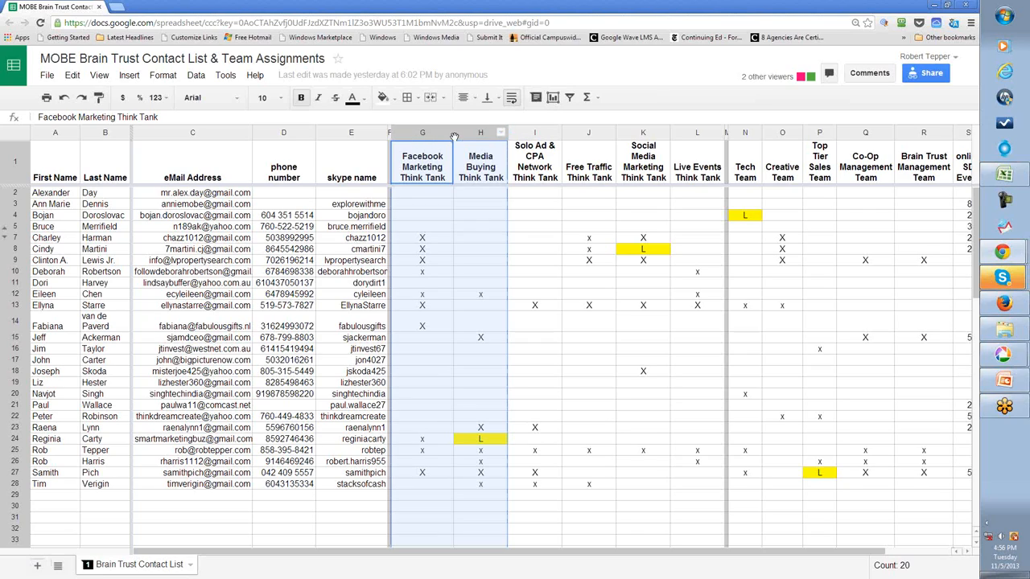
pyautogui.moveTo(470, 132)
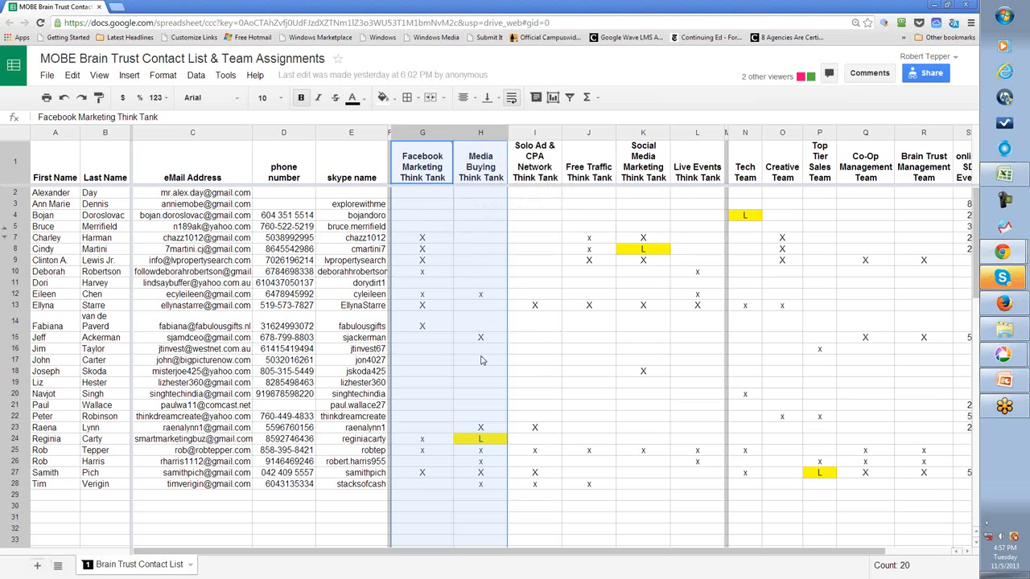
pyautogui.moveTo(450, 496)
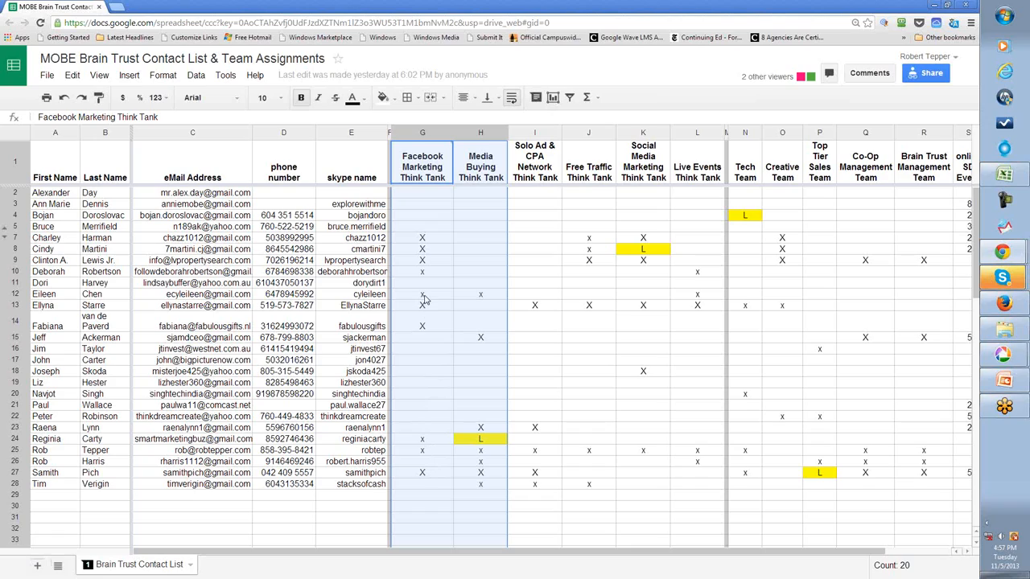
pyautogui.moveTo(418, 277)
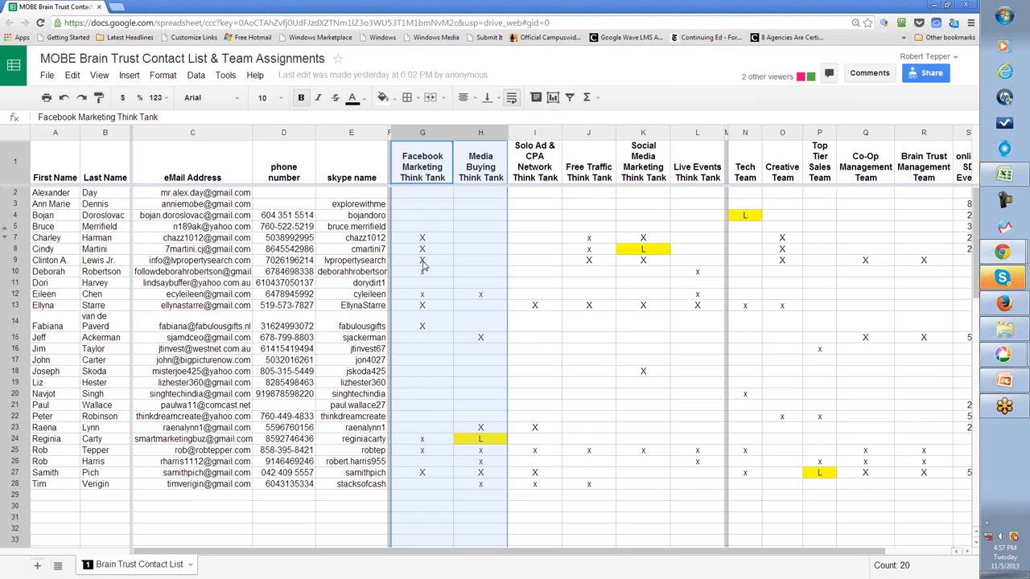
pyautogui.moveTo(431, 242)
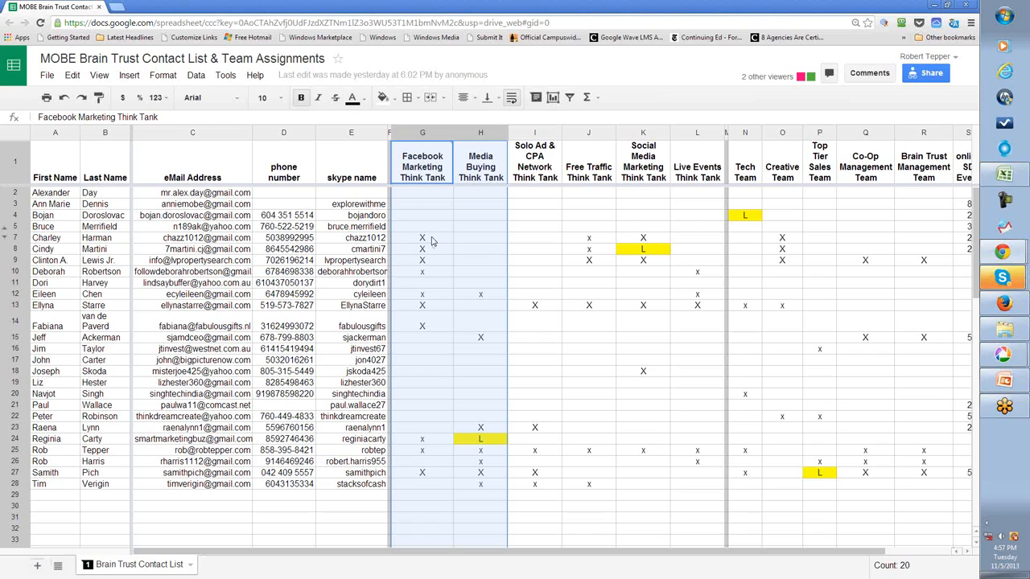
pyautogui.click(422, 238)
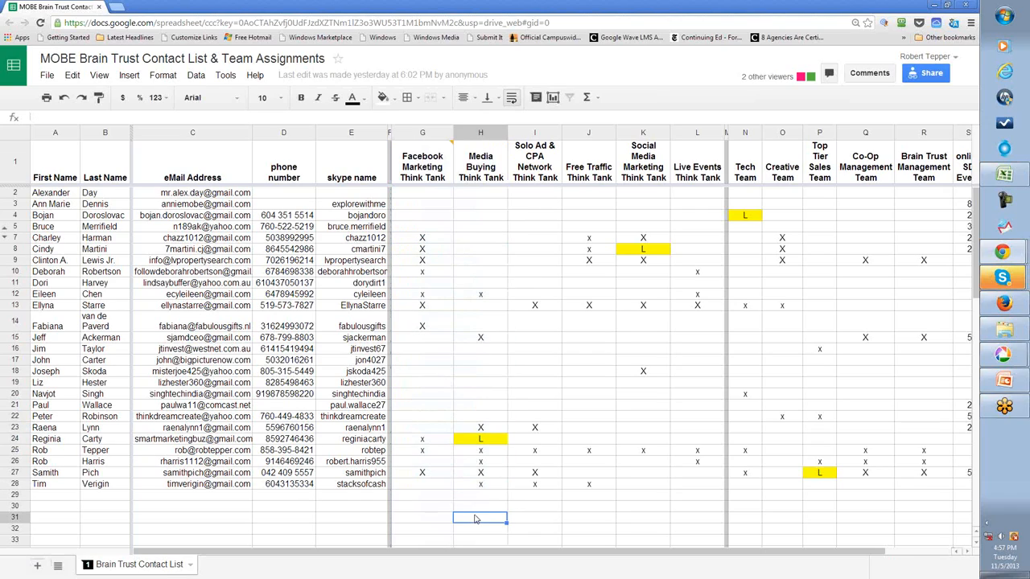
pyautogui.moveTo(463, 512)
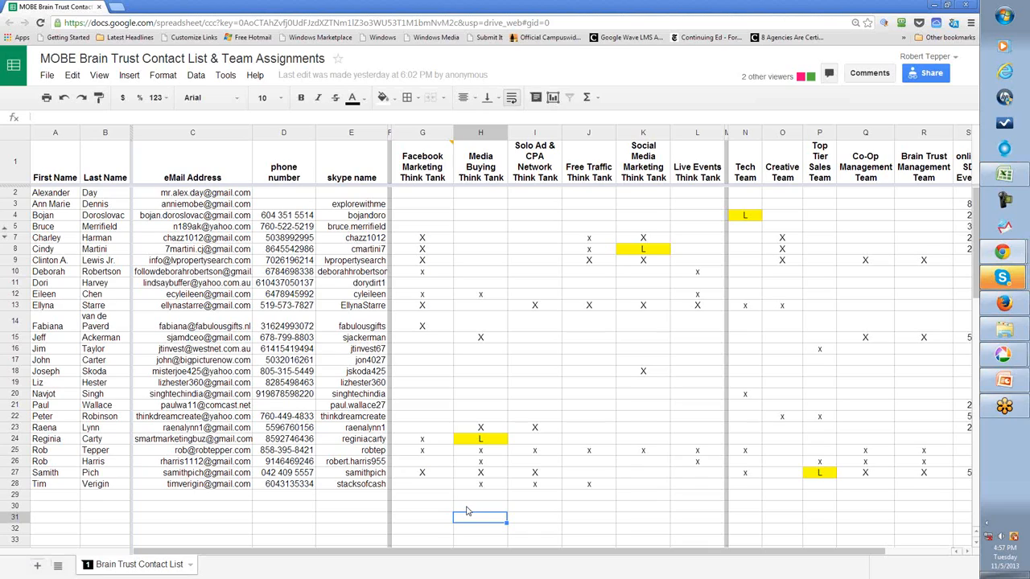
pyautogui.moveTo(77, 548)
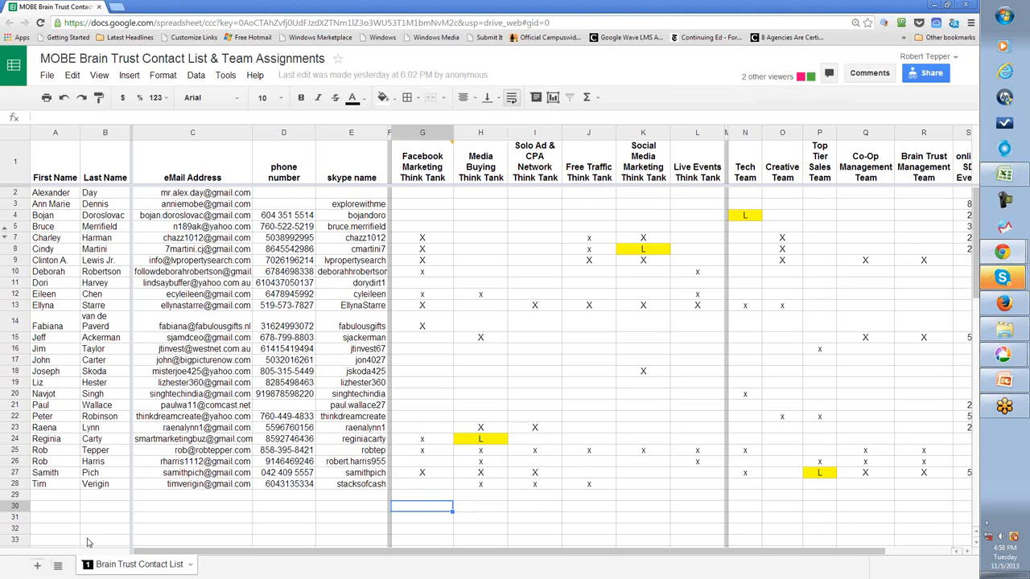
pyautogui.click(49, 506)
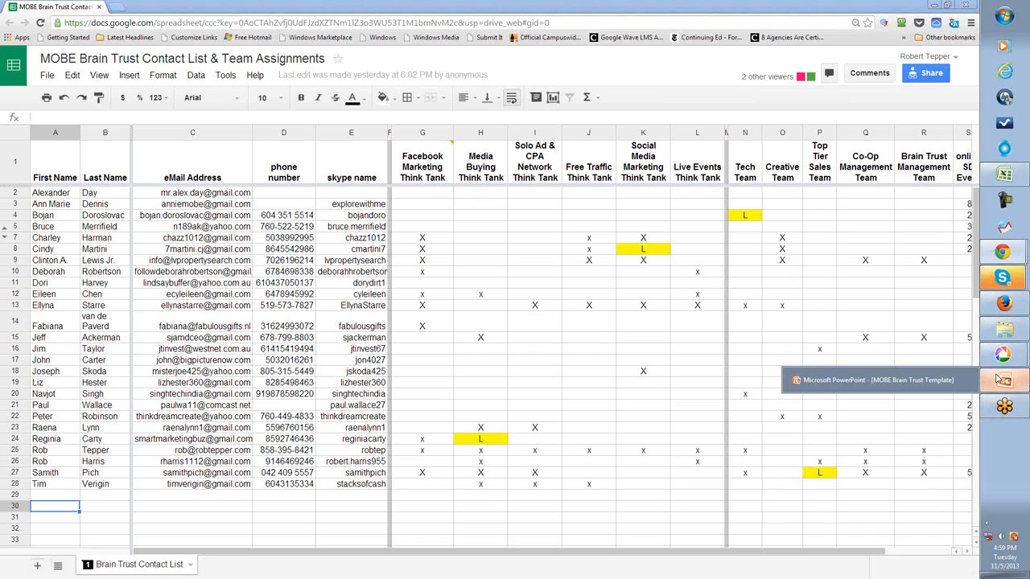
pyautogui.click(877, 380)
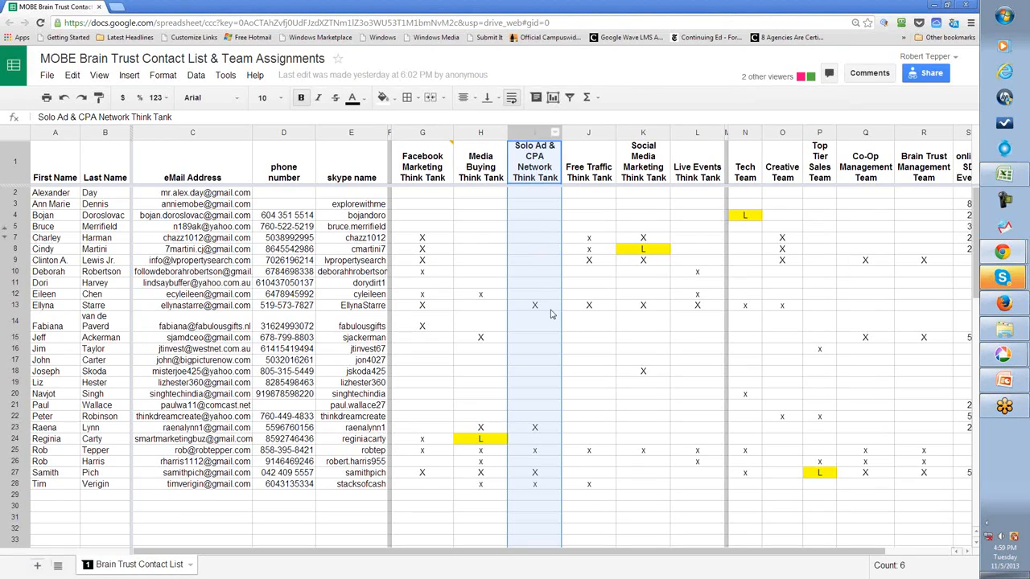
pyautogui.click(535, 306)
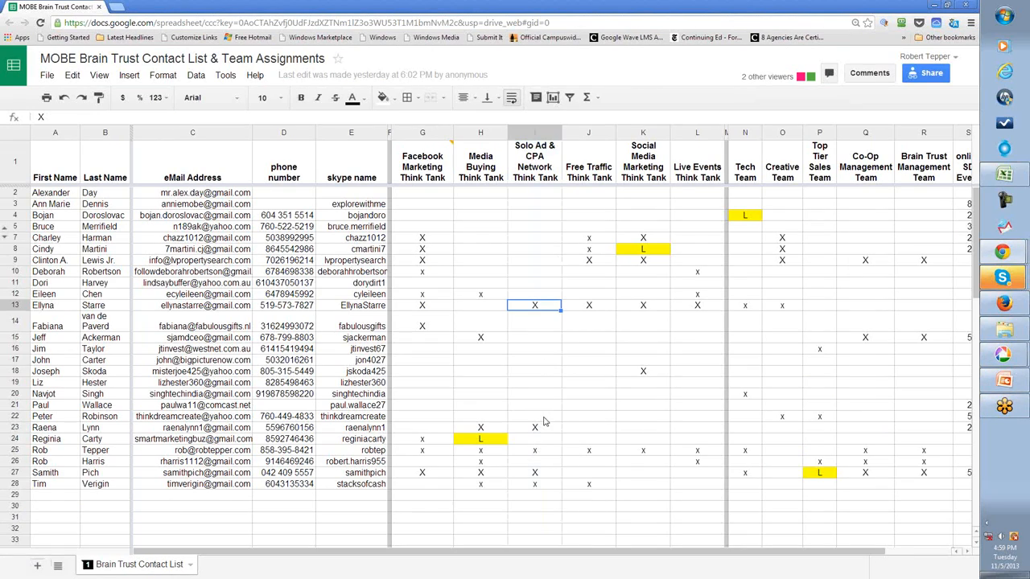
pyautogui.click(534, 428)
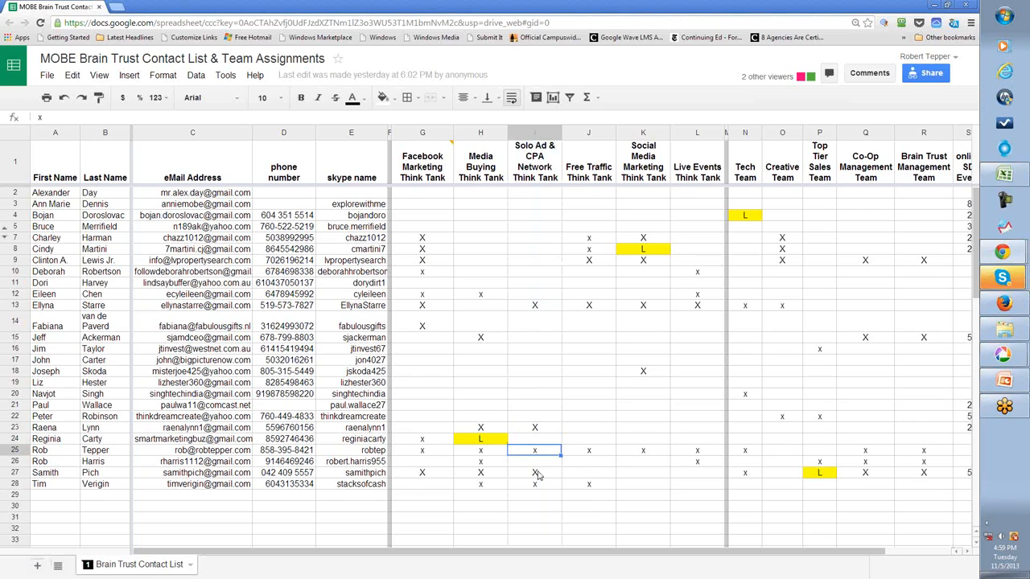
pyautogui.click(531, 473)
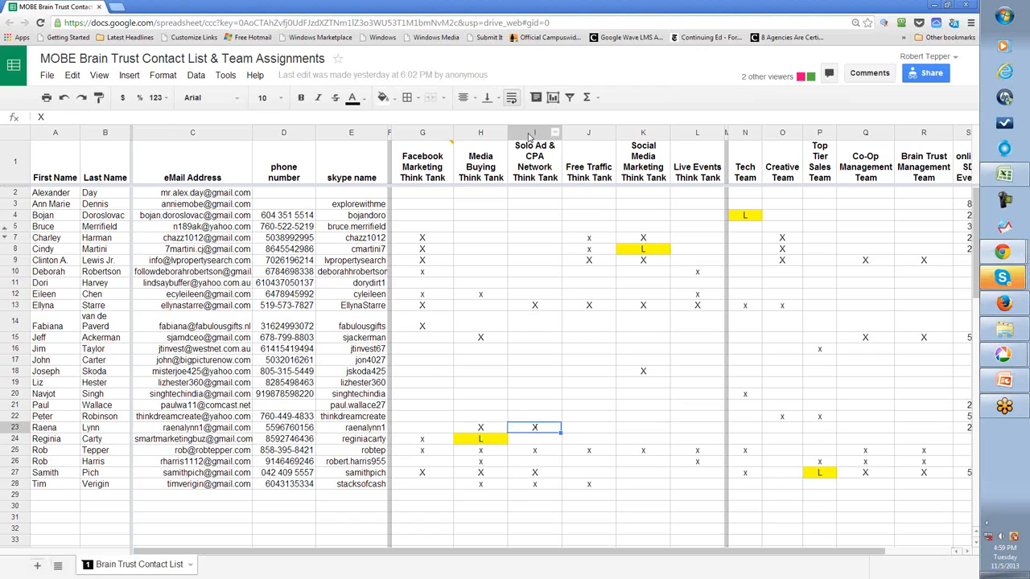
pyautogui.click(535, 132)
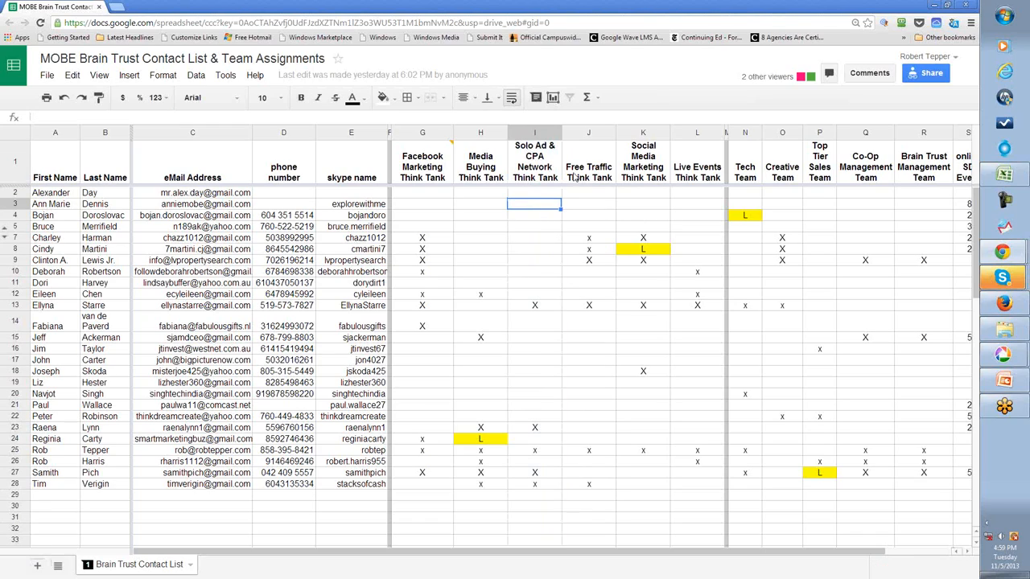
pyautogui.click(589, 203)
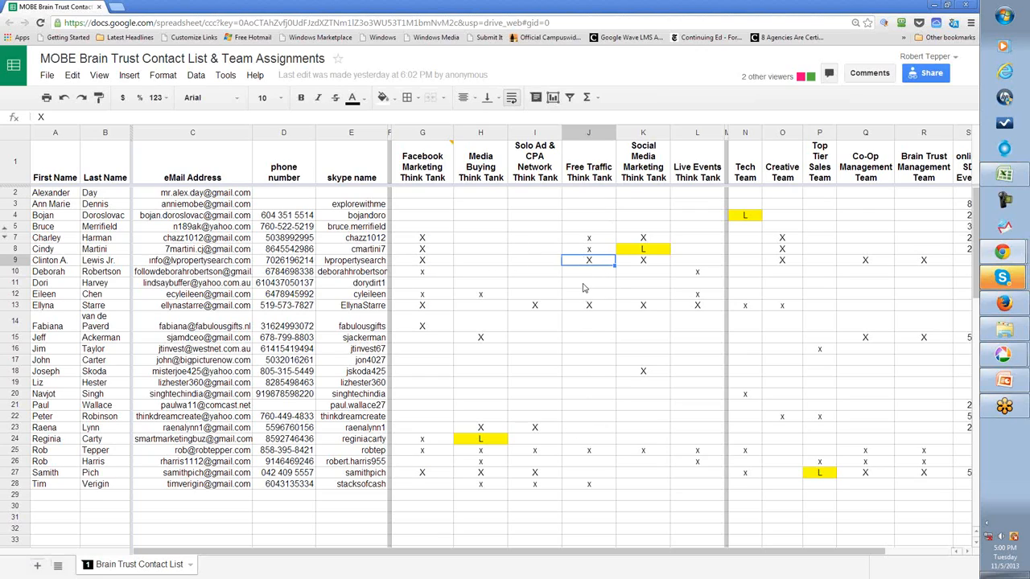
pyautogui.moveTo(589, 203)
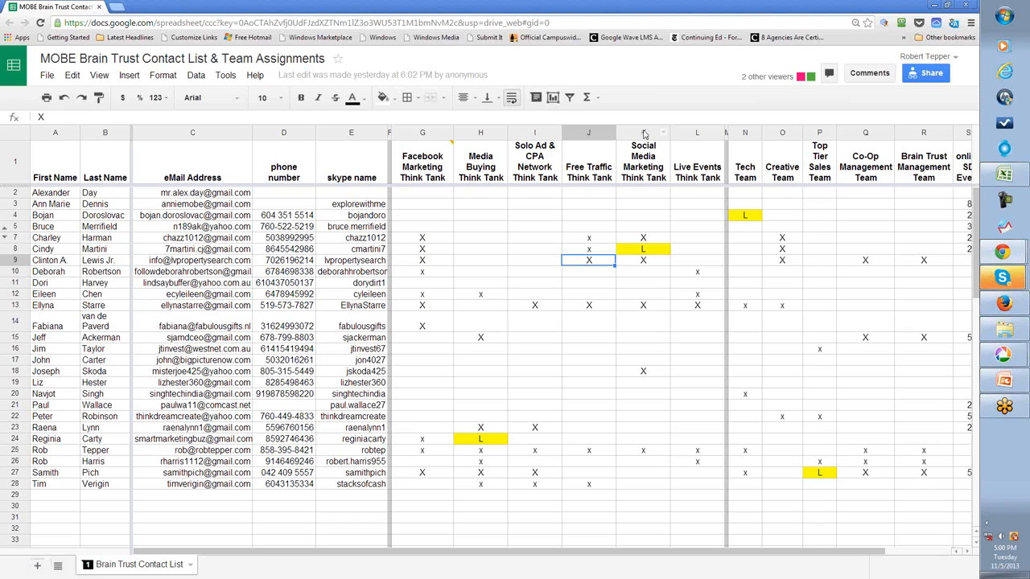
pyautogui.click(480, 132)
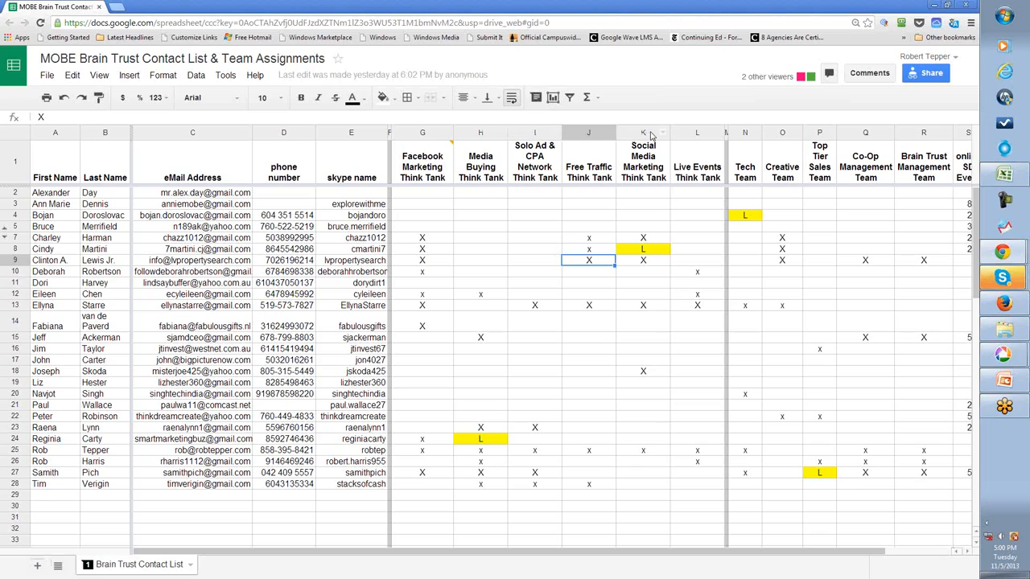
pyautogui.moveTo(665, 151)
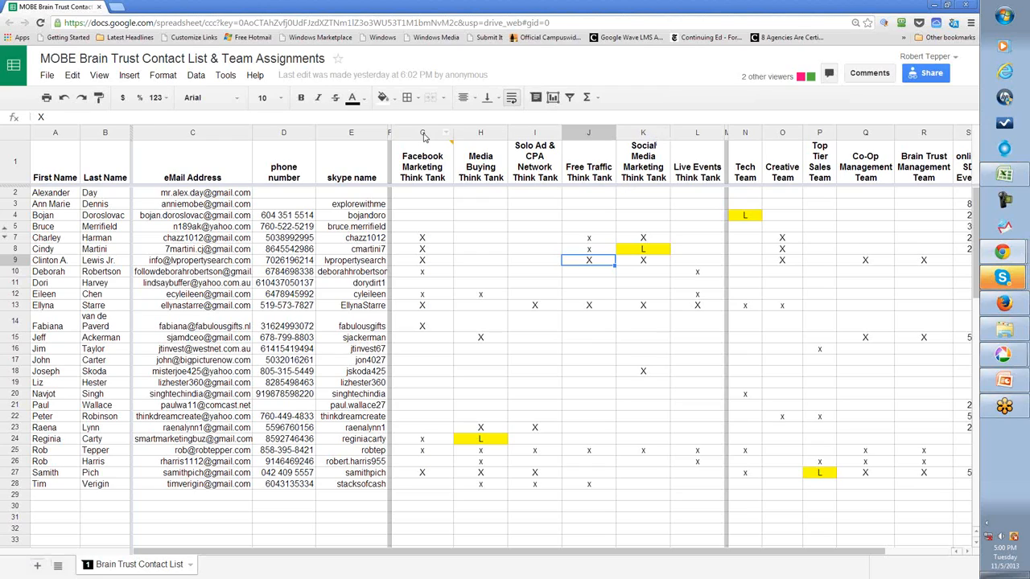
pyautogui.click(421, 132)
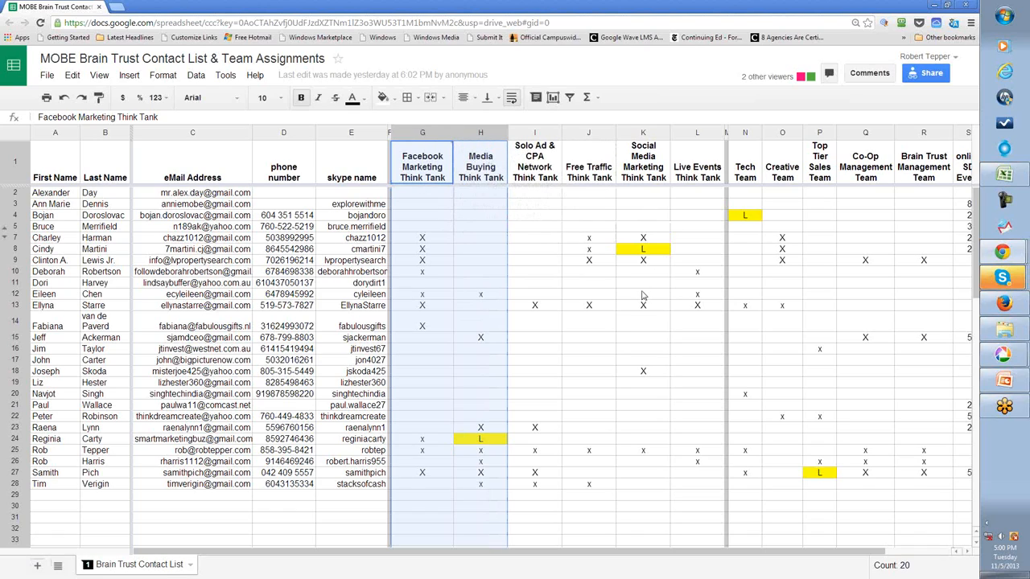
pyautogui.moveTo(602, 273)
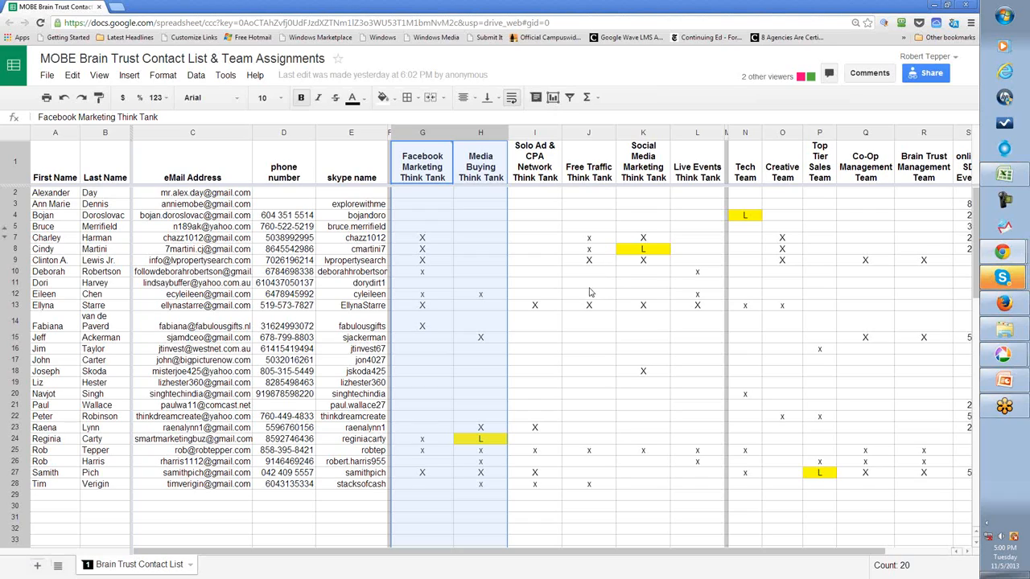
pyautogui.moveTo(583, 283)
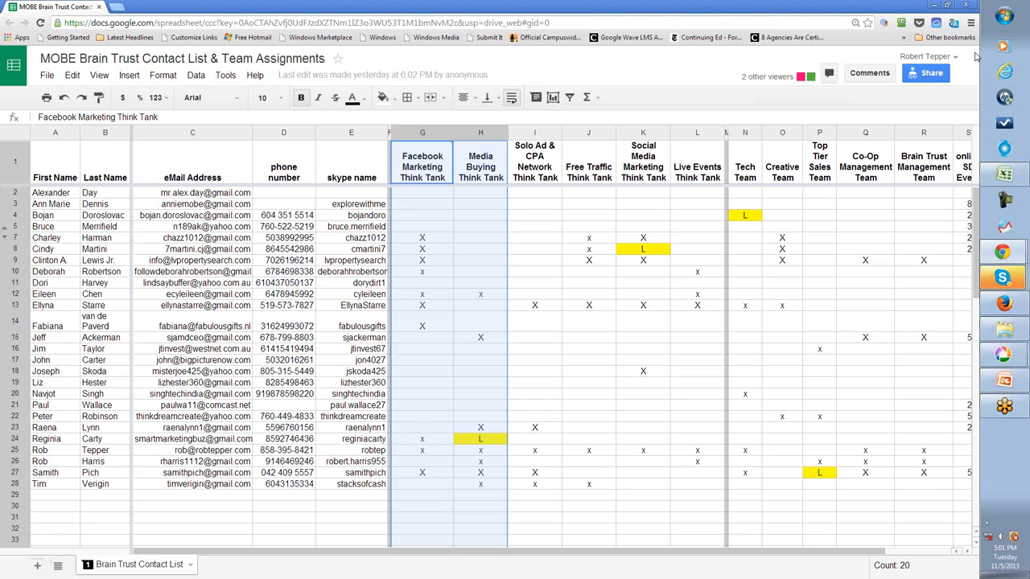
pyautogui.click(422, 238)
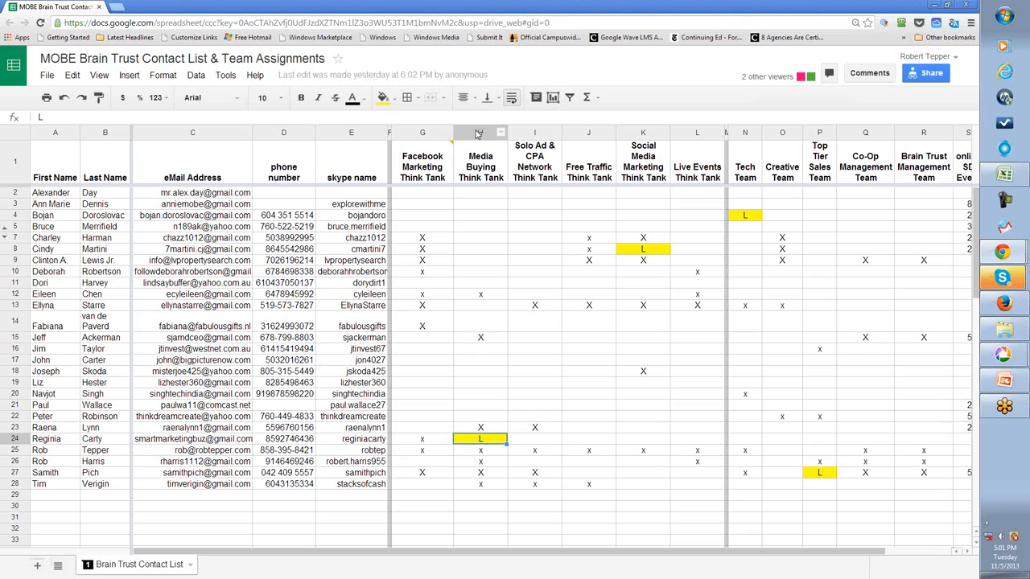
pyautogui.click(480, 132)
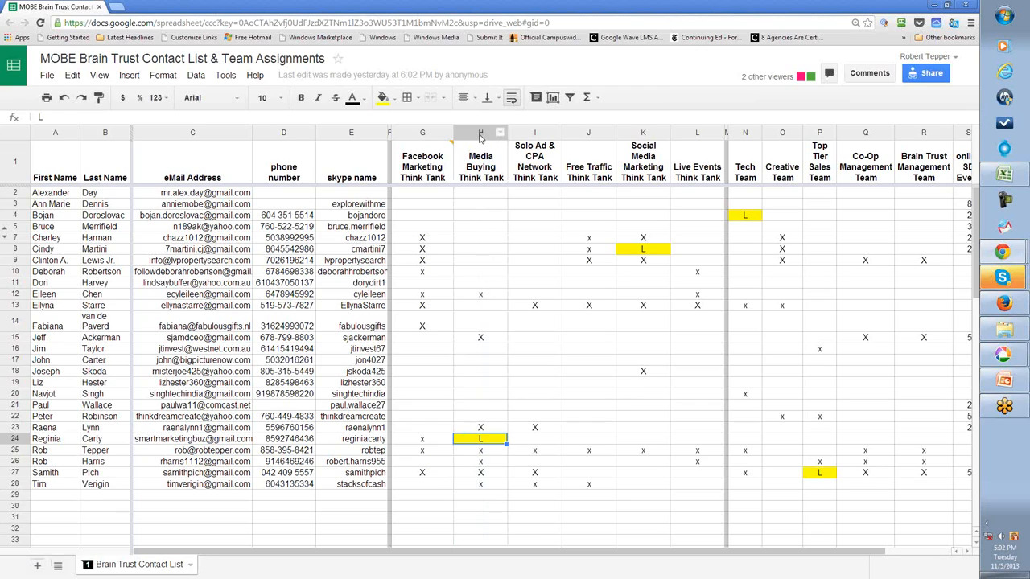
pyautogui.click(480, 132)
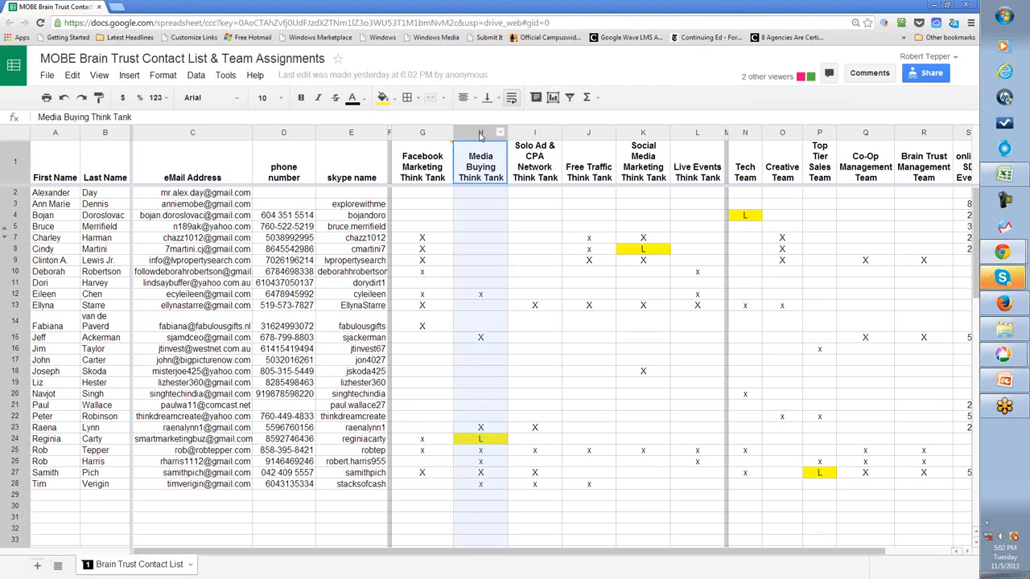
pyautogui.click(480, 132)
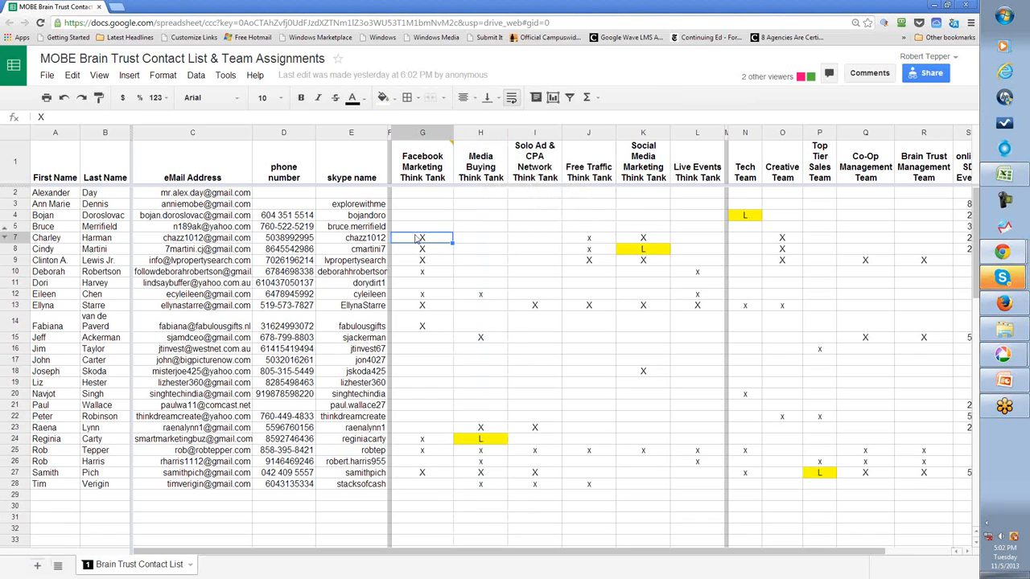
pyautogui.click(644, 248)
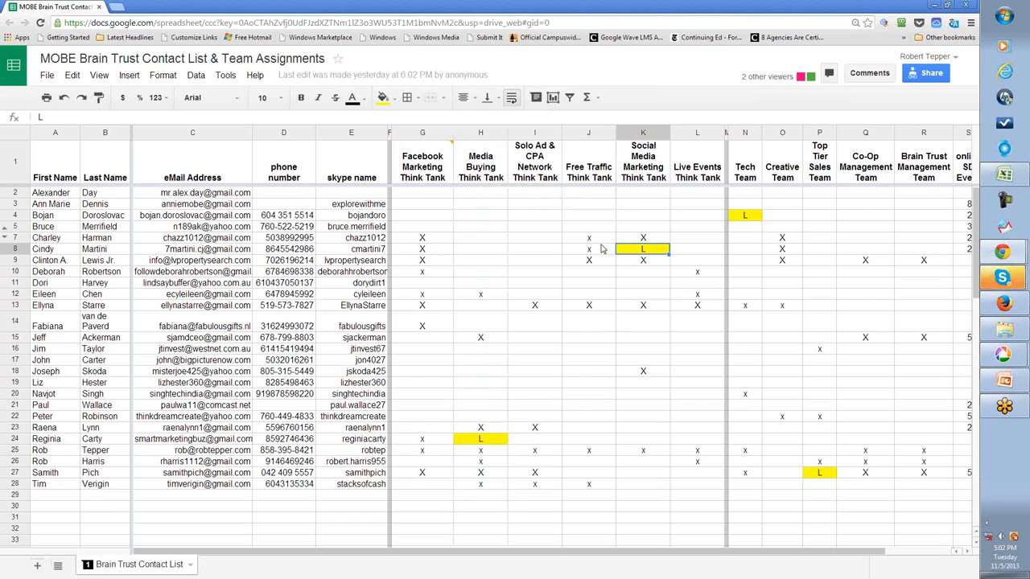
pyautogui.click(589, 261)
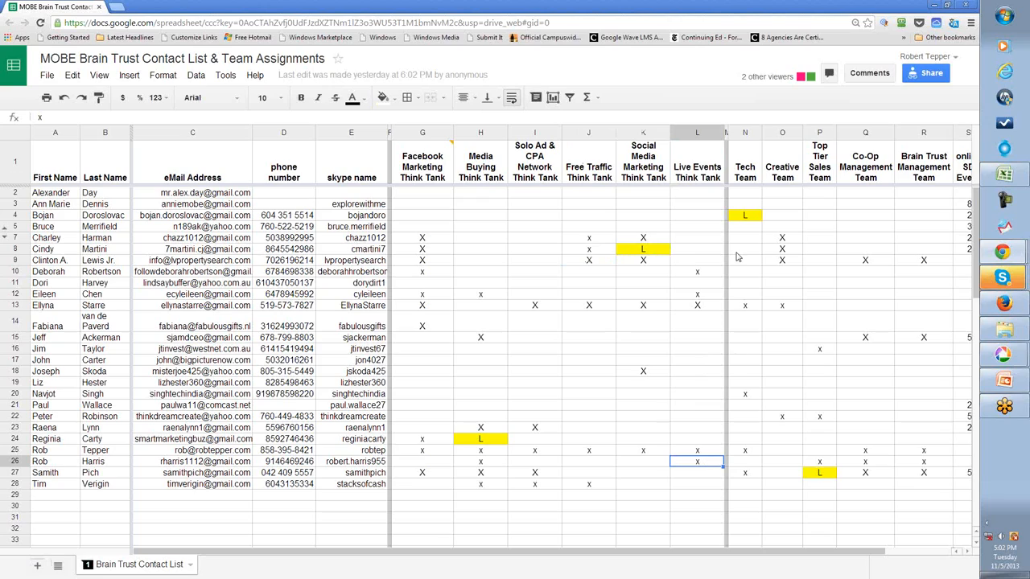
pyautogui.moveTo(747, 132)
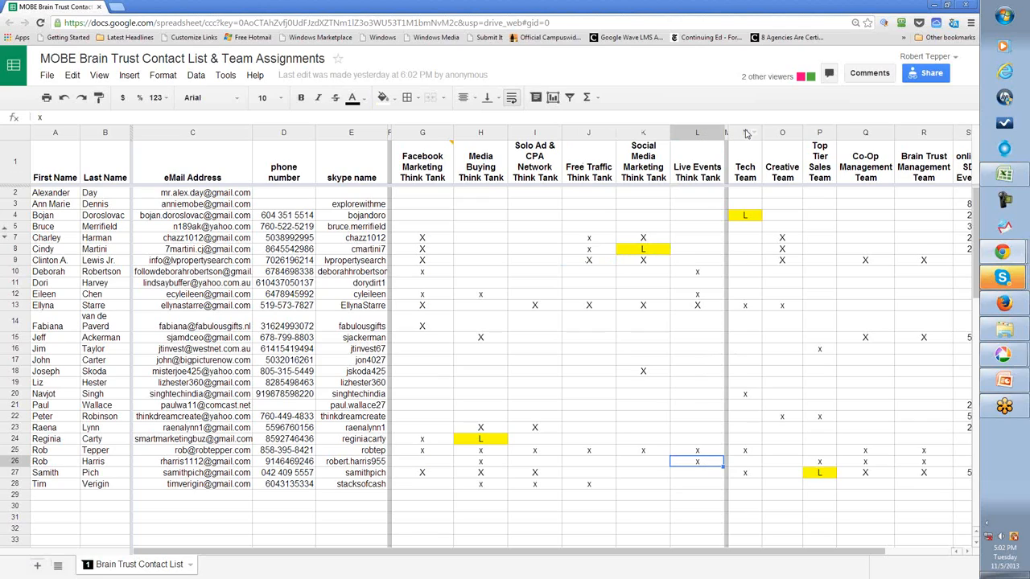
# Count the Tech Team, Creative Team and Top Tier Sales Team members and check the sales leader mark
pyautogui.click(743, 132)
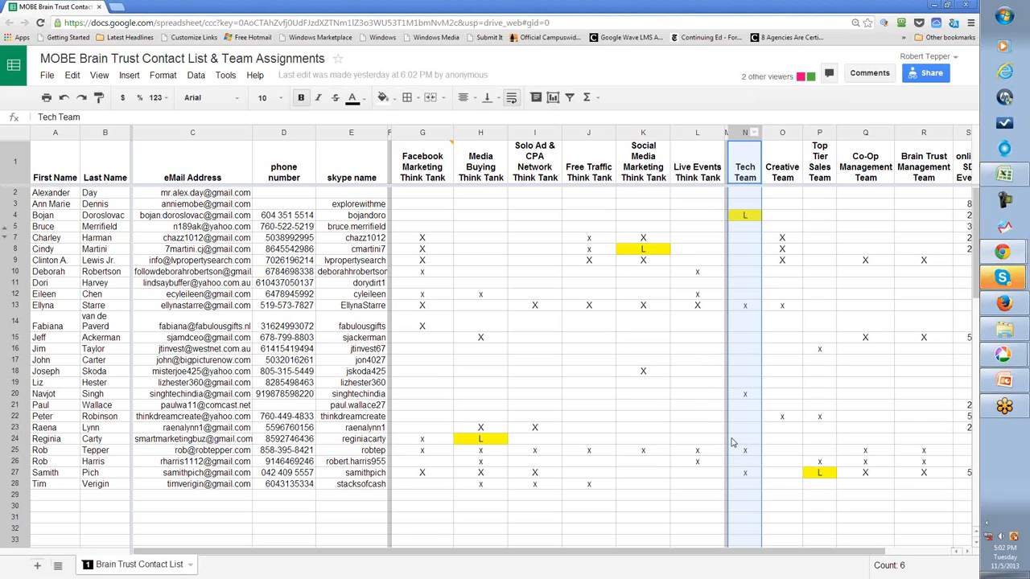
pyautogui.moveTo(745, 475)
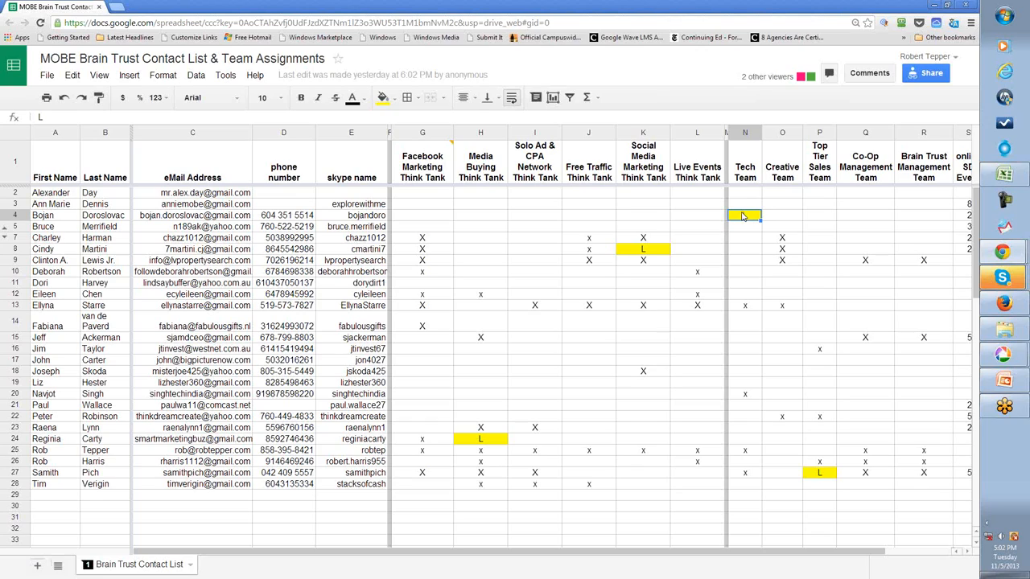
pyautogui.write('L')
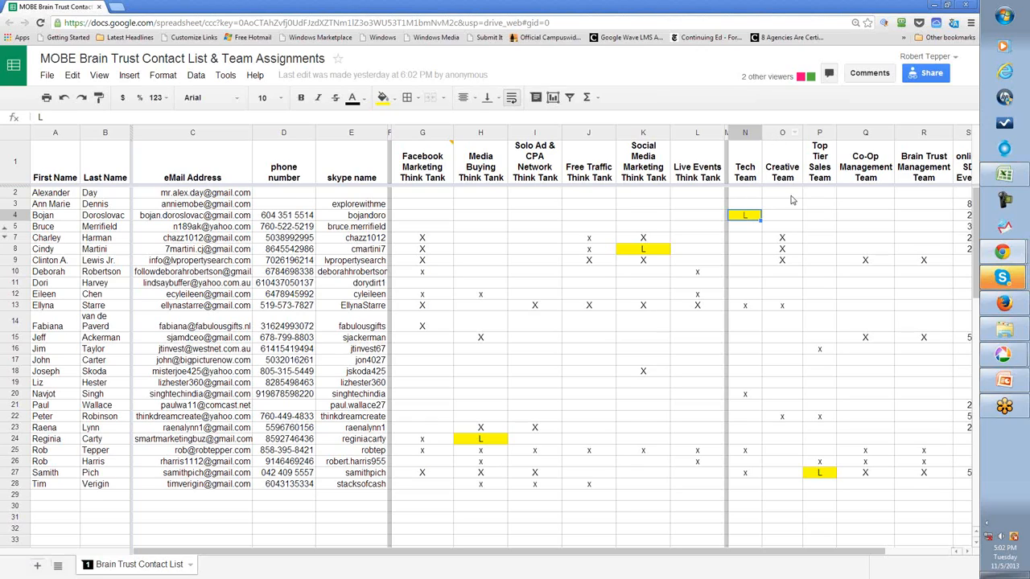
pyautogui.click(782, 238)
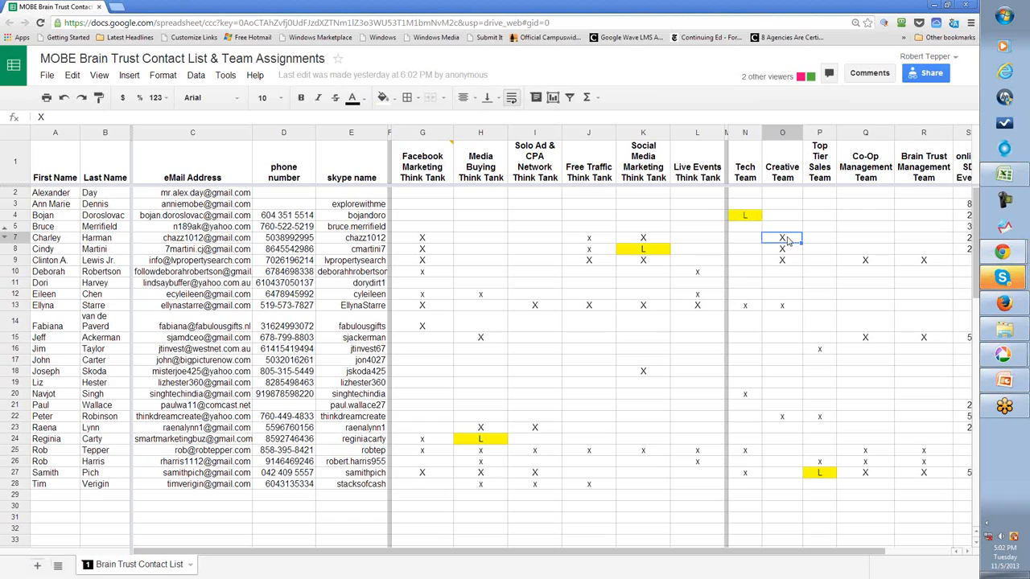
pyautogui.click(782, 248)
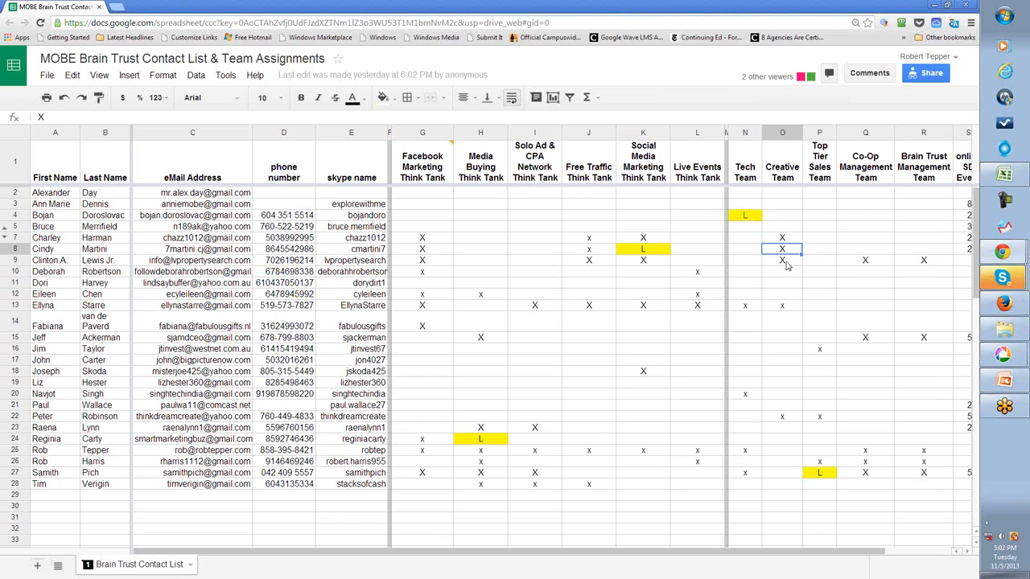
pyautogui.click(782, 261)
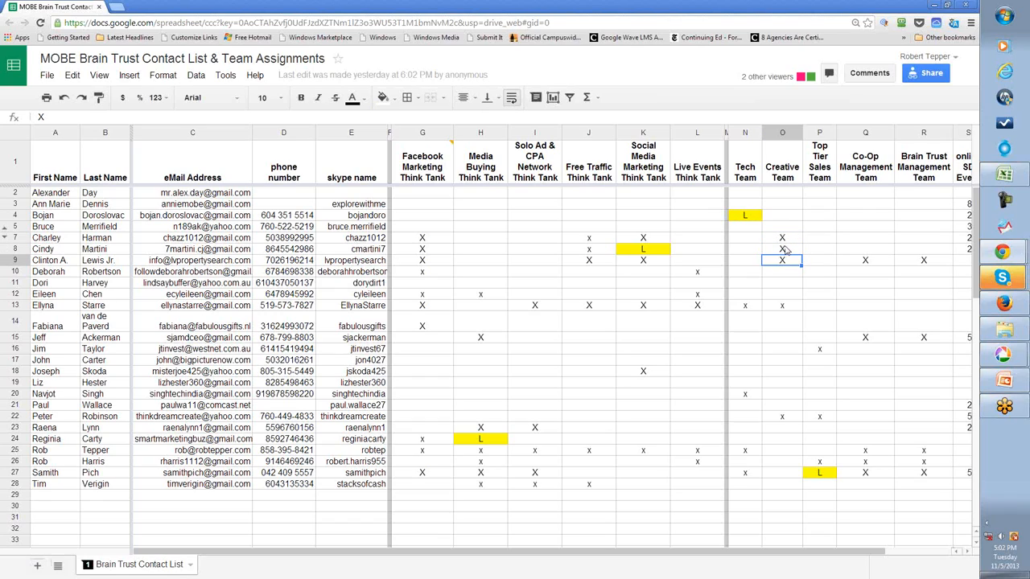
pyautogui.click(782, 306)
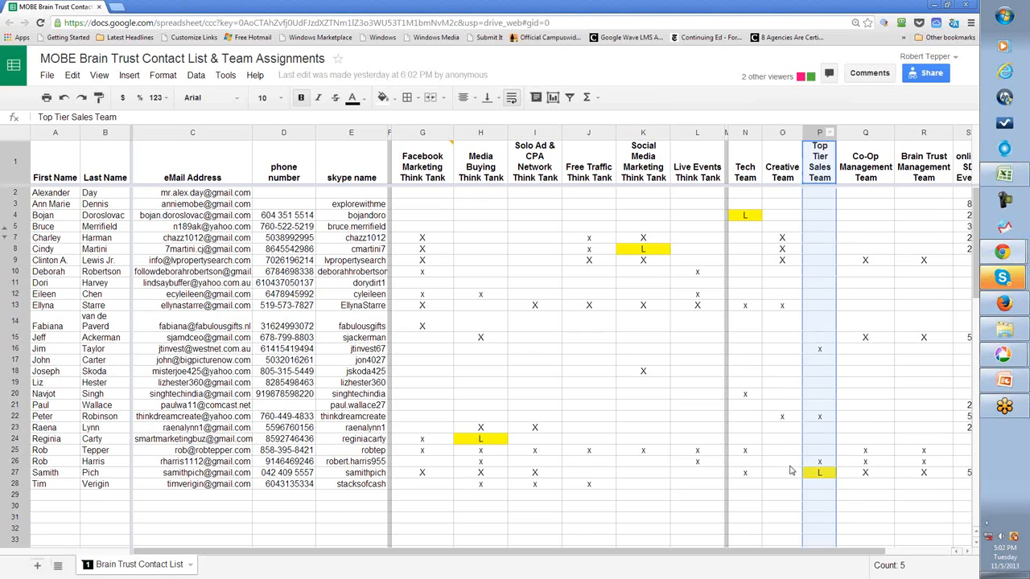
pyautogui.click(821, 474)
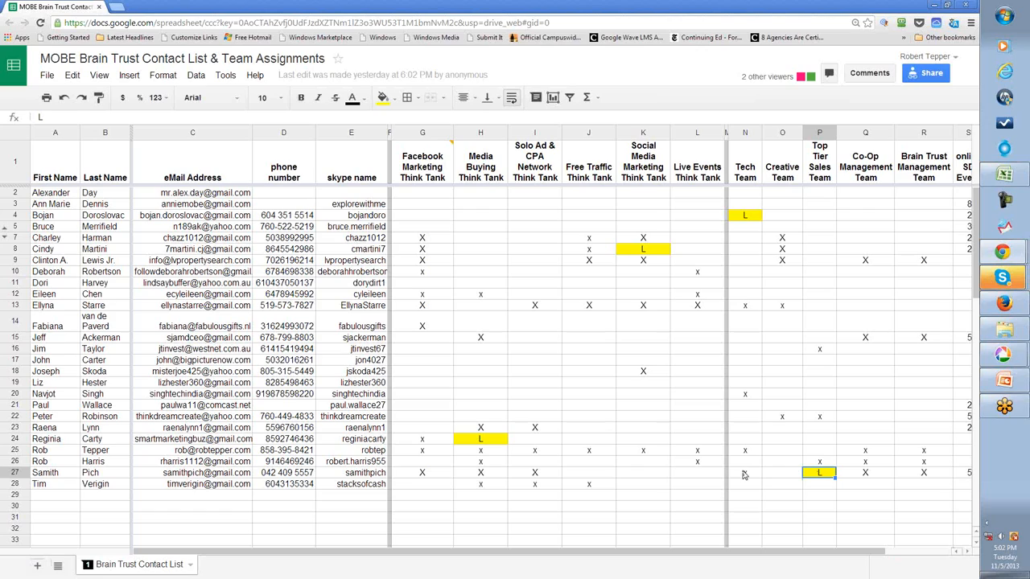
pyautogui.moveTo(750, 193)
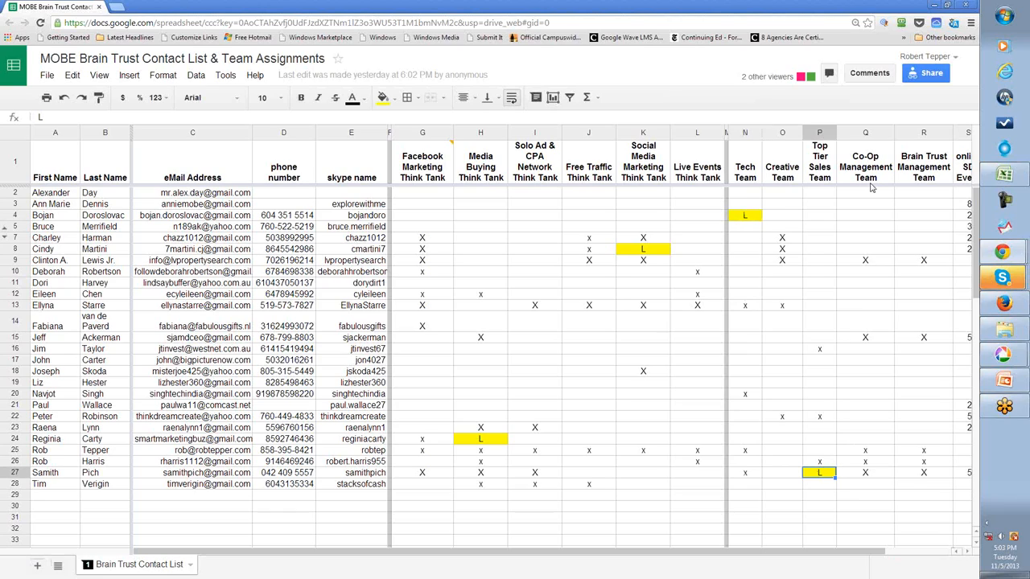
pyautogui.moveTo(895, 187)
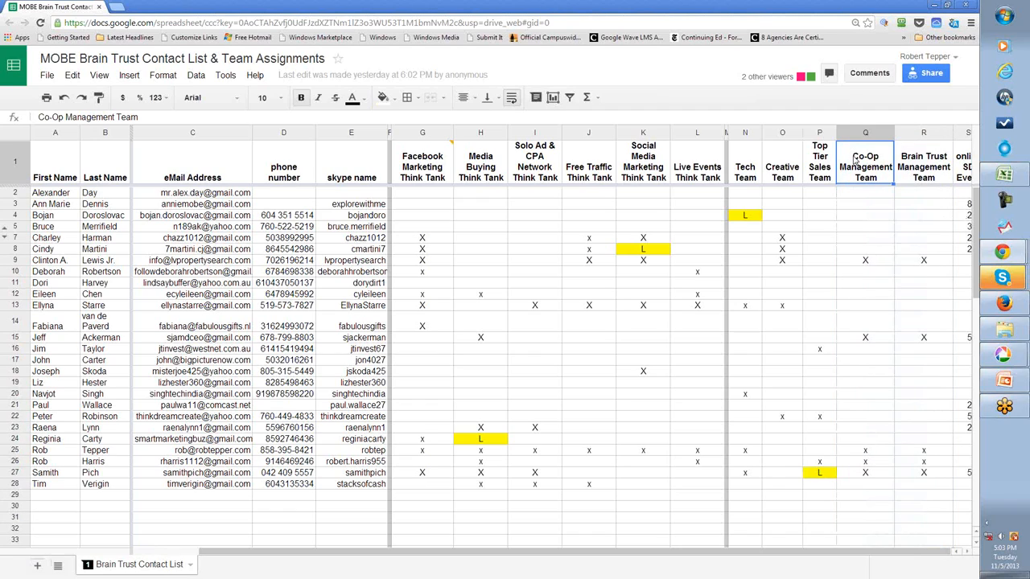
# Count members of the Solo Ad & CPA Network, Media Buying and Free Traffic think tanks
pyautogui.hscroll(3)
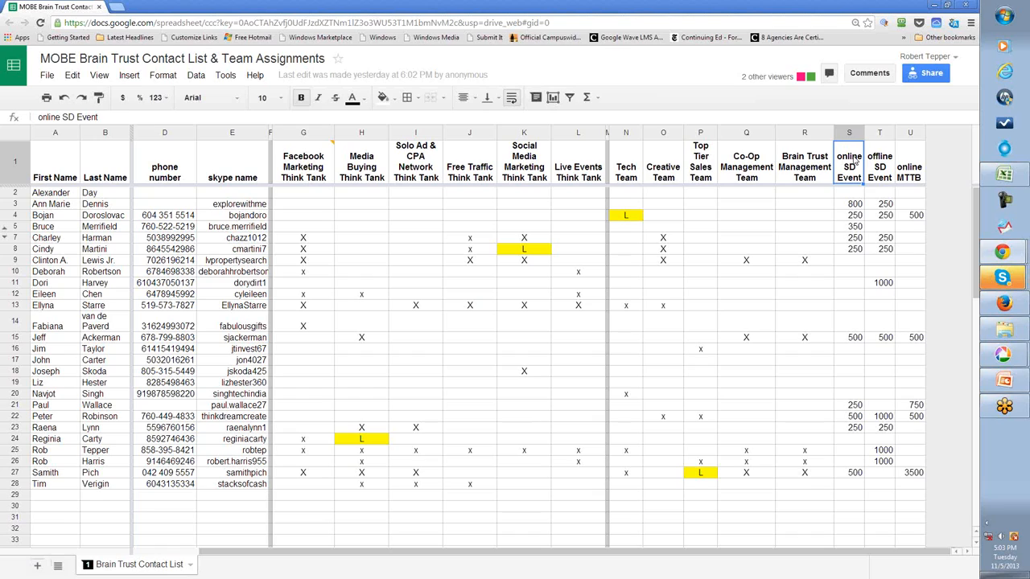
pyautogui.click(361, 161)
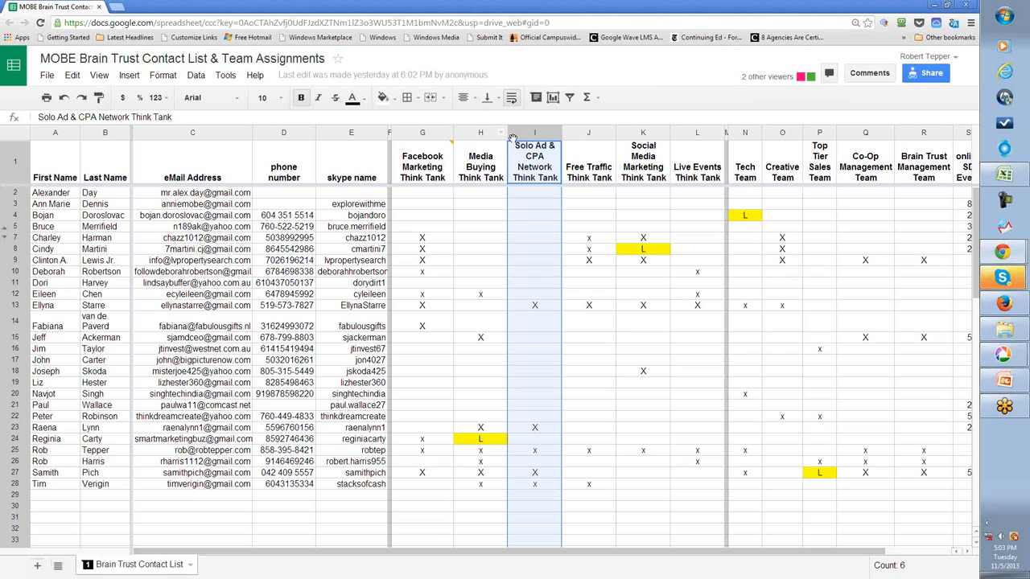
pyautogui.click(479, 132)
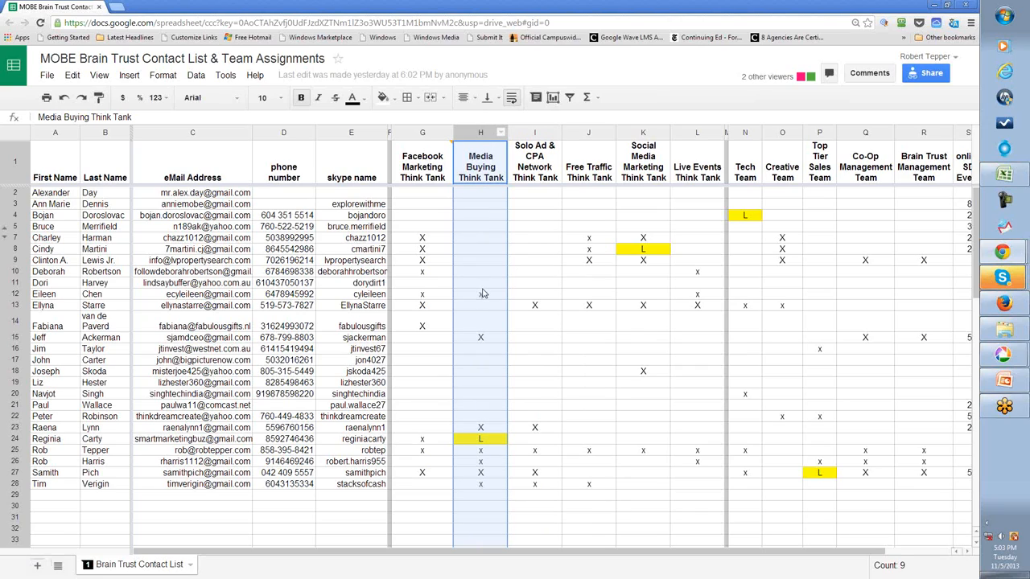
pyautogui.click(479, 293)
pyautogui.write('x')
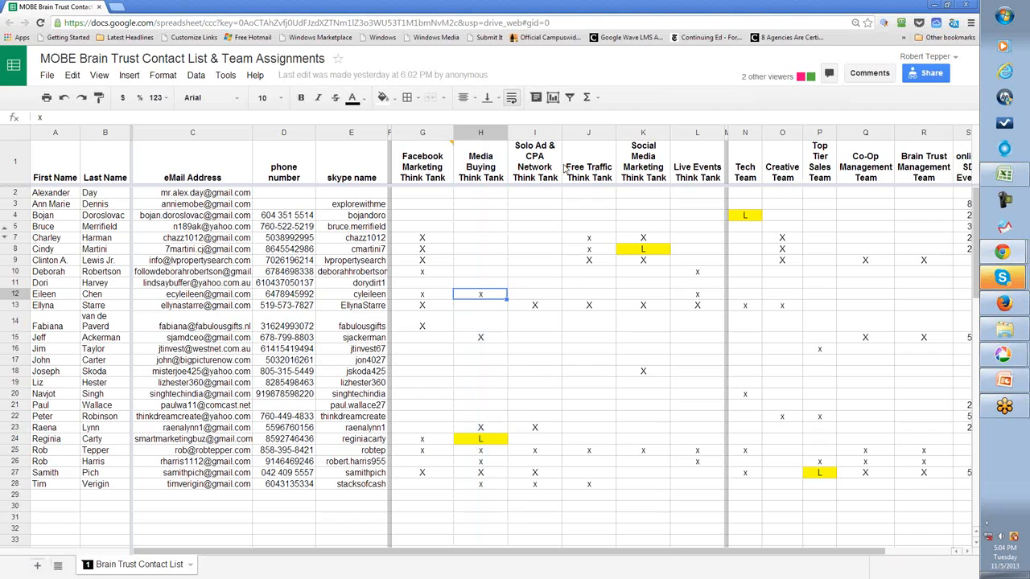
pyautogui.click(480, 132)
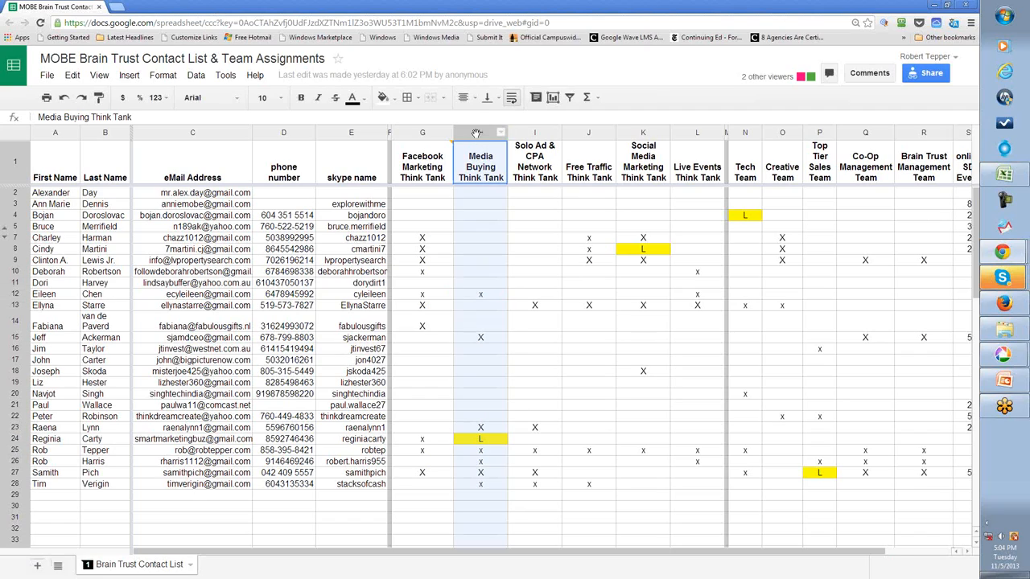
pyautogui.click(535, 132)
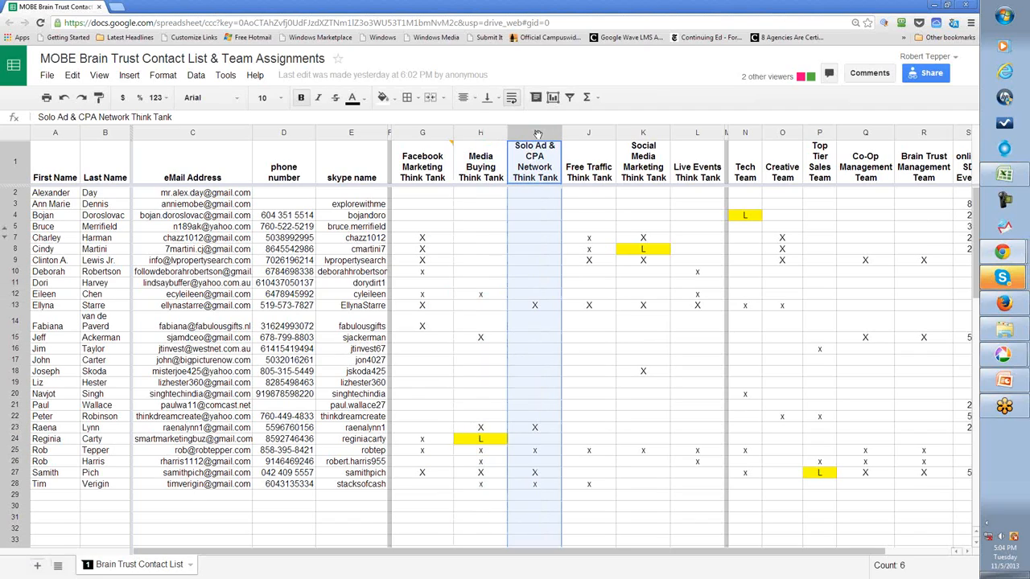
pyautogui.click(422, 132)
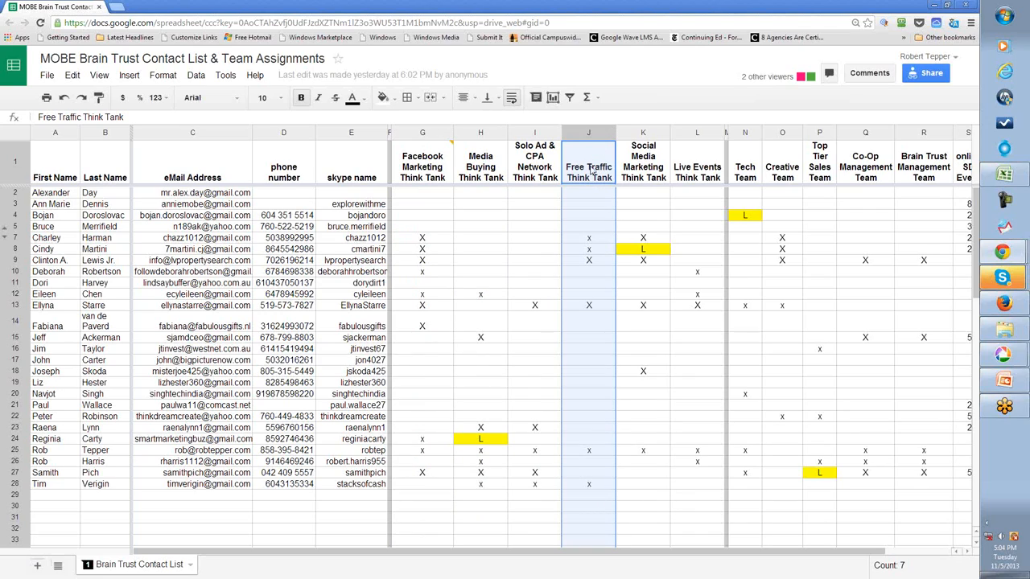
pyautogui.moveTo(598, 166)
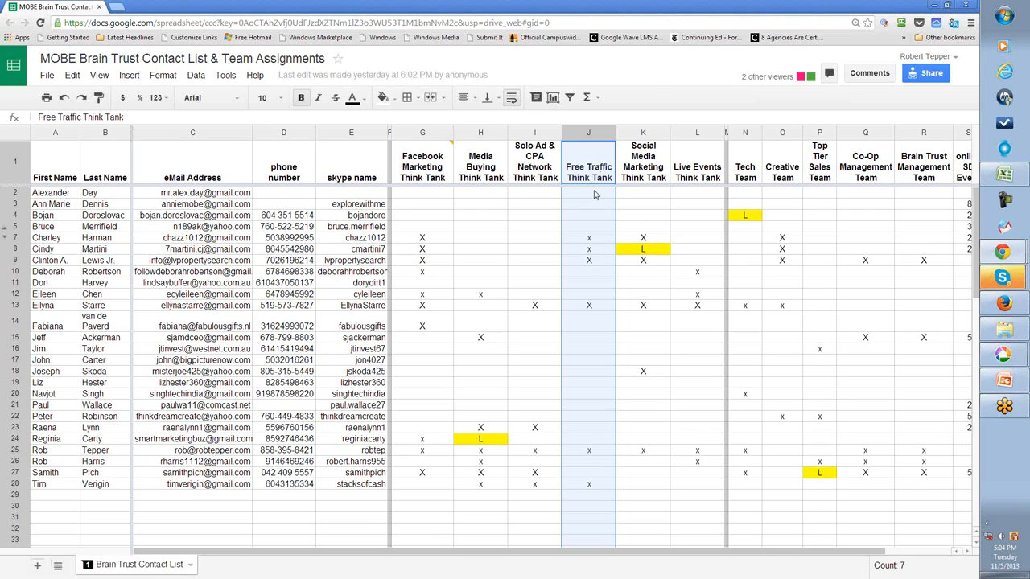
# Pick out the Free Traffic Think Tank heading, then return to the PowerPoint agenda
pyautogui.click(589, 193)
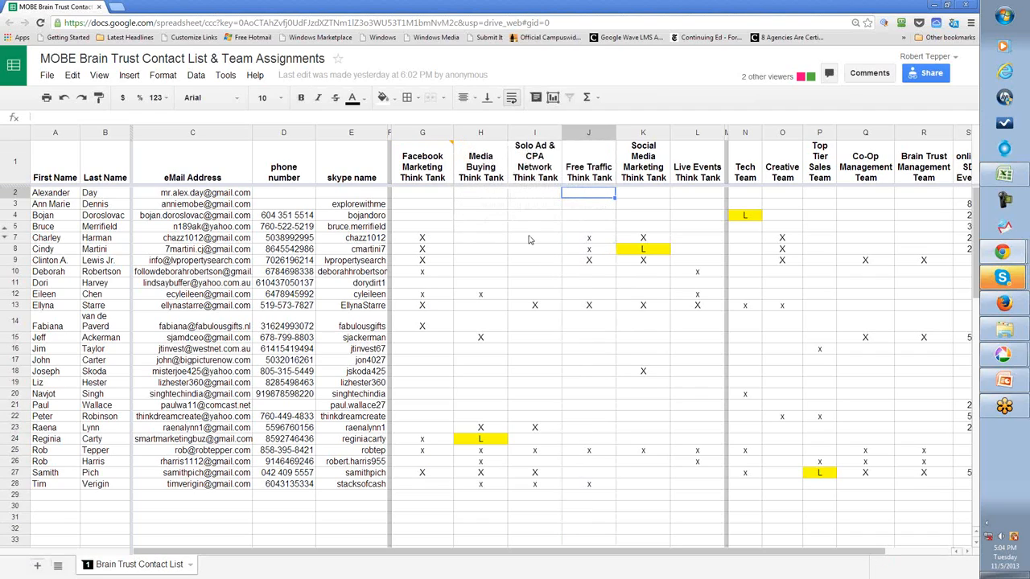
pyautogui.click(589, 166)
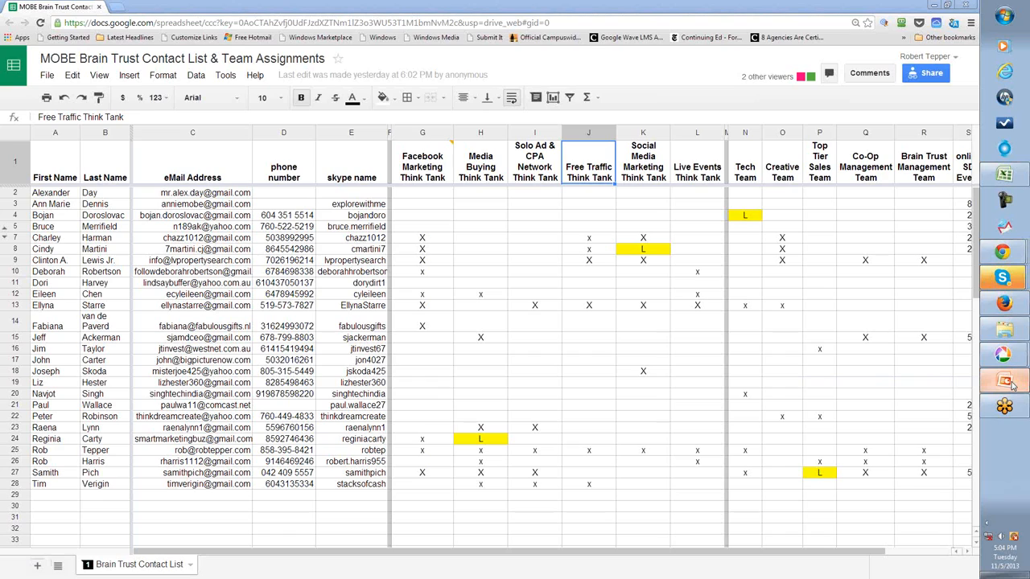
pyautogui.click(1001, 384)
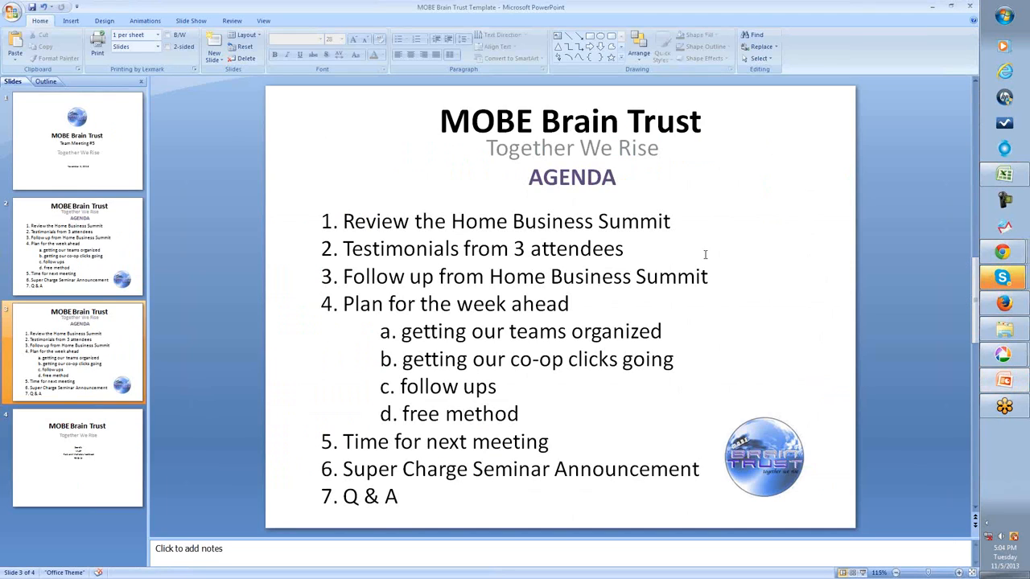
pyautogui.moveTo(829, 299)
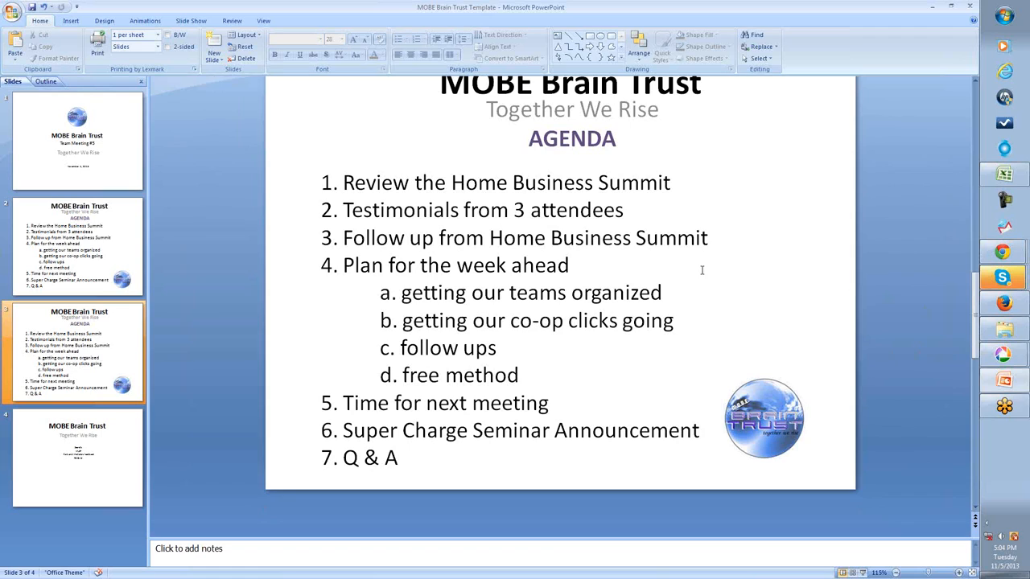
pyautogui.click(77, 458)
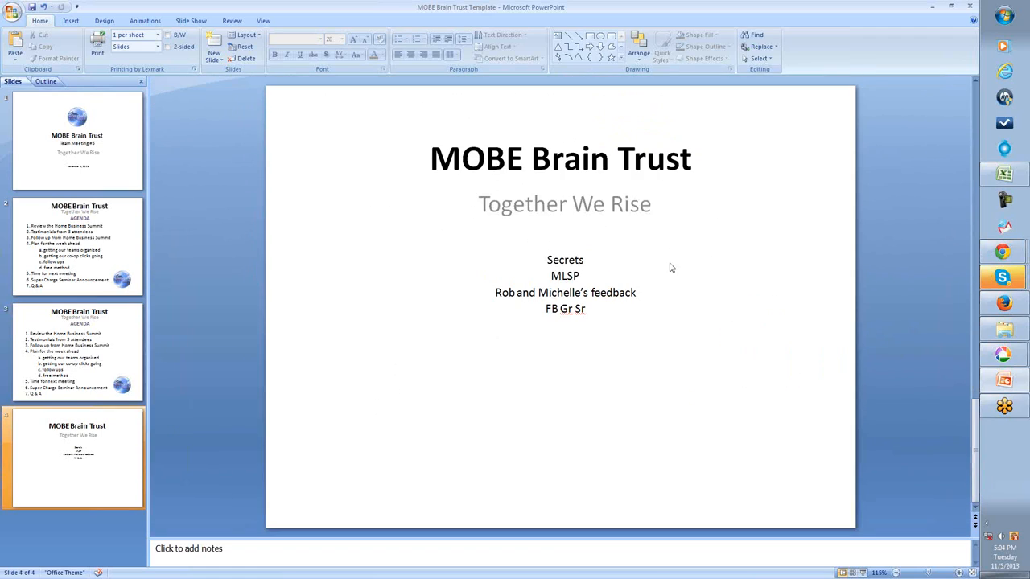
pyautogui.click(78, 351)
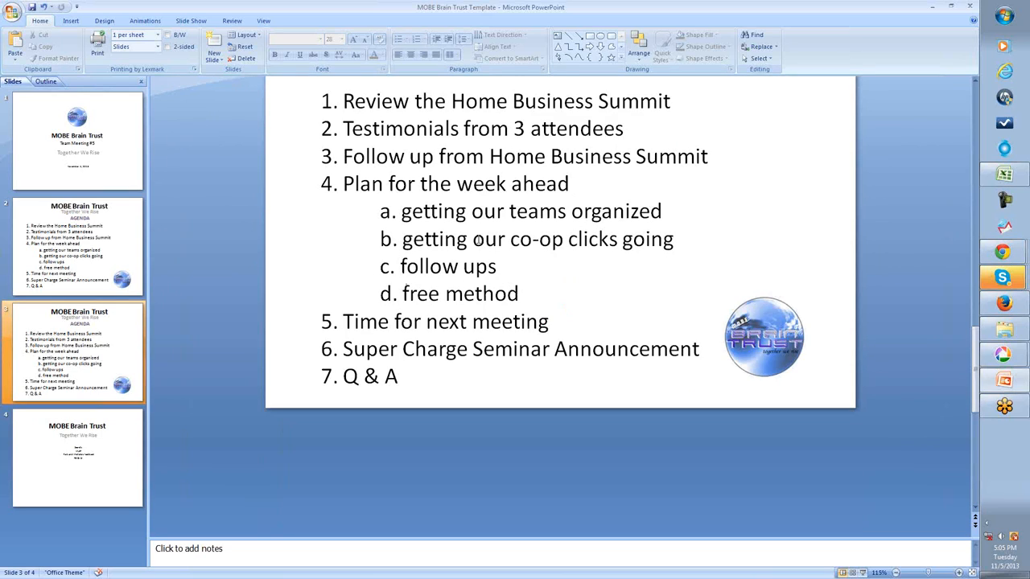
pyautogui.click(502, 293)
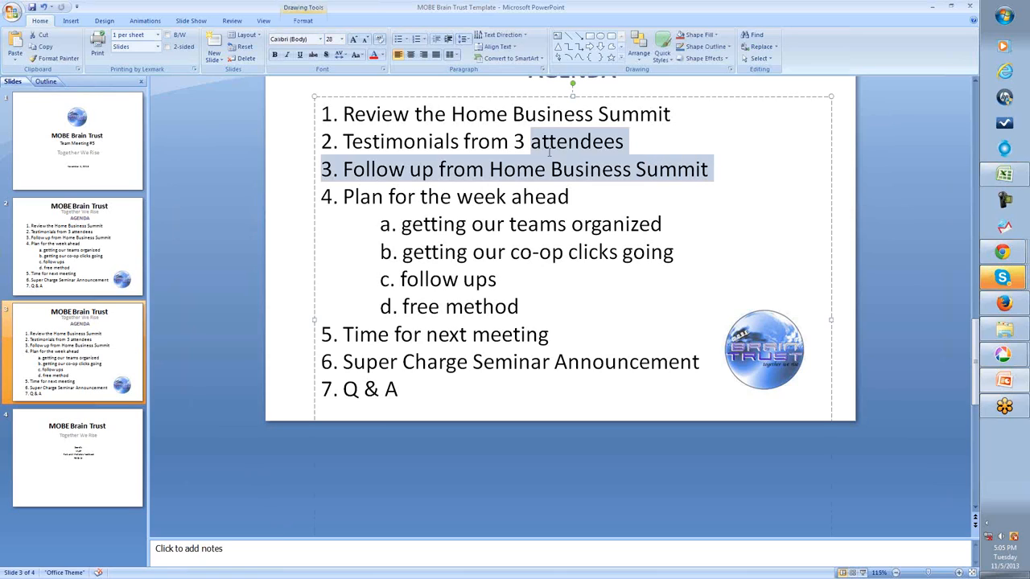
# Mark the Time for next meeting agenda item, clear it, and move to the closing-notes slide 4
pyautogui.click(459, 258)
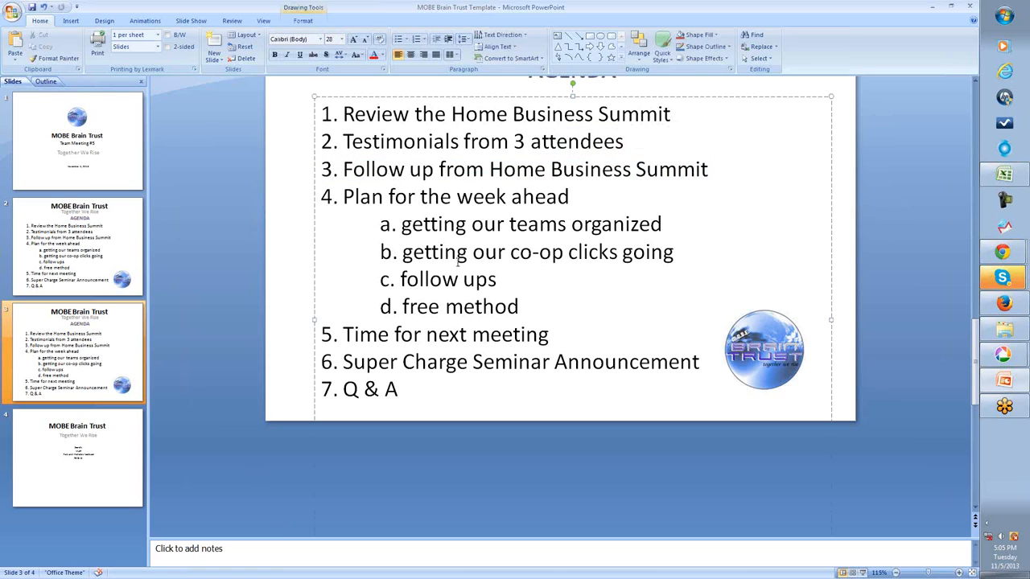
pyautogui.moveTo(475, 251)
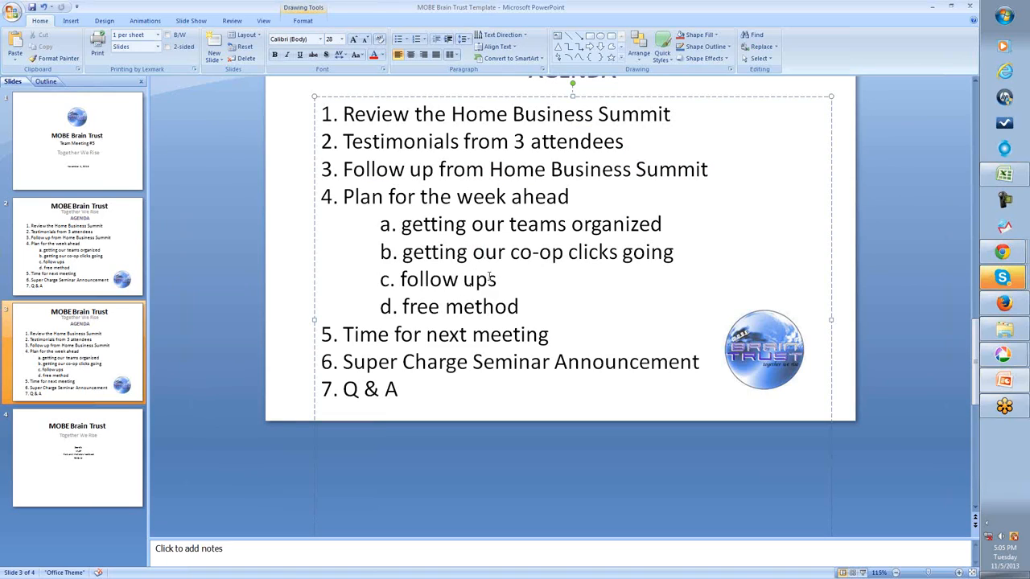
pyautogui.click(497, 280)
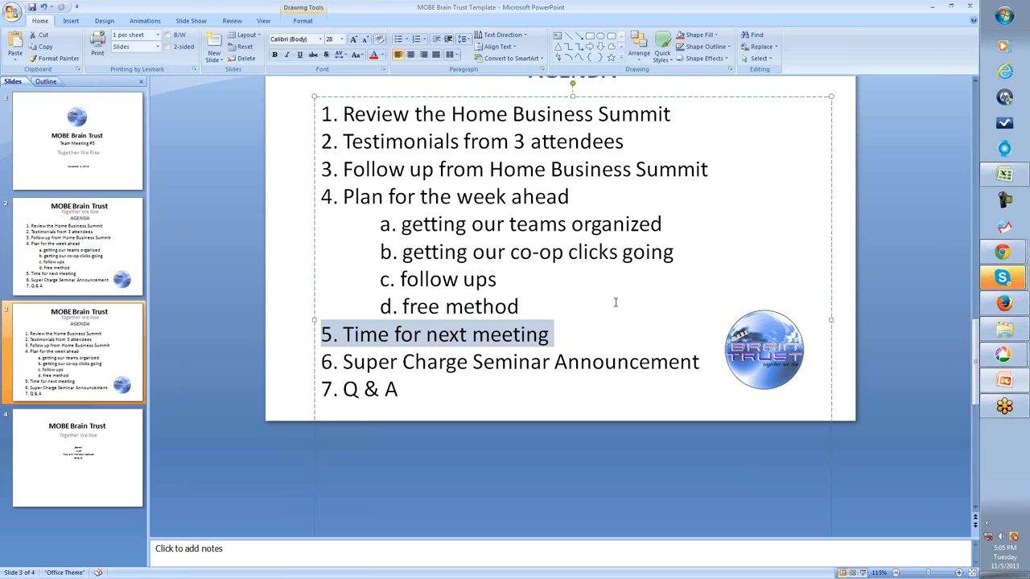
pyautogui.click(551, 333)
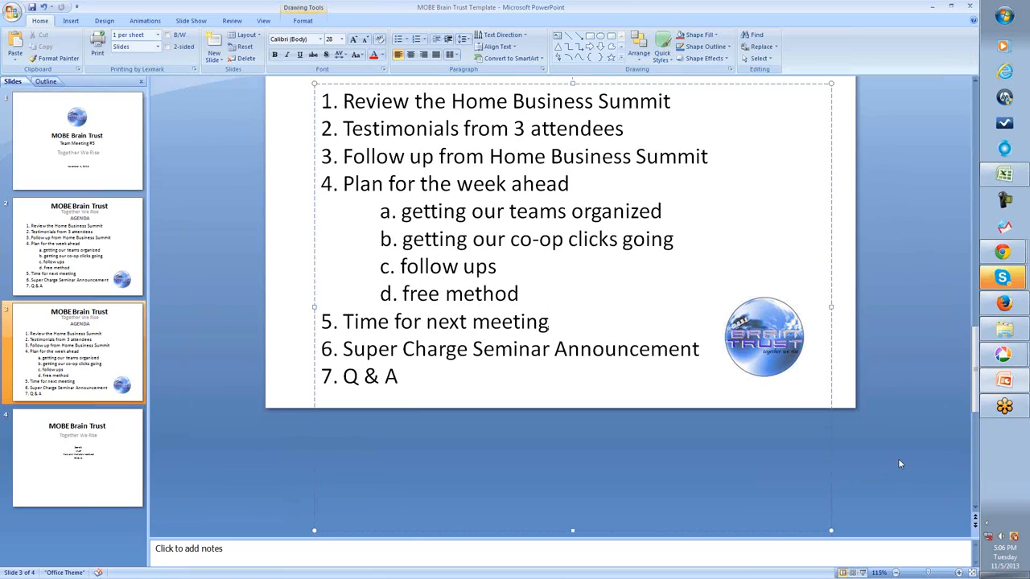
pyautogui.click(77, 457)
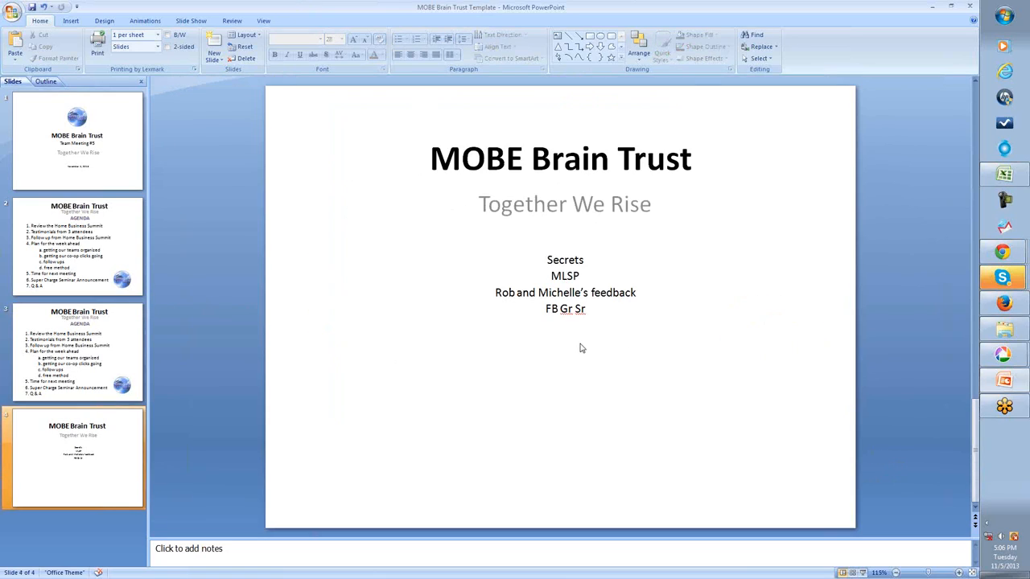
pyautogui.moveTo(612, 354)
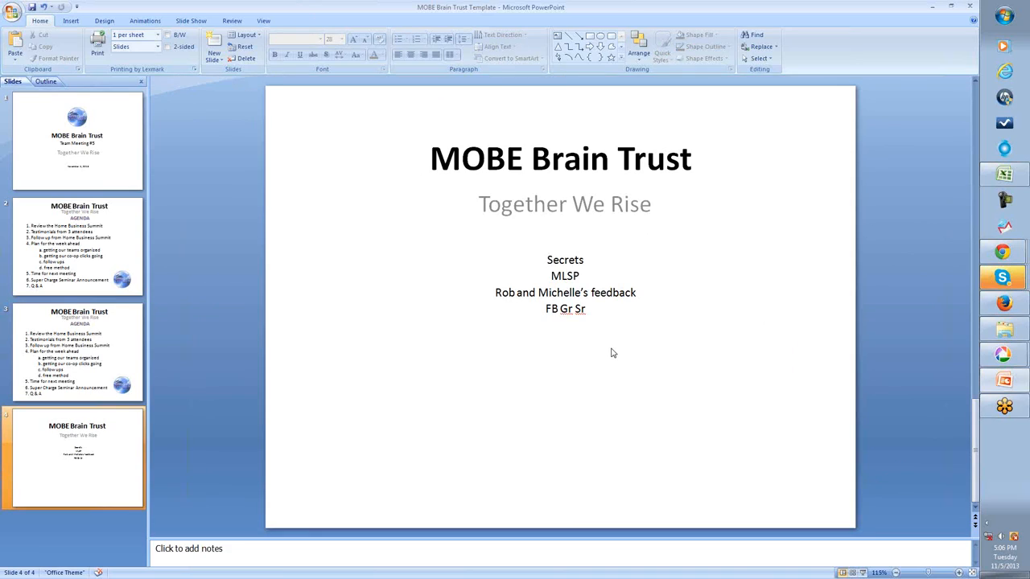
pyautogui.moveTo(636, 348)
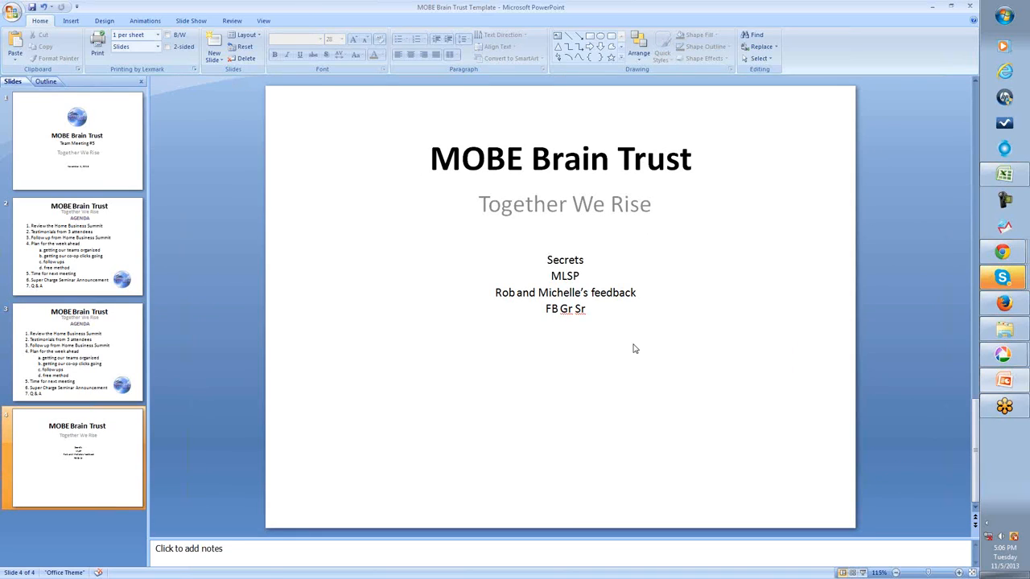
pyautogui.moveTo(746, 270)
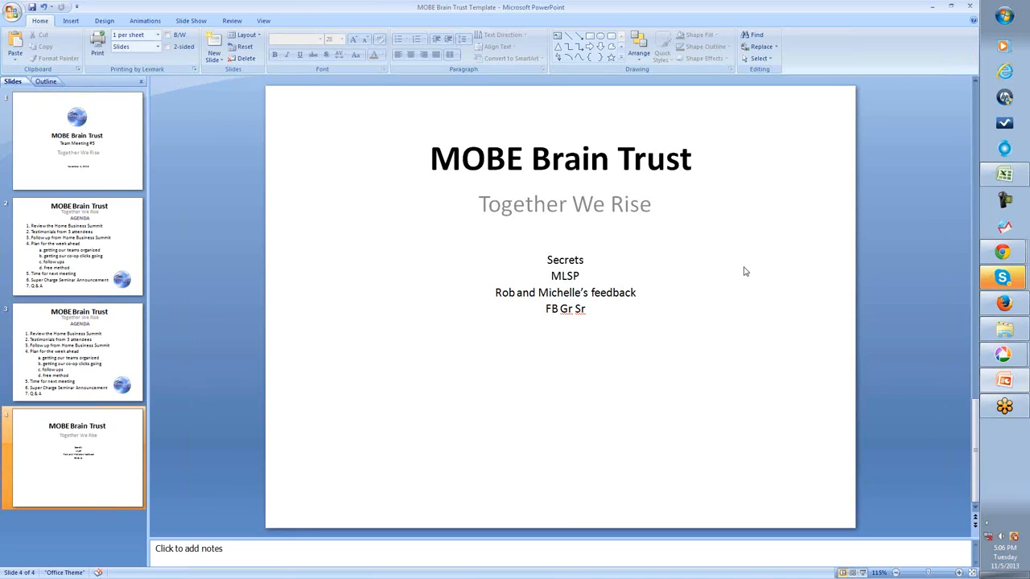
# Return from the notes slide to slide 3, the AGENDA slide with its seven items
pyautogui.click(77, 347)
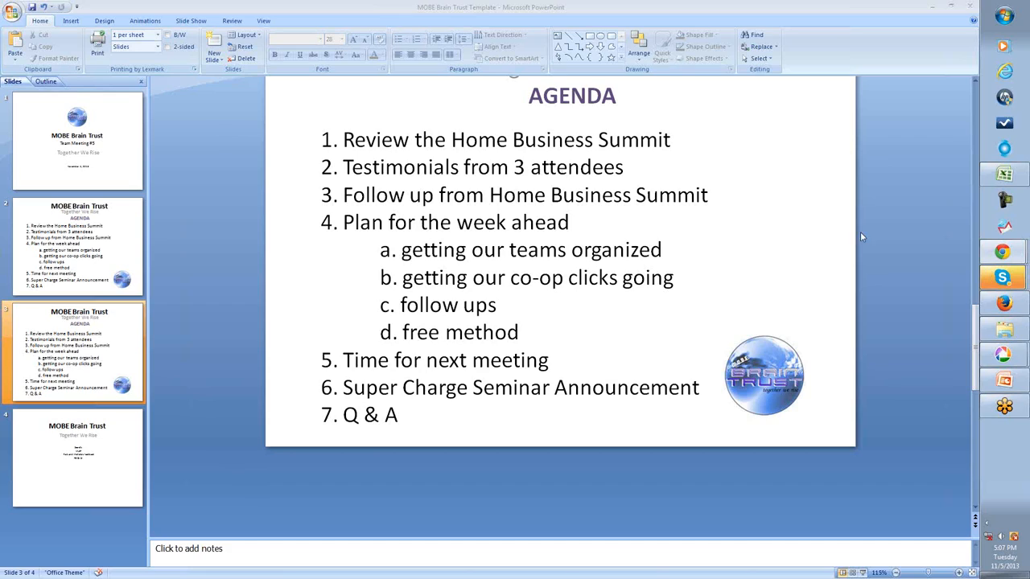
pyautogui.moveTo(975, 341)
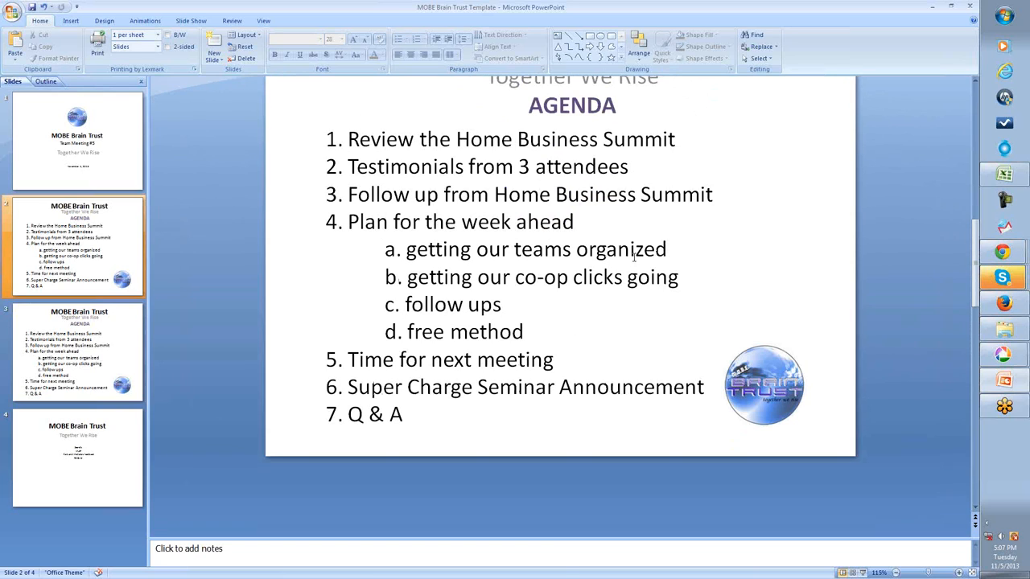
pyautogui.click(77, 142)
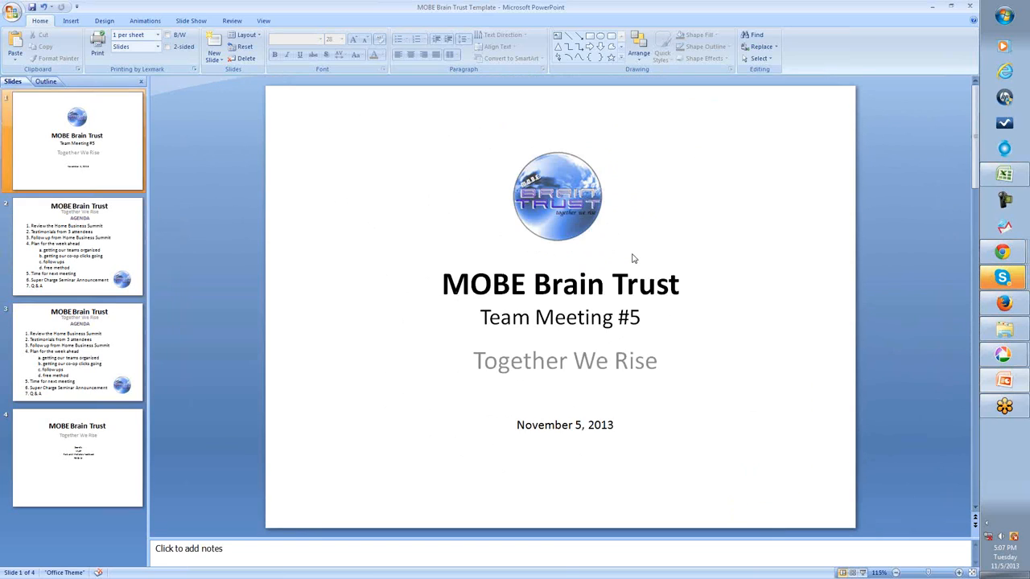
pyautogui.click(77, 244)
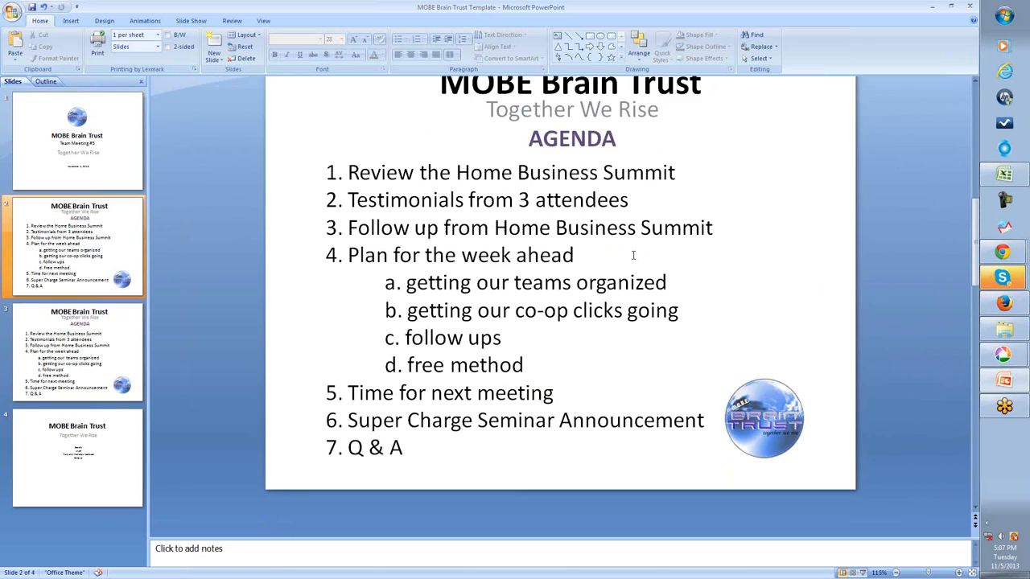
pyautogui.click(77, 354)
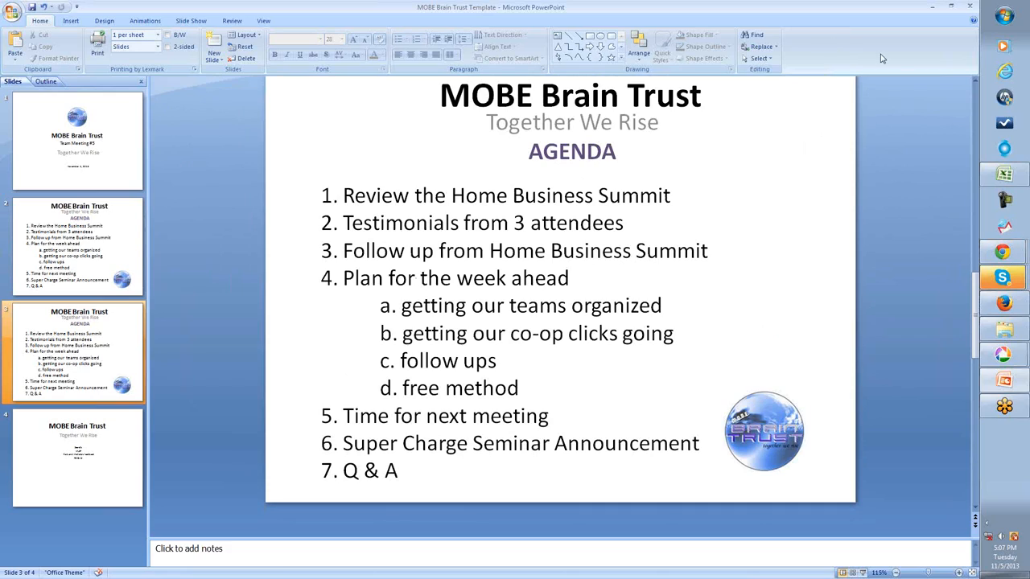
pyautogui.moveTo(883, 40)
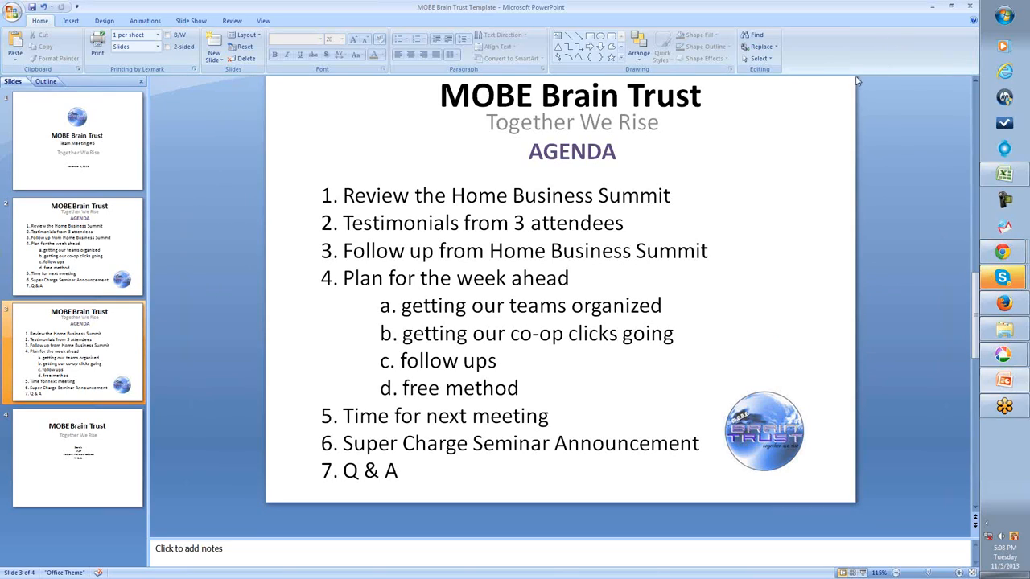
pyautogui.moveTo(921, 48)
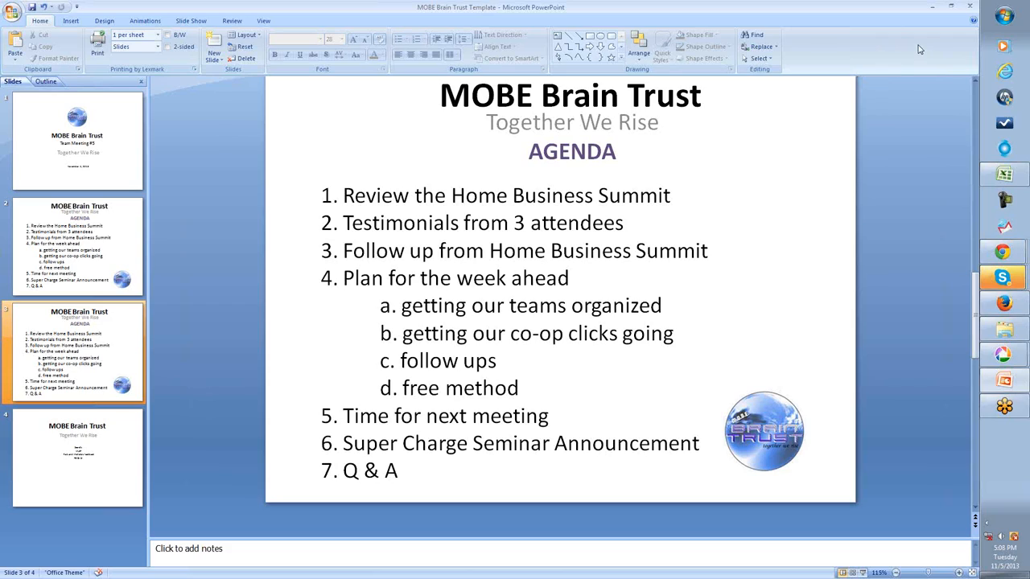